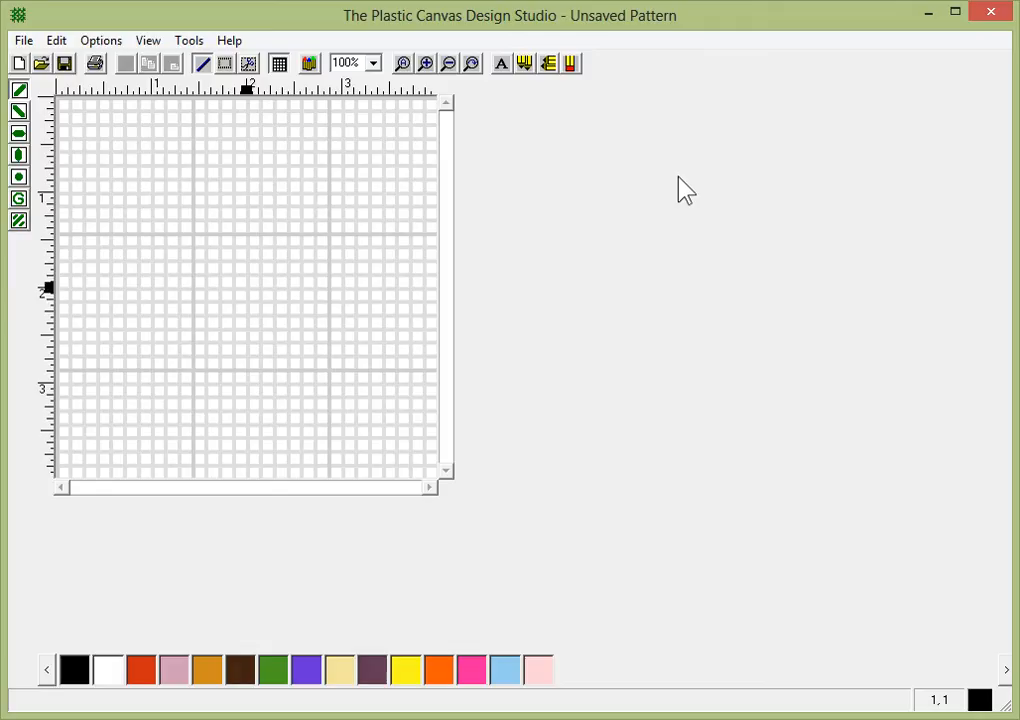
pyautogui.moveTo(418, 135)
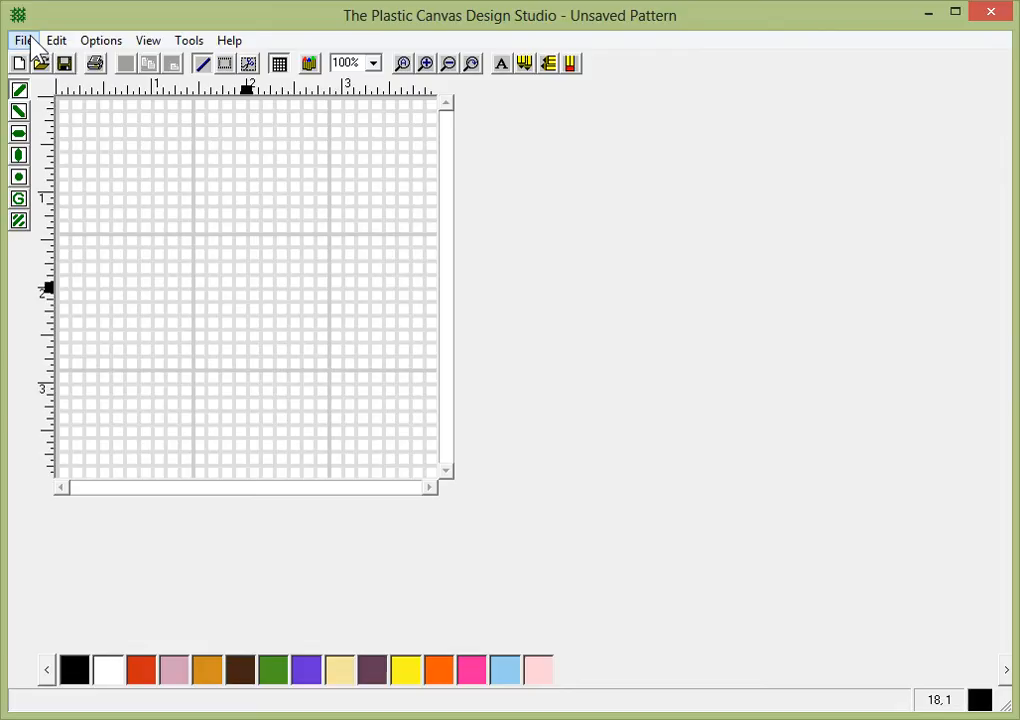
# Open the File menu on the blank, unsaved pattern.
pyautogui.click(23, 40)
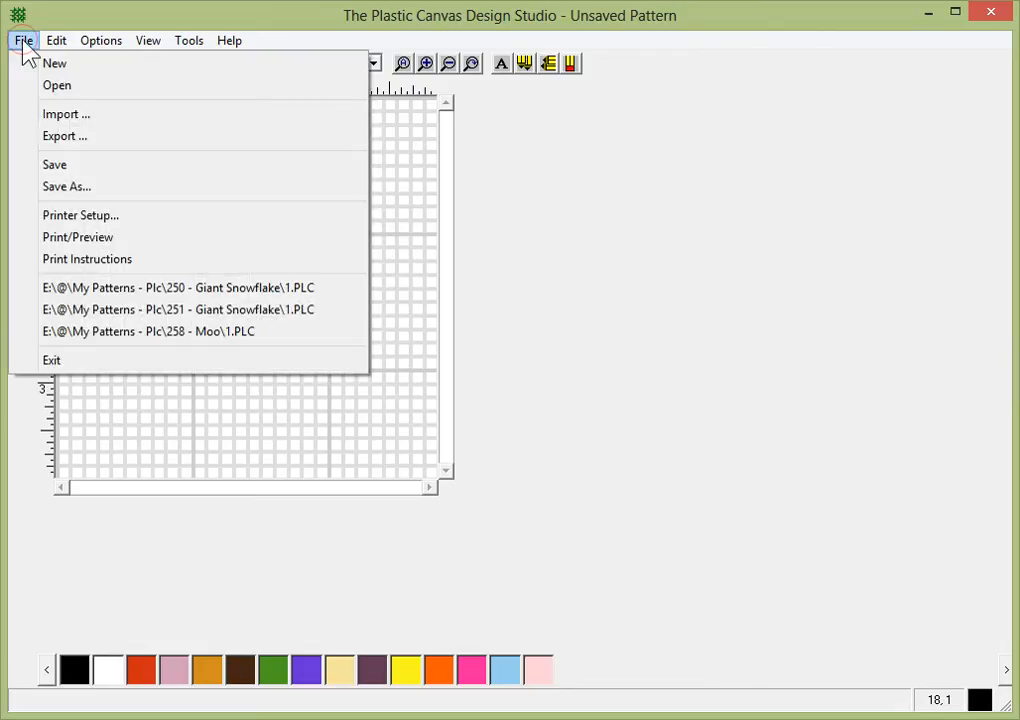
# Start File > Import and browse to the '1 new add' folder to select 2.jpg.
pyautogui.click(66, 113)
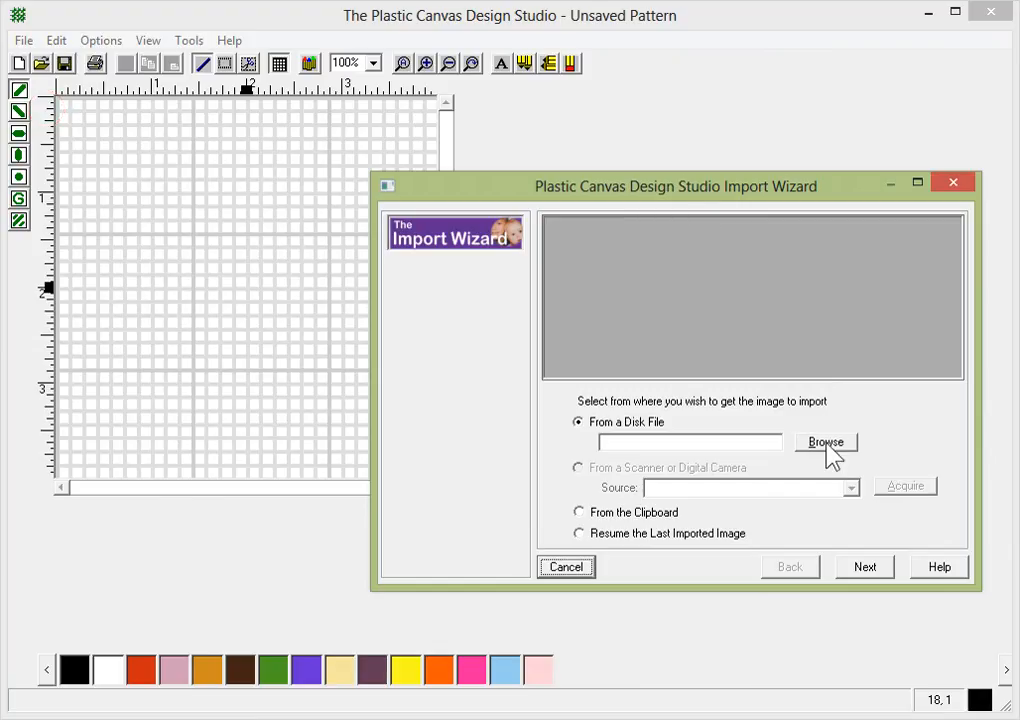
pyautogui.click(826, 442)
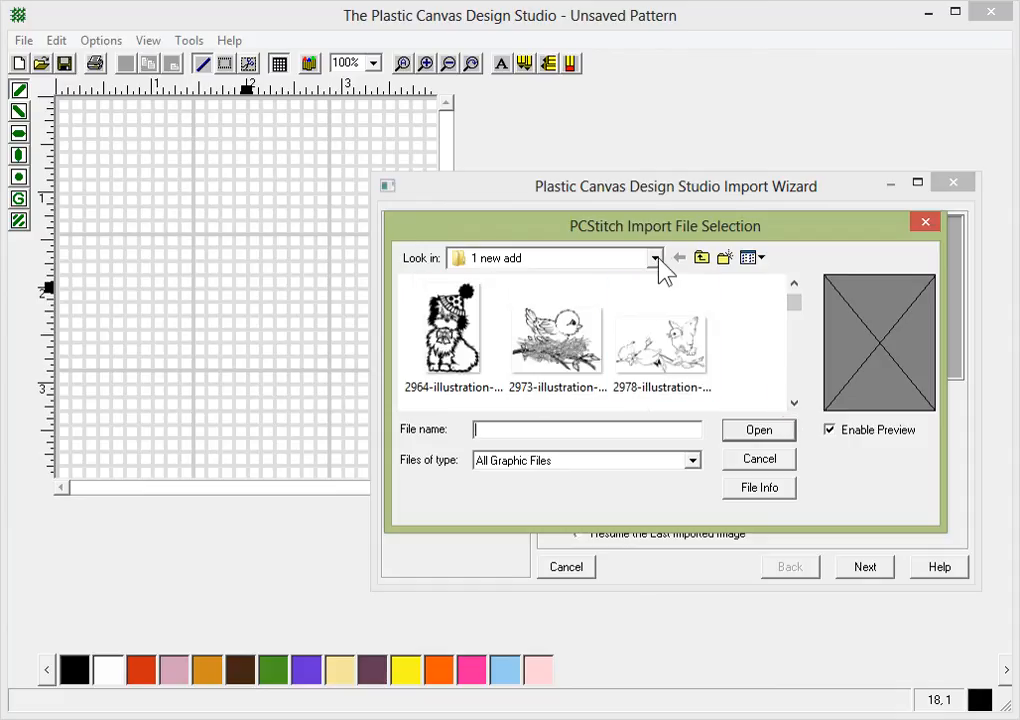
pyautogui.click(655, 258)
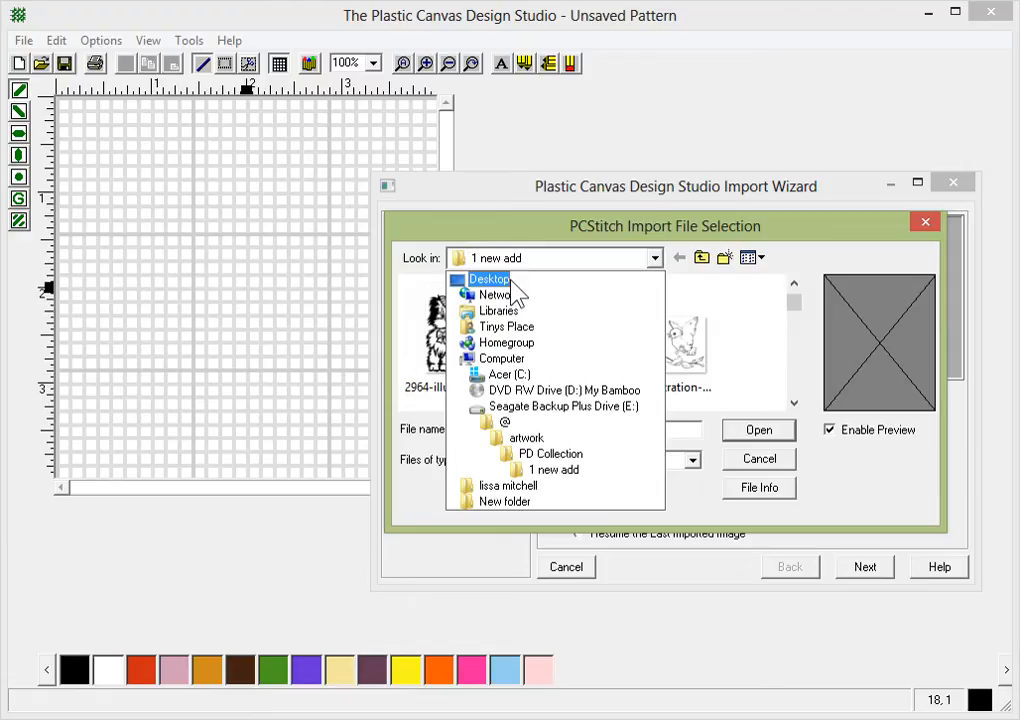
pyautogui.click(500, 358)
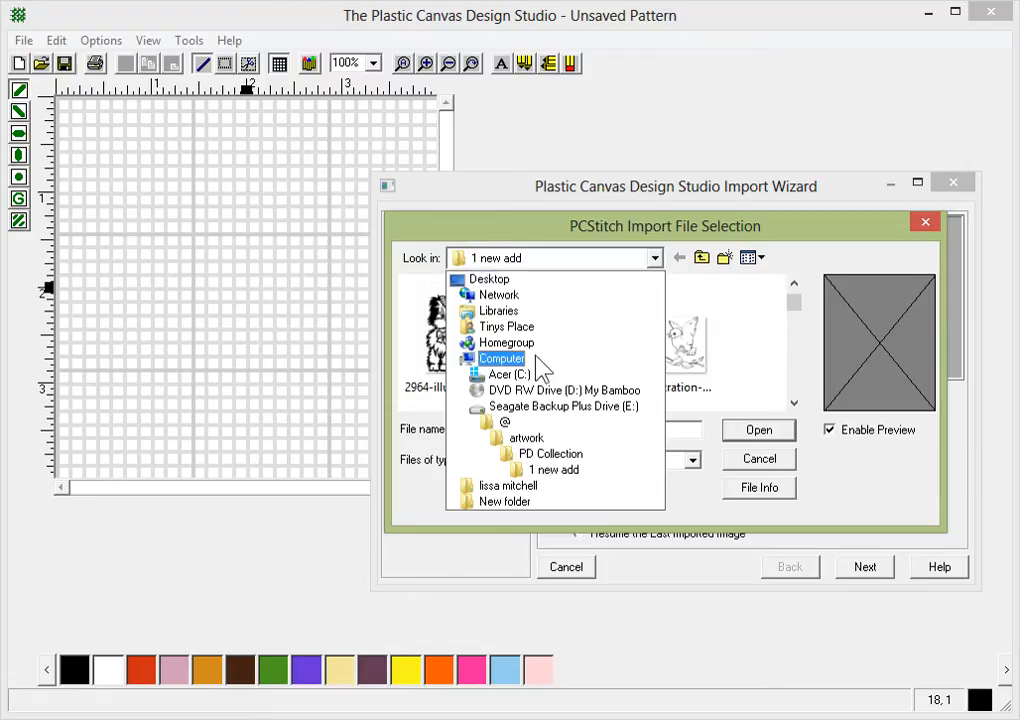
pyautogui.click(507, 374)
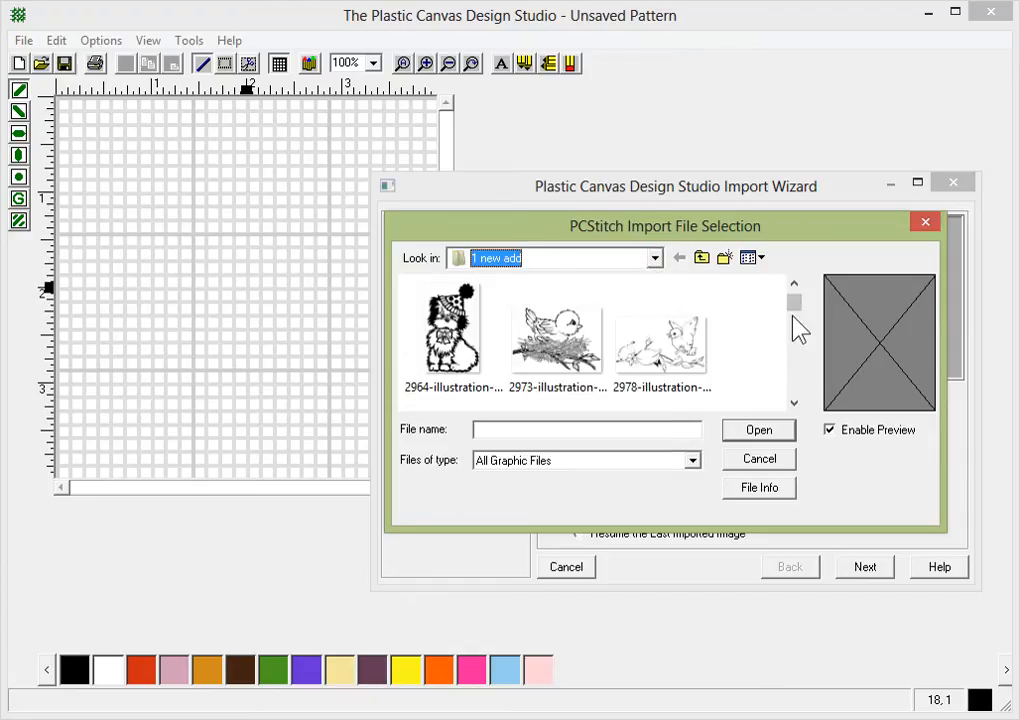
pyautogui.click(662, 335)
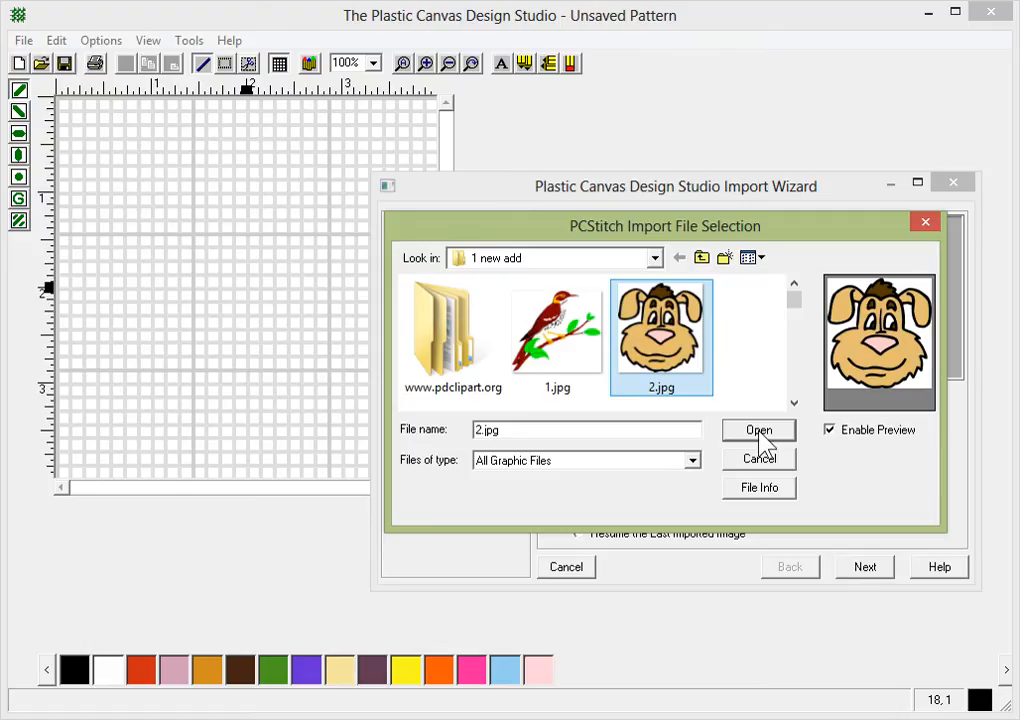
pyautogui.rightClick(660, 335)
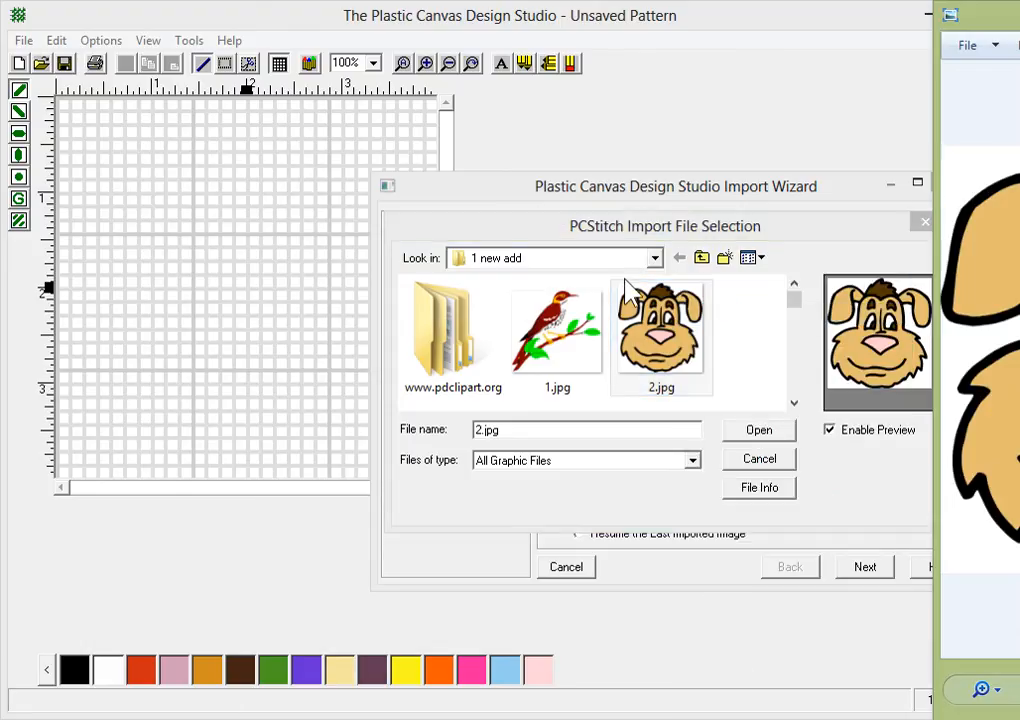
pyautogui.rightClick(661, 330)
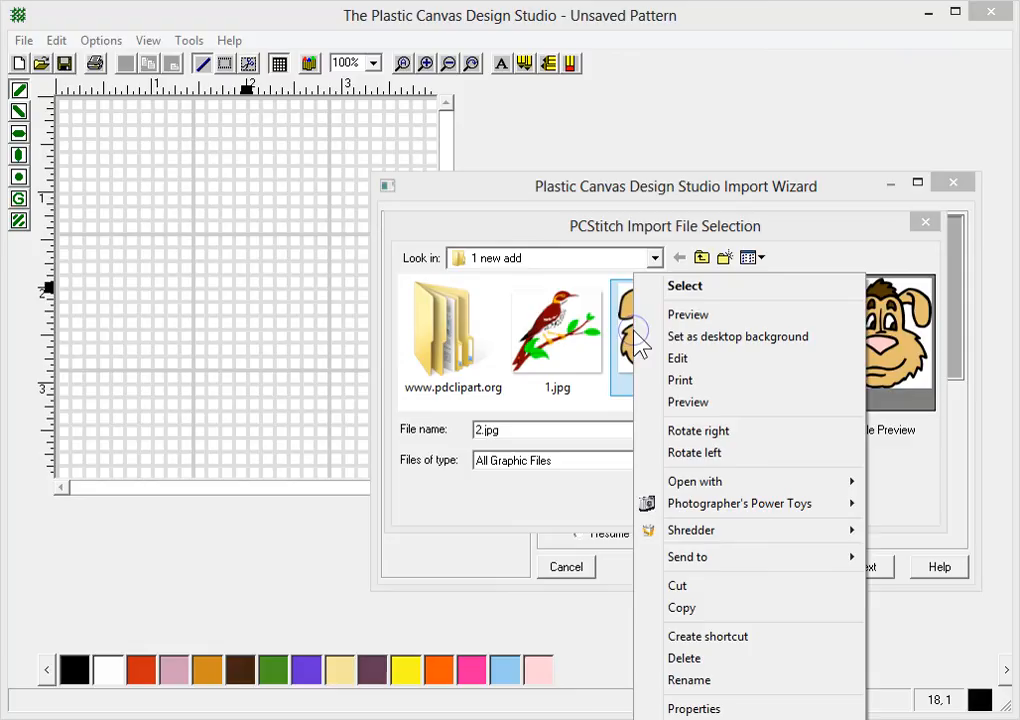
pyautogui.moveTo(688, 314)
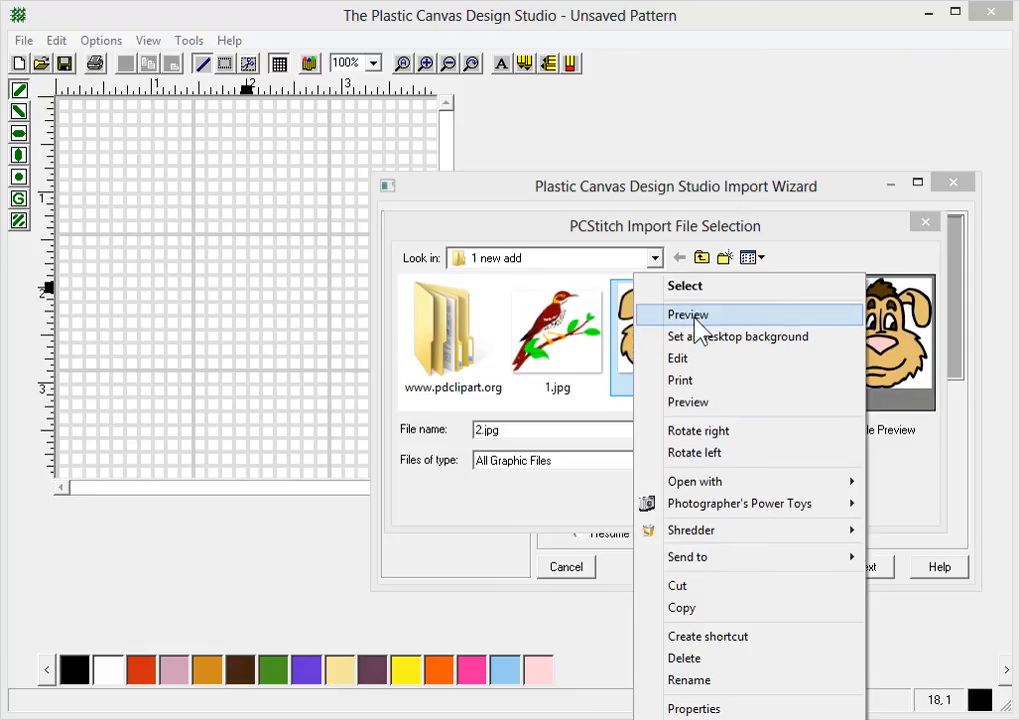
pyautogui.click(688, 314)
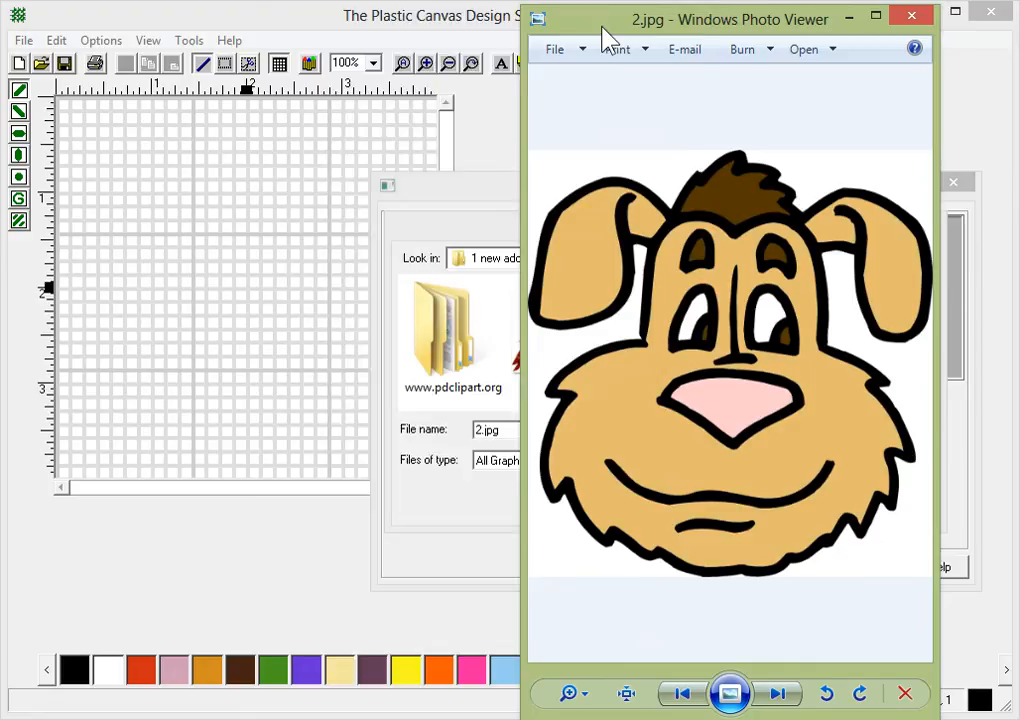
pyautogui.moveTo(730, 19); pyautogui.dragTo(530, 21)
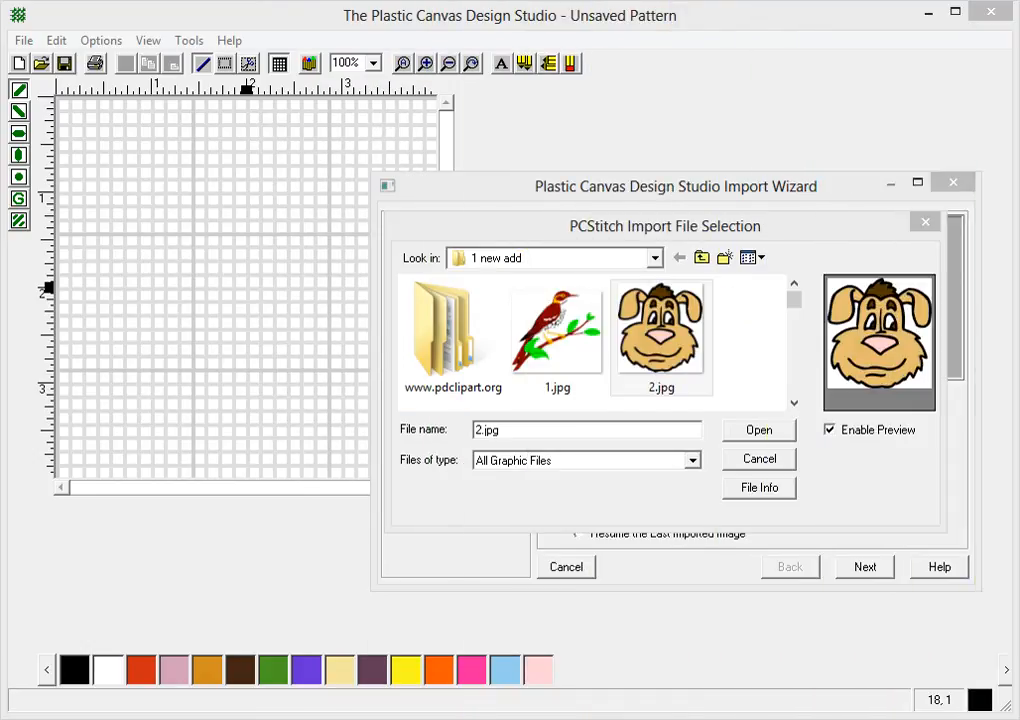
# Load 2.jpg as the import source and advance to the cropping step.
pyautogui.click(661, 335)
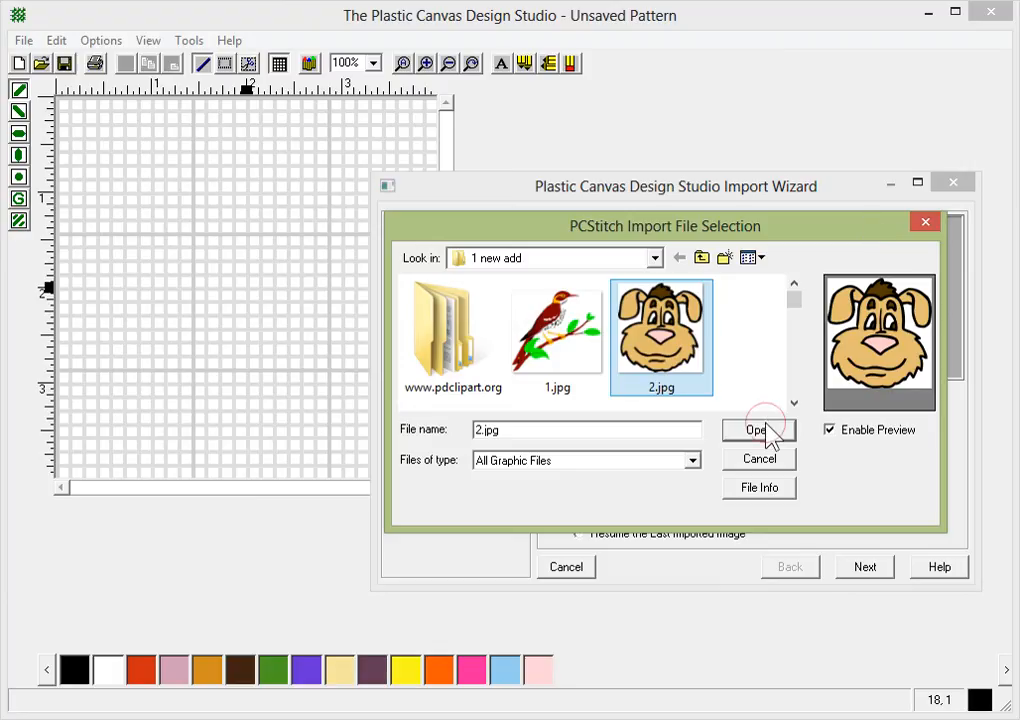
pyautogui.click(758, 430)
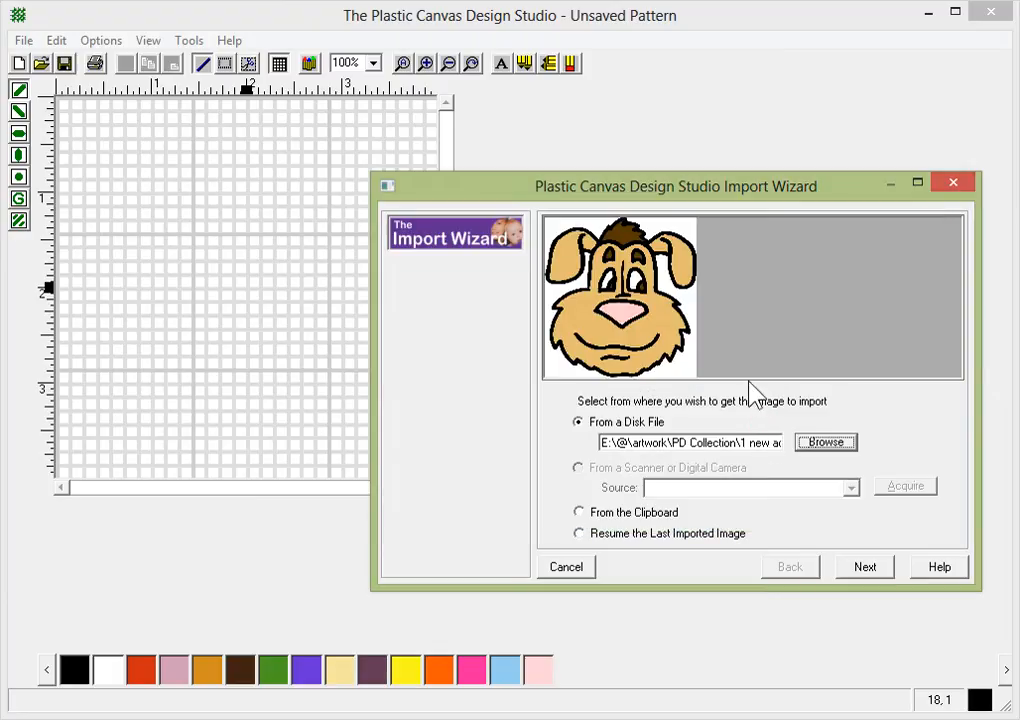
pyautogui.moveTo(865, 567)
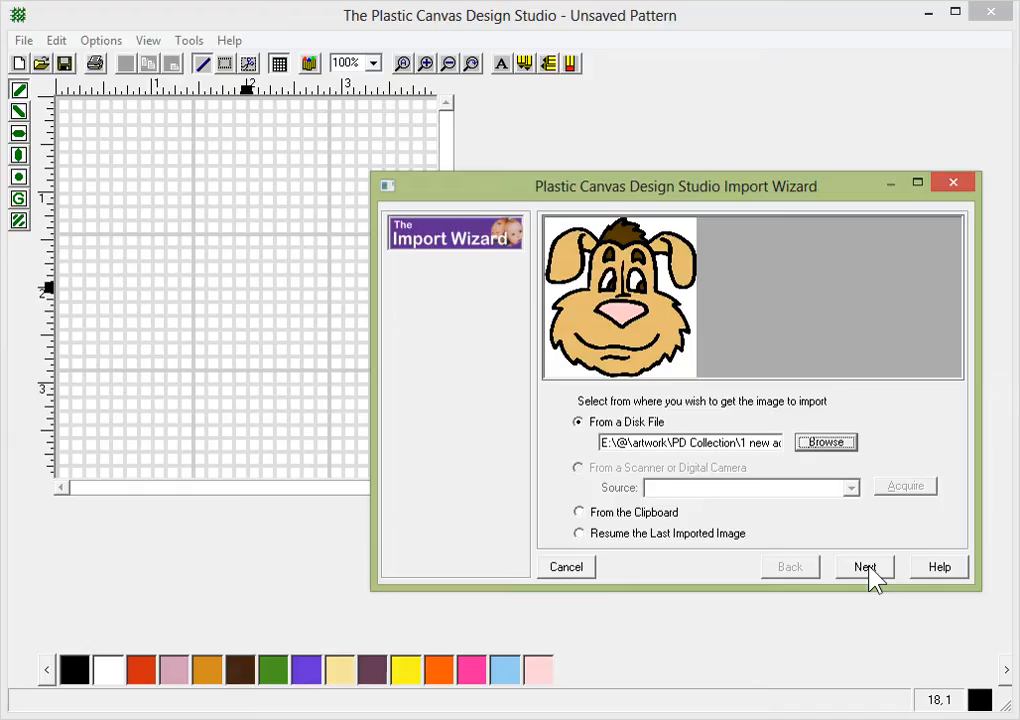
pyautogui.click(864, 567)
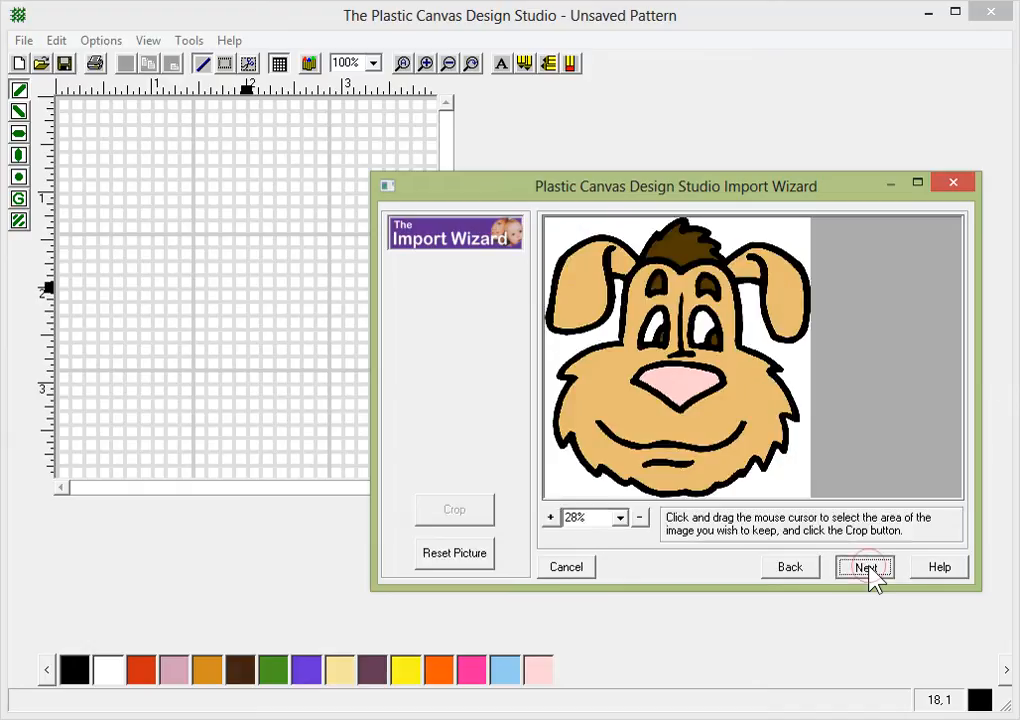
# Skip cropping the dog picture and advance to the erasing step.
pyautogui.click(864, 567)
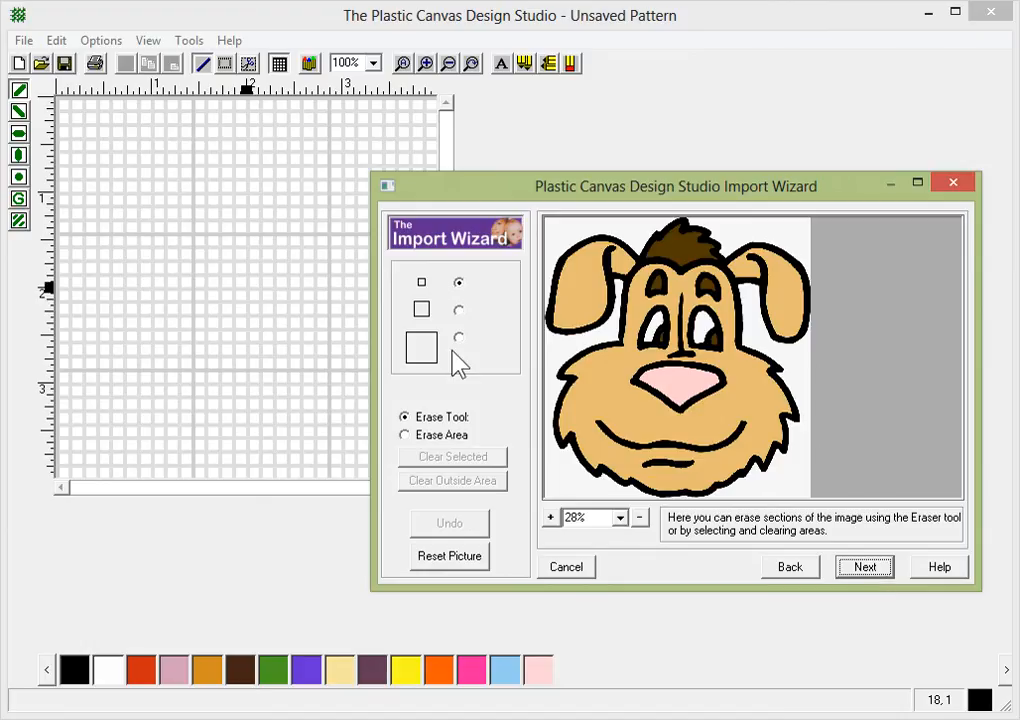
pyautogui.moveTo(465, 350)
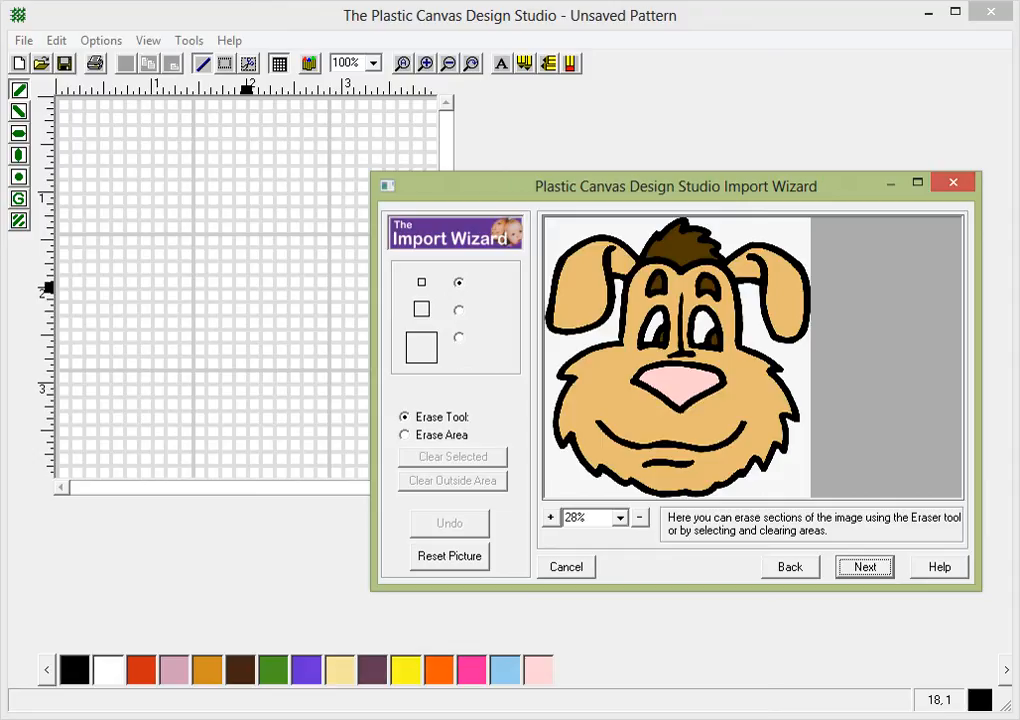
pyautogui.moveTo(118, 370)
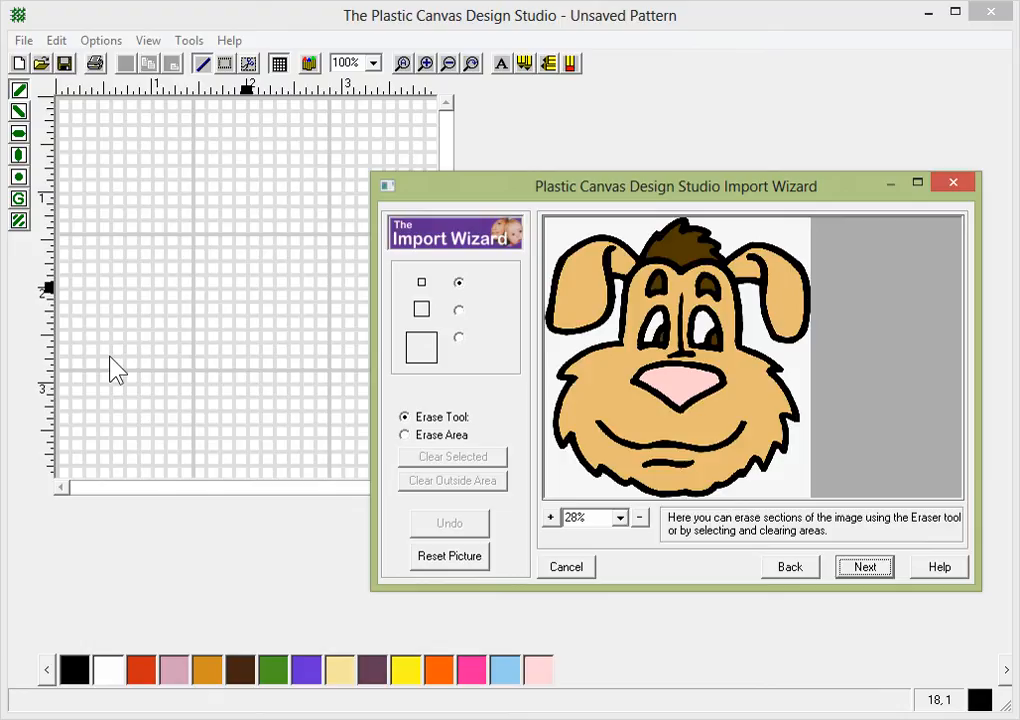
pyautogui.moveTo(868, 567)
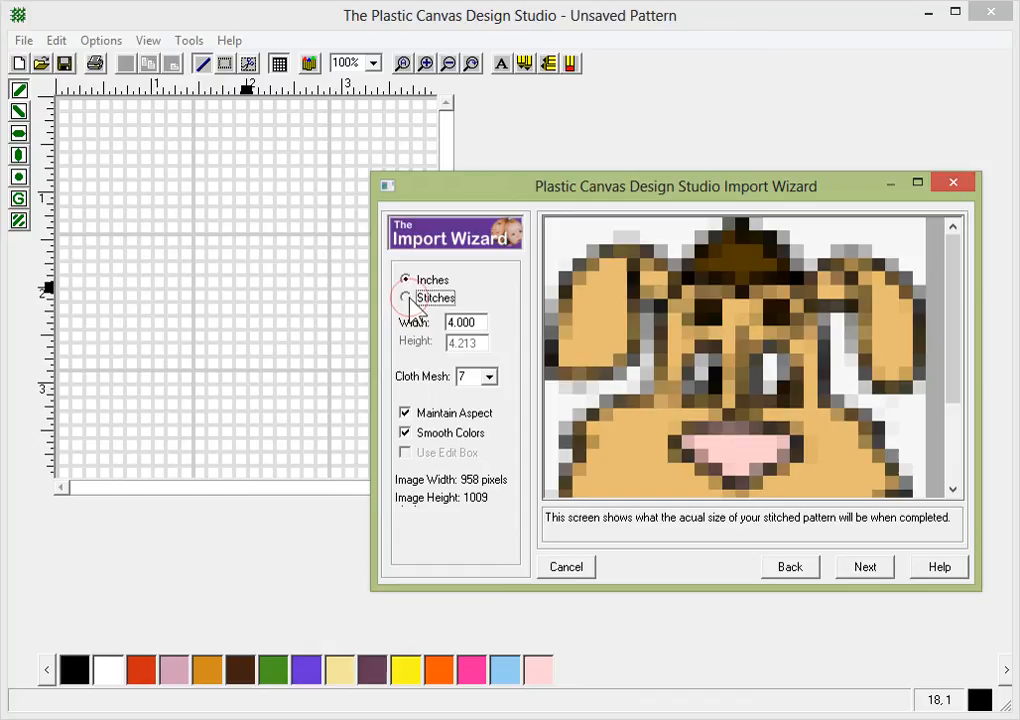
# Size the import in stitches at width 79, mesh 7, keeping aspect, with Smooth Colors on.
pyautogui.click(405, 298)
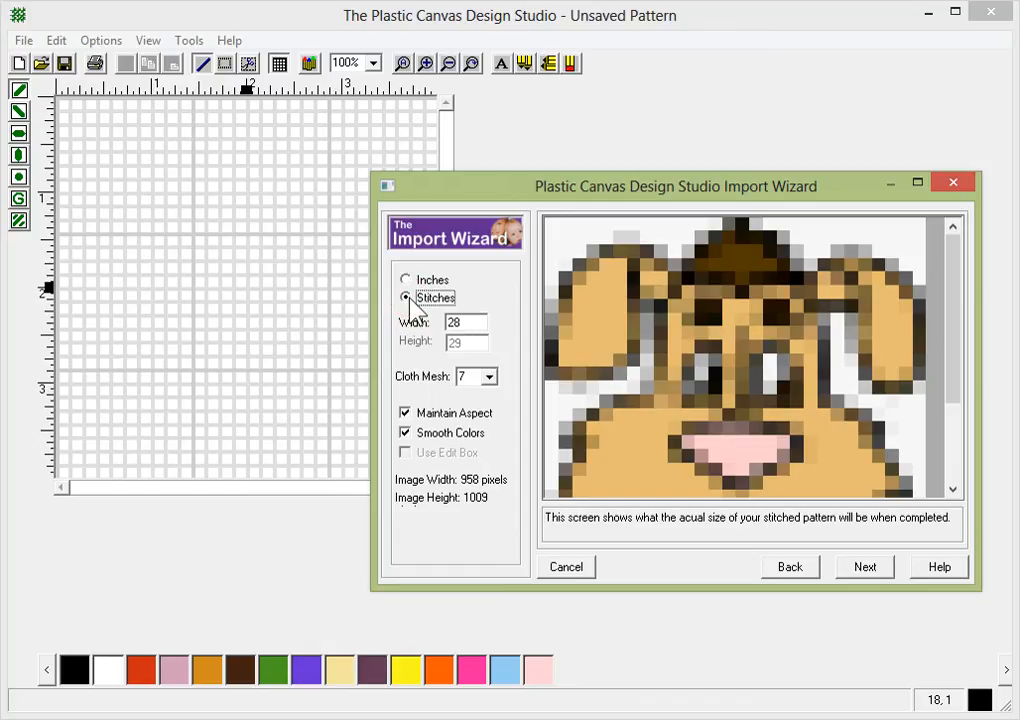
pyautogui.moveTo(417, 365)
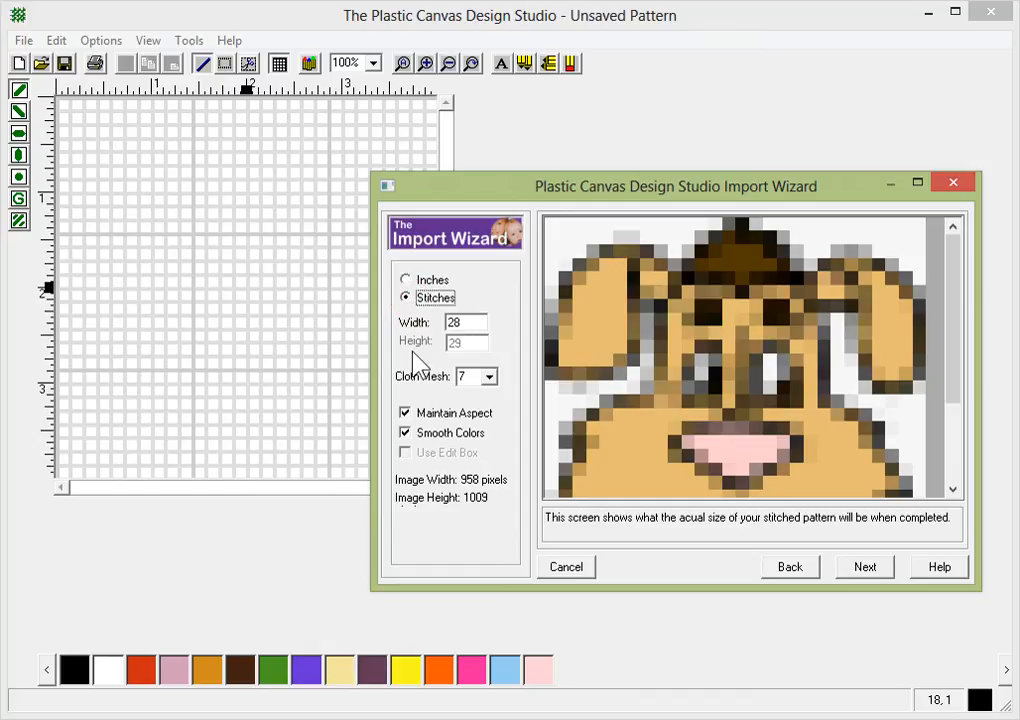
pyautogui.moveTo(952, 313)
pyautogui.write('79')
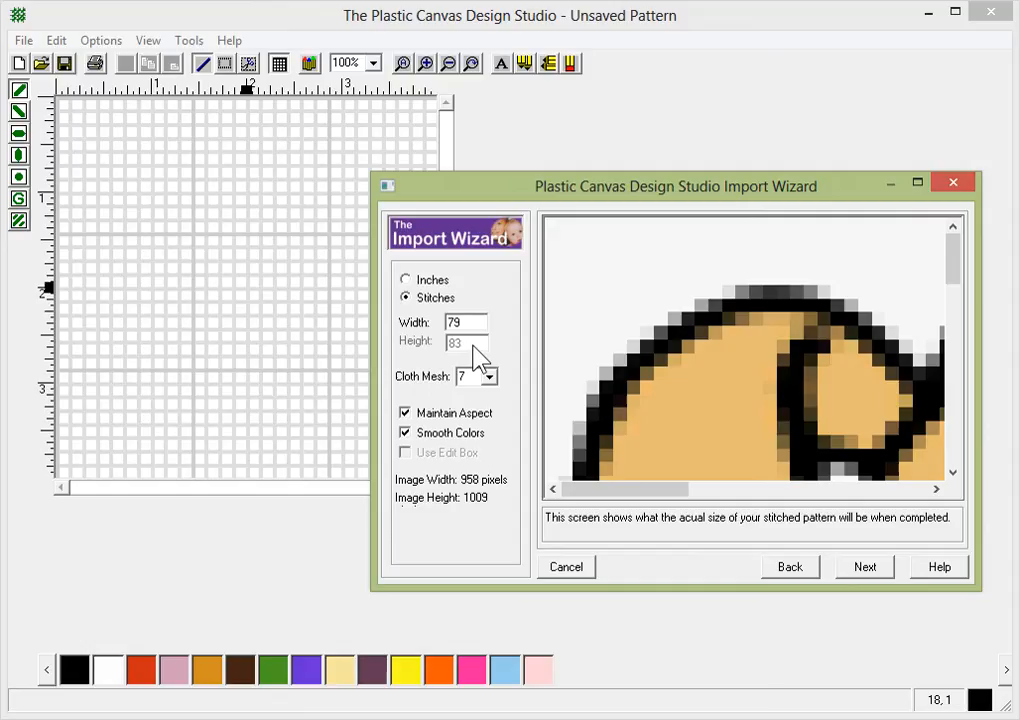
pyautogui.click(465, 322)
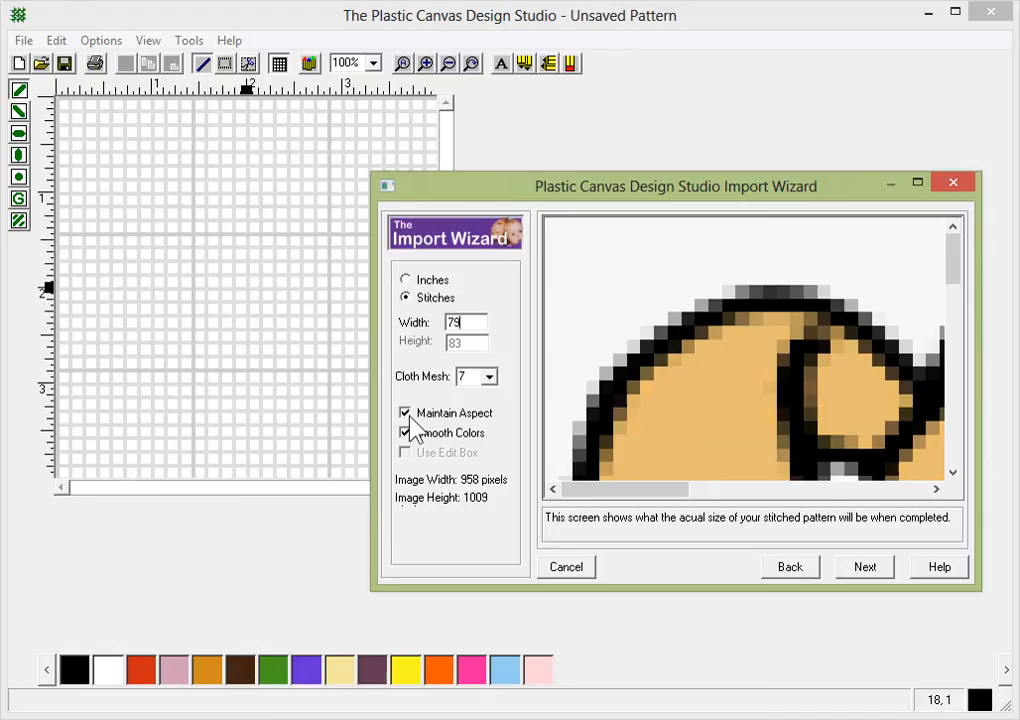
pyautogui.click(405, 412)
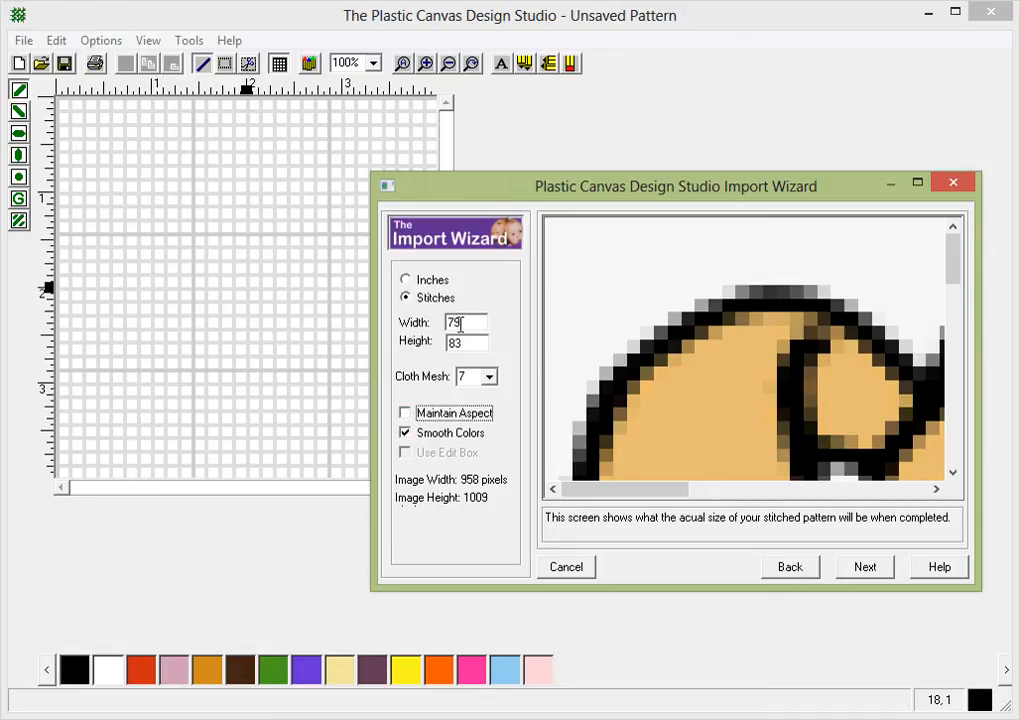
pyautogui.click(405, 413)
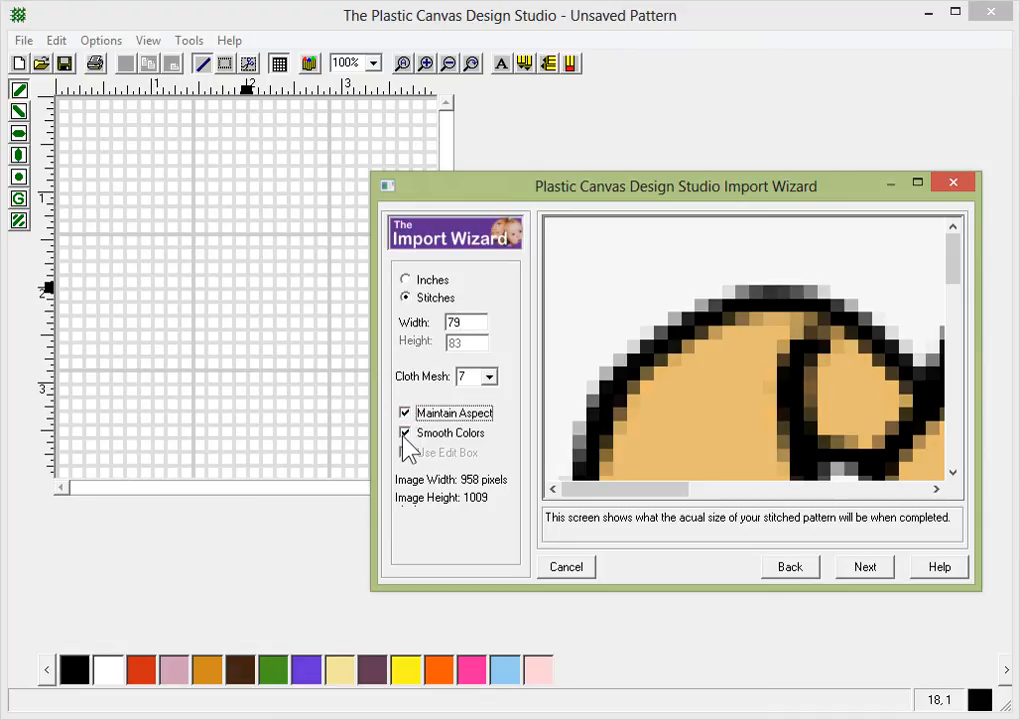
pyautogui.click(405, 433)
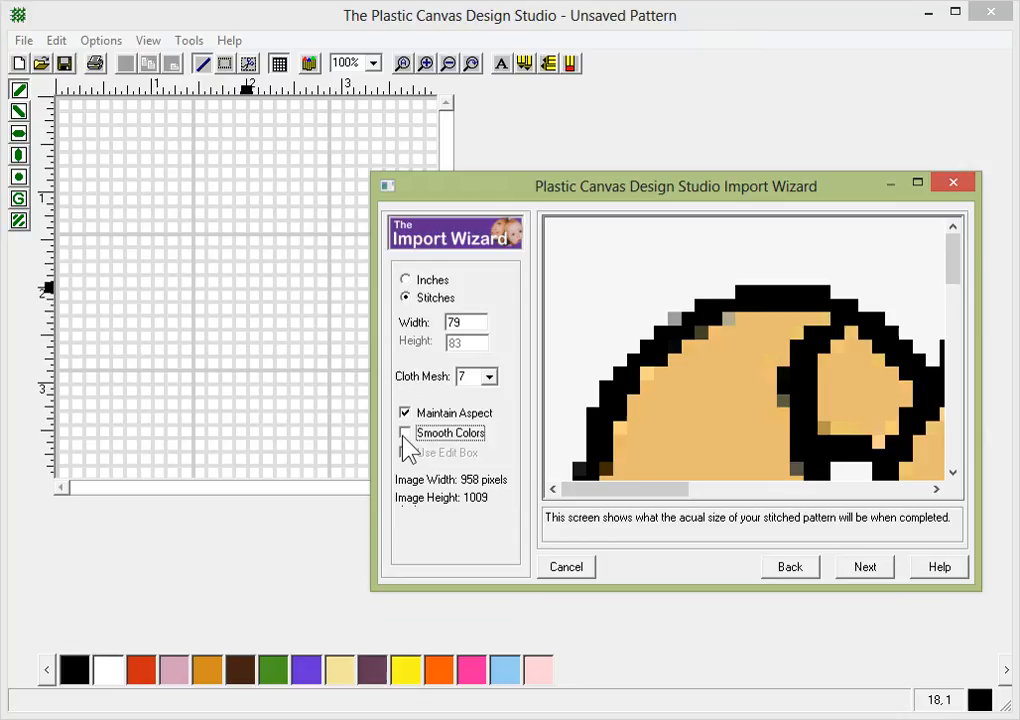
pyautogui.click(406, 433)
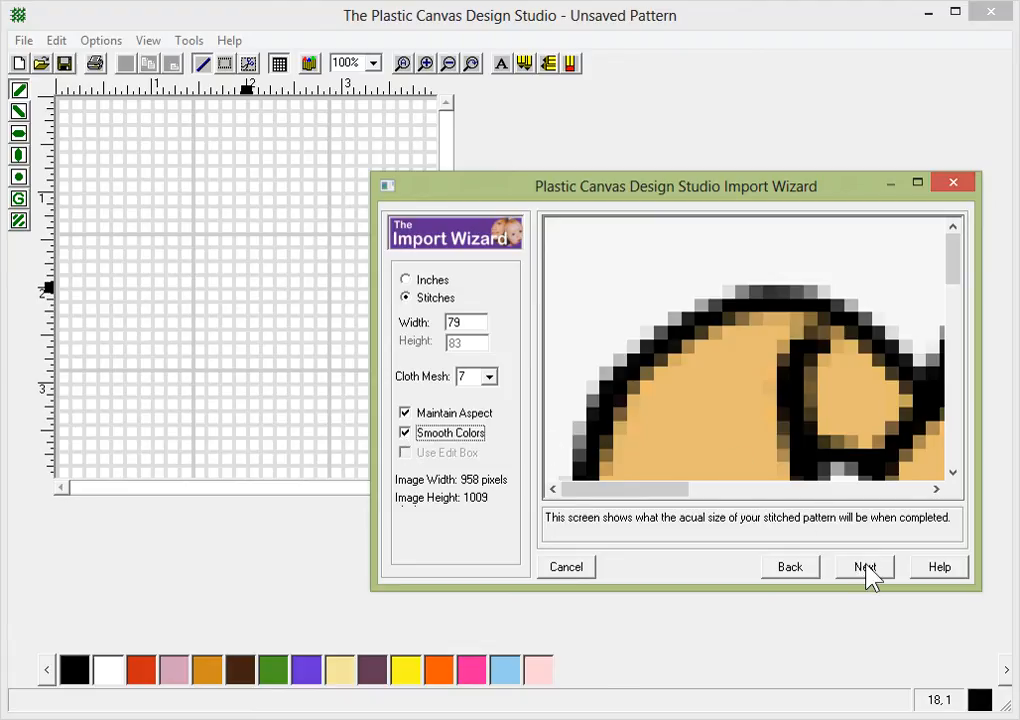
# Apply the Edge Enhance colour adjustment to the dog picture.
pyautogui.click(862, 567)
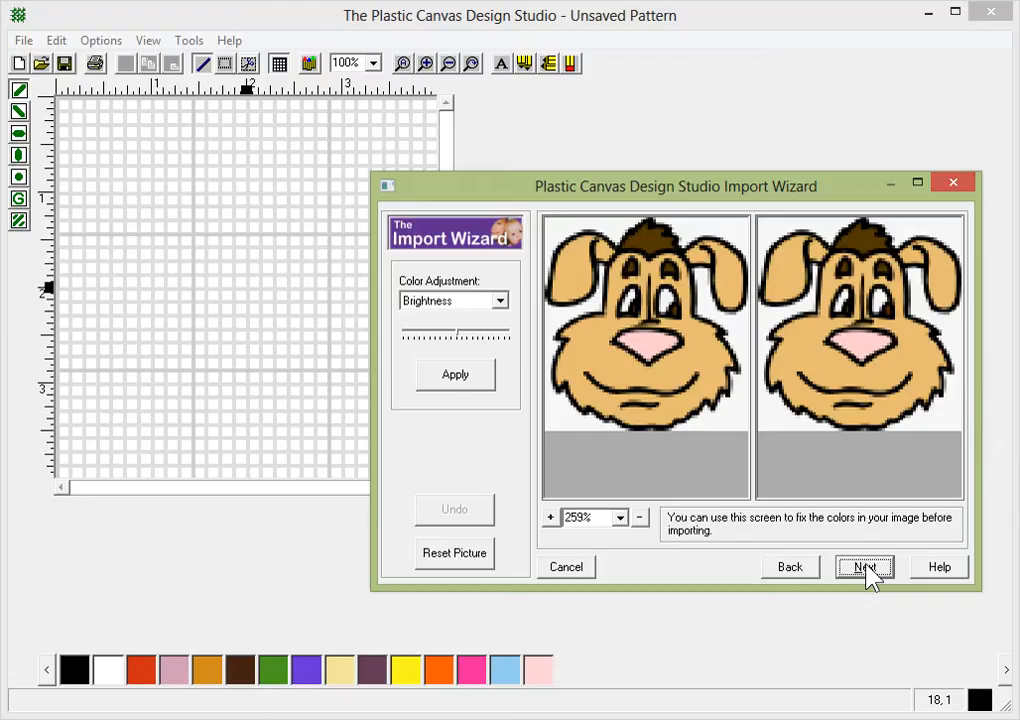
pyautogui.click(500, 300)
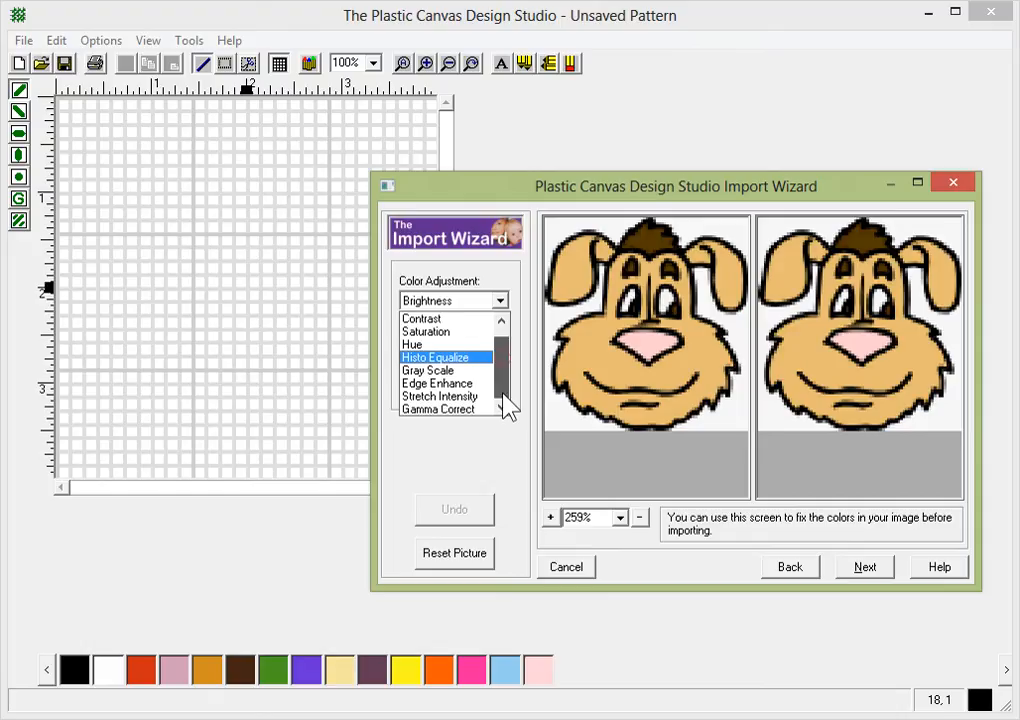
pyautogui.click(438, 383)
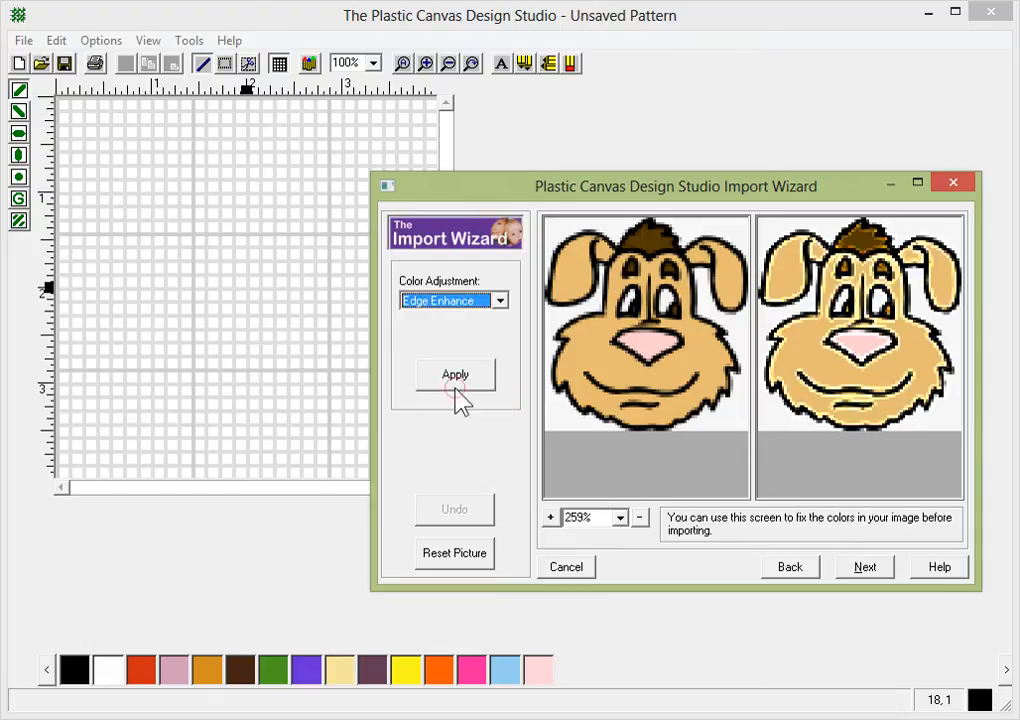
pyautogui.click(454, 374)
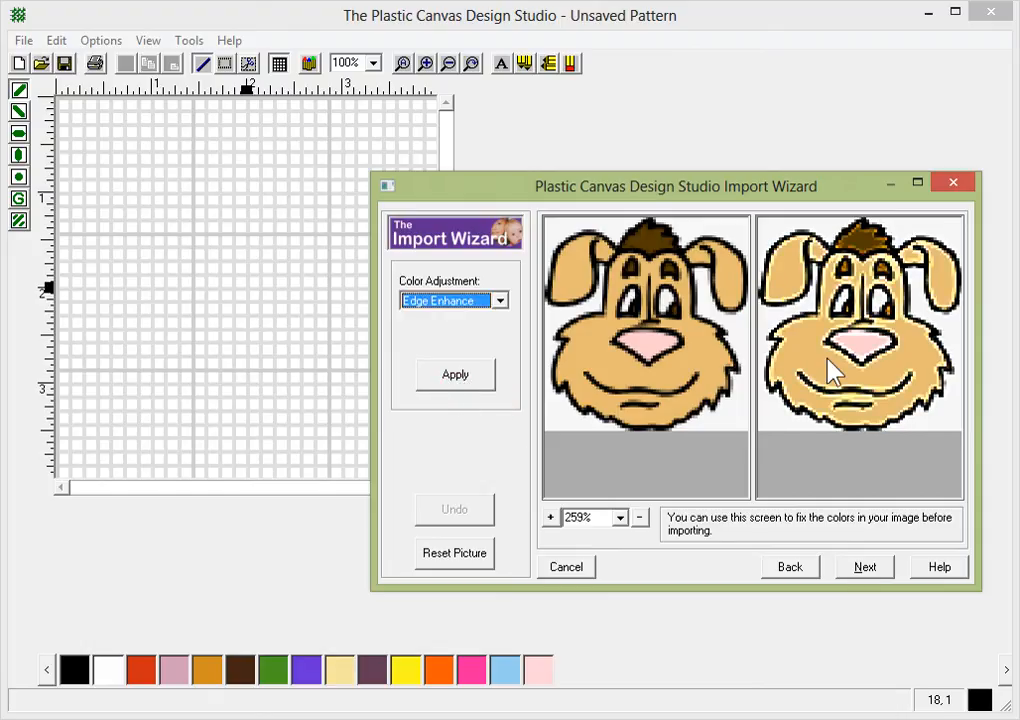
pyautogui.click(454, 374)
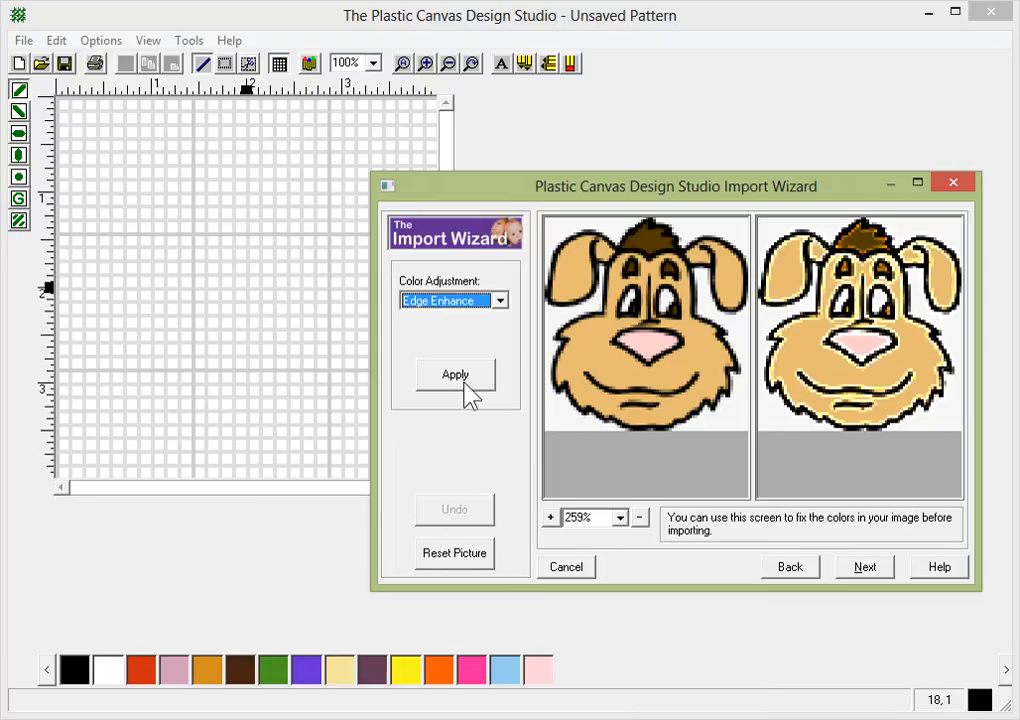
pyautogui.moveTo(588, 337)
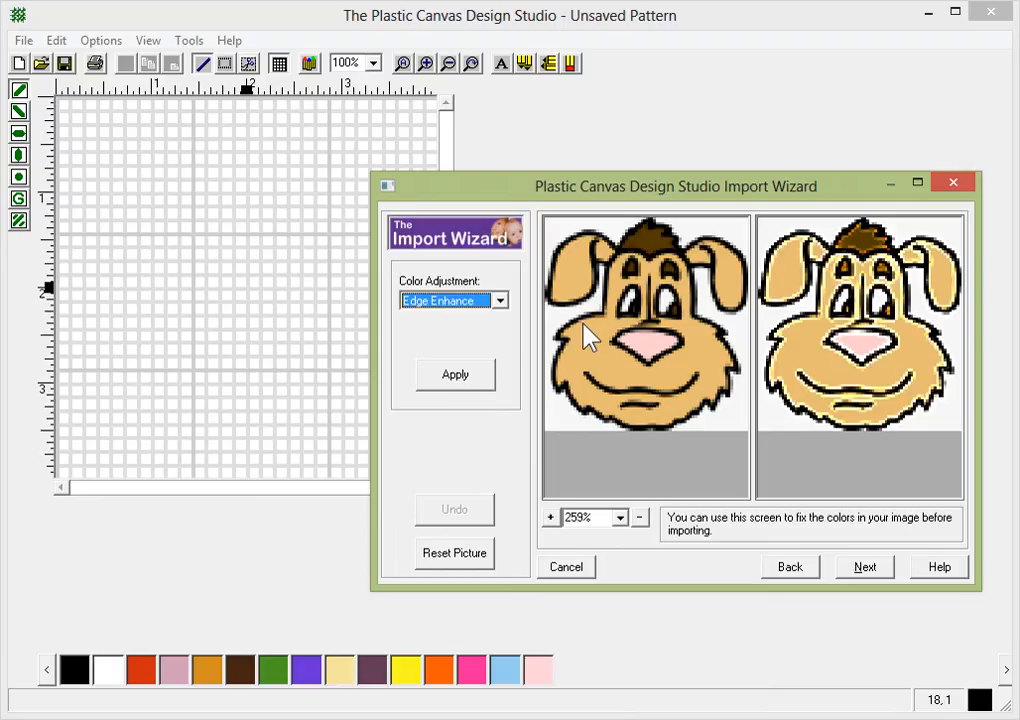
pyautogui.moveTo(490, 345)
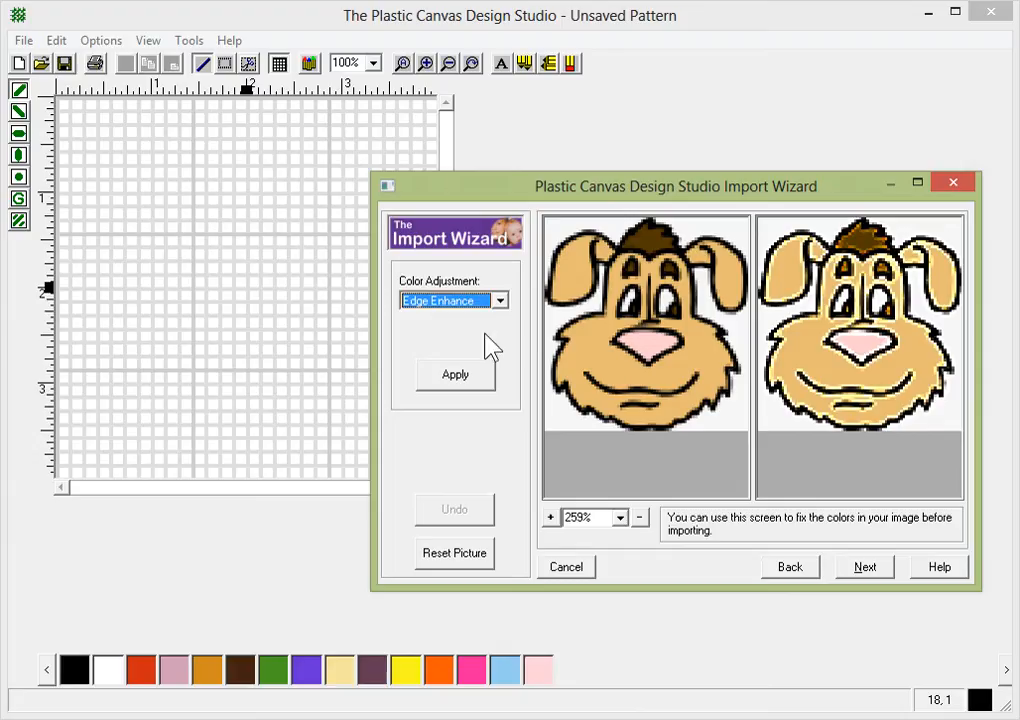
pyautogui.moveTo(638, 322)
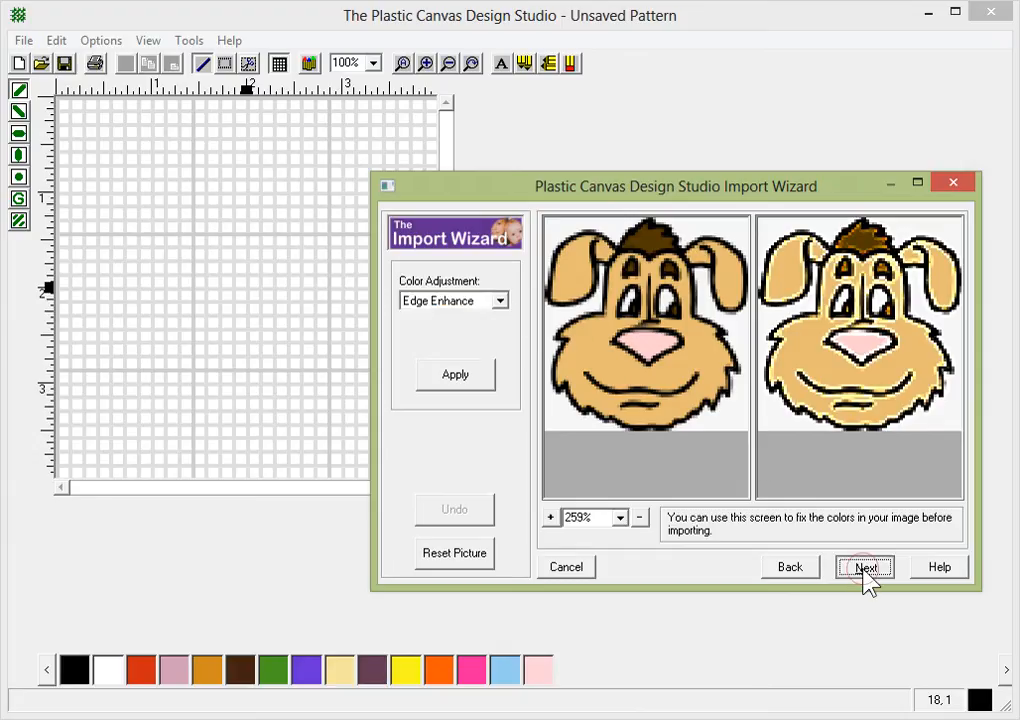
# Map the pattern to the Red Heart yarn family with Maximum Colors 50.
pyautogui.click(864, 567)
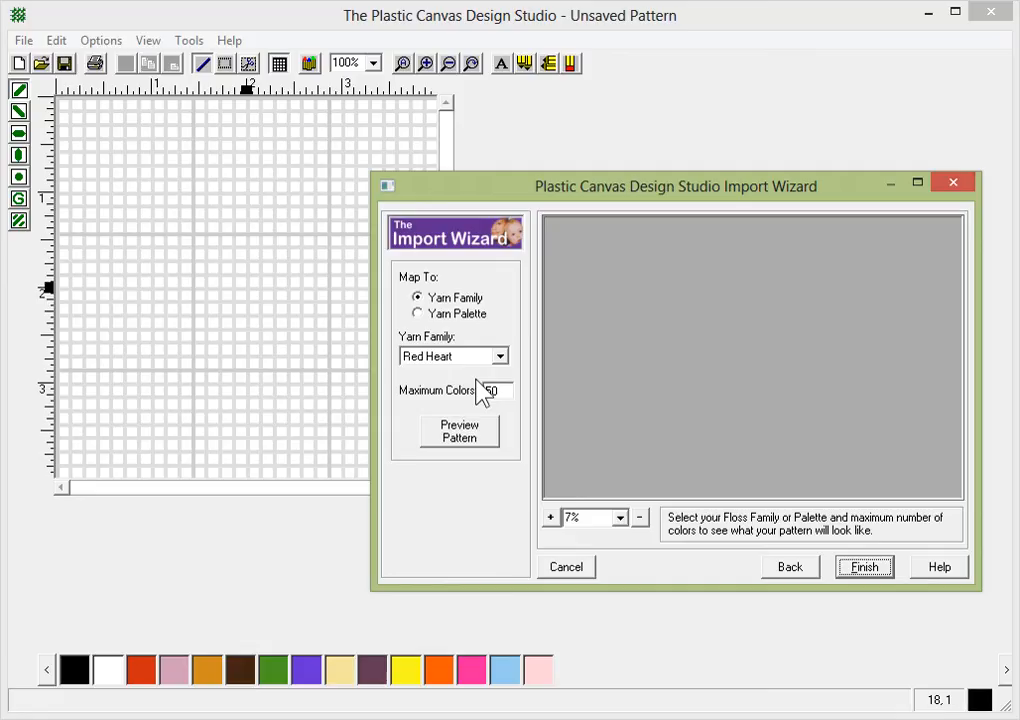
pyautogui.moveTo(502, 362)
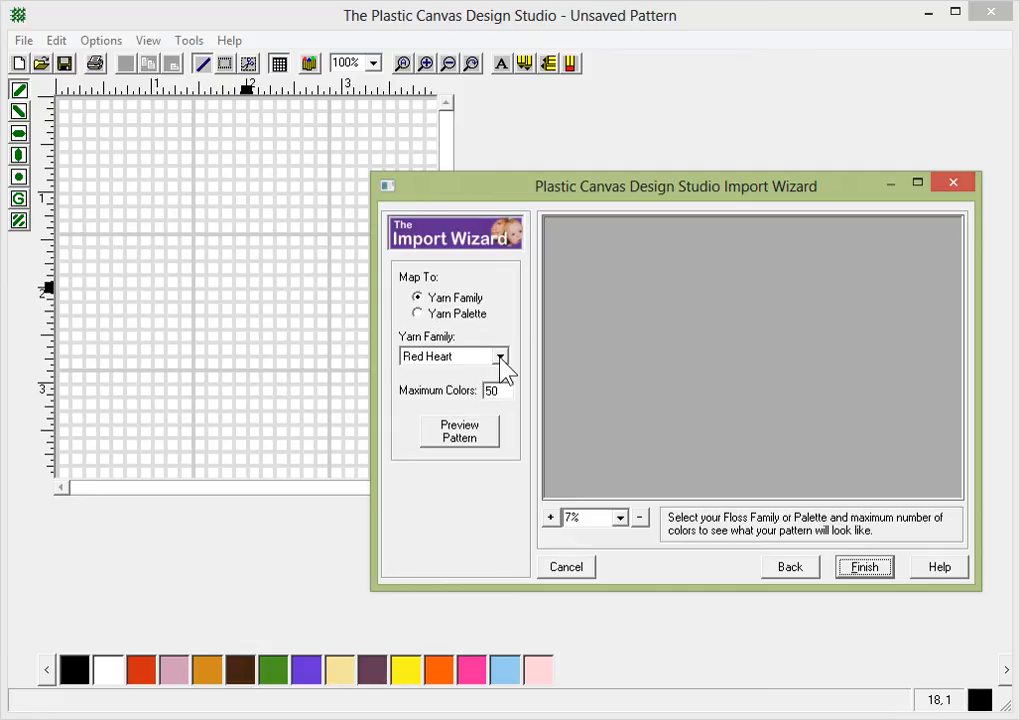
pyautogui.click(499, 356)
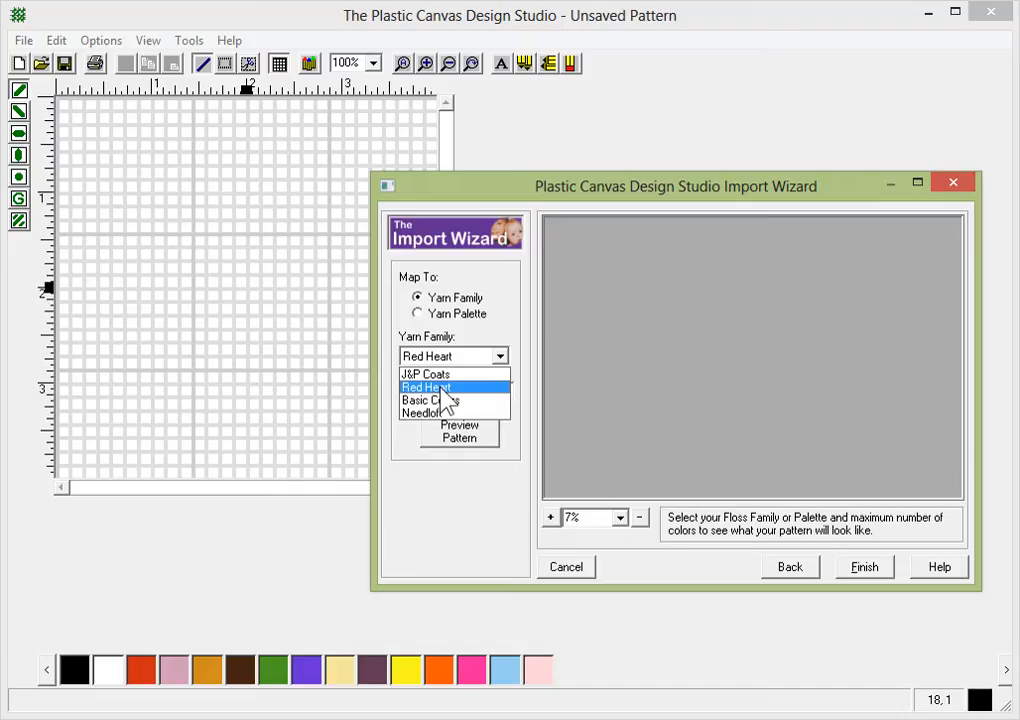
pyautogui.moveTo(429, 400)
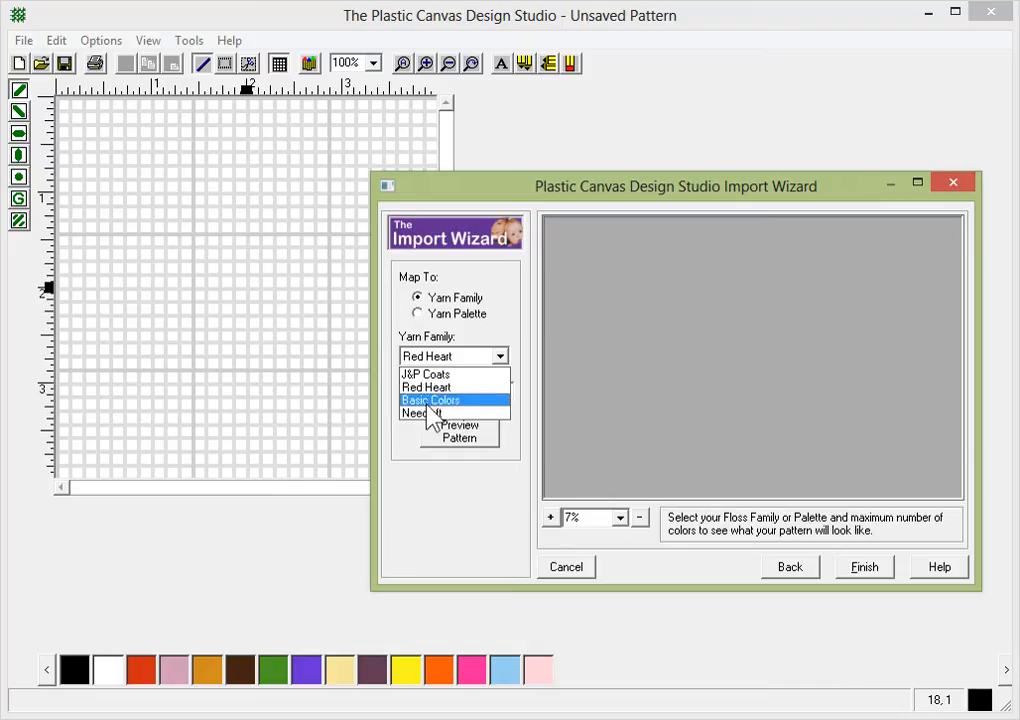
pyautogui.moveTo(426, 373)
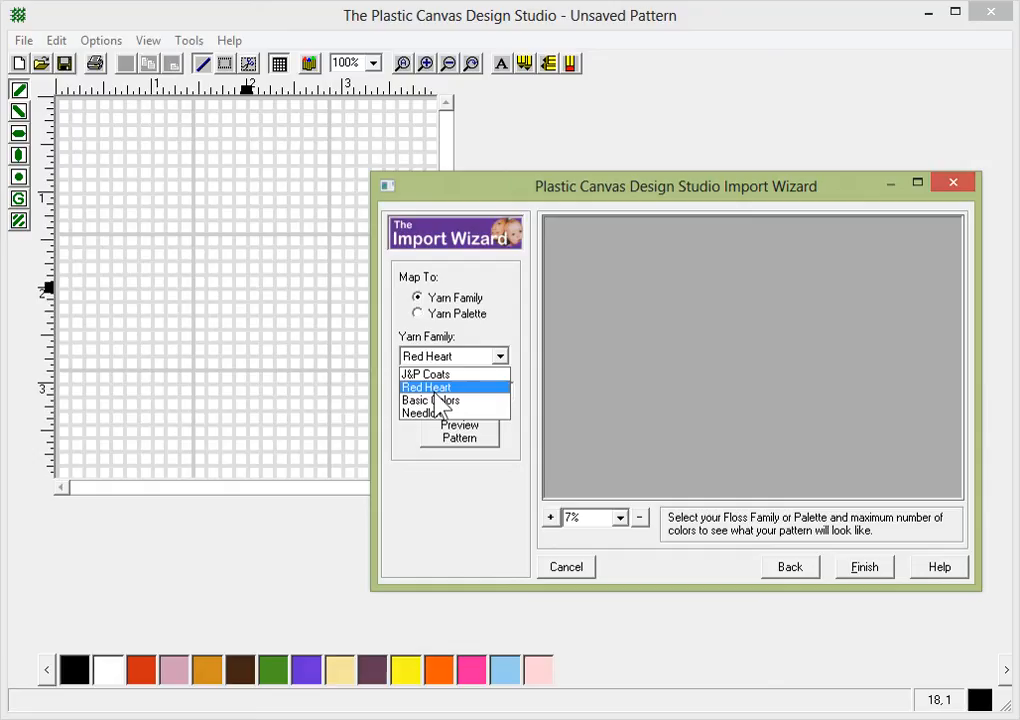
pyautogui.click(426, 387)
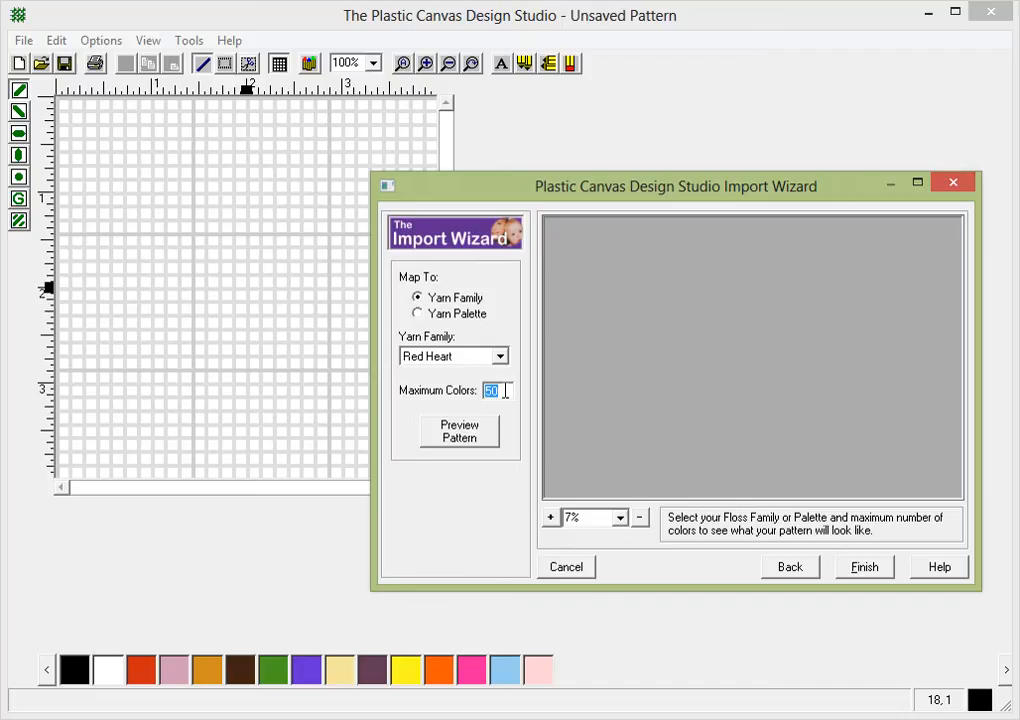
pyautogui.click(459, 431)
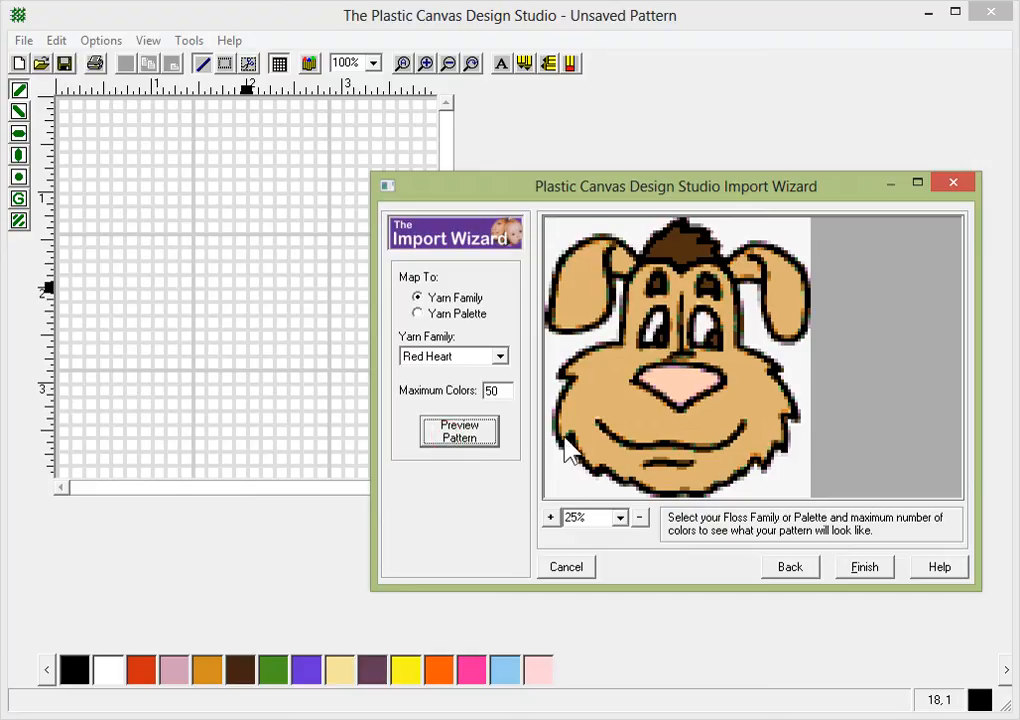
pyautogui.moveTo(535, 465)
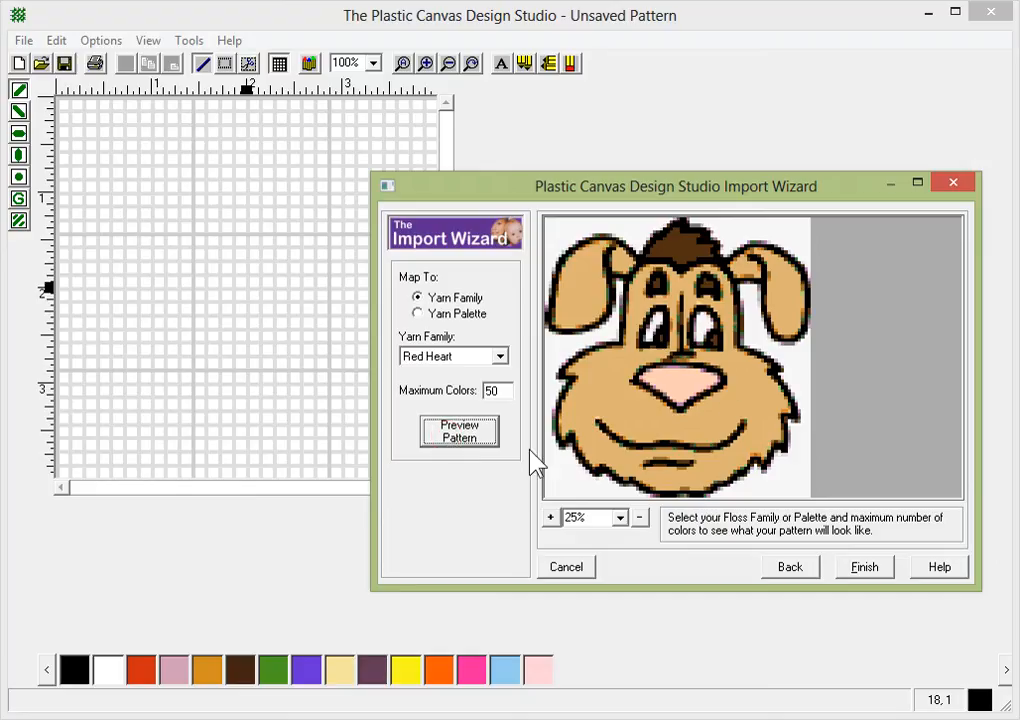
pyautogui.moveTo(660, 390)
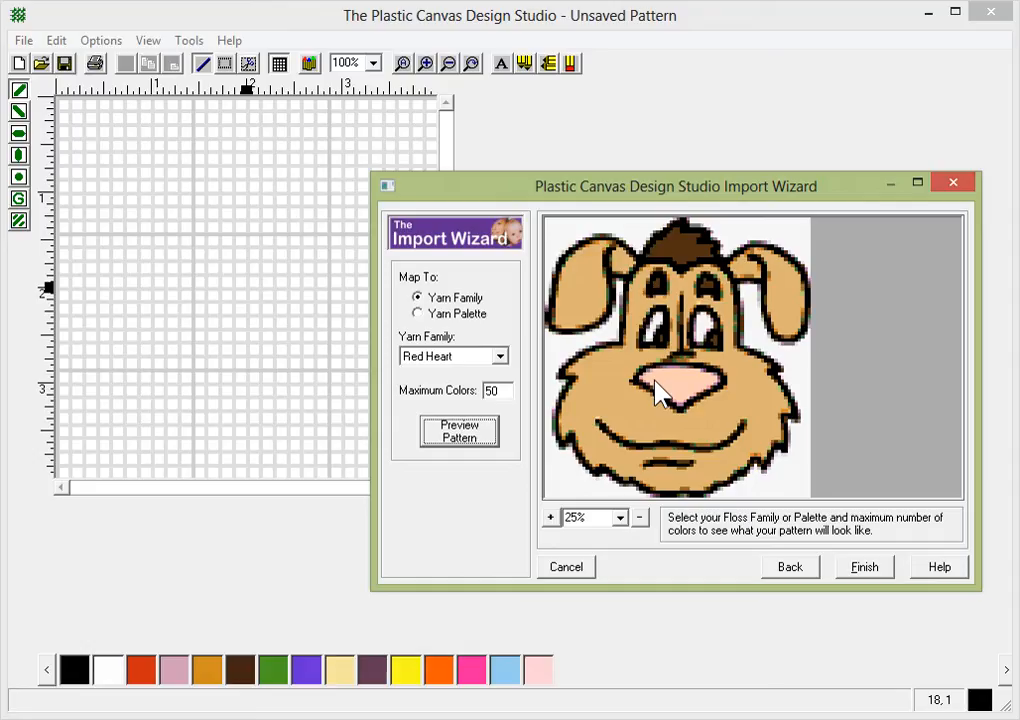
pyautogui.moveTo(712, 428)
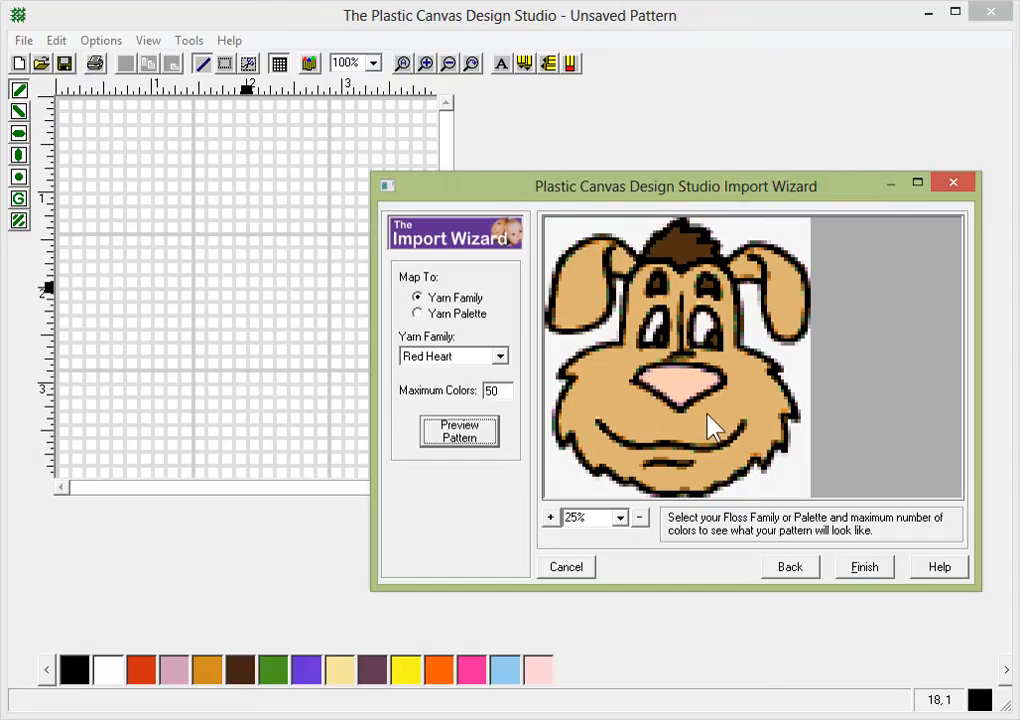
pyautogui.moveTo(720, 400)
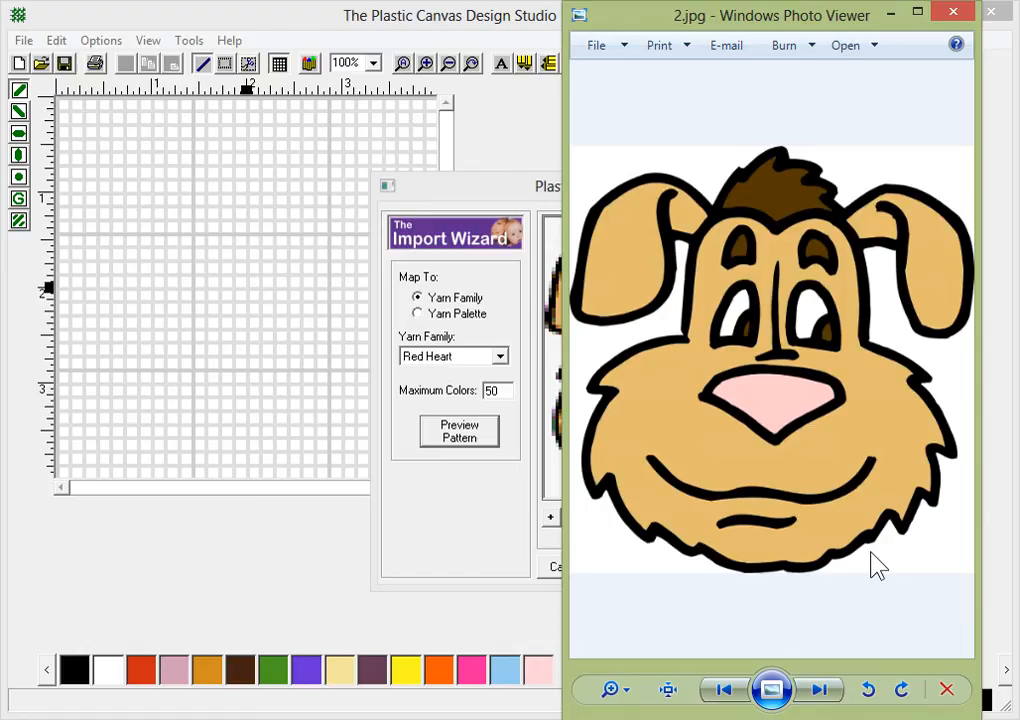
pyautogui.moveTo(907, 540)
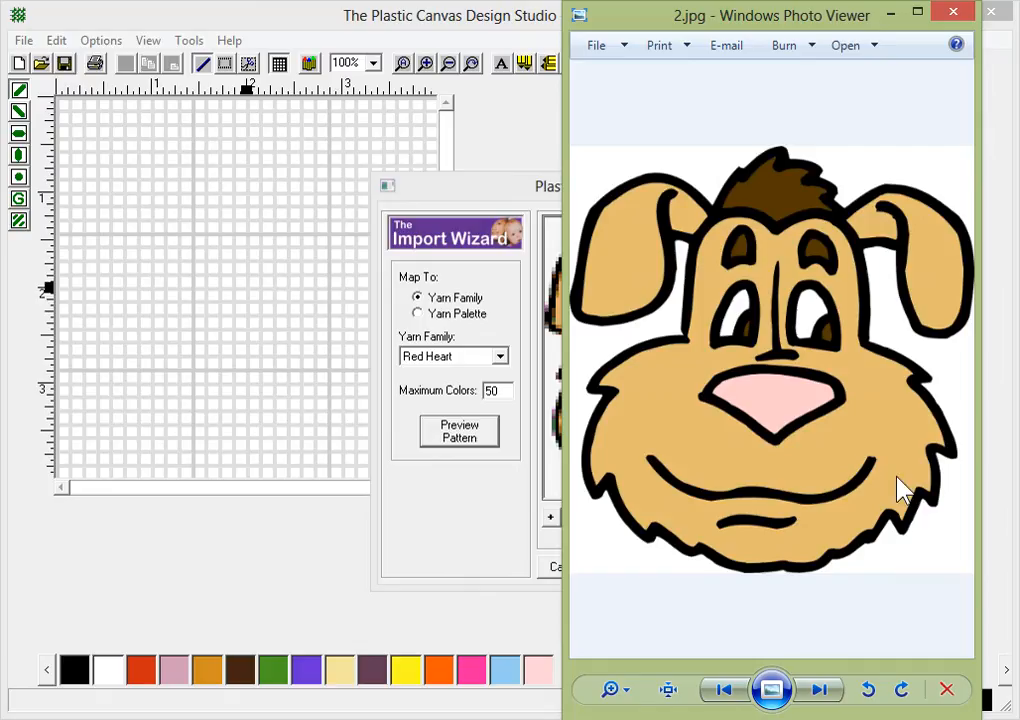
pyautogui.moveTo(890, 624)
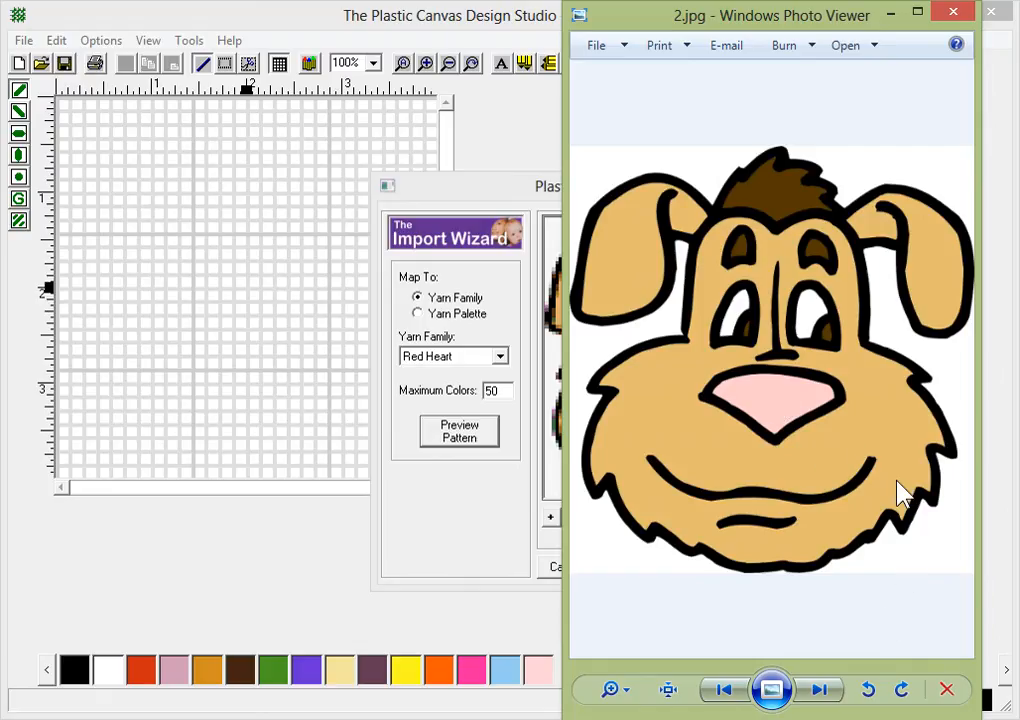
pyautogui.moveTo(790, 420)
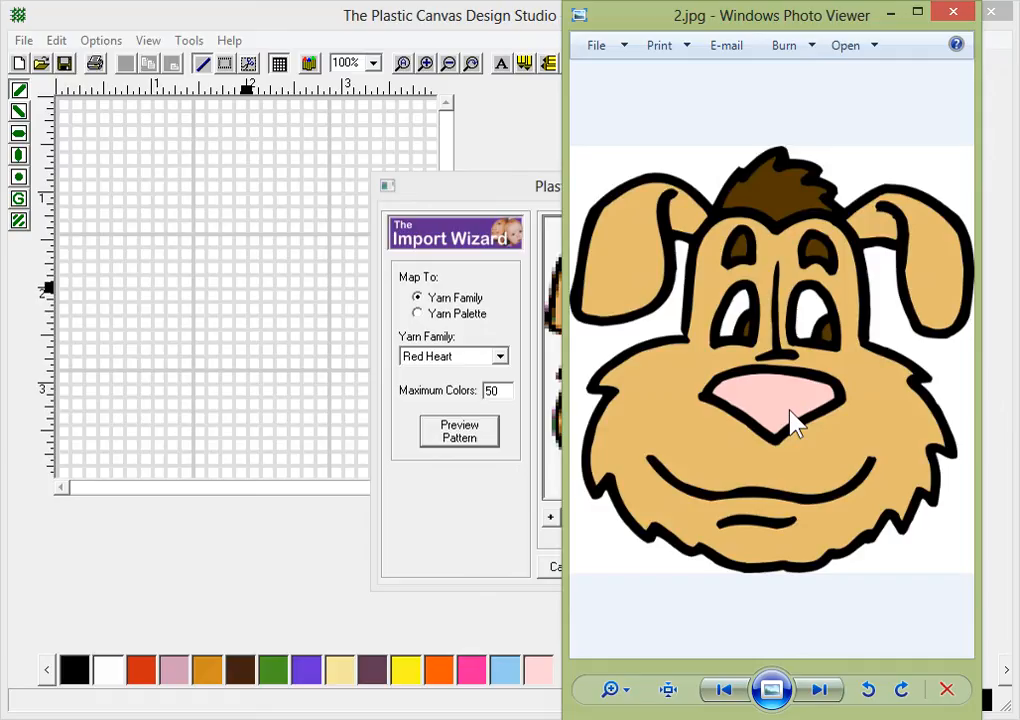
pyautogui.moveTo(780, 278)
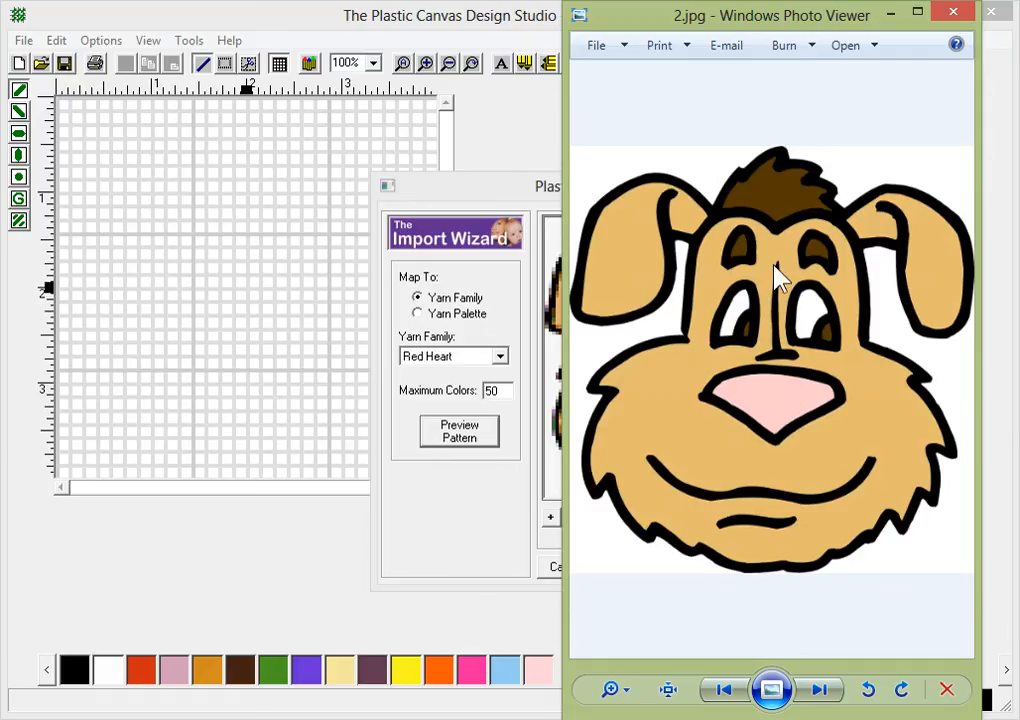
pyautogui.moveTo(780, 197)
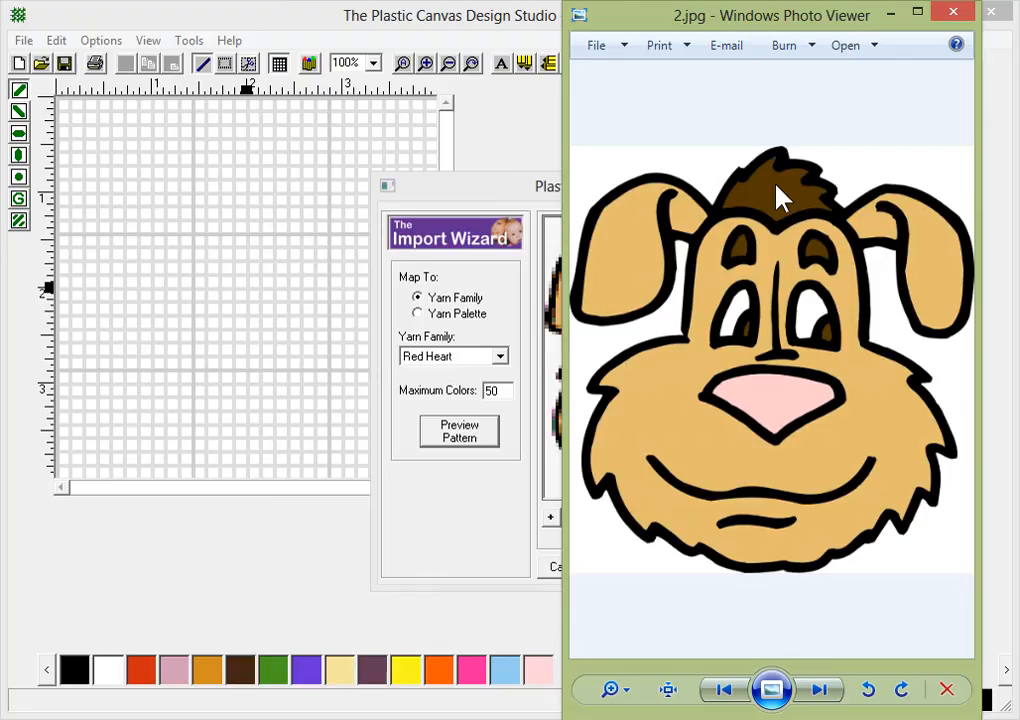
pyautogui.moveTo(810, 35)
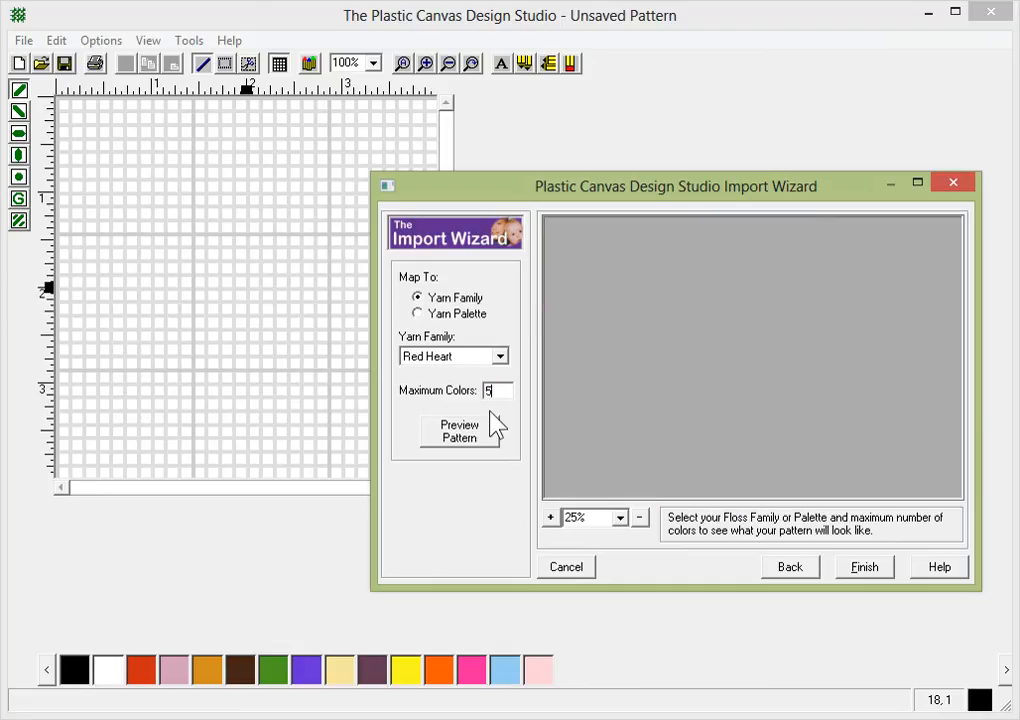
# Refresh the preview at a maximum of five colours and finish the import.
pyautogui.click(459, 431)
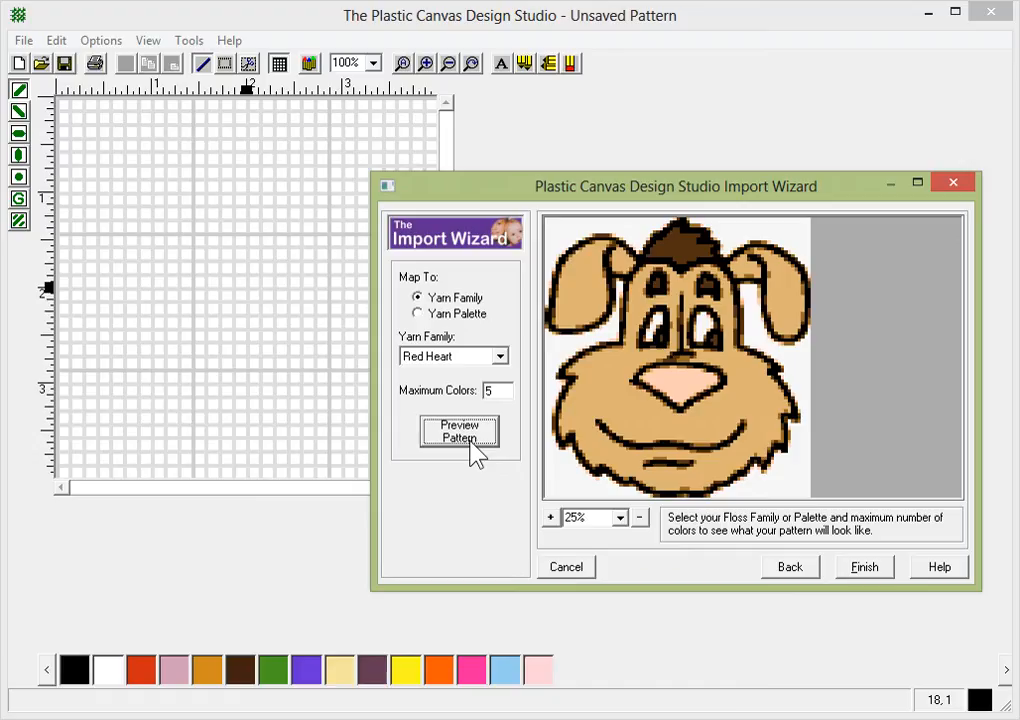
pyautogui.click(459, 431)
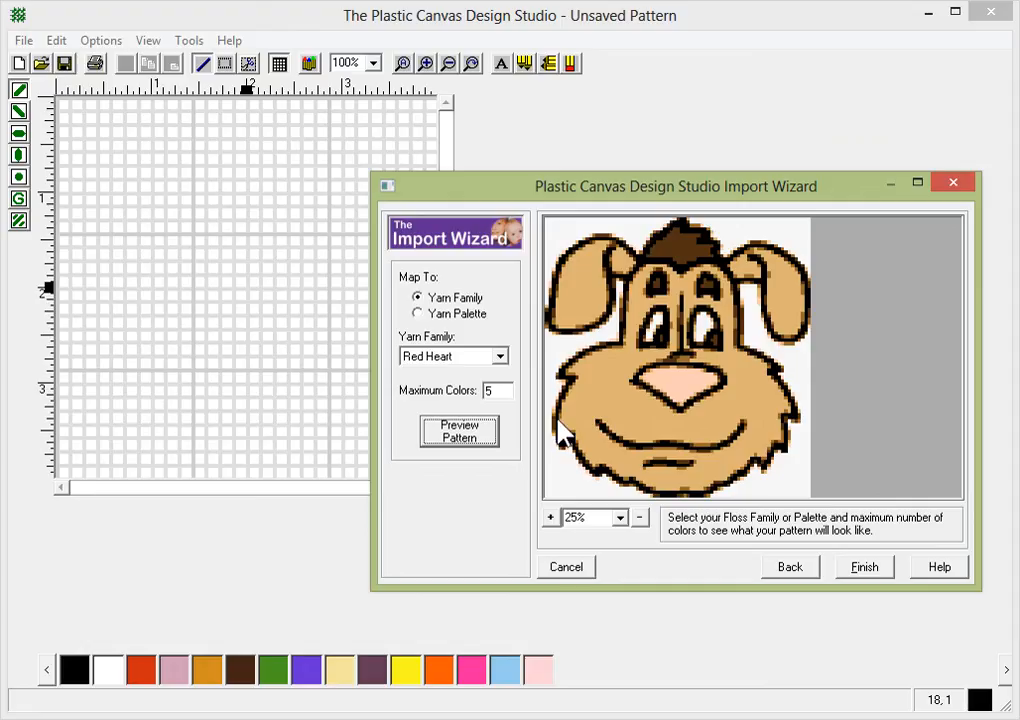
pyautogui.click(863, 567)
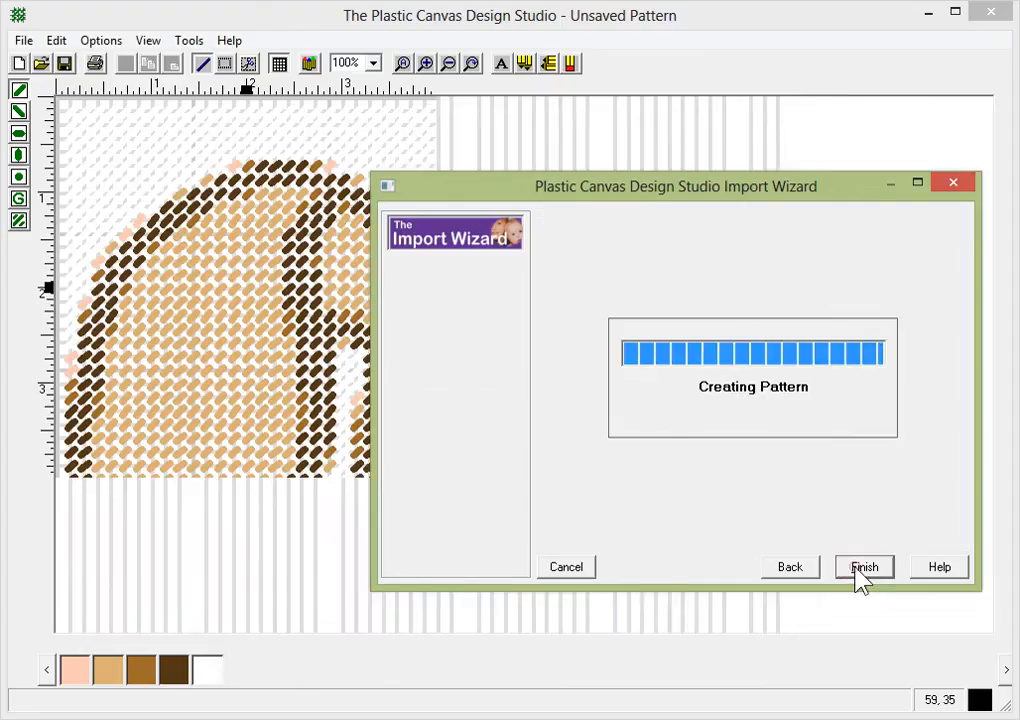
# Set the toolbar zoom to To Fit, showing the whole dog pattern at 47%.
pyautogui.click(863, 567)
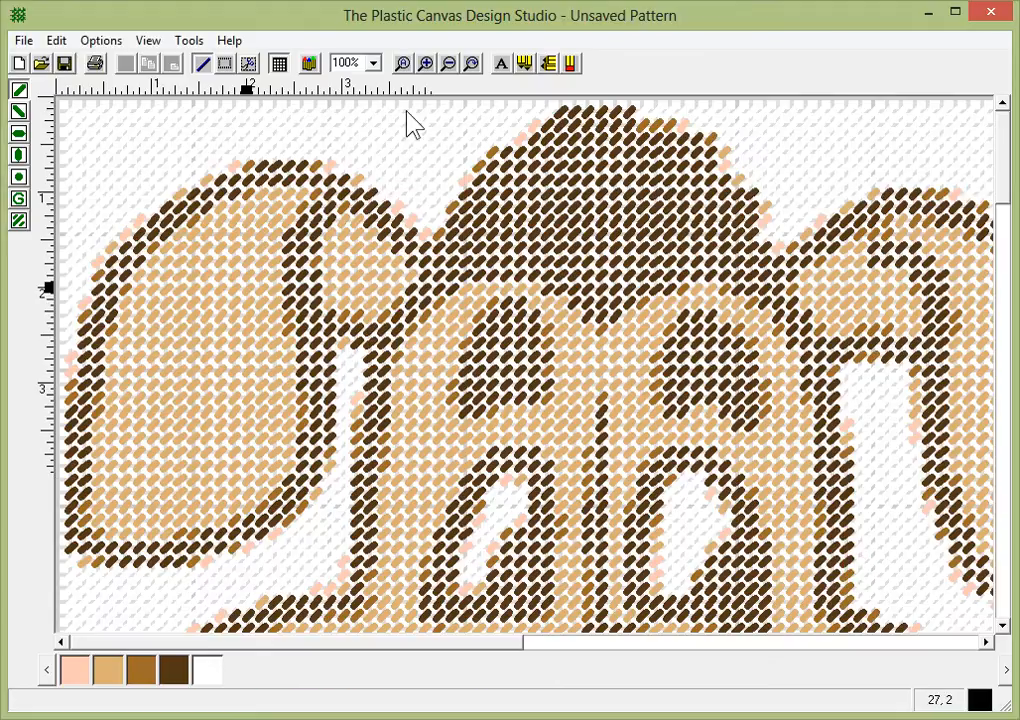
pyautogui.click(371, 63)
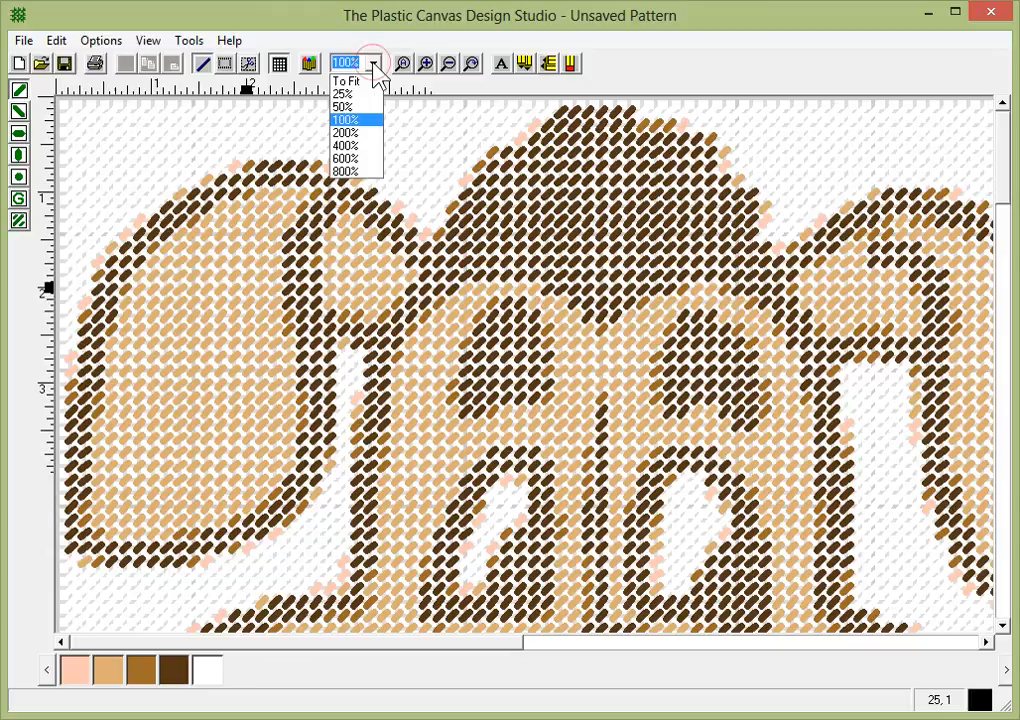
pyautogui.moveTo(347, 81)
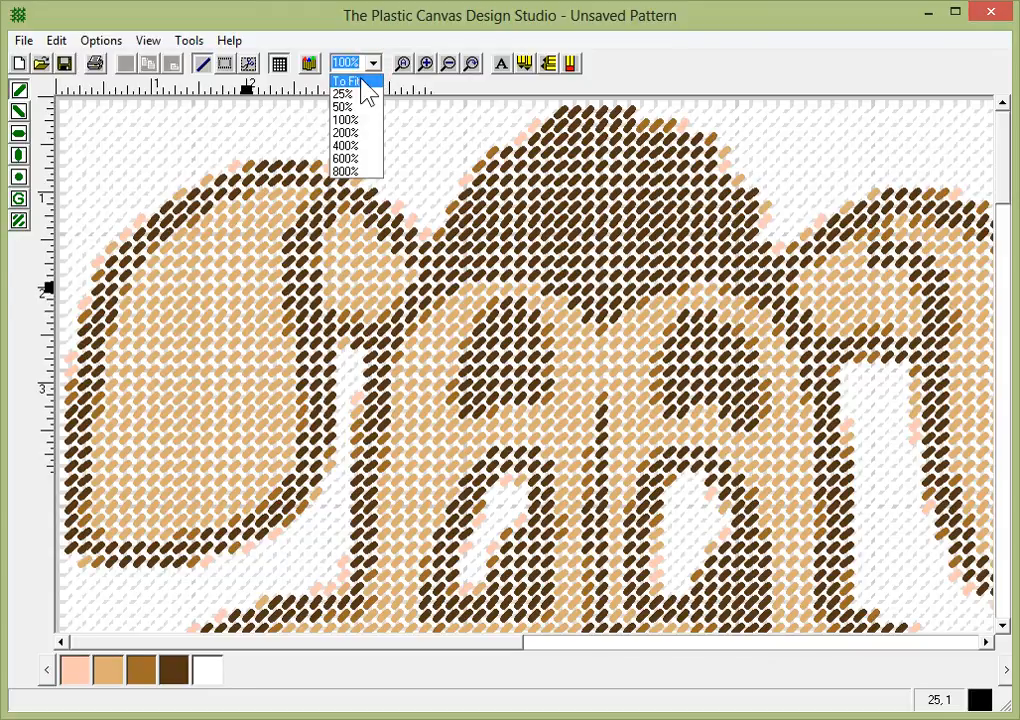
pyautogui.click(347, 80)
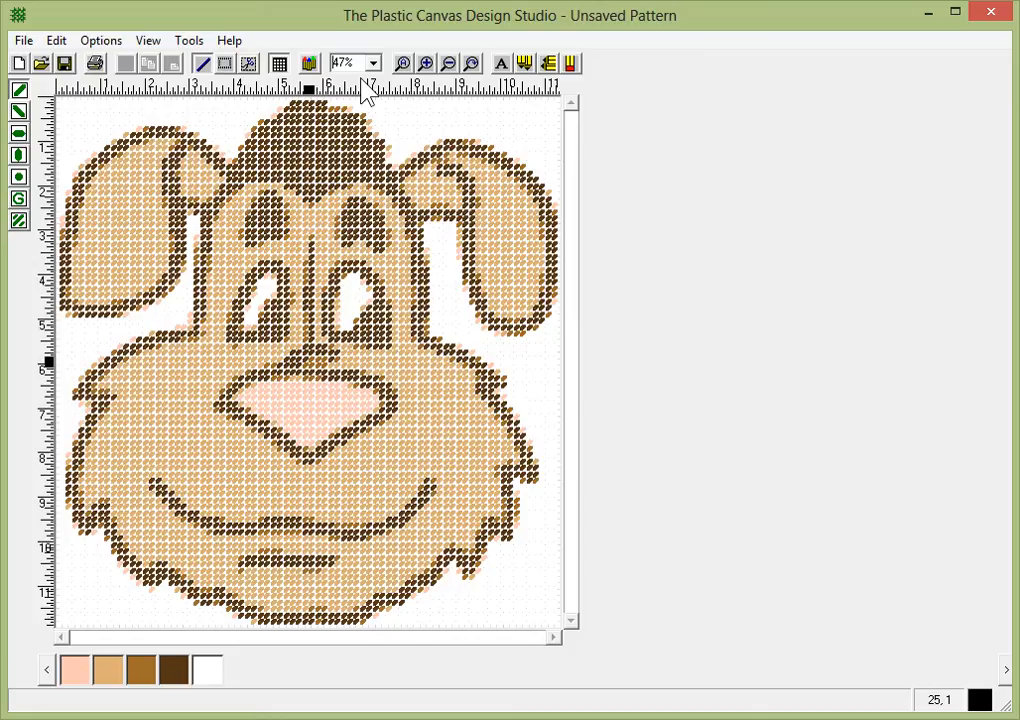
pyautogui.moveTo(428, 142)
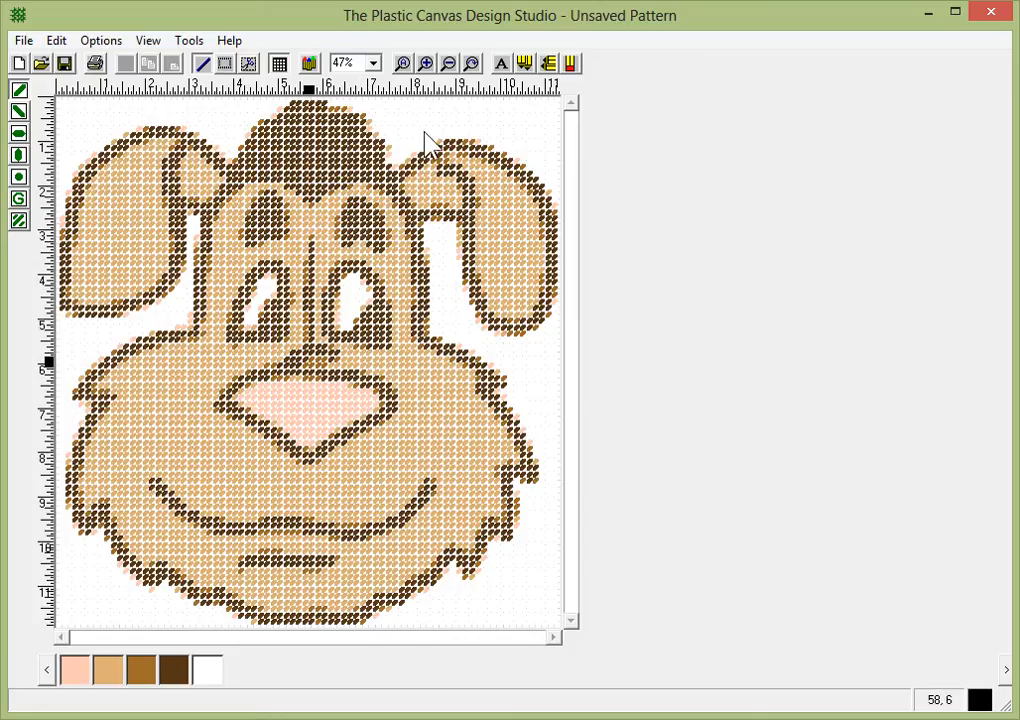
pyautogui.moveTo(400, 135)
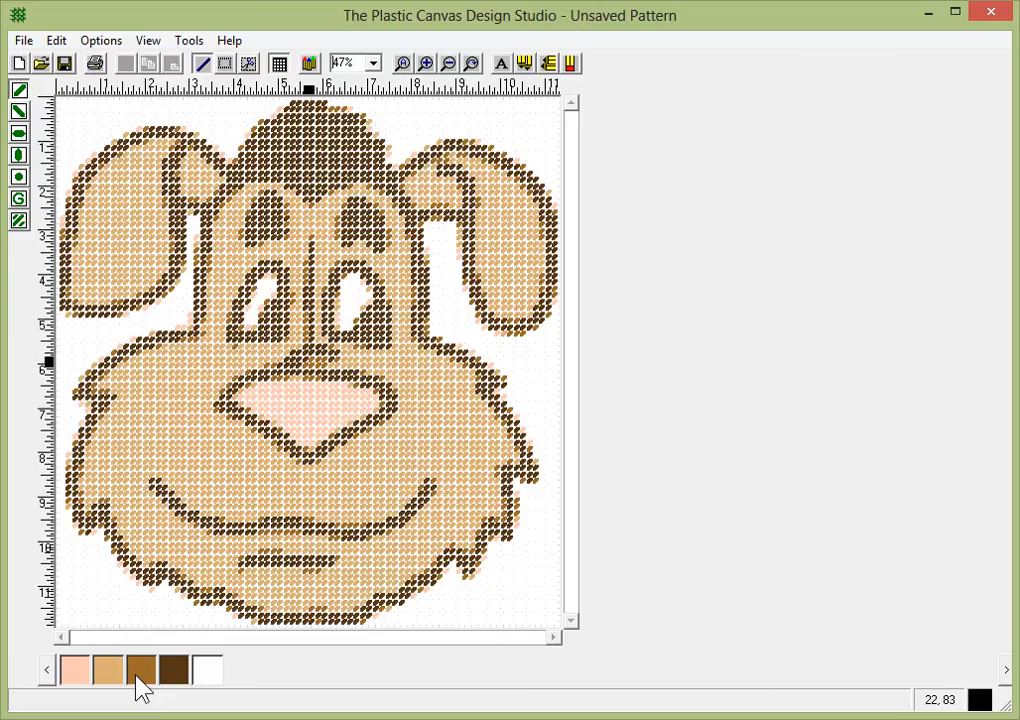
pyautogui.moveTo(140, 670)
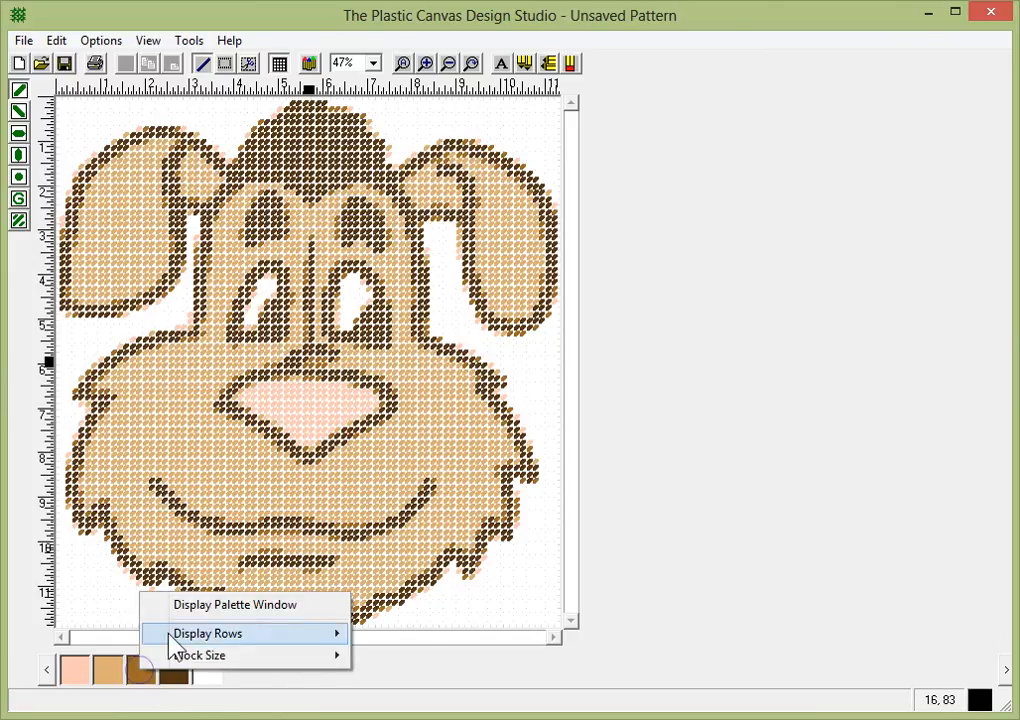
# Open the yarn palette window, remove the white yarn, and close the palette.
pyautogui.click(235, 604)
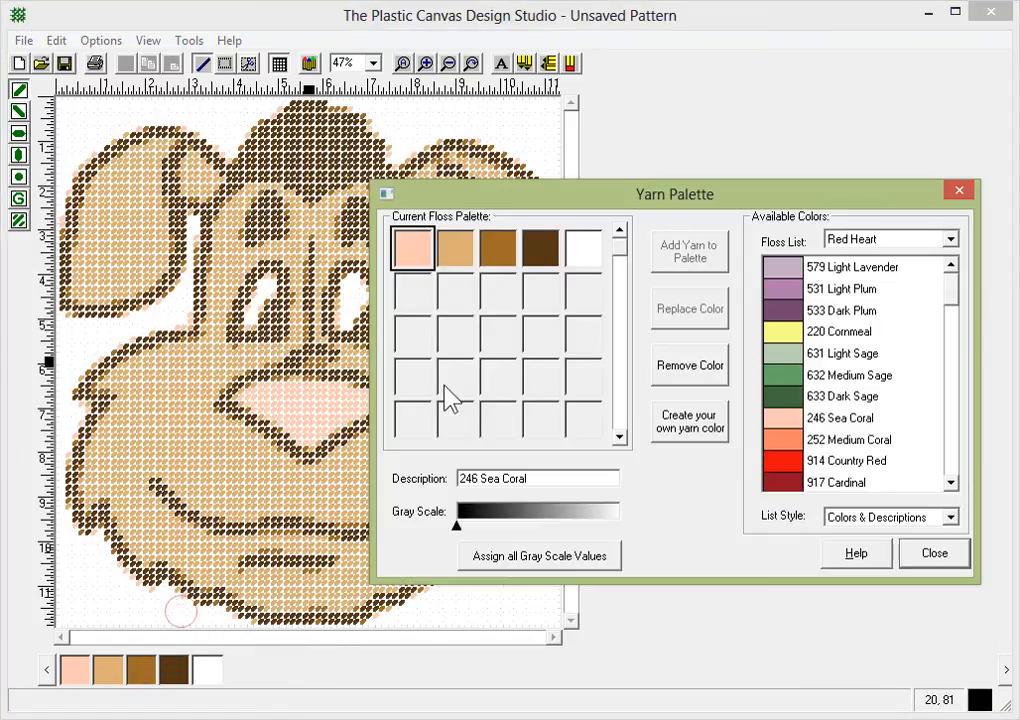
pyautogui.moveTo(674, 194); pyautogui.dragTo(757, 178)
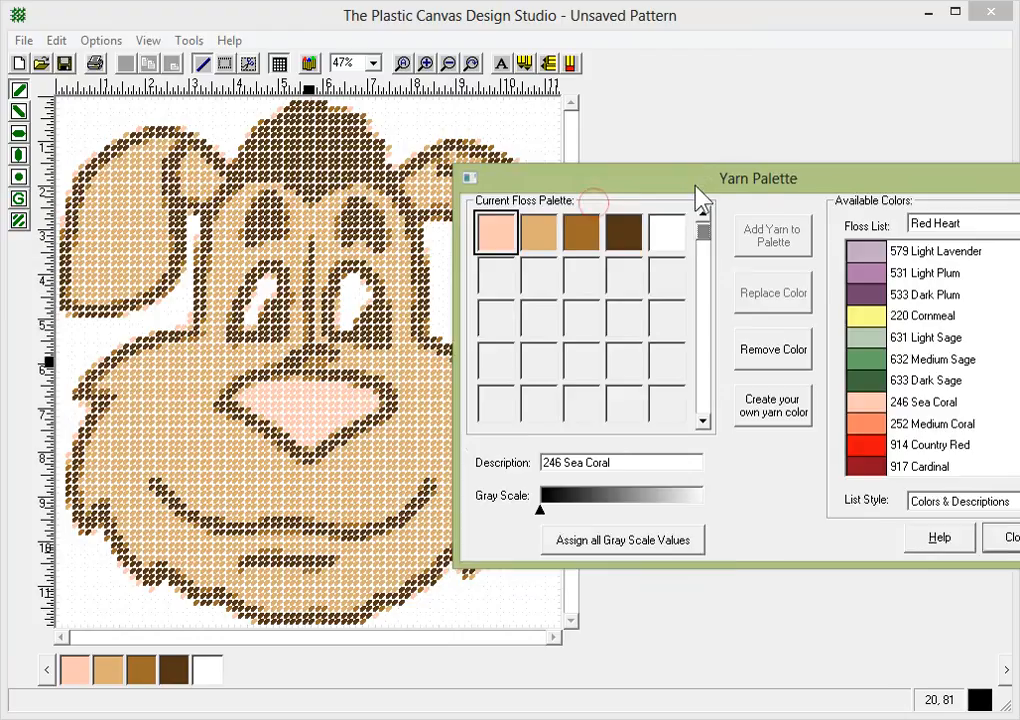
pyautogui.moveTo(757, 178); pyautogui.dragTo(708, 254)
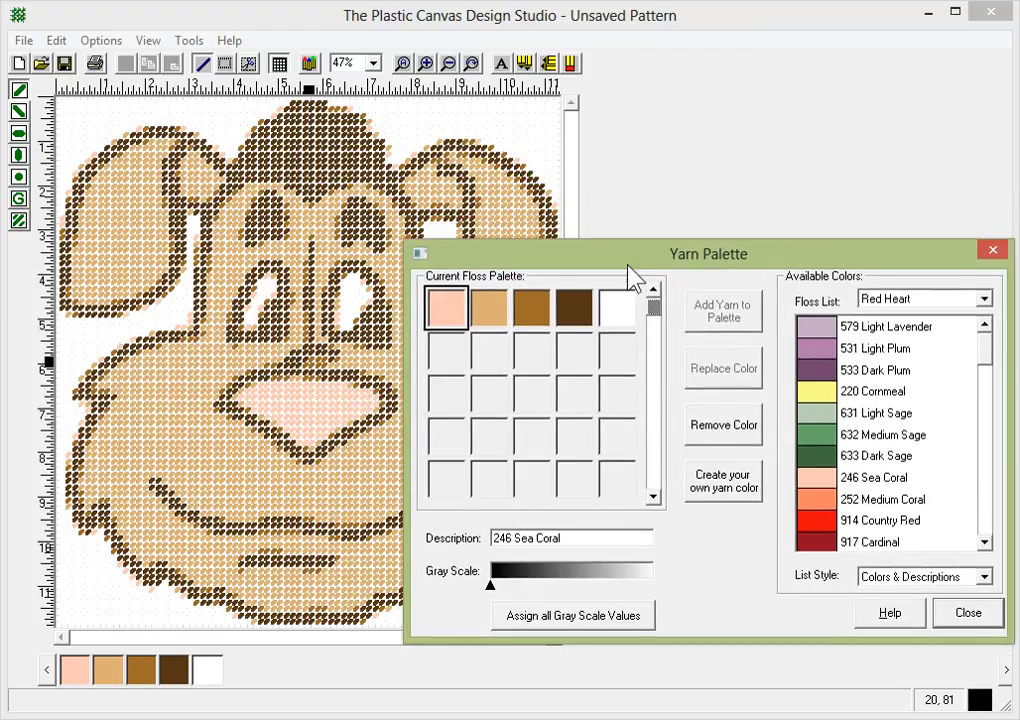
pyautogui.moveTo(708, 254); pyautogui.dragTo(706, 289)
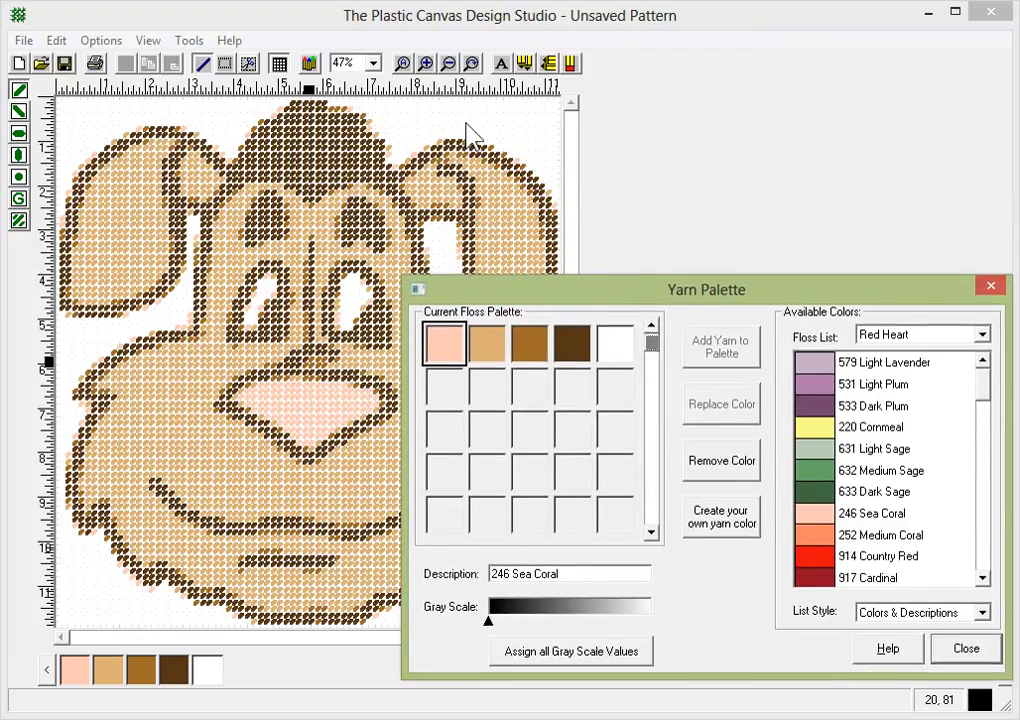
pyautogui.moveTo(118, 630)
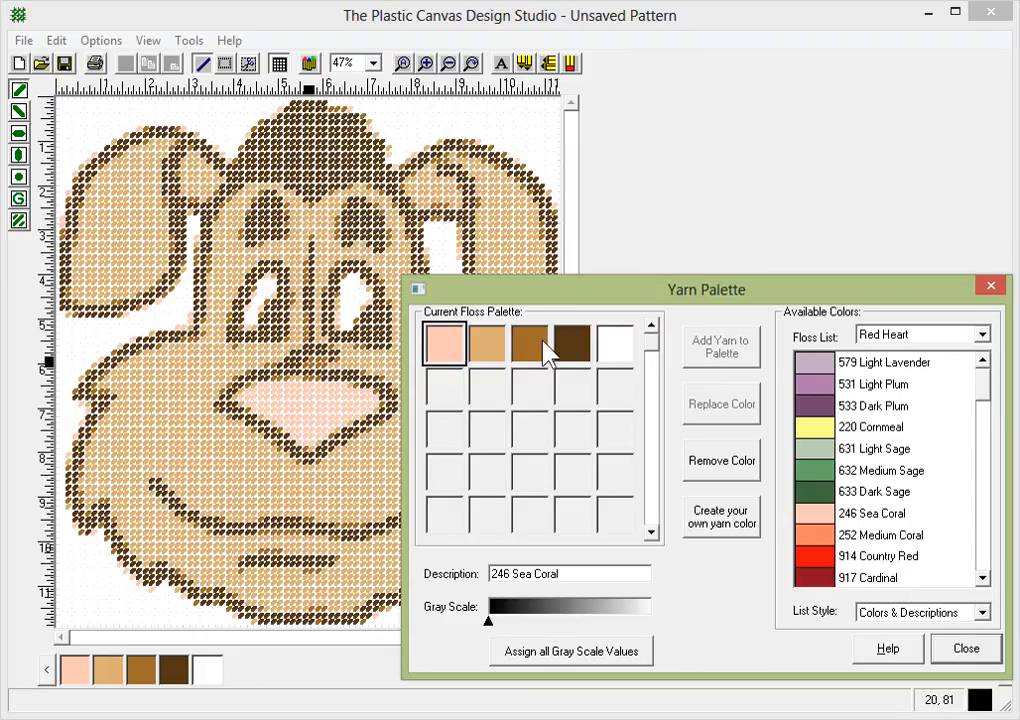
pyautogui.click(720, 460)
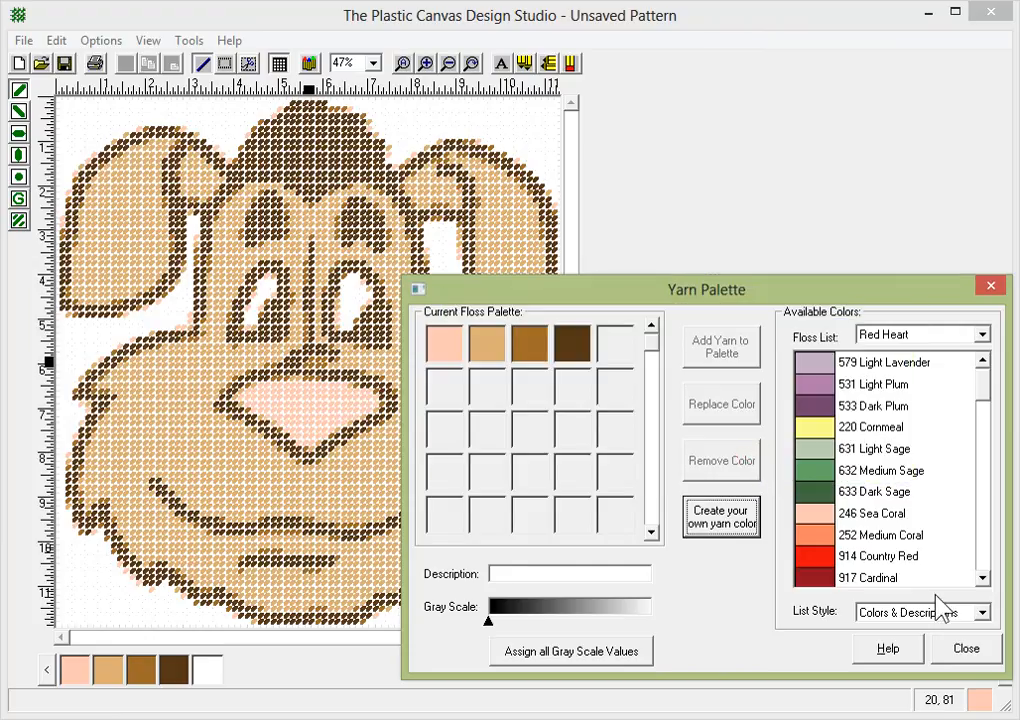
pyautogui.click(965, 648)
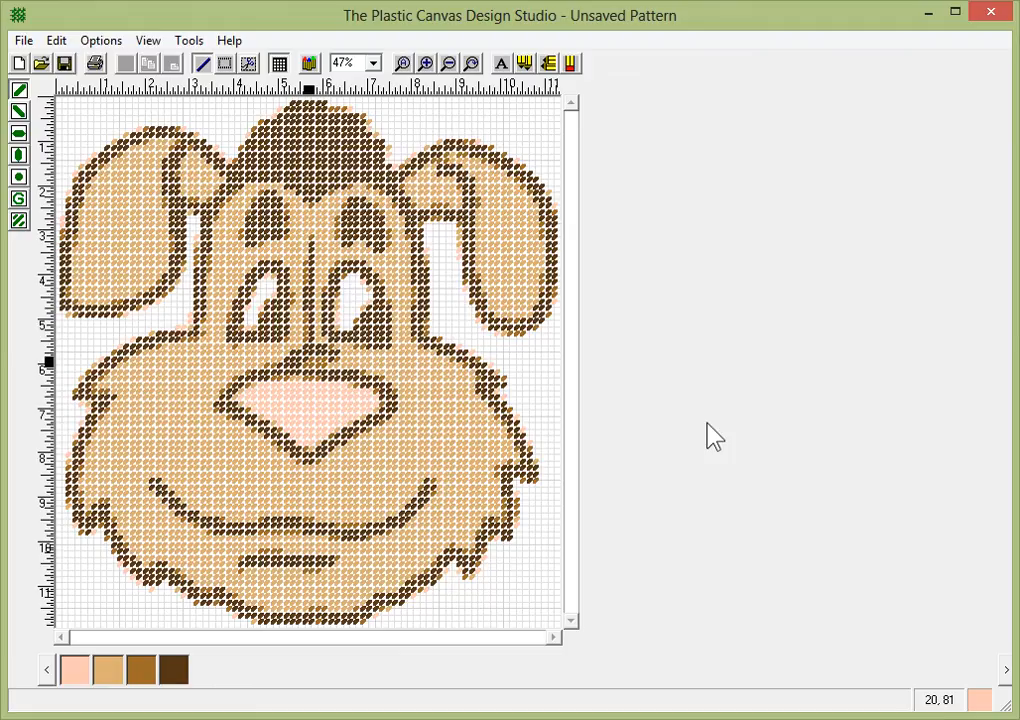
pyautogui.moveTo(360, 460)
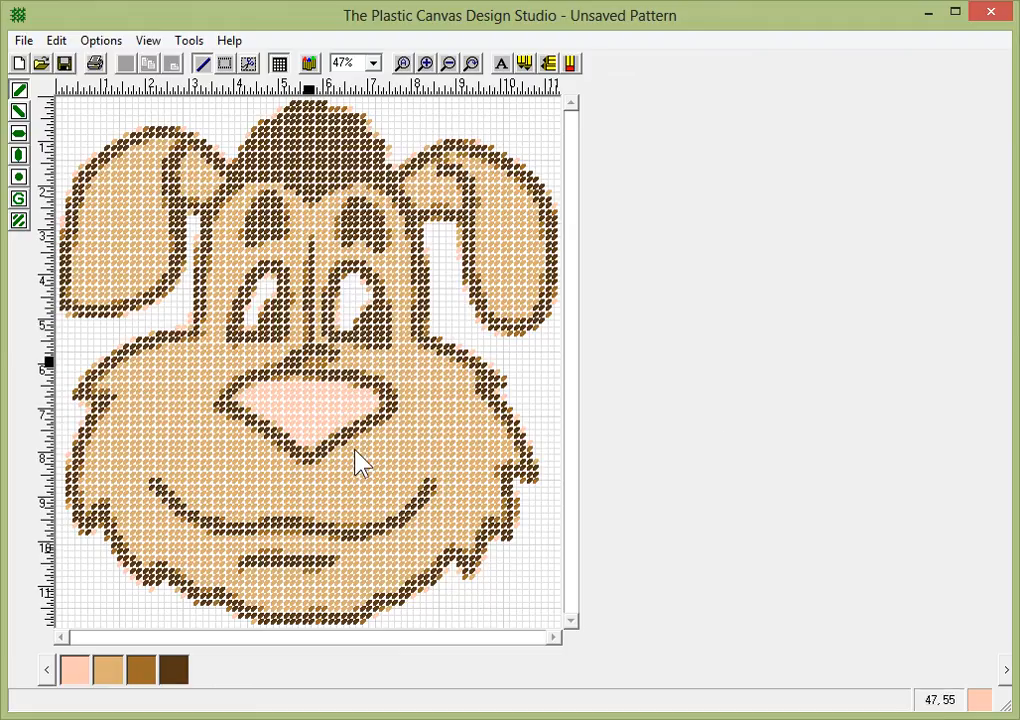
pyautogui.moveTo(465, 205)
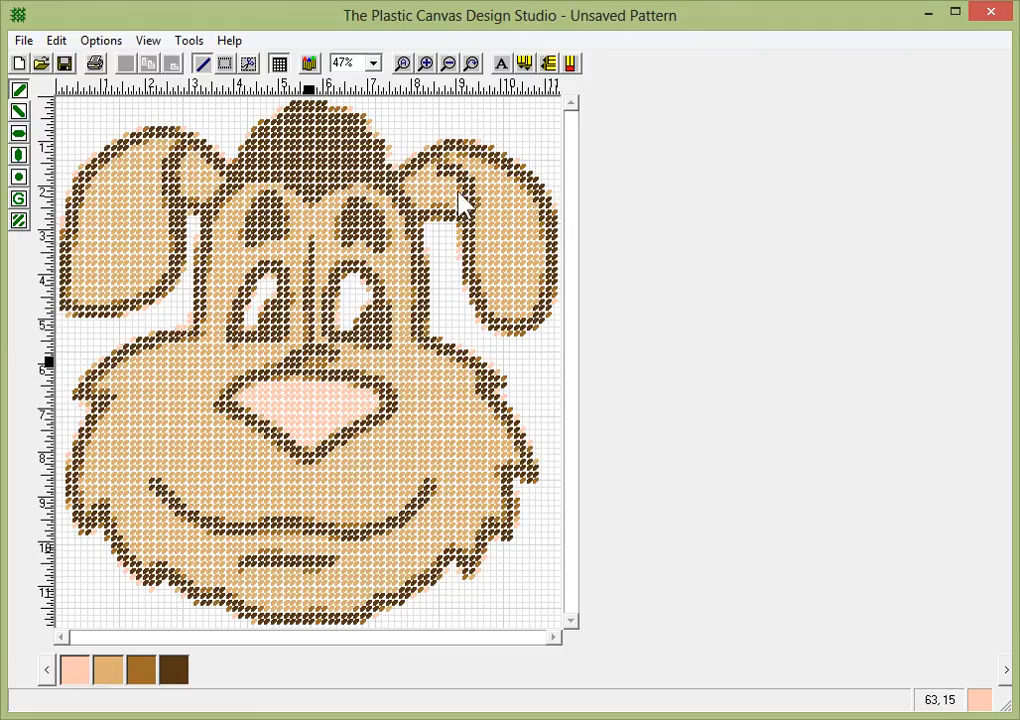
pyautogui.moveTo(340, 350)
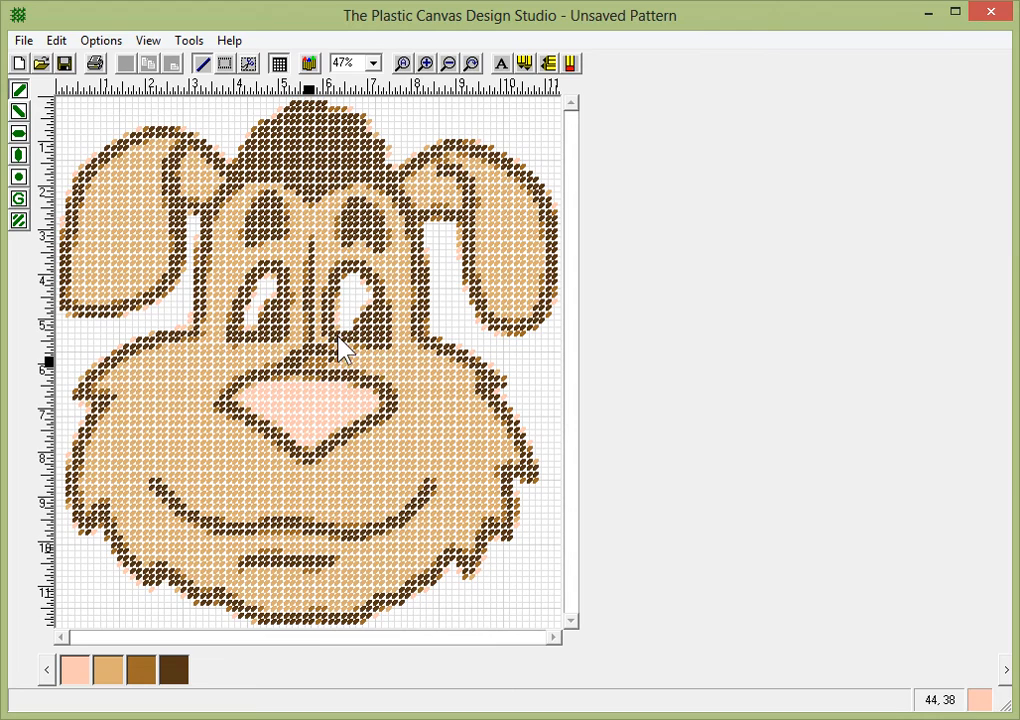
pyautogui.moveTo(350, 370)
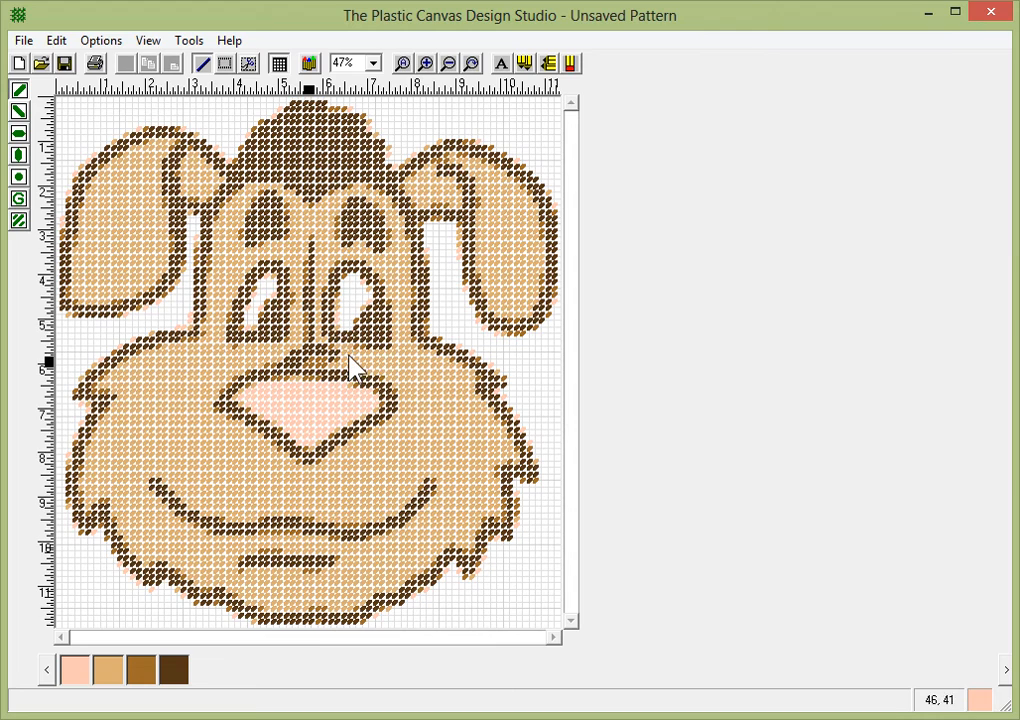
pyautogui.click(425, 63)
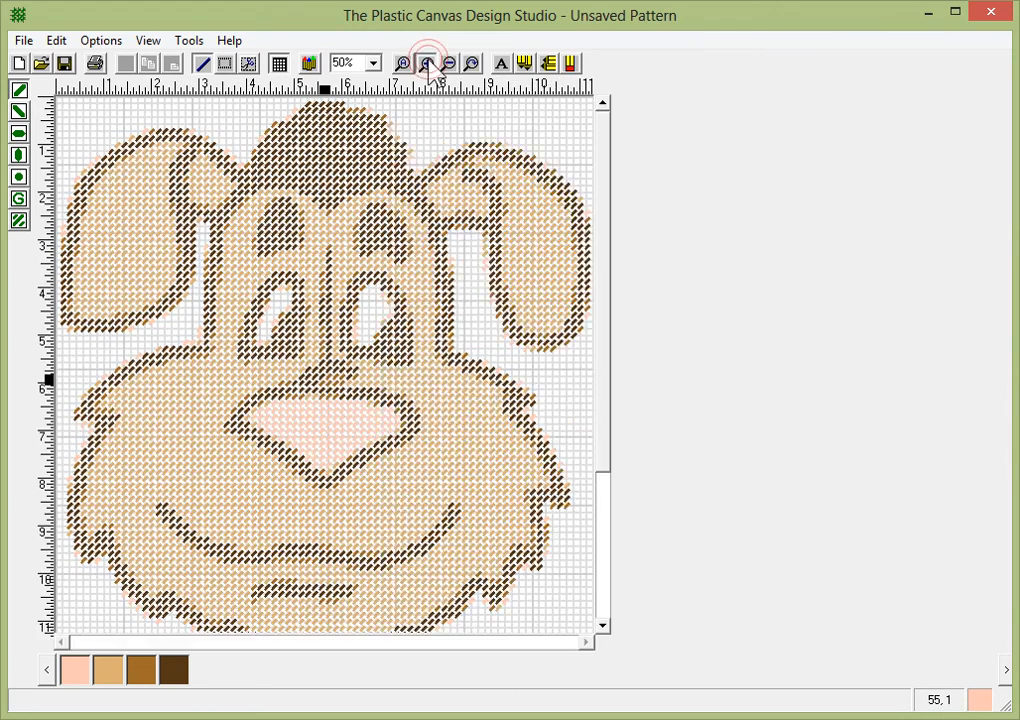
pyautogui.click(424, 63)
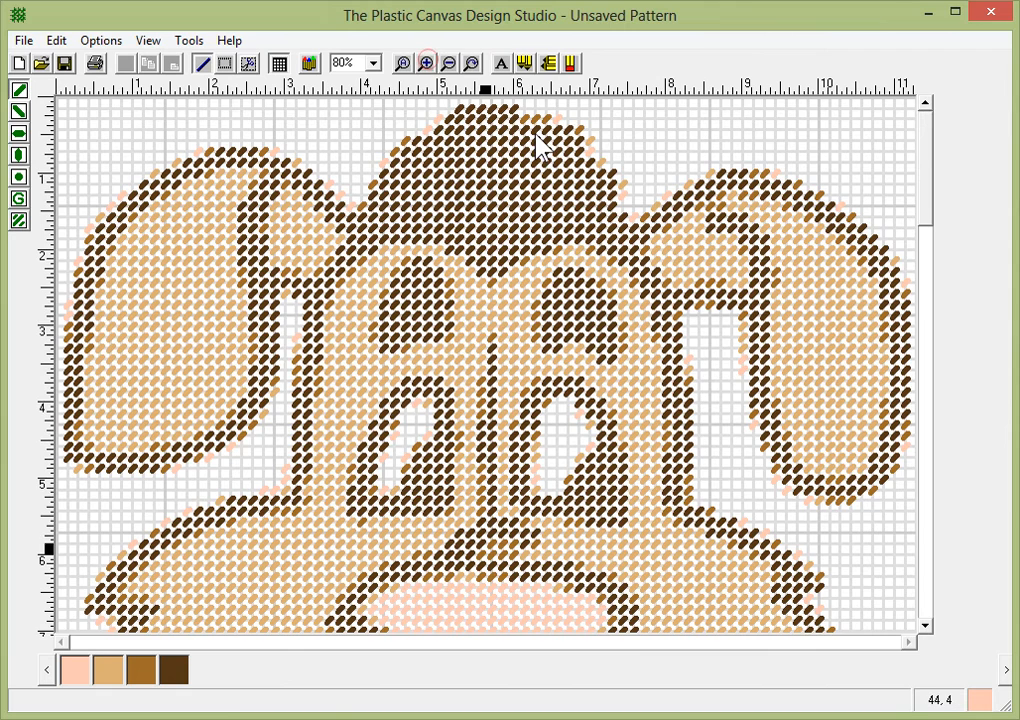
pyautogui.click(425, 63)
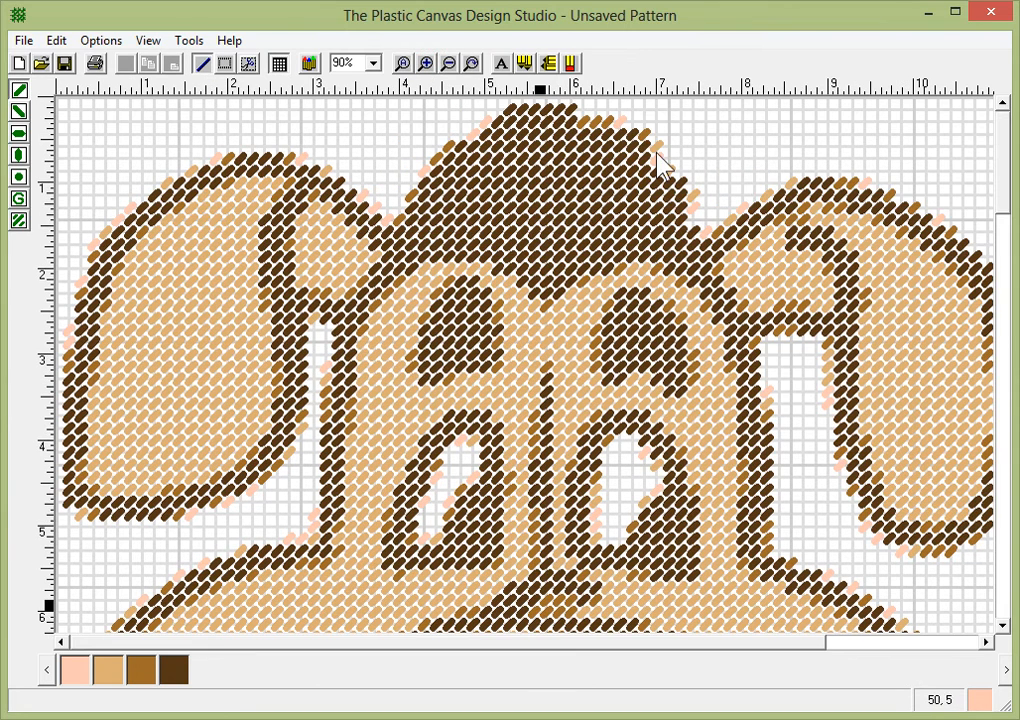
pyautogui.moveTo(420, 210)
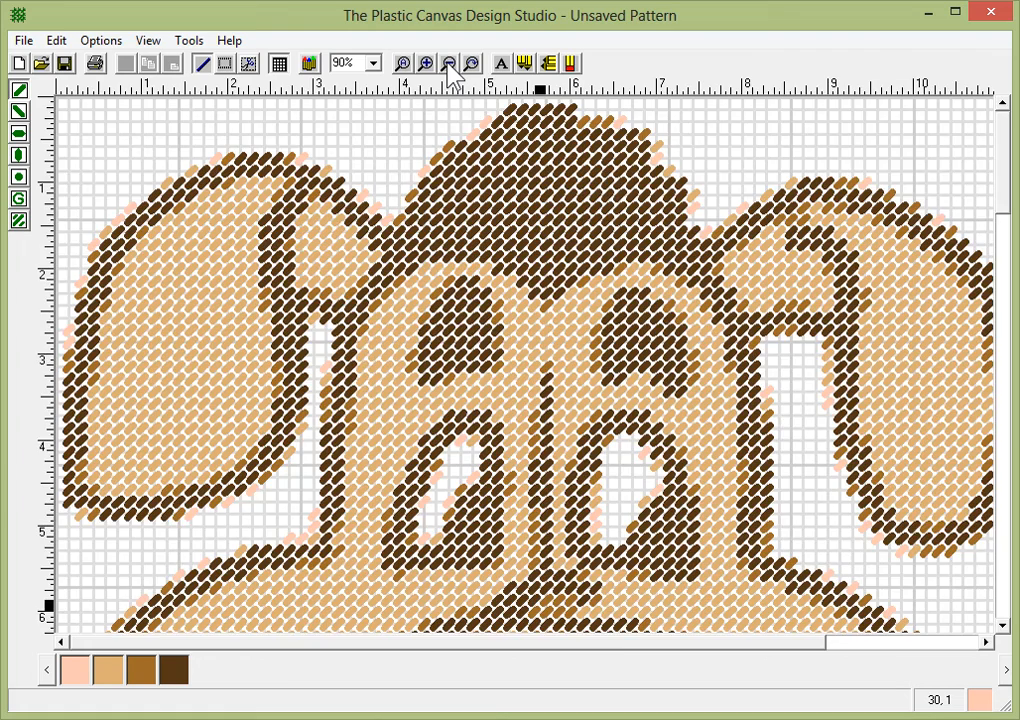
pyautogui.click(448, 63)
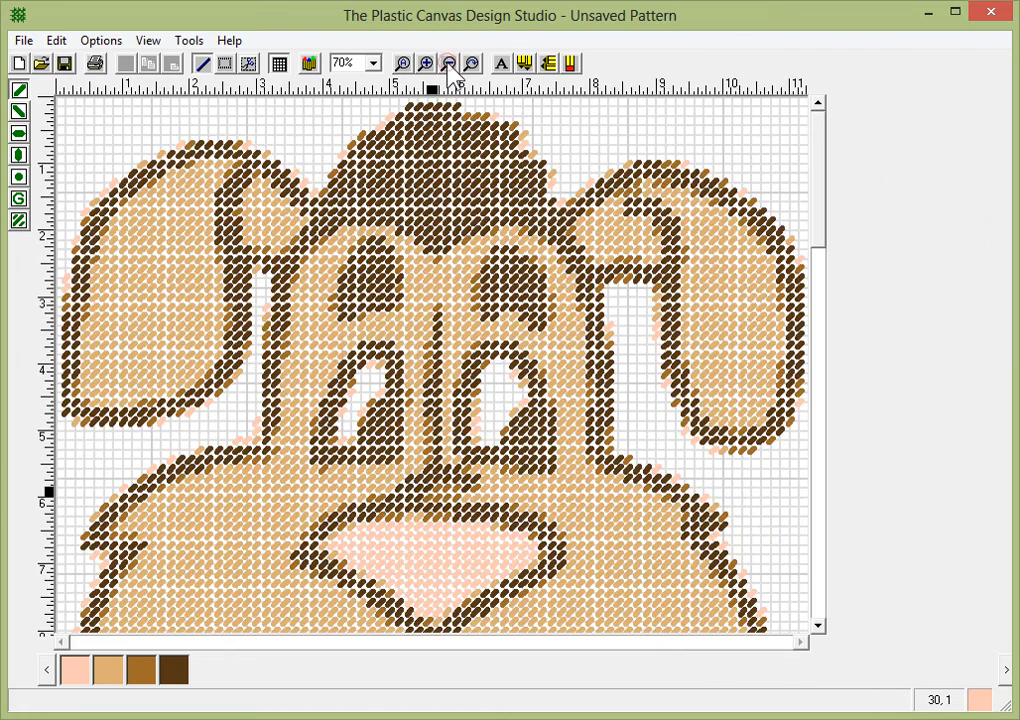
pyautogui.click(448, 63)
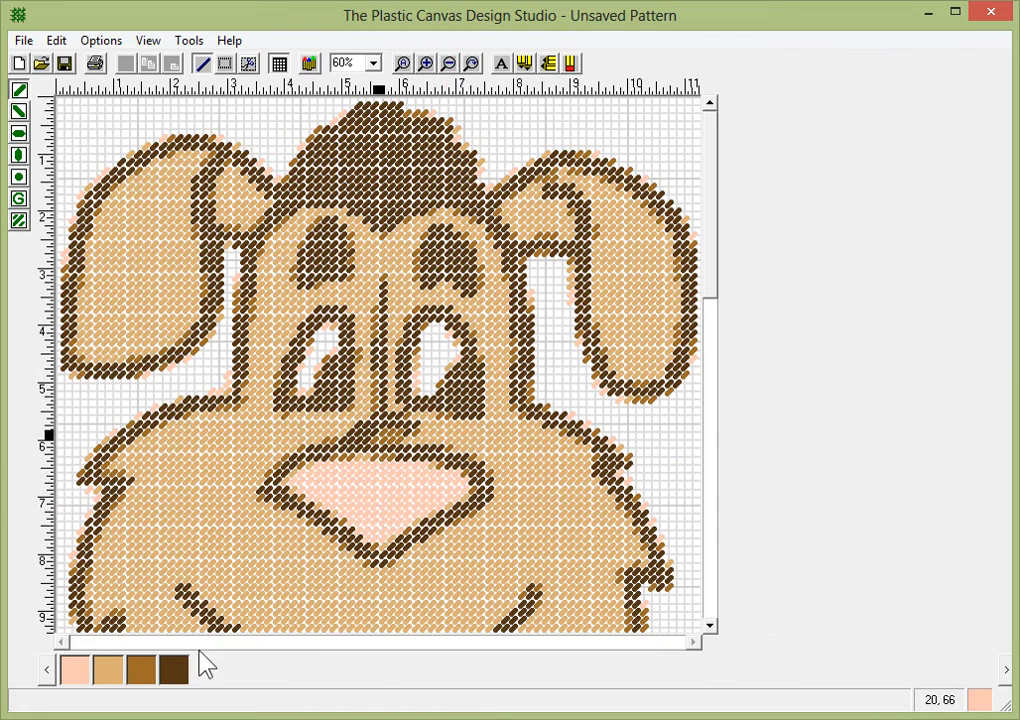
# In the Yarn Palette, replace the Mid Brown yarn with 365 Coffee and confirm the recolour.
pyautogui.rightClick(205, 665)
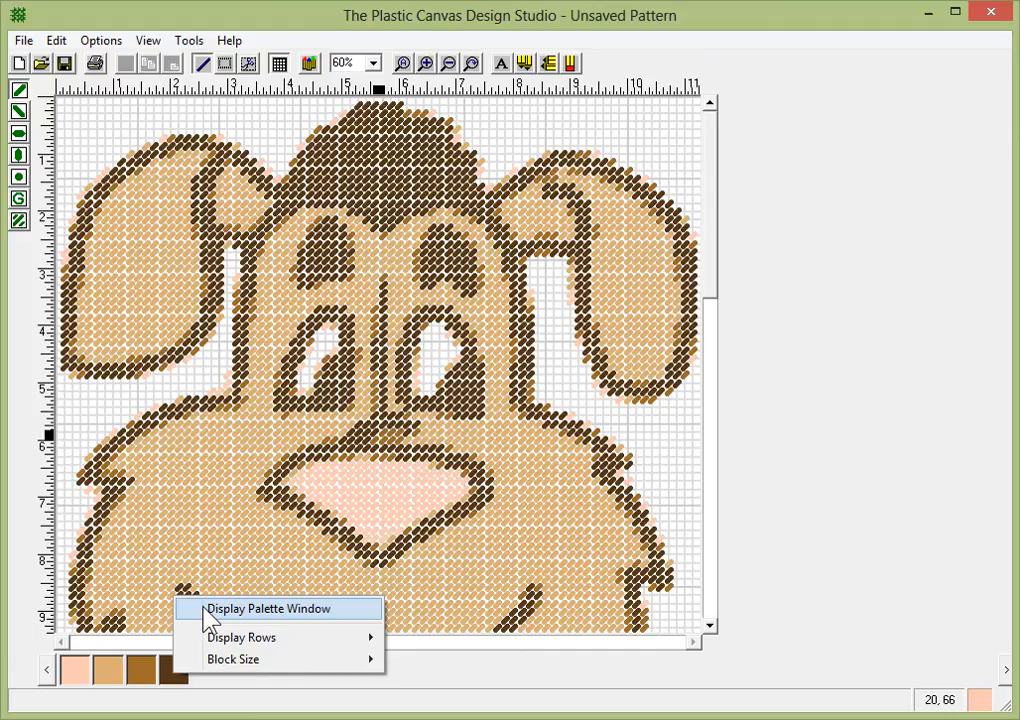
pyautogui.click(268, 608)
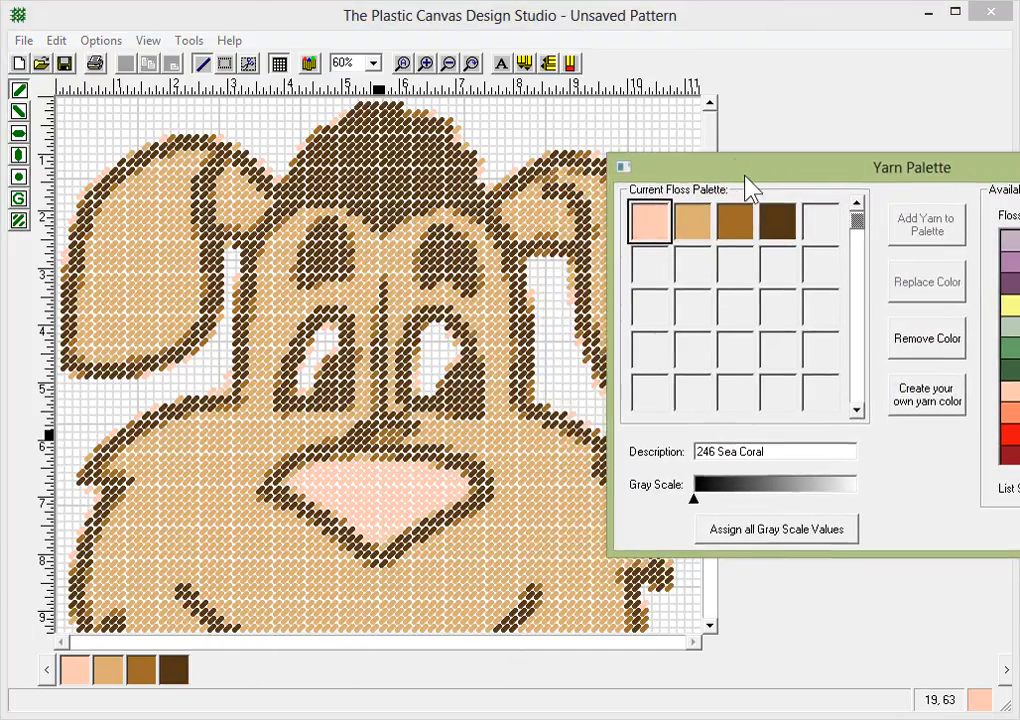
pyautogui.moveTo(478, 258)
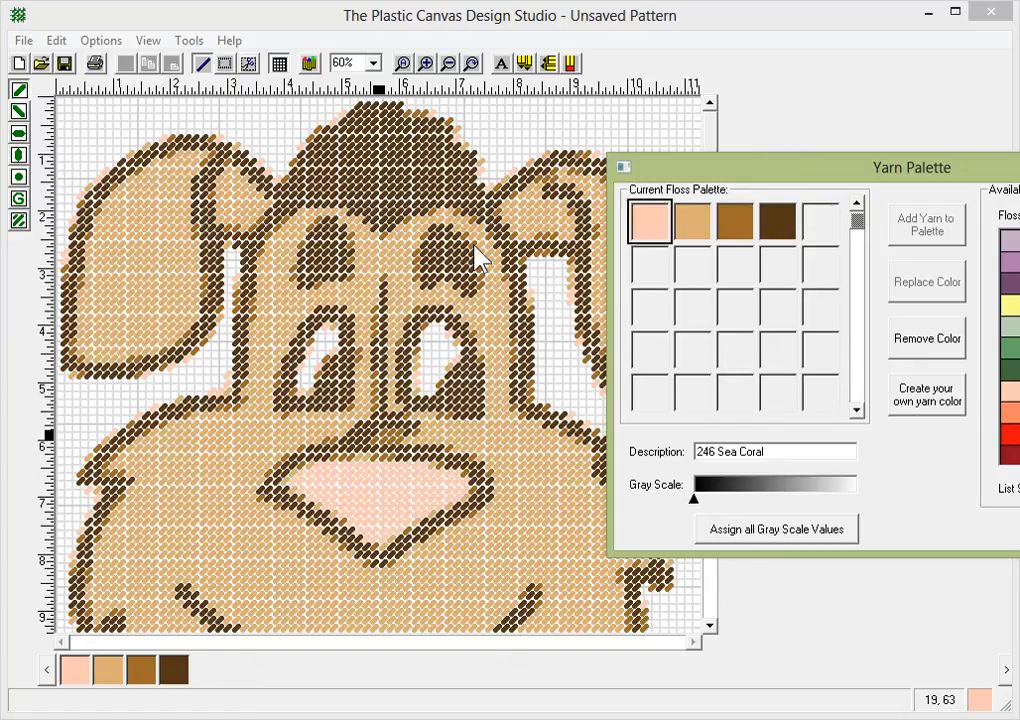
pyautogui.moveTo(472, 248)
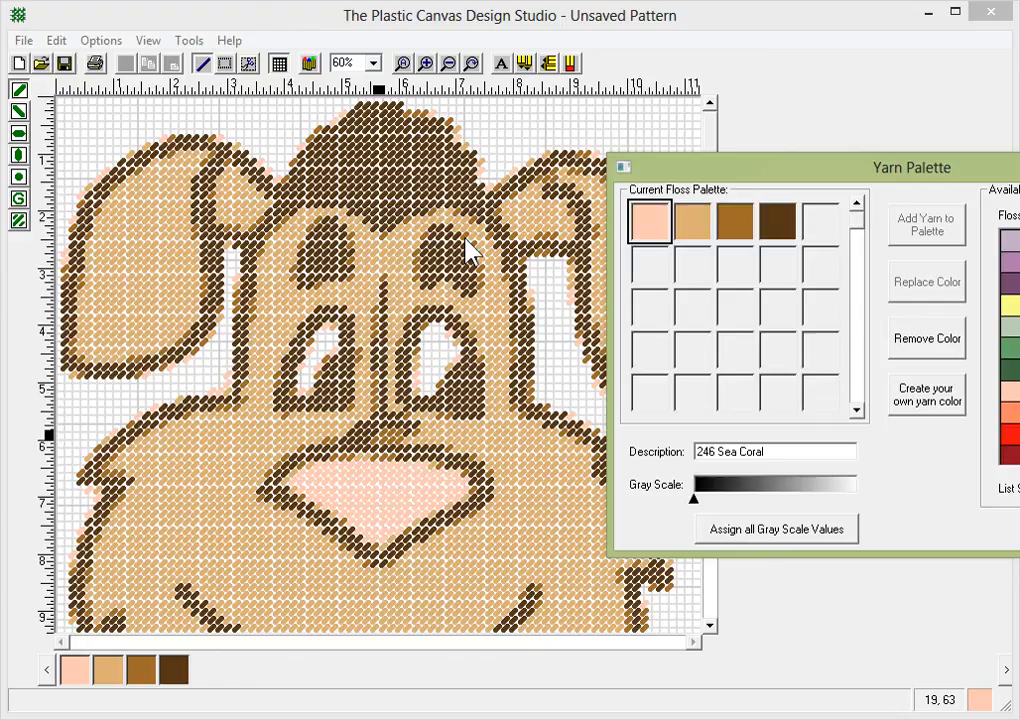
pyautogui.moveTo(735, 220)
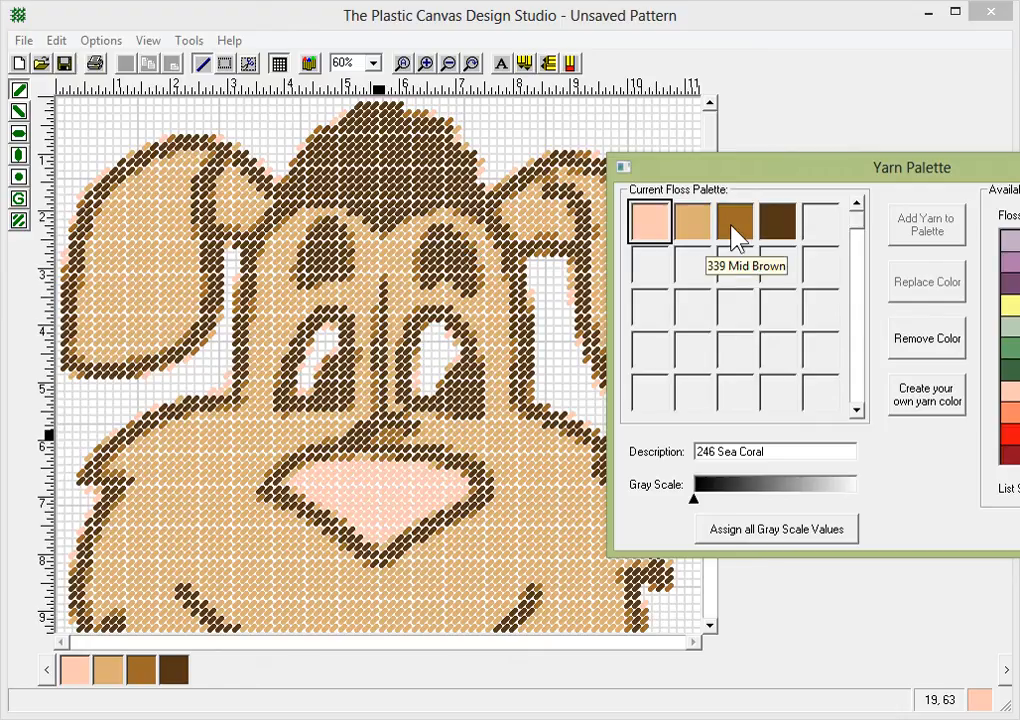
pyautogui.click(778, 221)
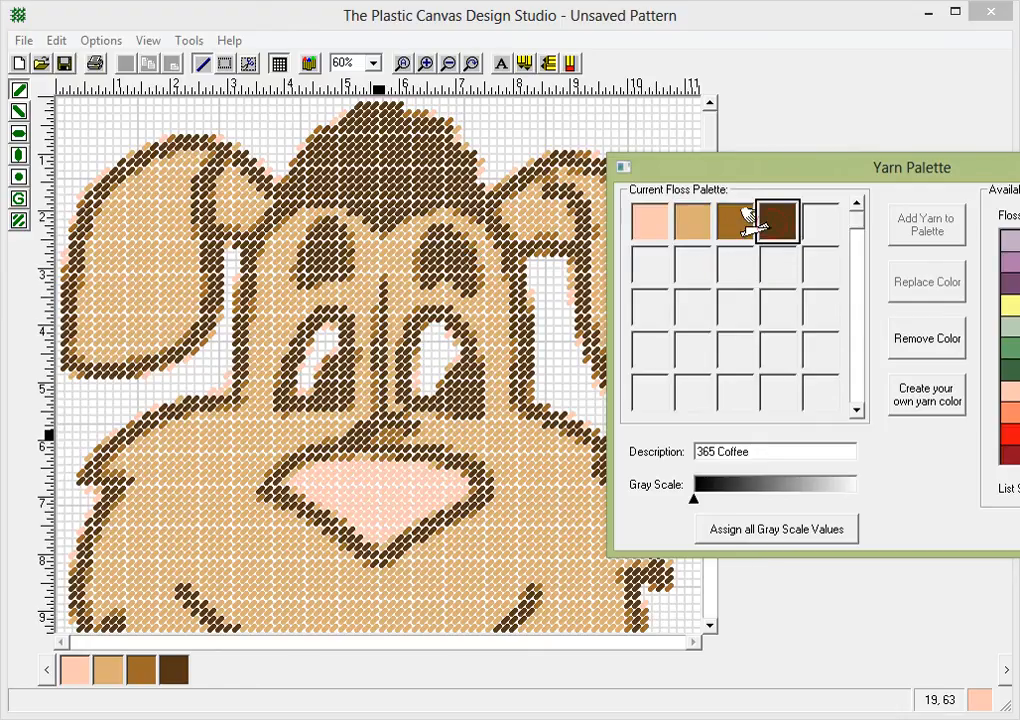
pyautogui.click(926, 281)
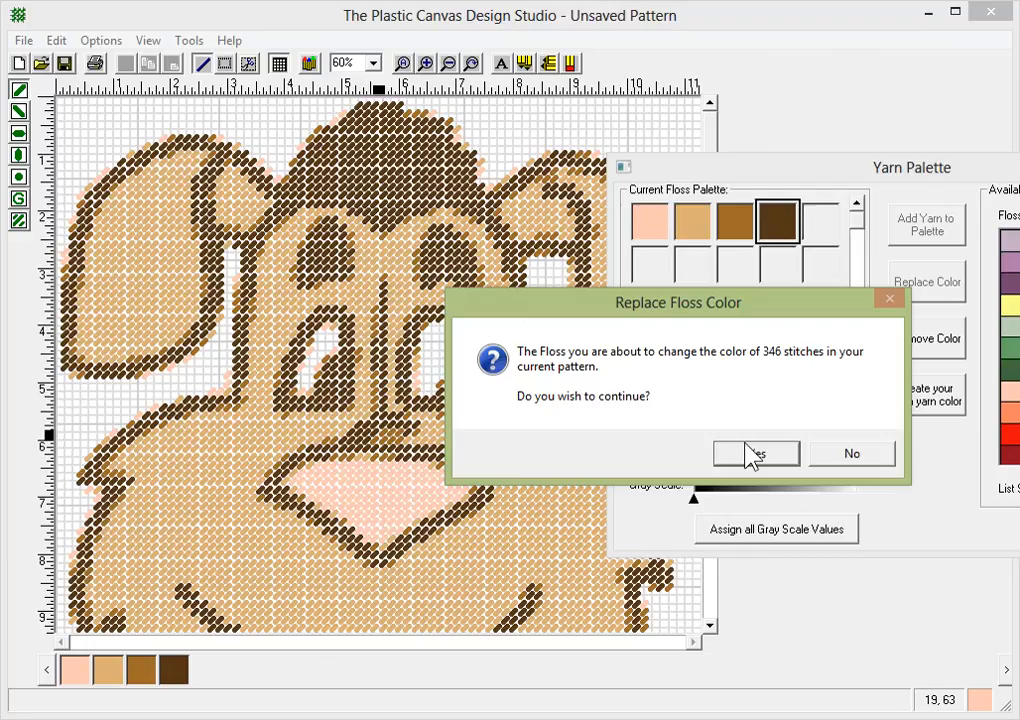
pyautogui.click(756, 453)
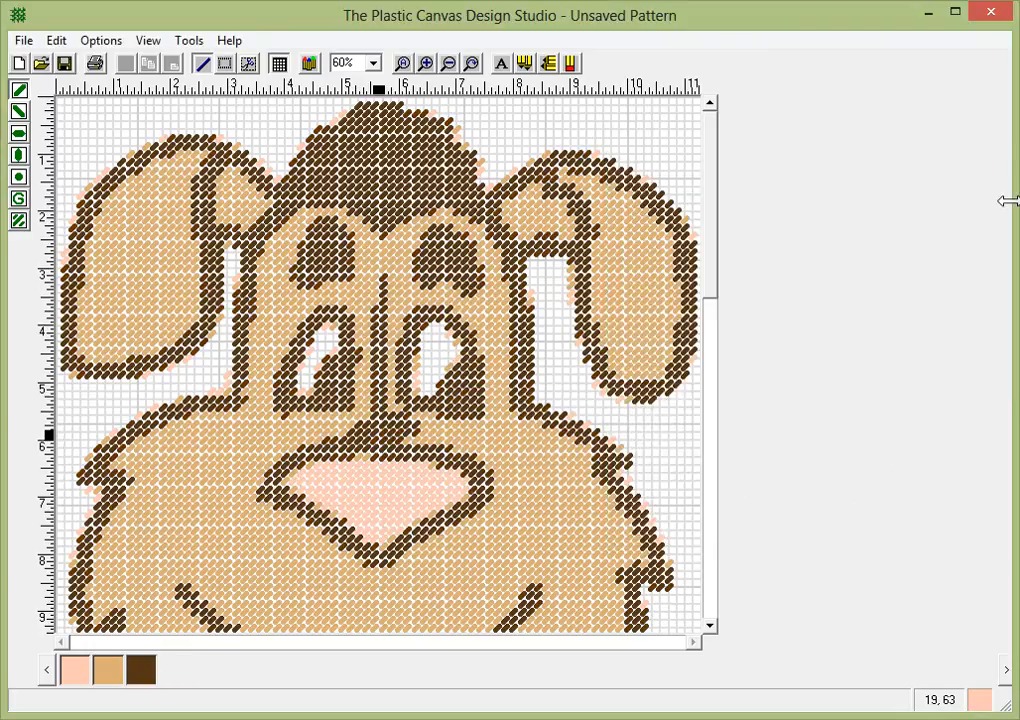
# Fit the whole dog face in view, then zoom in on the tuft and ear outlines.
pyautogui.click(372, 63)
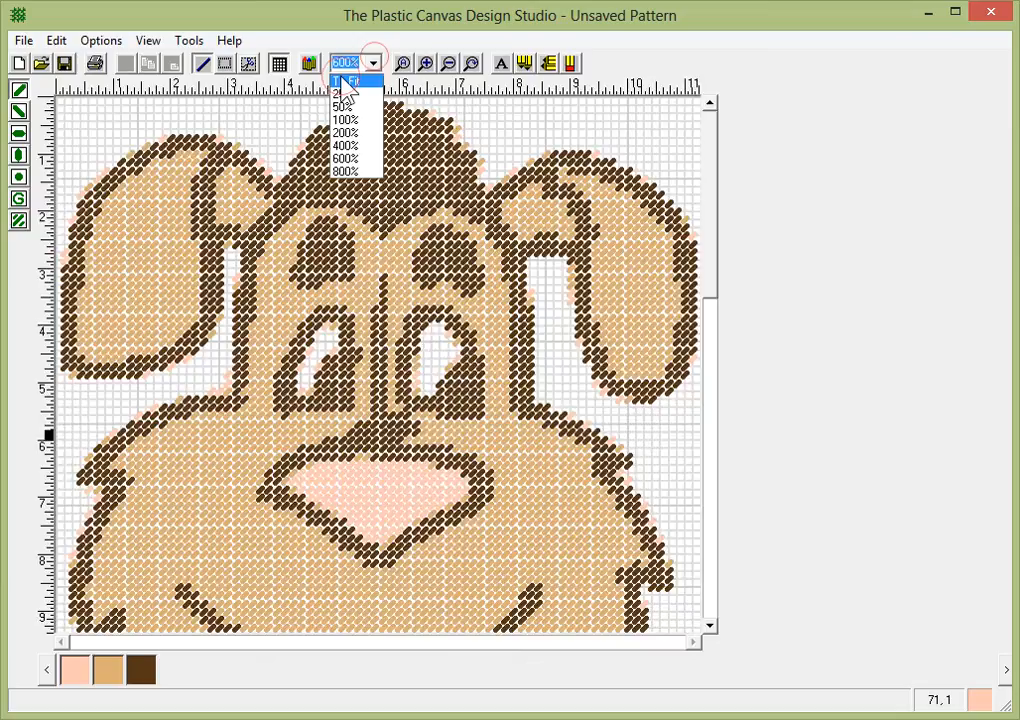
pyautogui.click(351, 80)
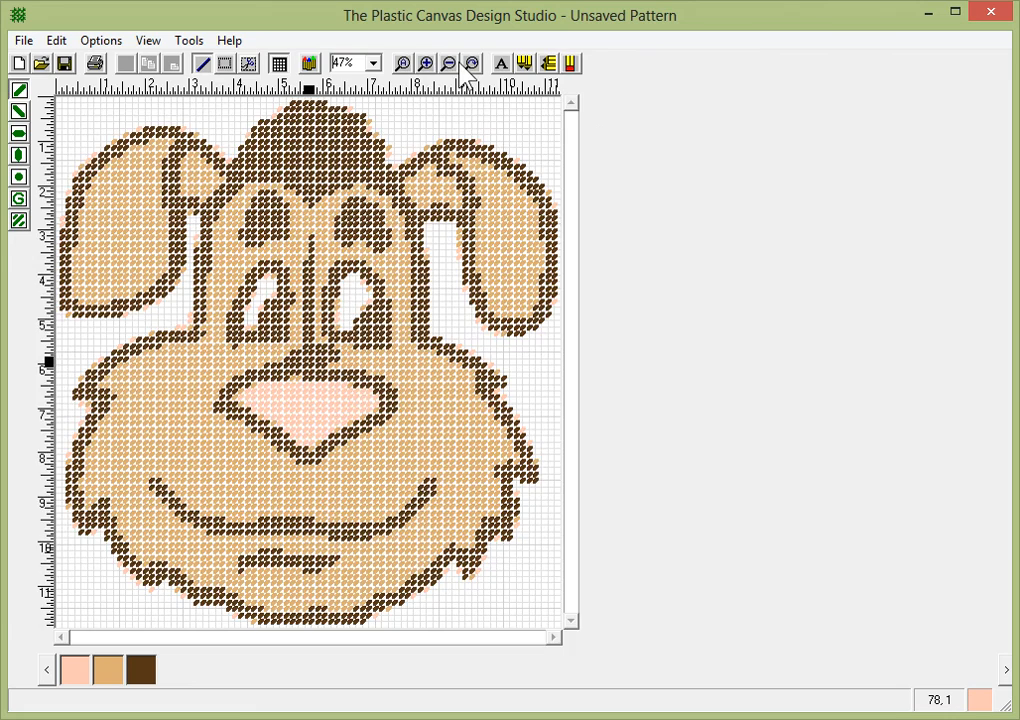
pyautogui.click(424, 63)
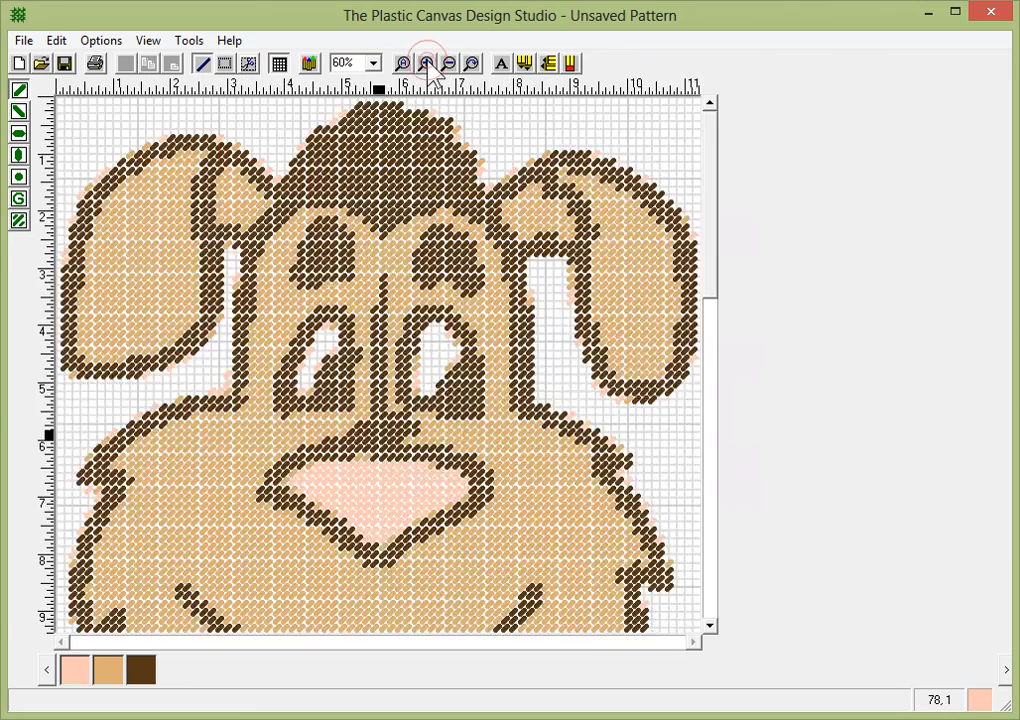
pyautogui.click(425, 63)
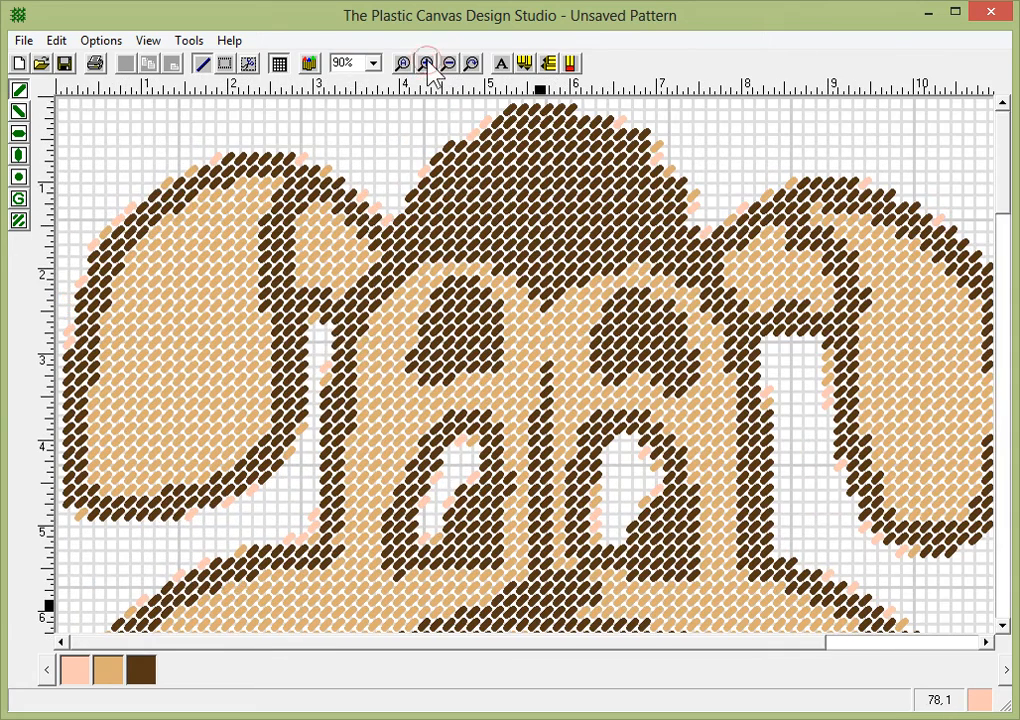
pyautogui.click(425, 63)
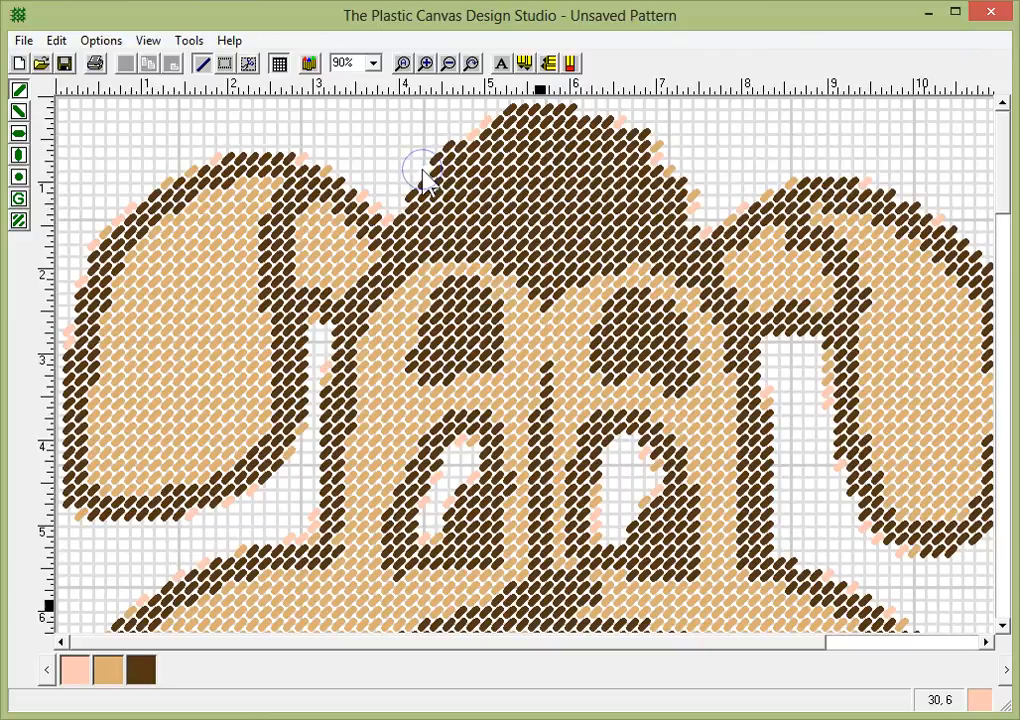
pyautogui.moveTo(600, 125)
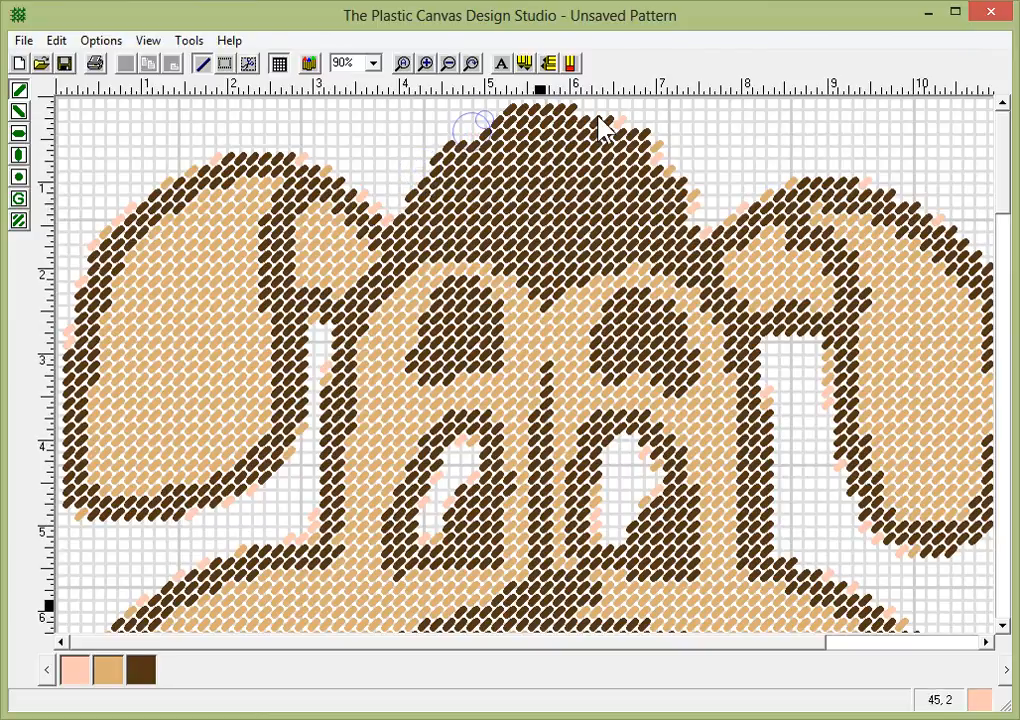
pyautogui.moveTo(662, 158)
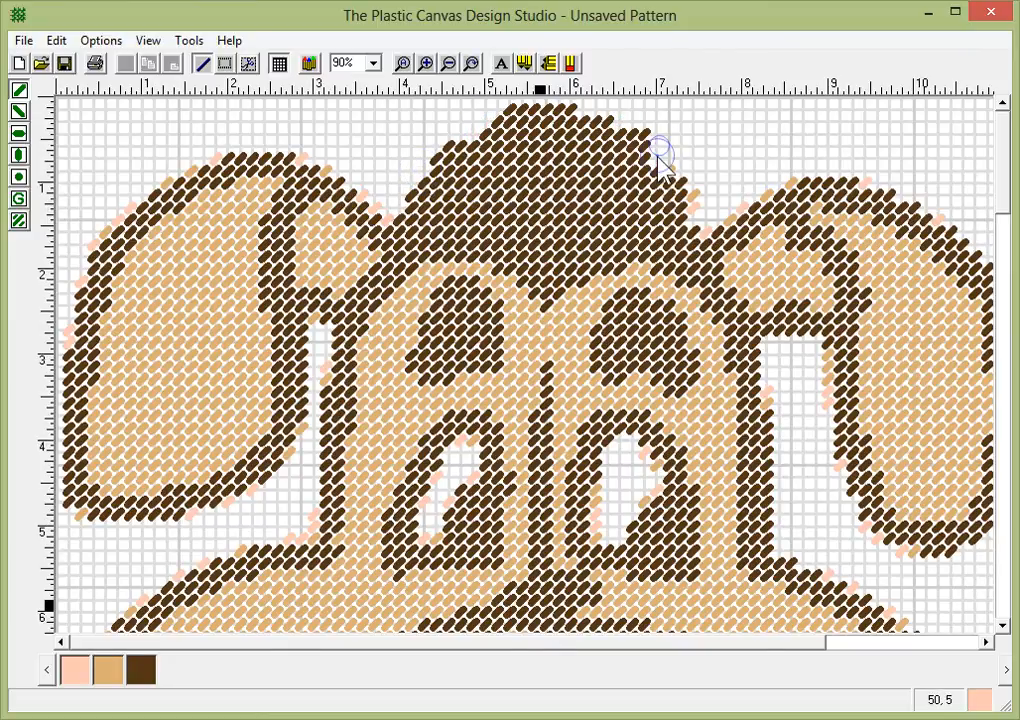
pyautogui.moveTo(710, 235)
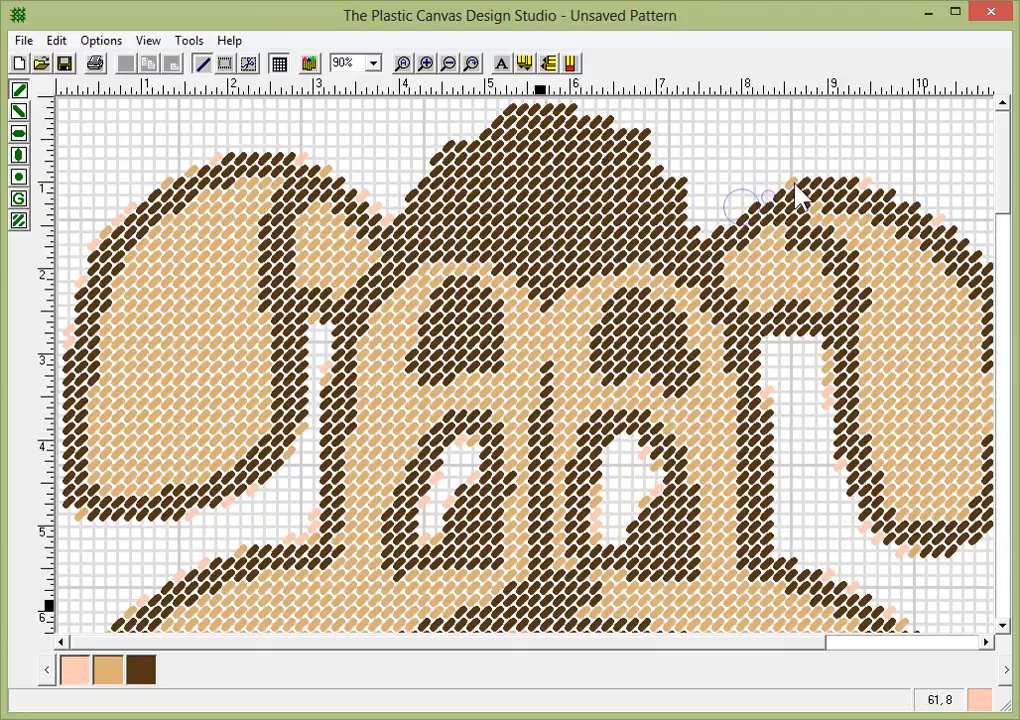
pyautogui.moveTo(340, 190)
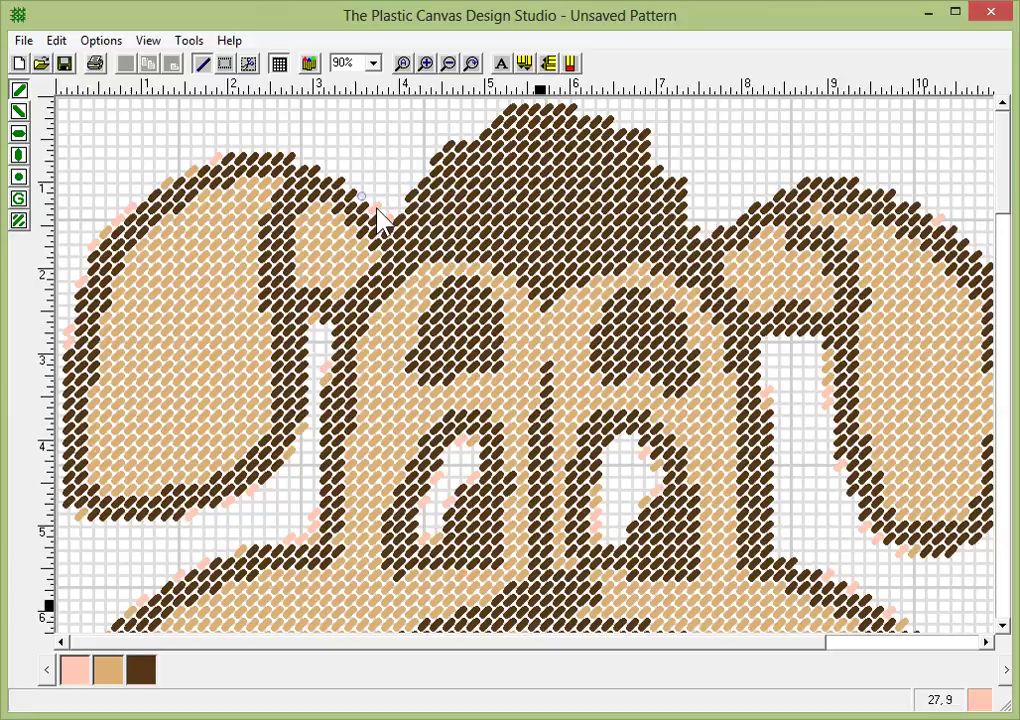
pyautogui.moveTo(220, 168)
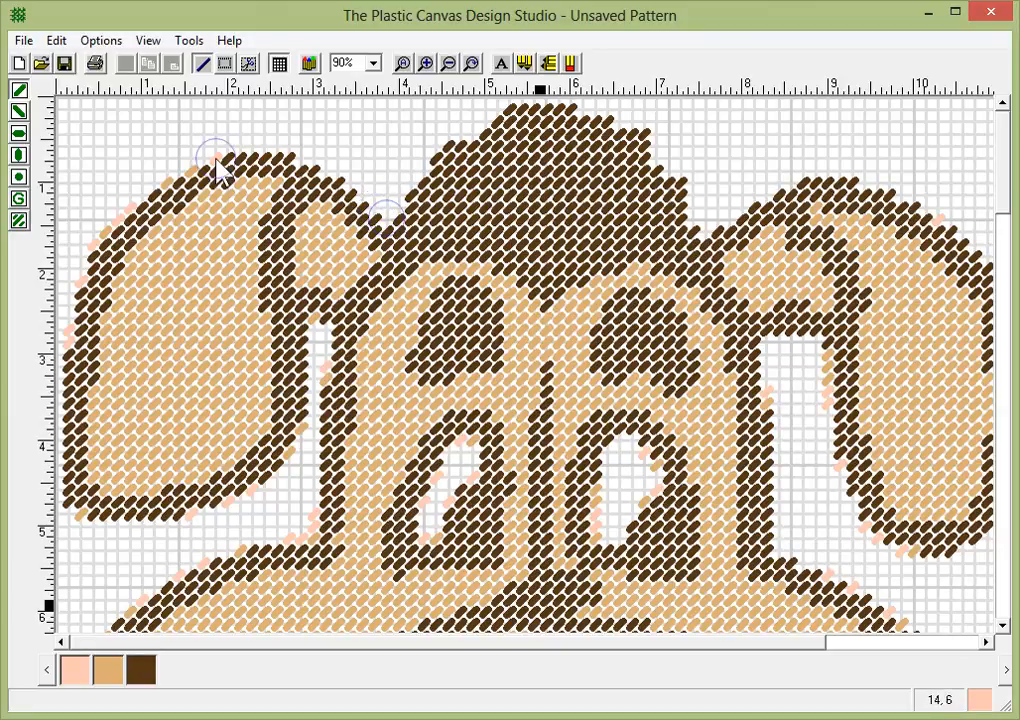
pyautogui.moveTo(118, 232)
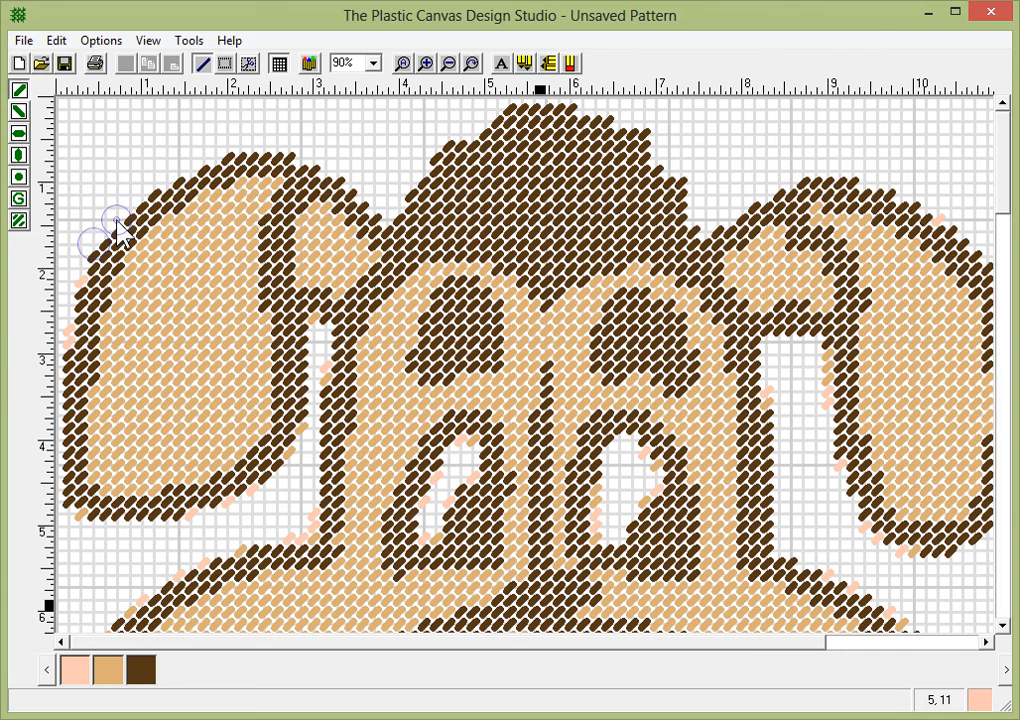
pyautogui.moveTo(613, 218)
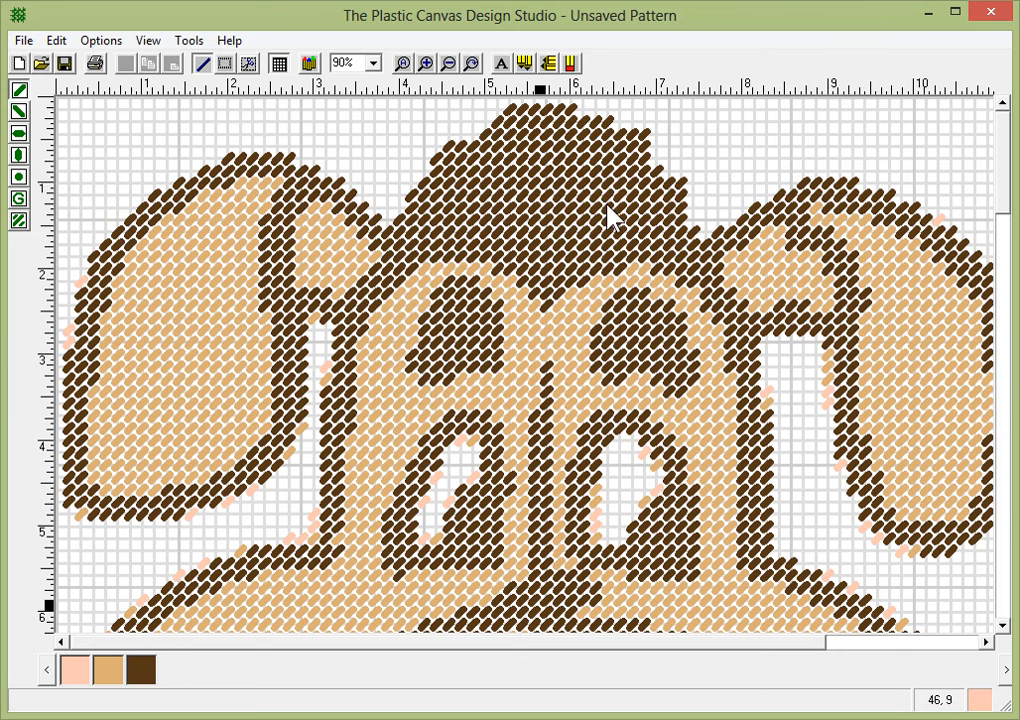
pyautogui.moveTo(612, 222)
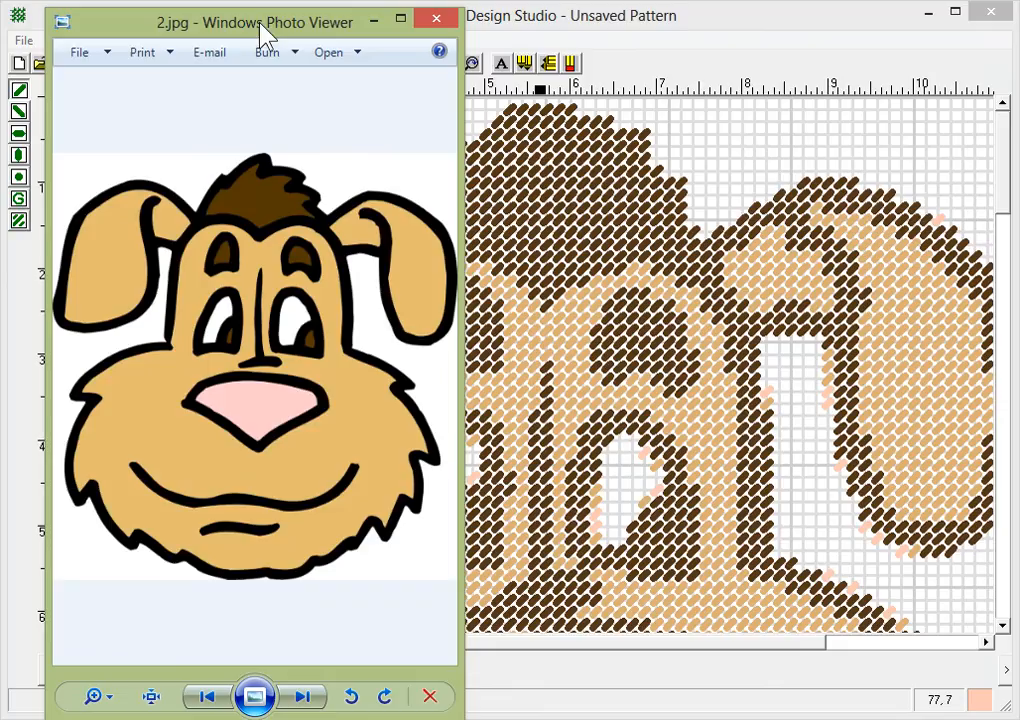
pyautogui.moveTo(265, 185)
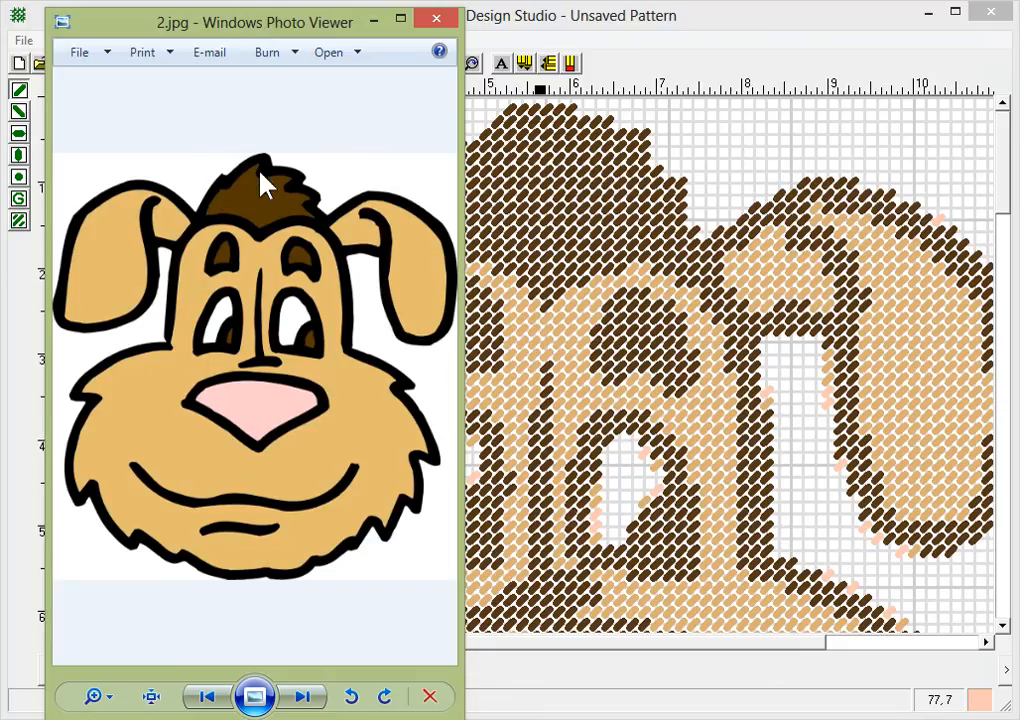
pyautogui.moveTo(483, 200)
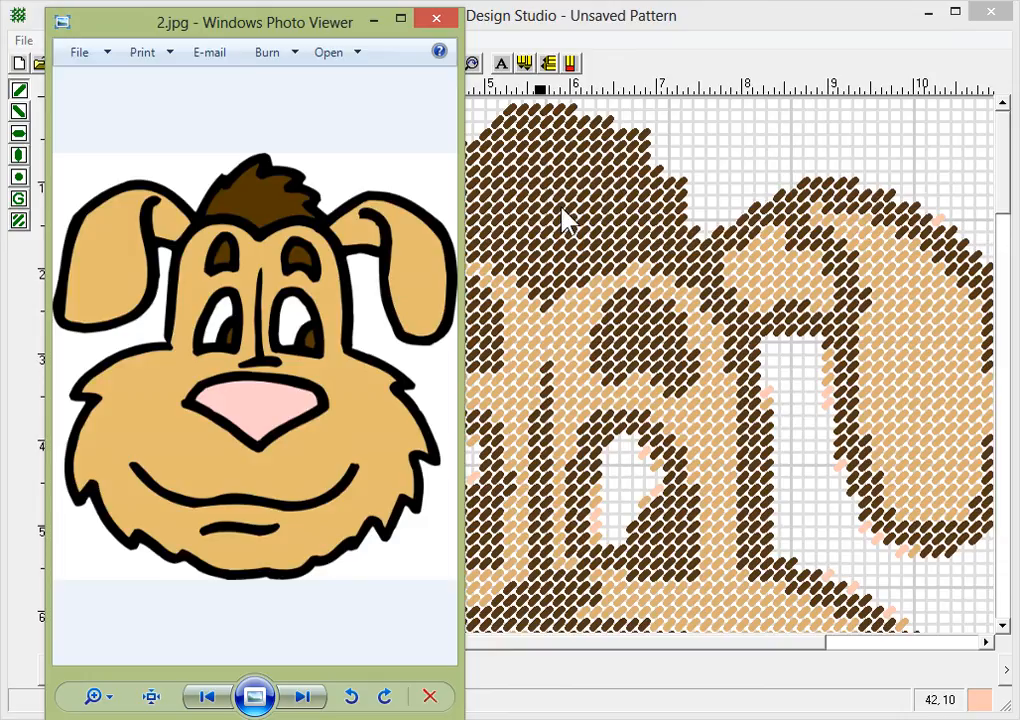
pyautogui.moveTo(420, 70)
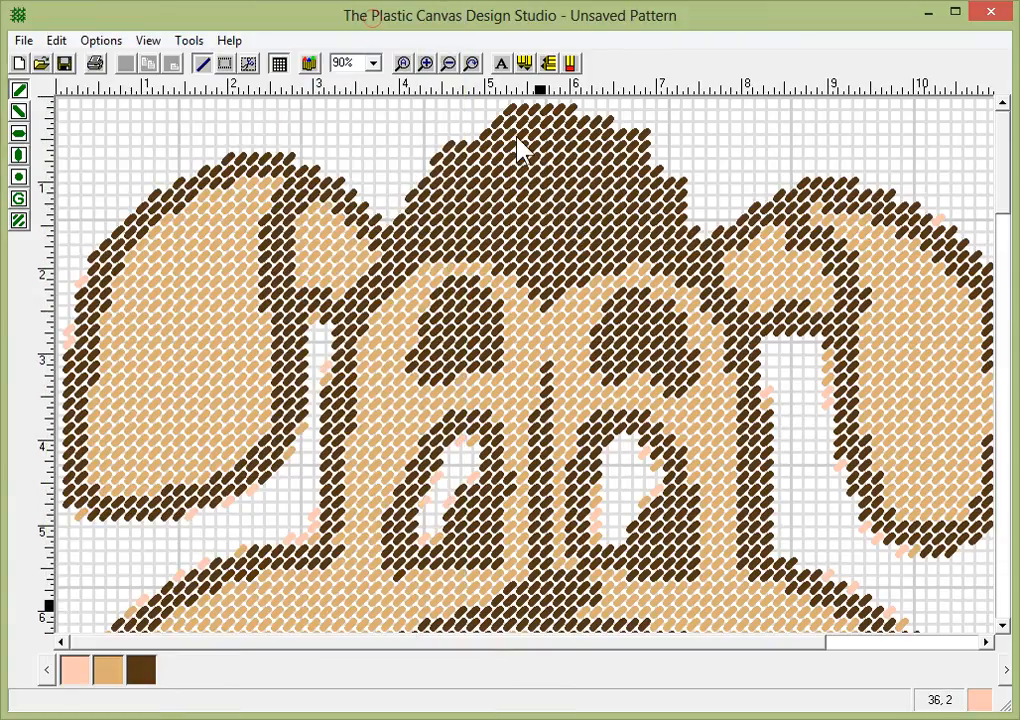
pyautogui.moveTo(565, 220)
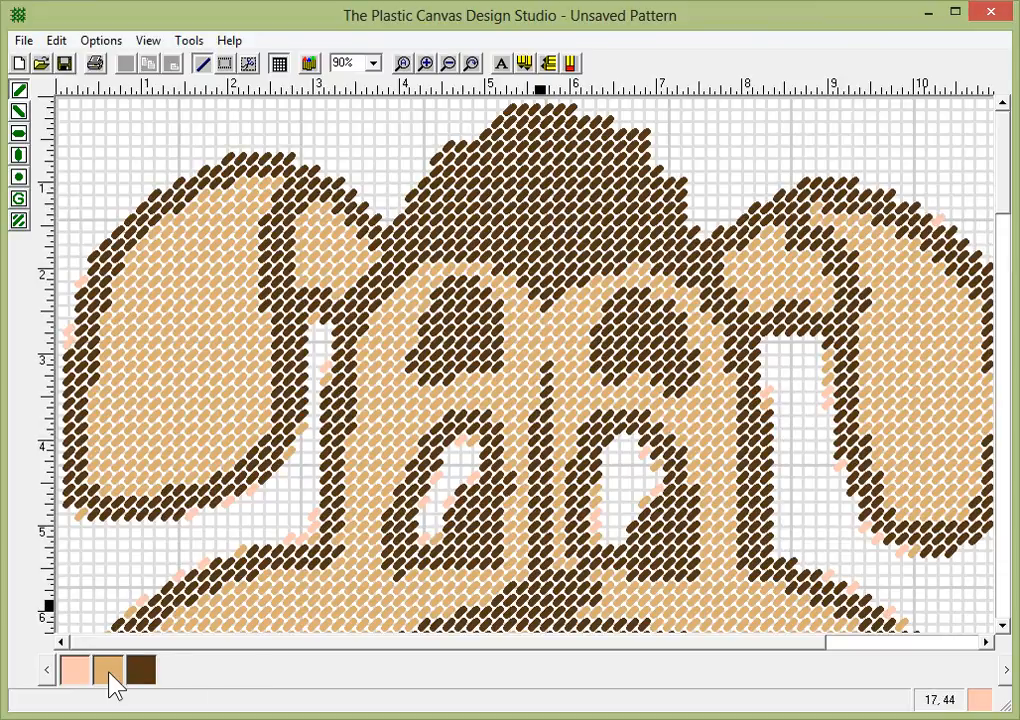
# Add the 339 Mid Brown yarn to the pattern's palette.
pyautogui.rightClick(110, 670)
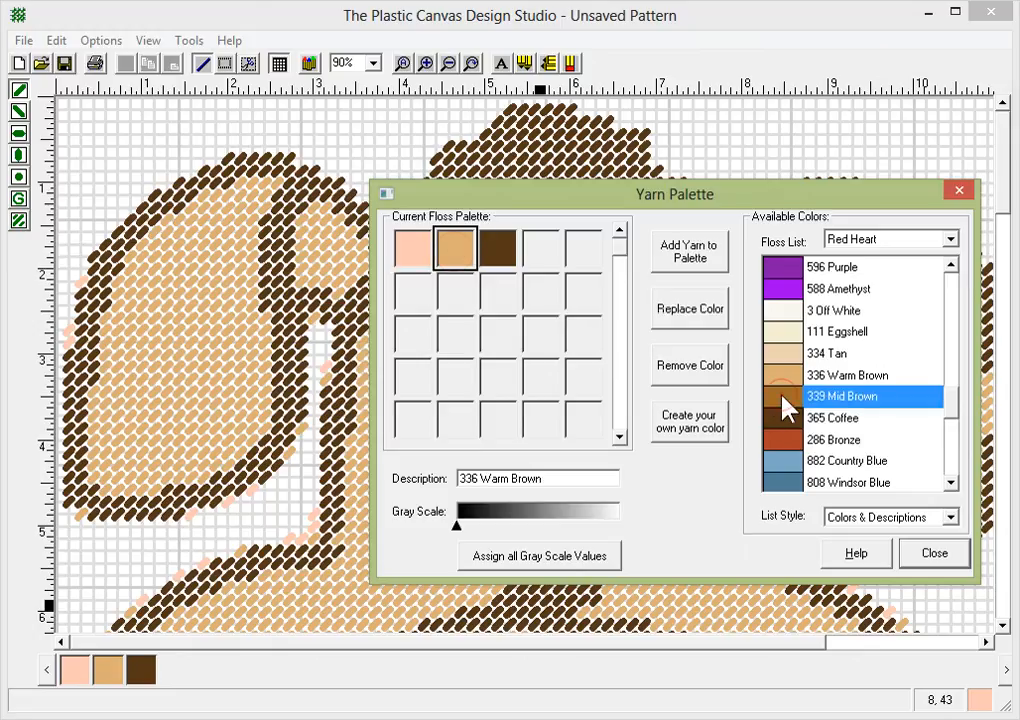
pyautogui.moveTo(618, 330)
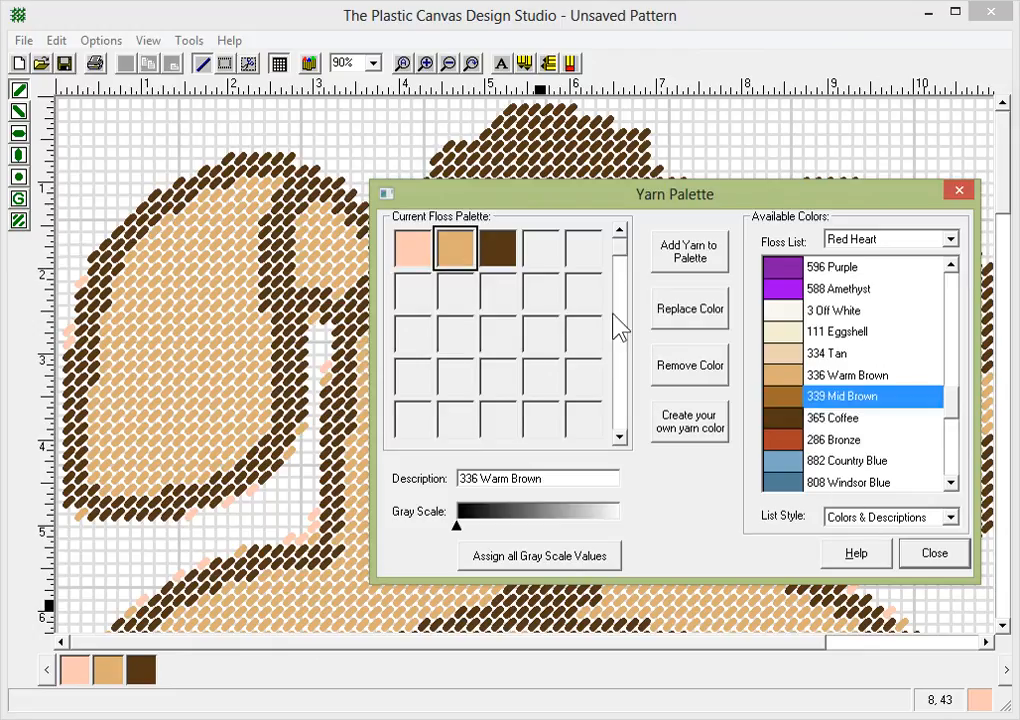
pyautogui.click(688, 251)
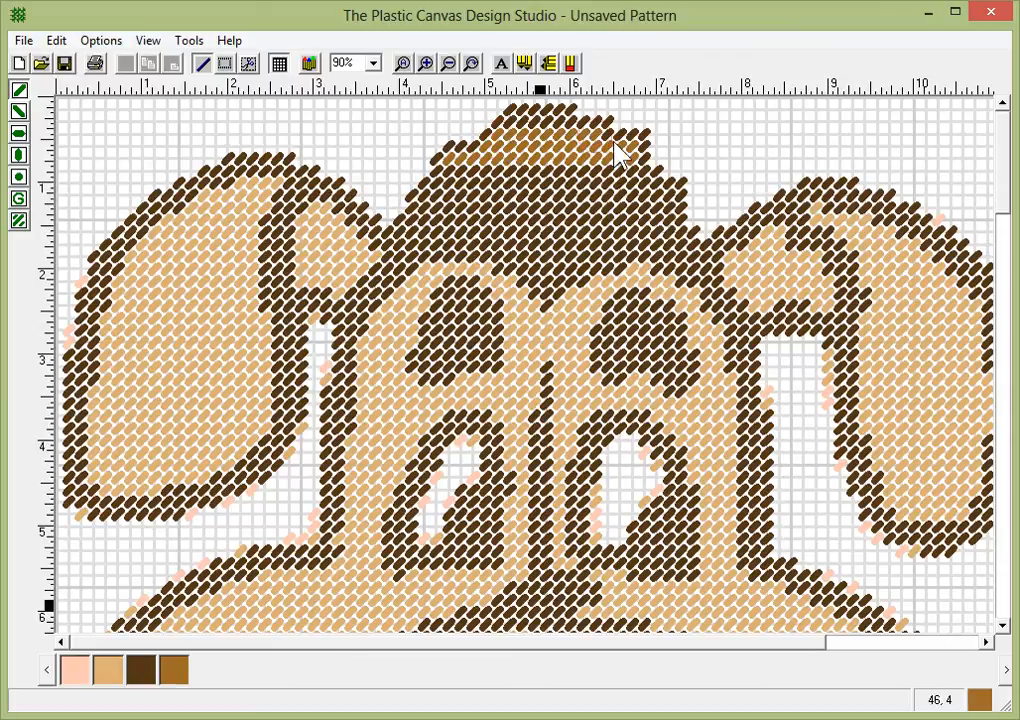
pyautogui.moveTo(583, 140)
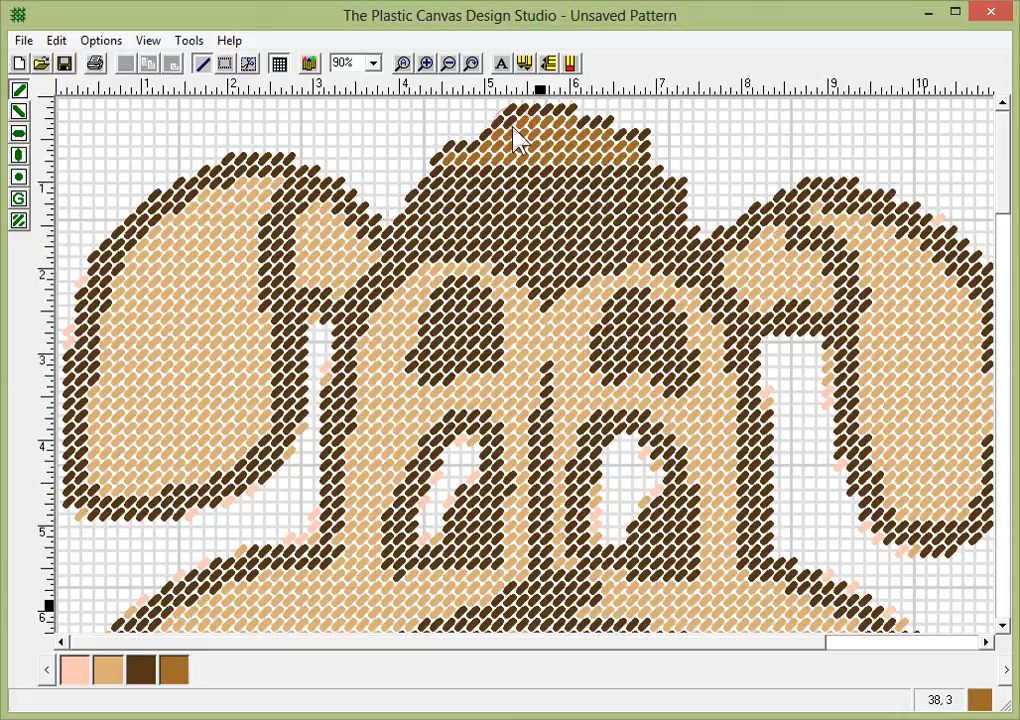
pyautogui.moveTo(645, 180)
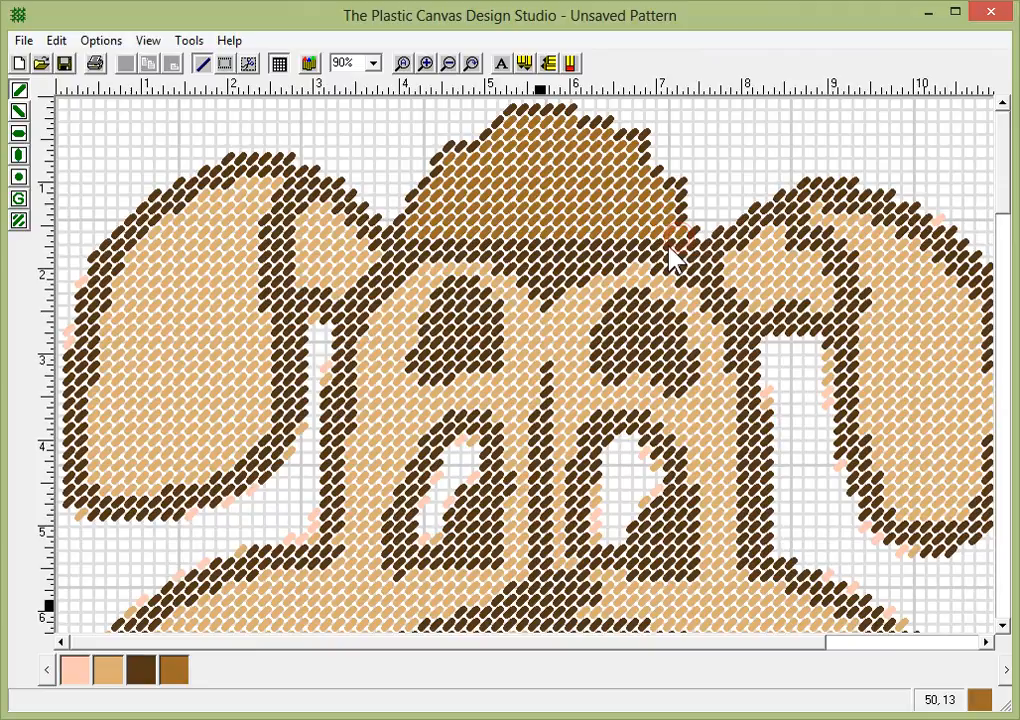
pyautogui.moveTo(445, 258)
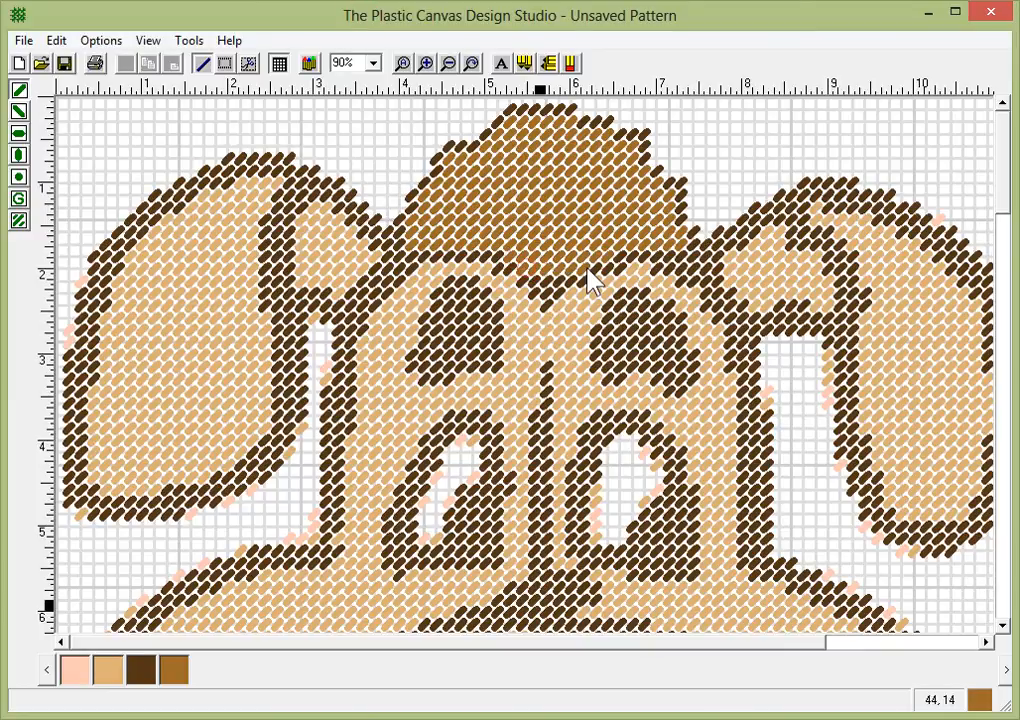
pyautogui.moveTo(560, 290)
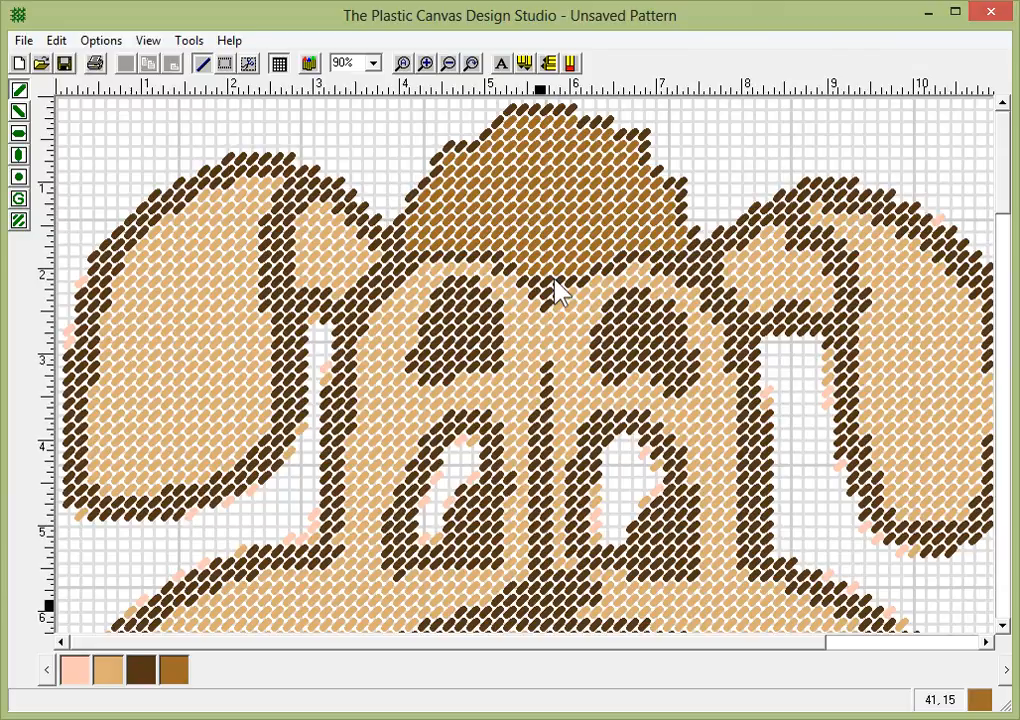
pyautogui.moveTo(545, 295)
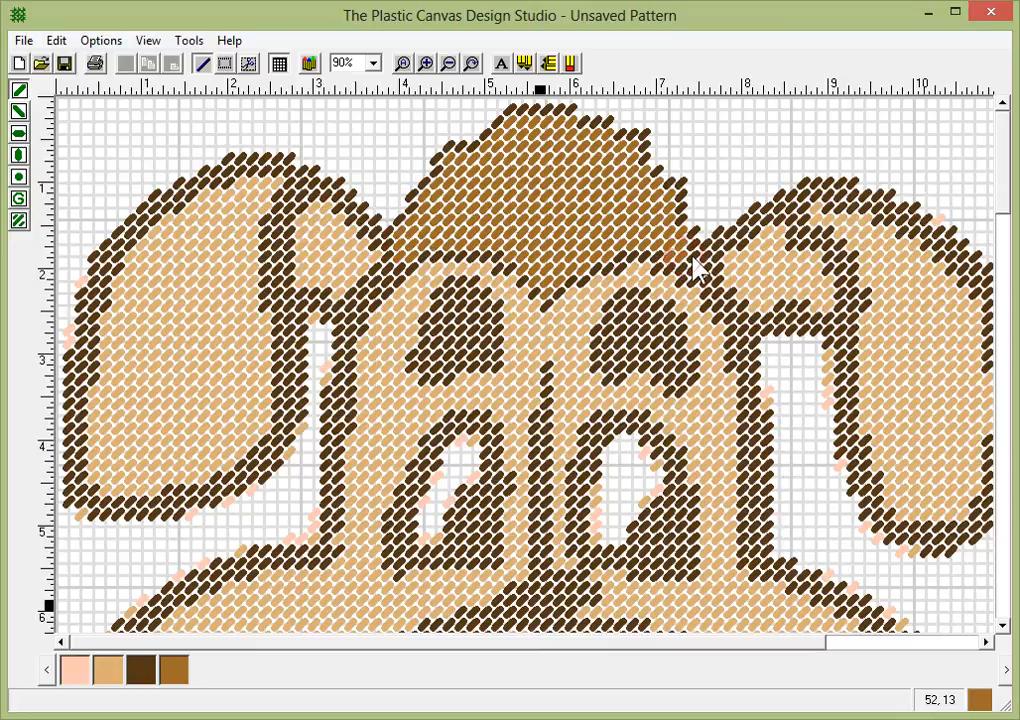
pyautogui.moveTo(340, 185)
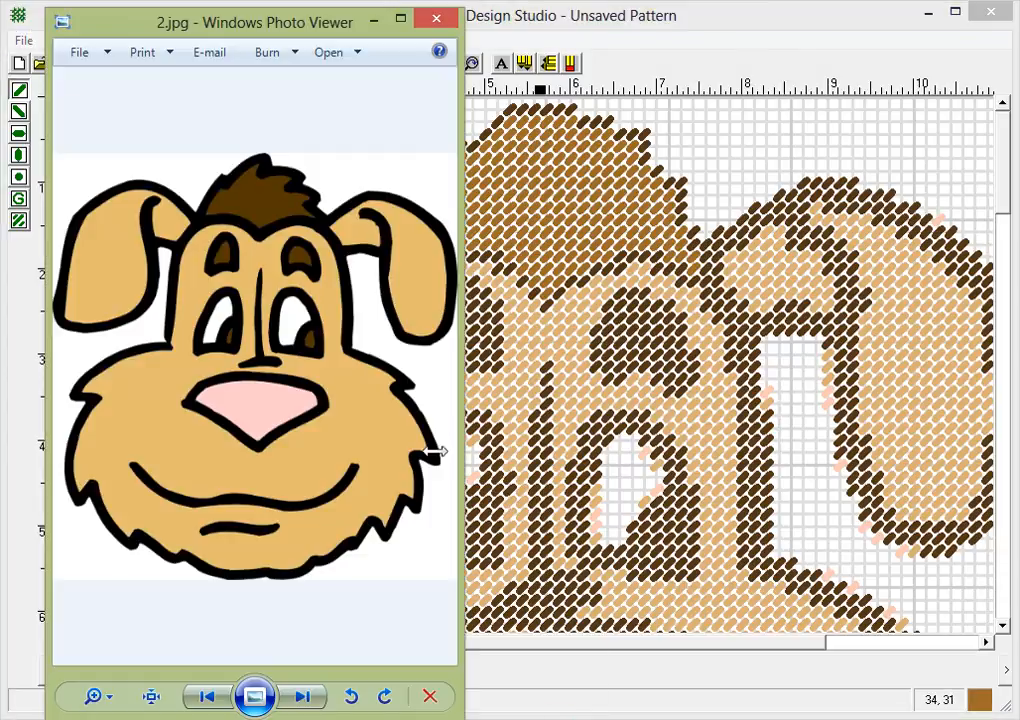
pyautogui.moveTo(358, 30)
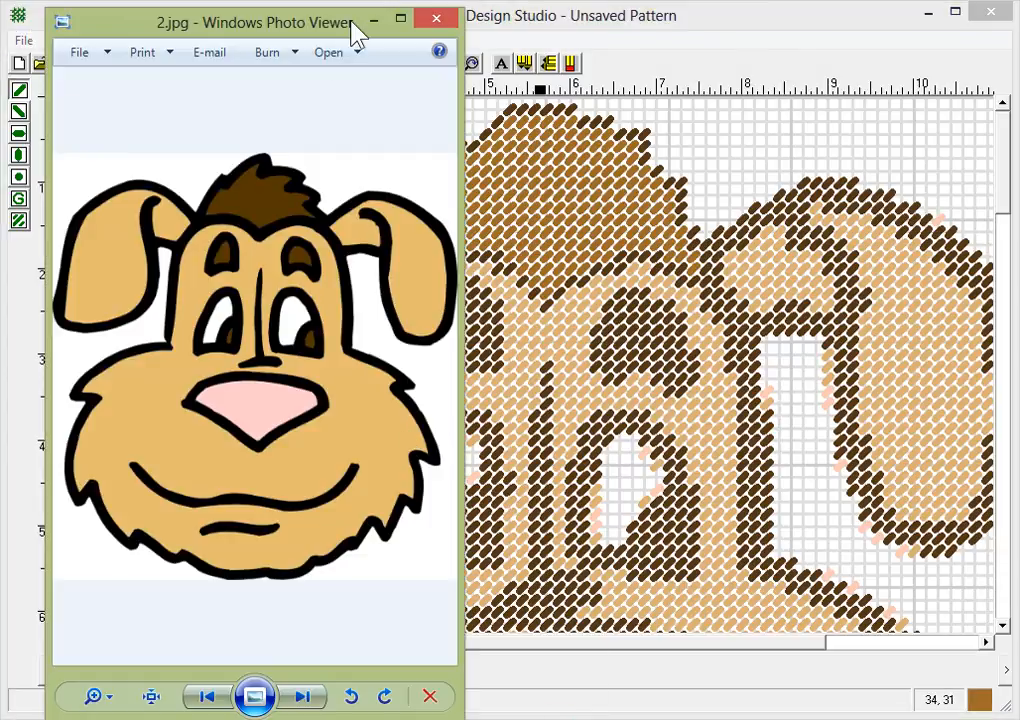
pyautogui.moveTo(280, 183)
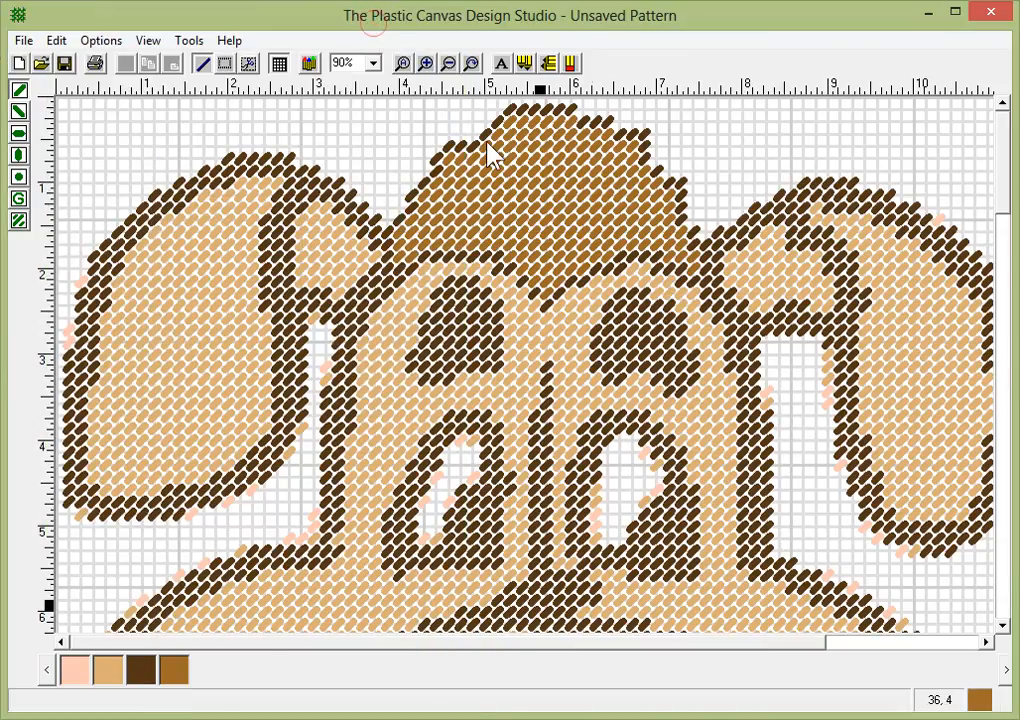
pyautogui.moveTo(617, 153)
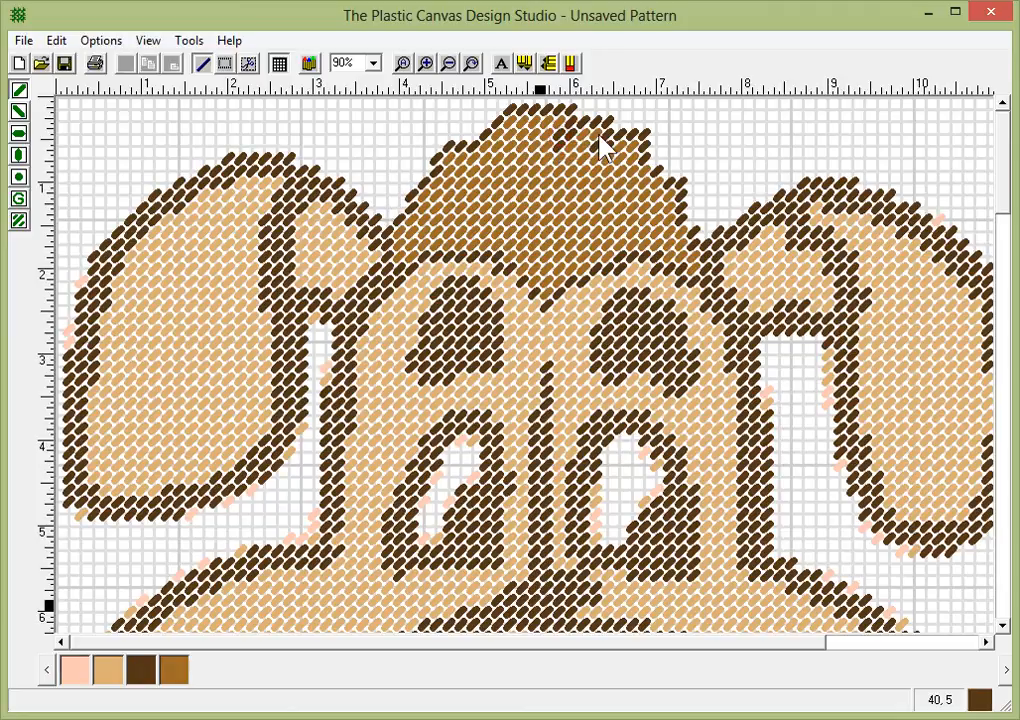
pyautogui.moveTo(545, 185)
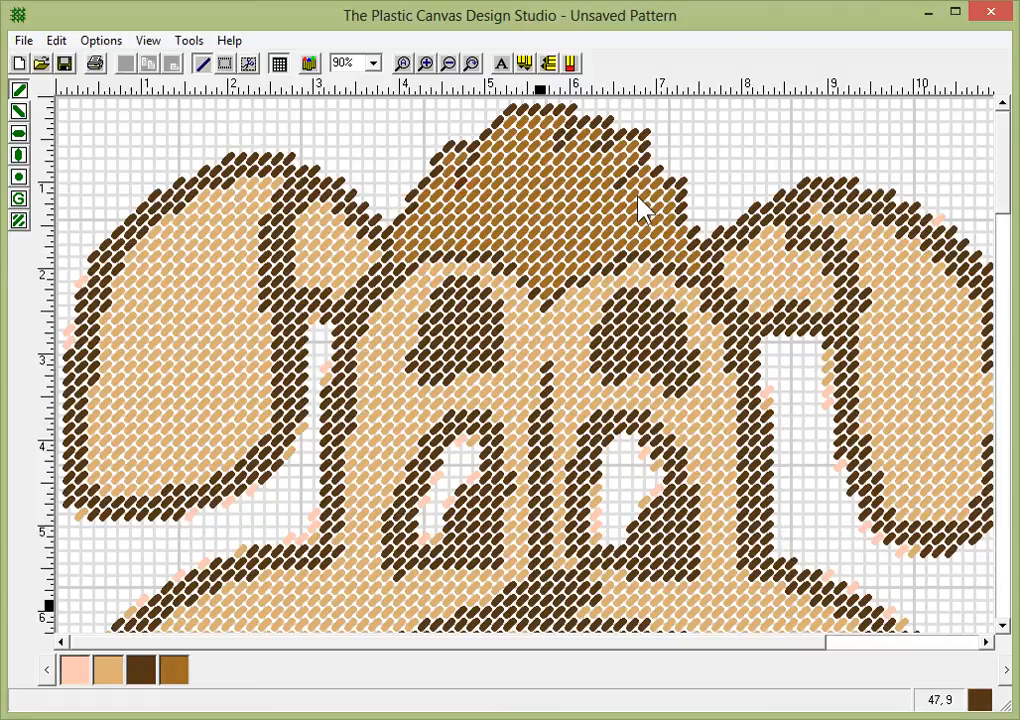
pyautogui.moveTo(545, 185)
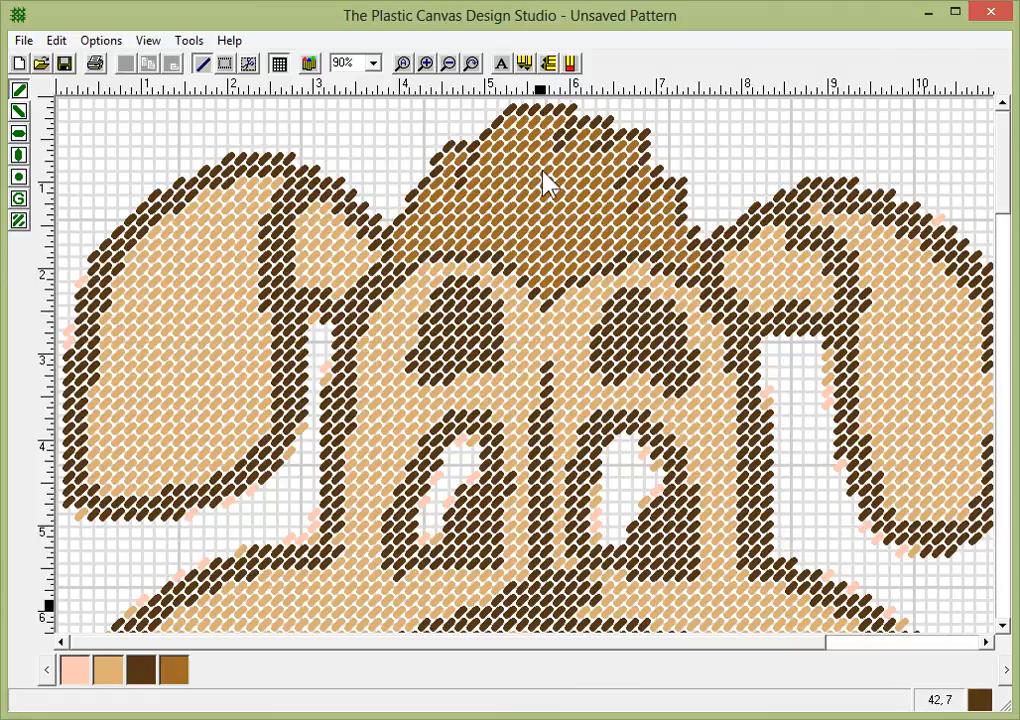
pyautogui.moveTo(483, 305)
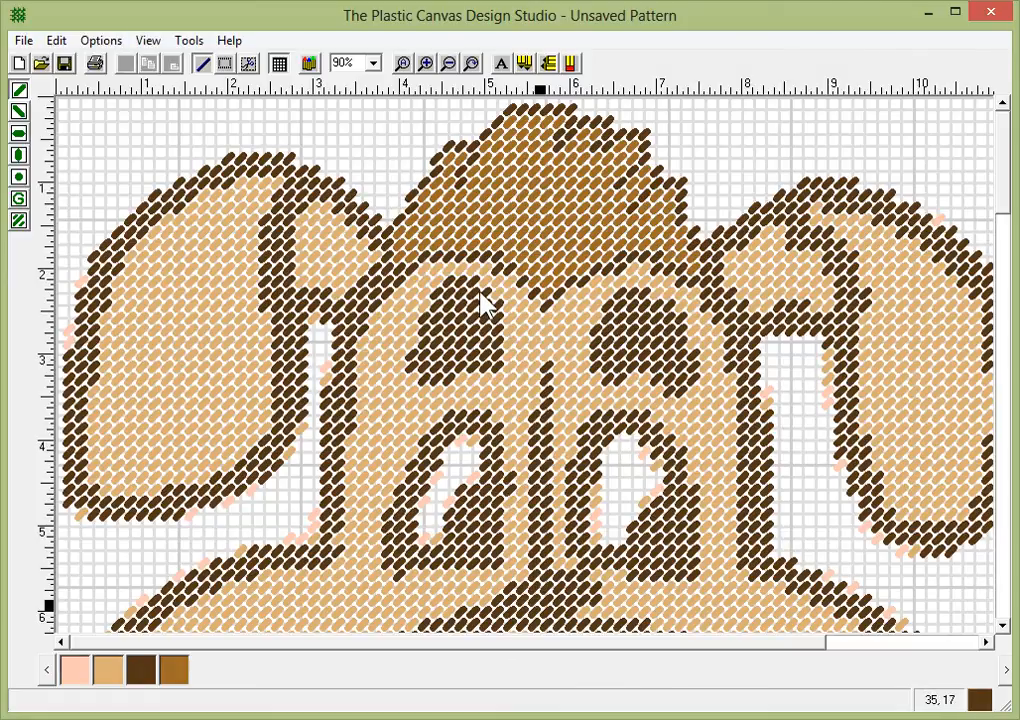
# Zoom out to see the whole dog face.
pyautogui.click(447, 63)
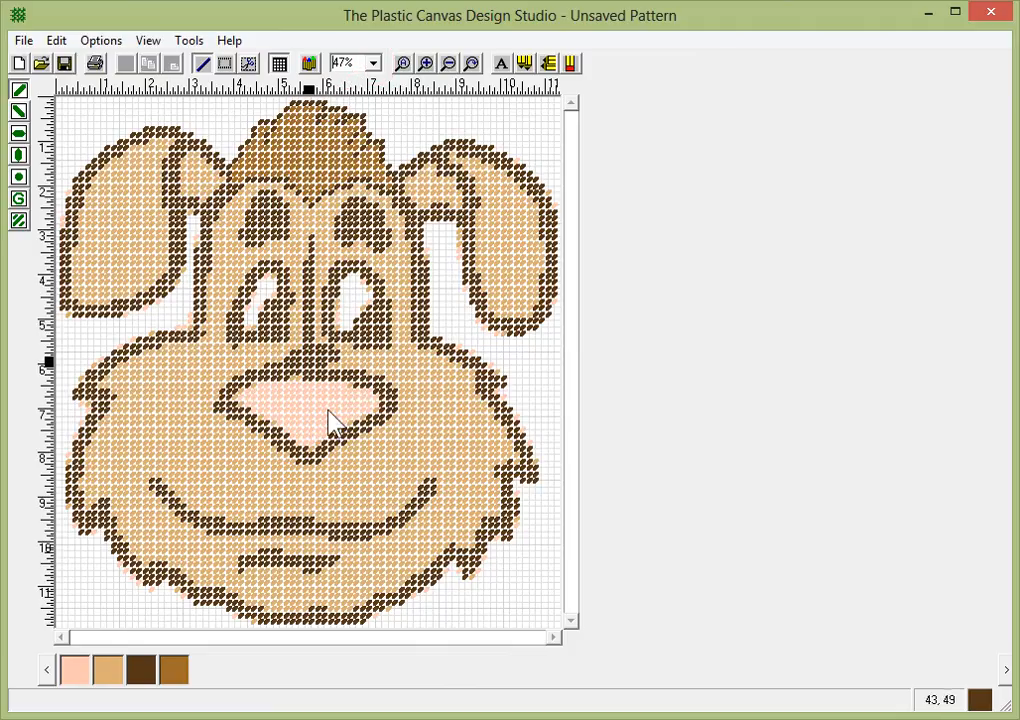
pyautogui.moveTo(288, 180)
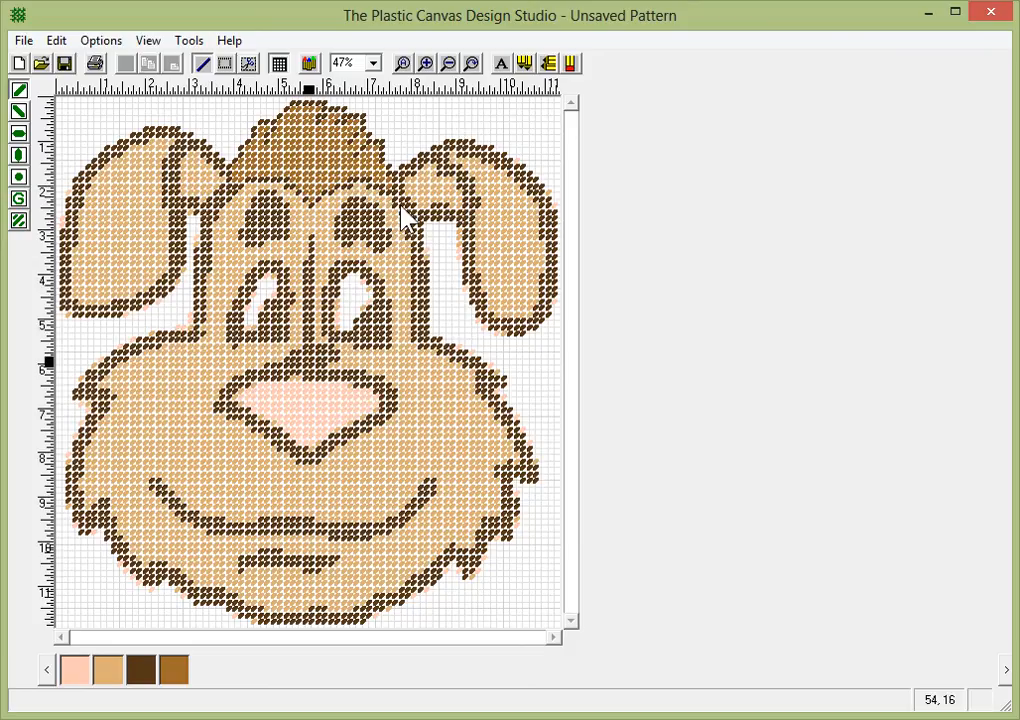
pyautogui.moveTo(428, 335)
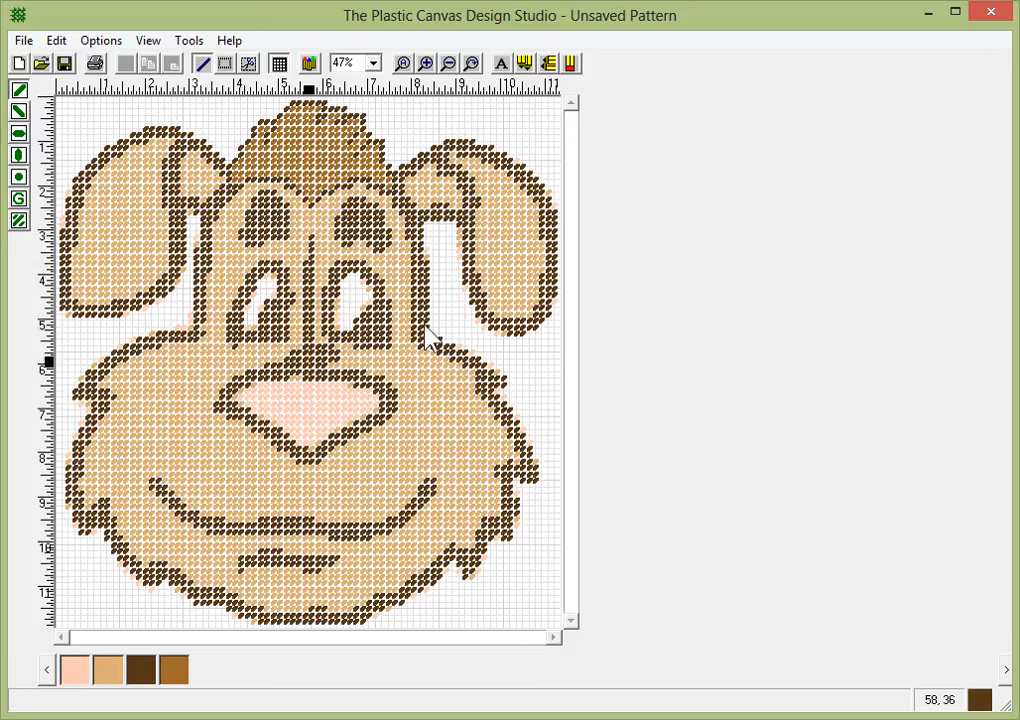
pyautogui.moveTo(480, 265)
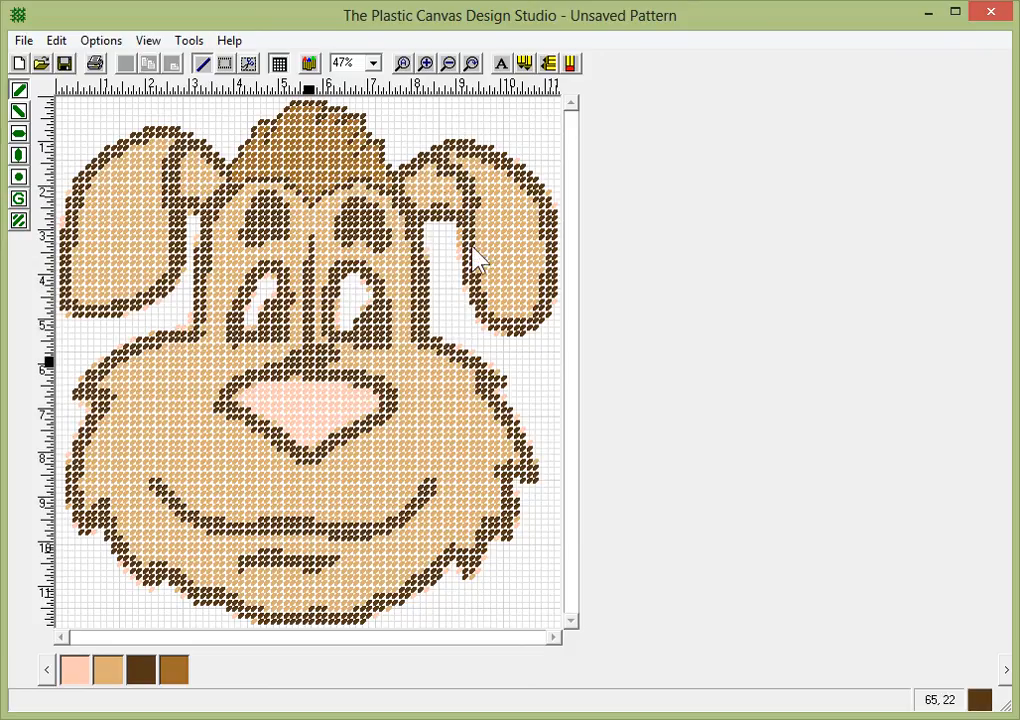
pyautogui.moveTo(378, 145)
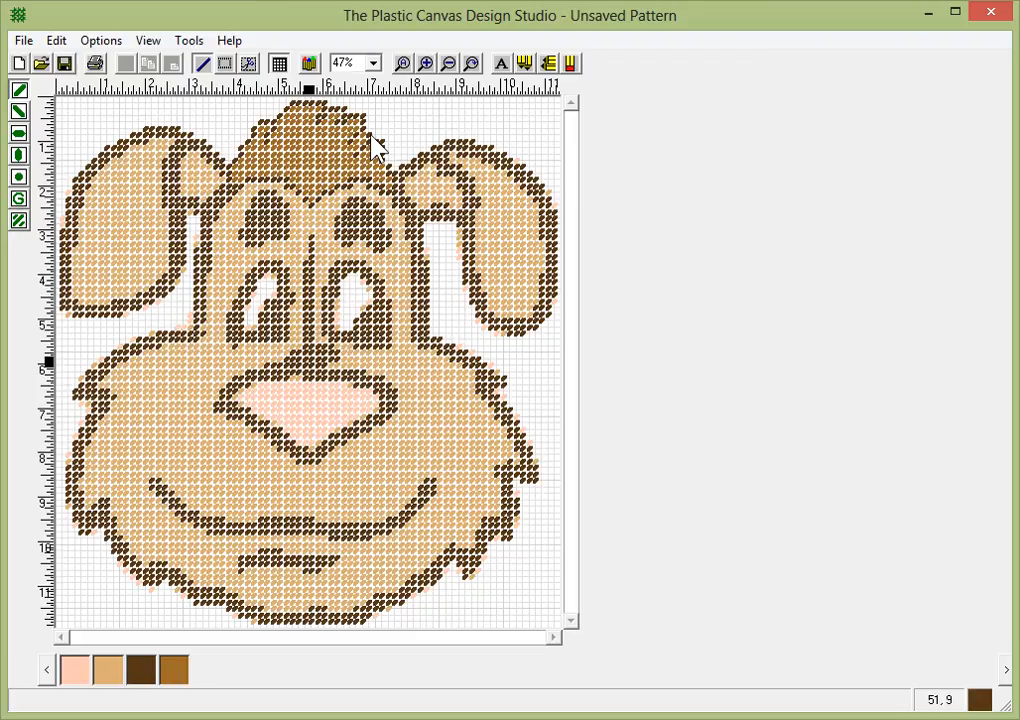
pyautogui.moveTo(330, 118)
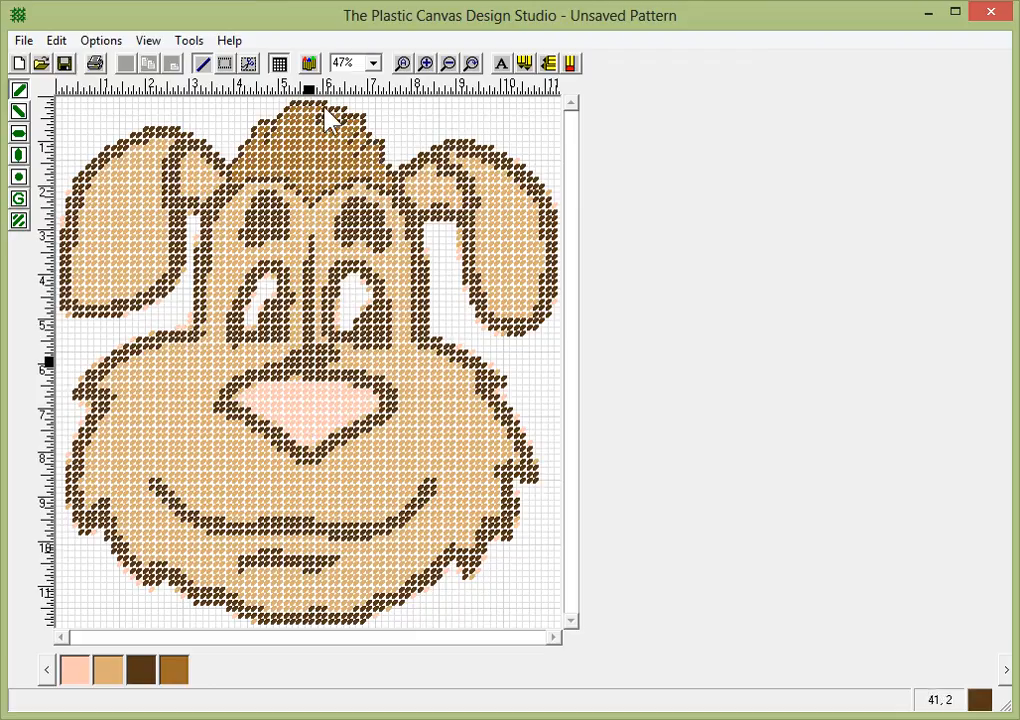
pyautogui.moveTo(390, 190)
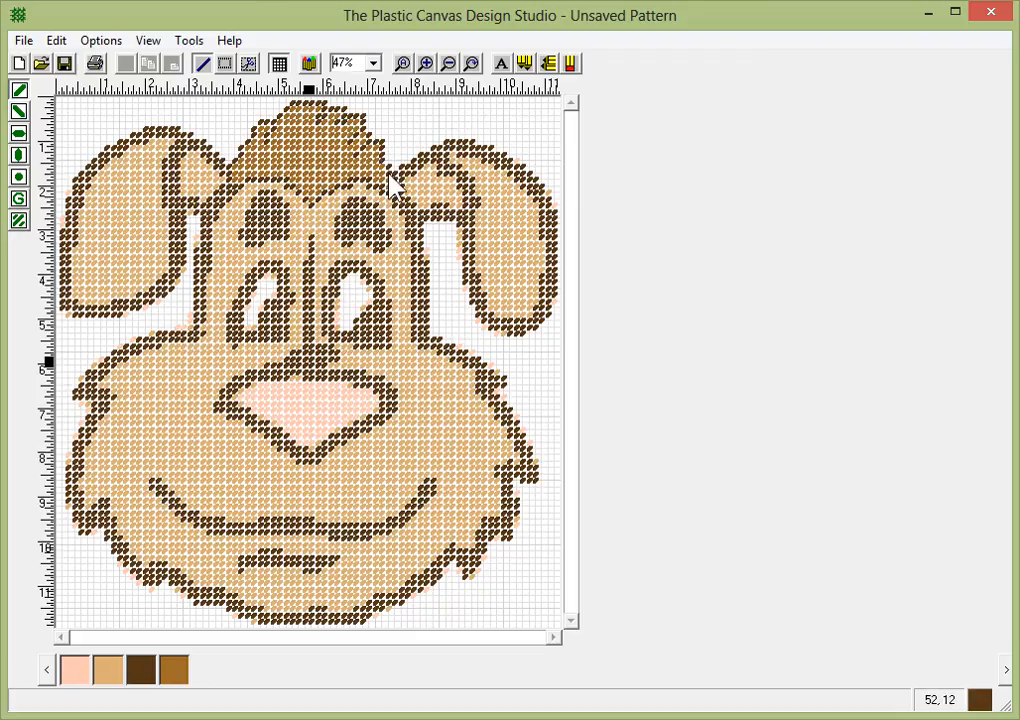
pyautogui.moveTo(425, 305)
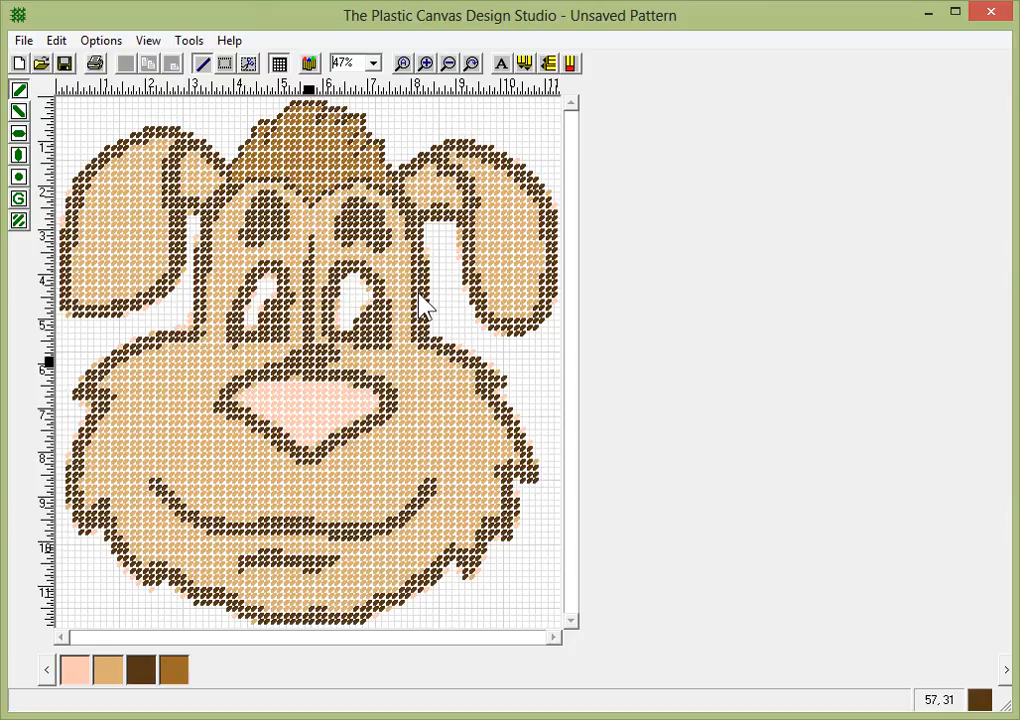
pyautogui.moveTo(410, 215)
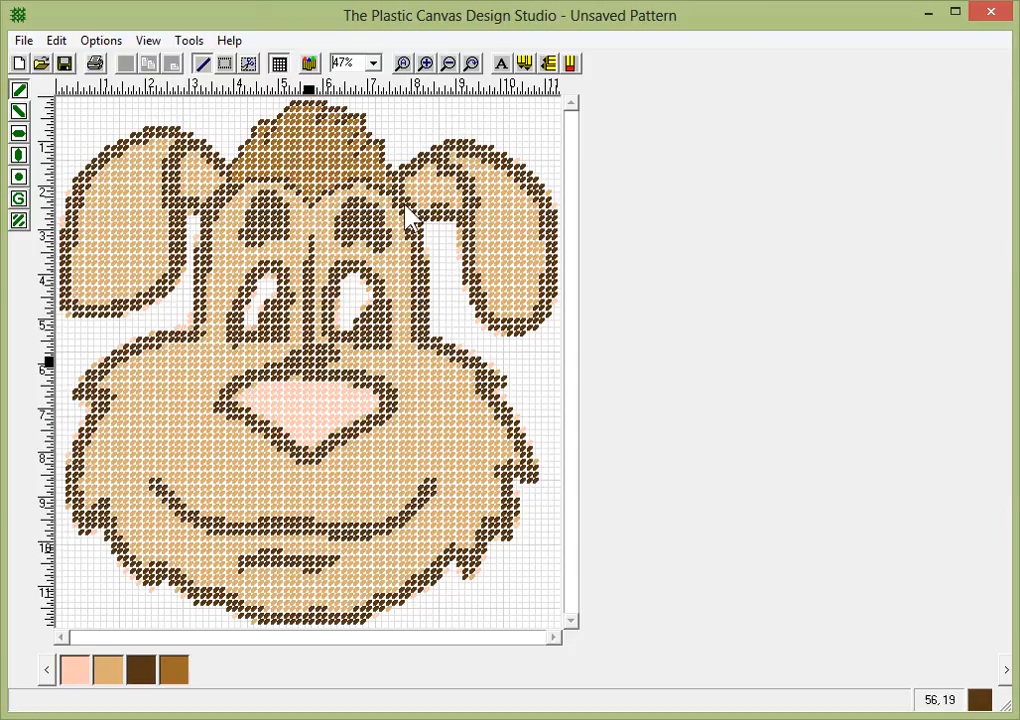
pyautogui.moveTo(330, 215)
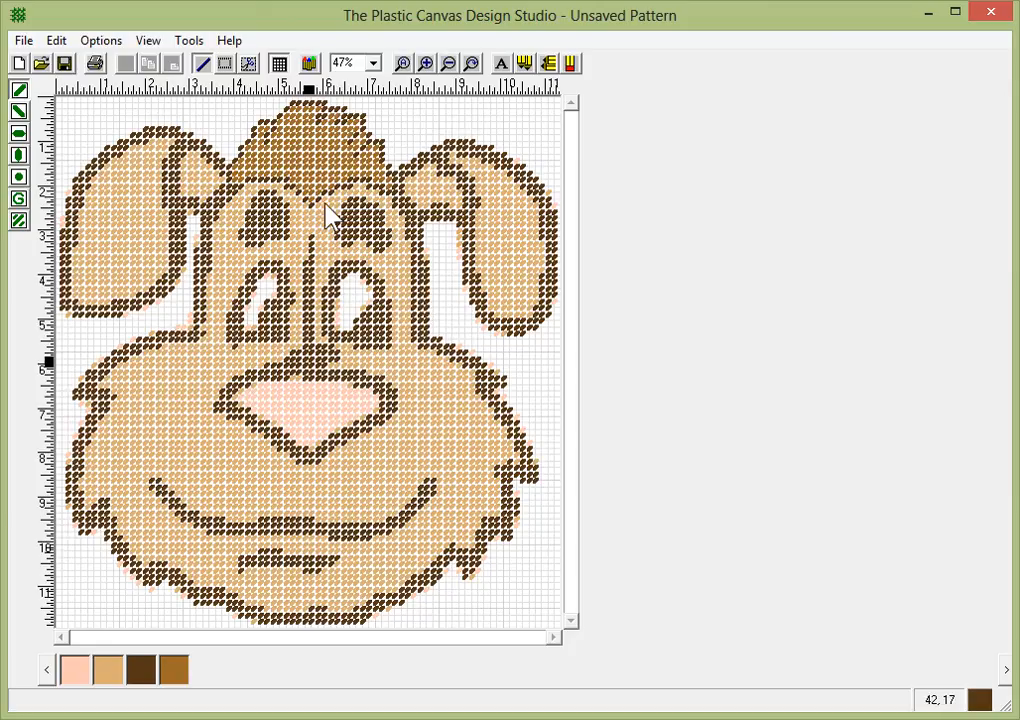
# Bring up the viewing options menu.
pyautogui.click(147, 40)
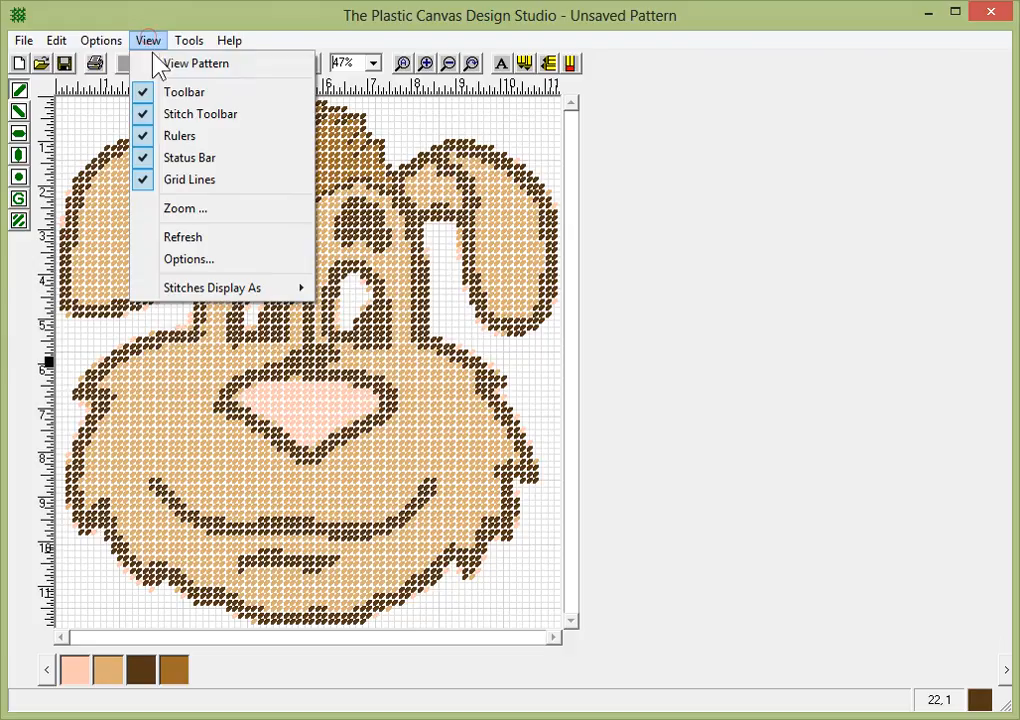
pyautogui.click(197, 63)
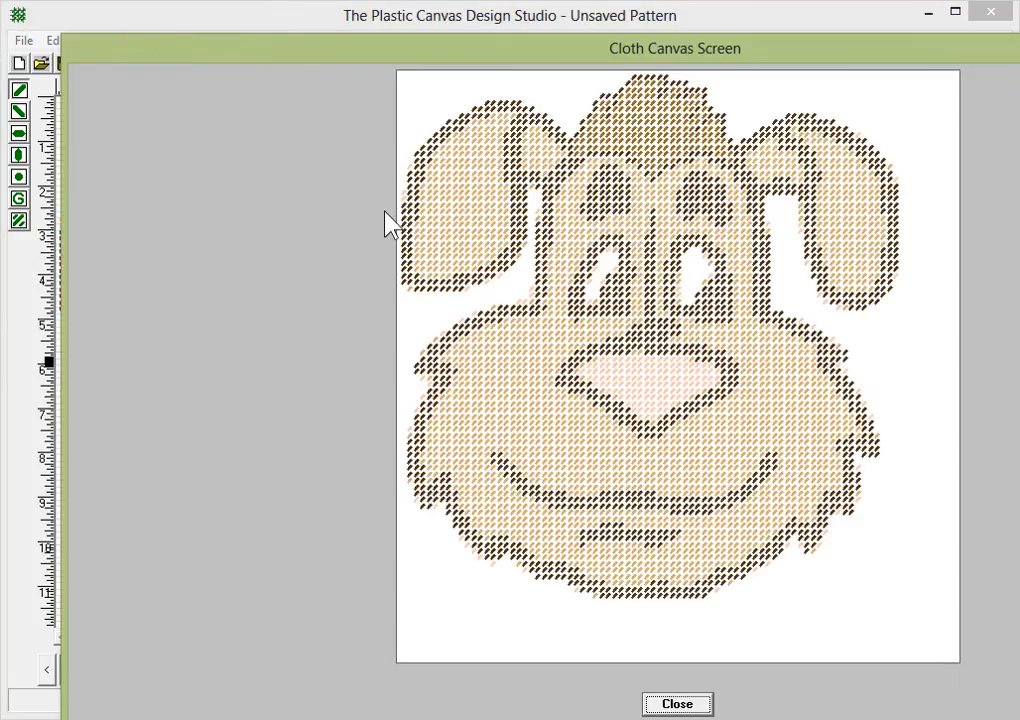
pyautogui.moveTo(594, 452)
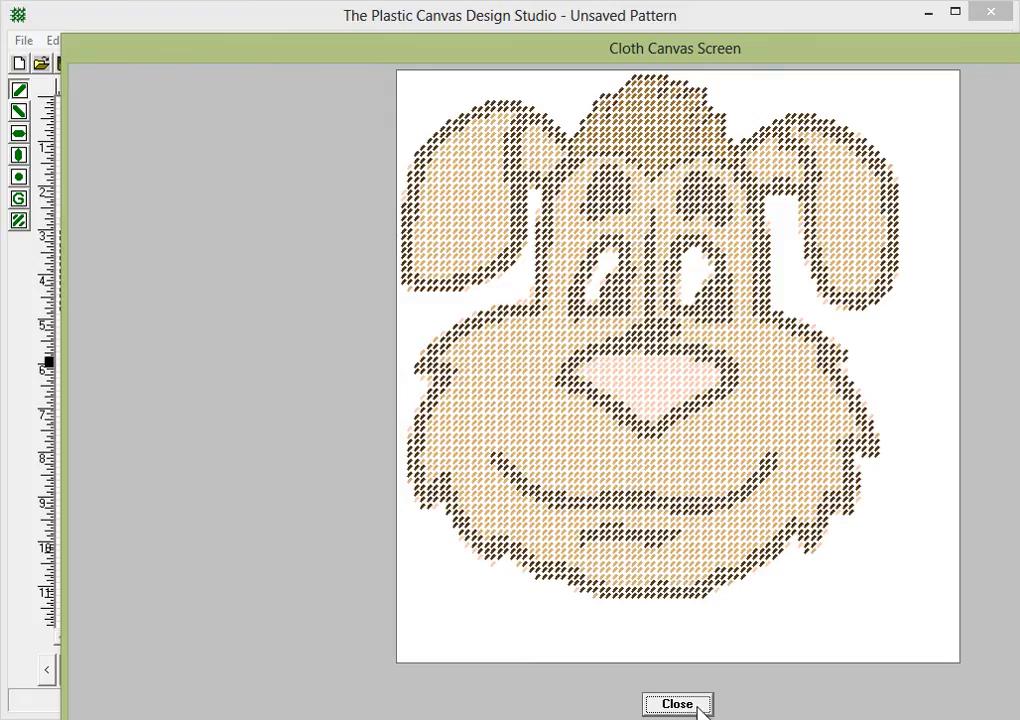
pyautogui.click(676, 704)
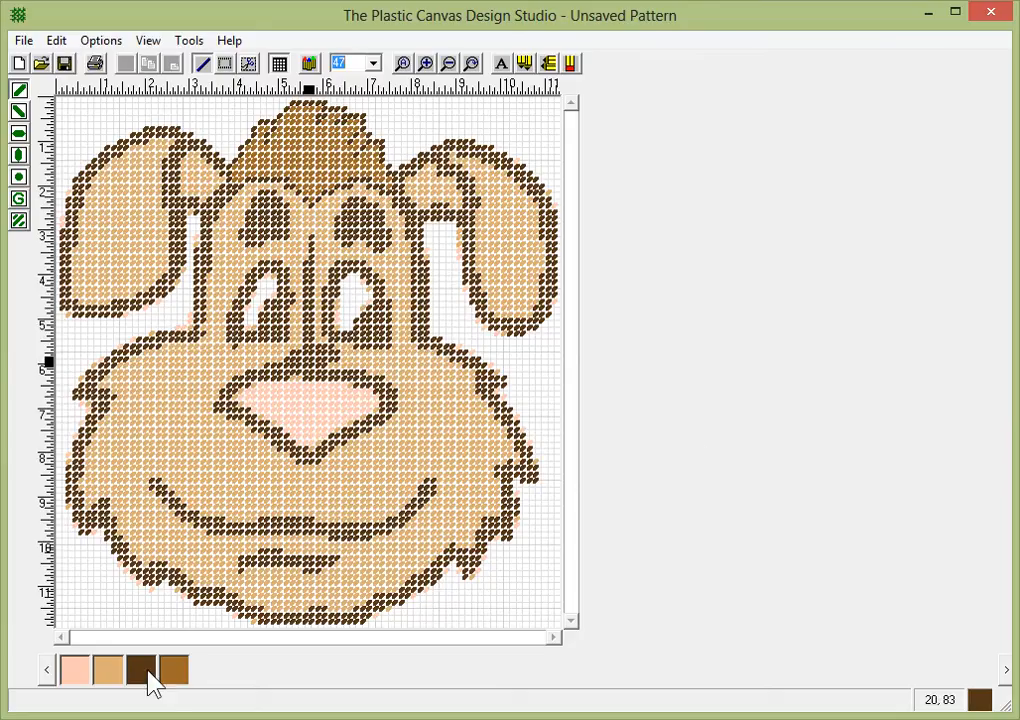
pyautogui.rightClick(155, 668)
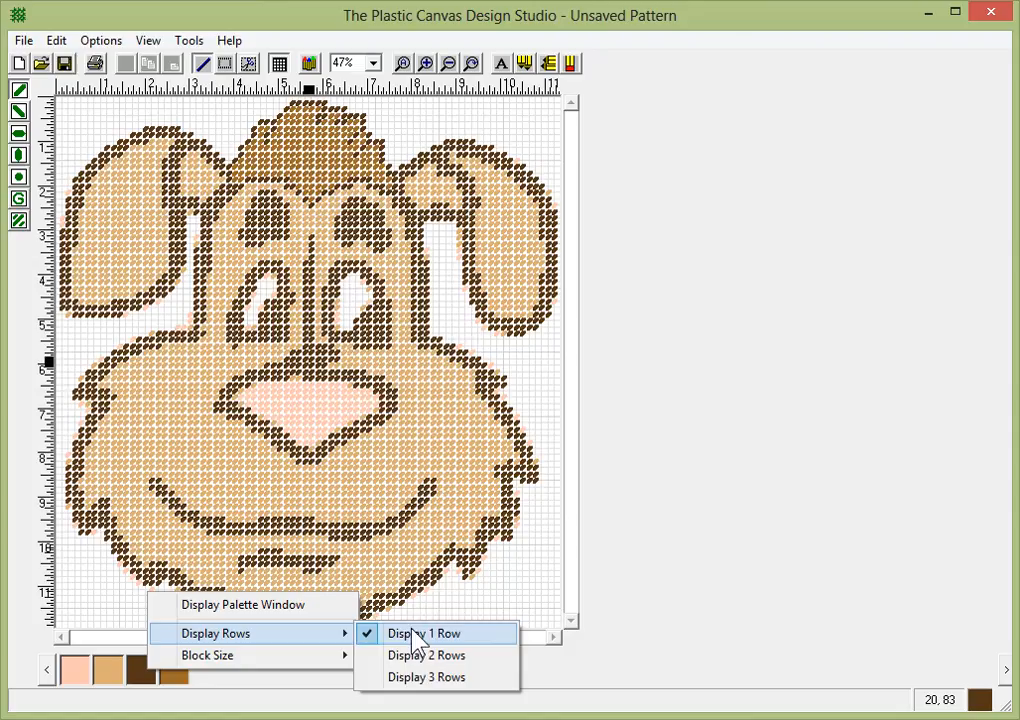
pyautogui.click(426, 655)
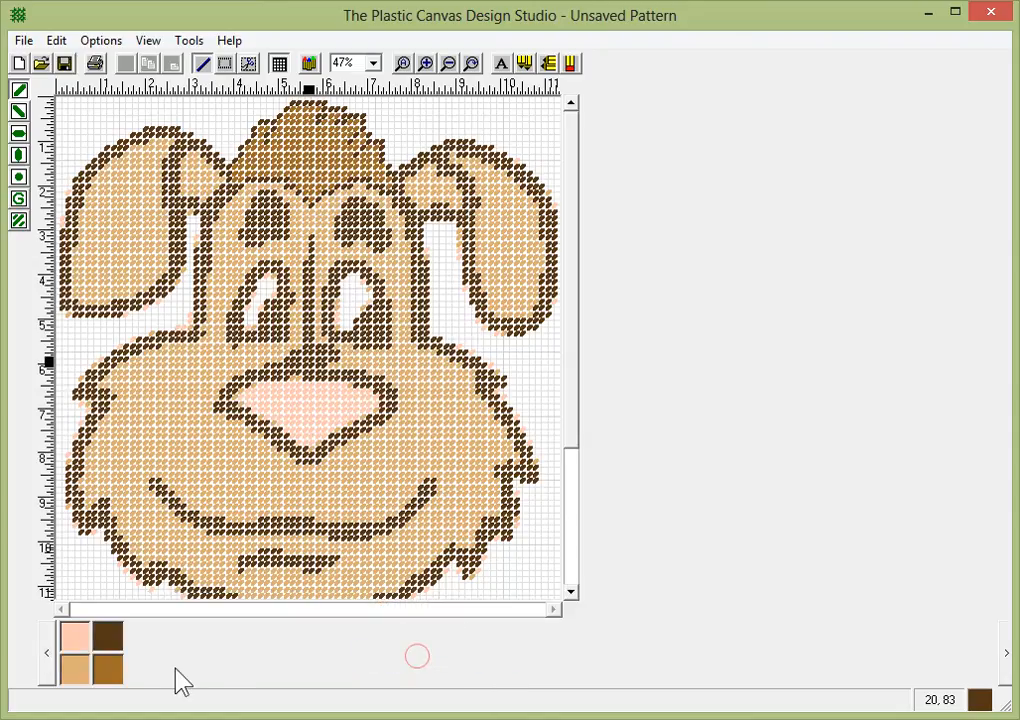
pyautogui.rightClick(105, 650)
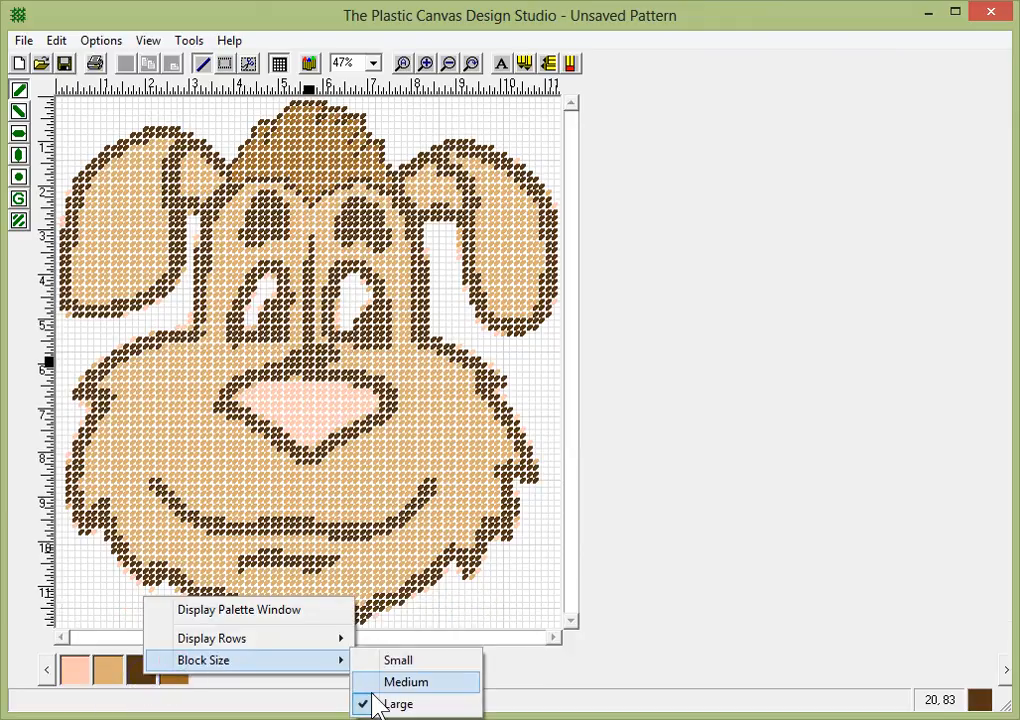
pyautogui.click(405, 681)
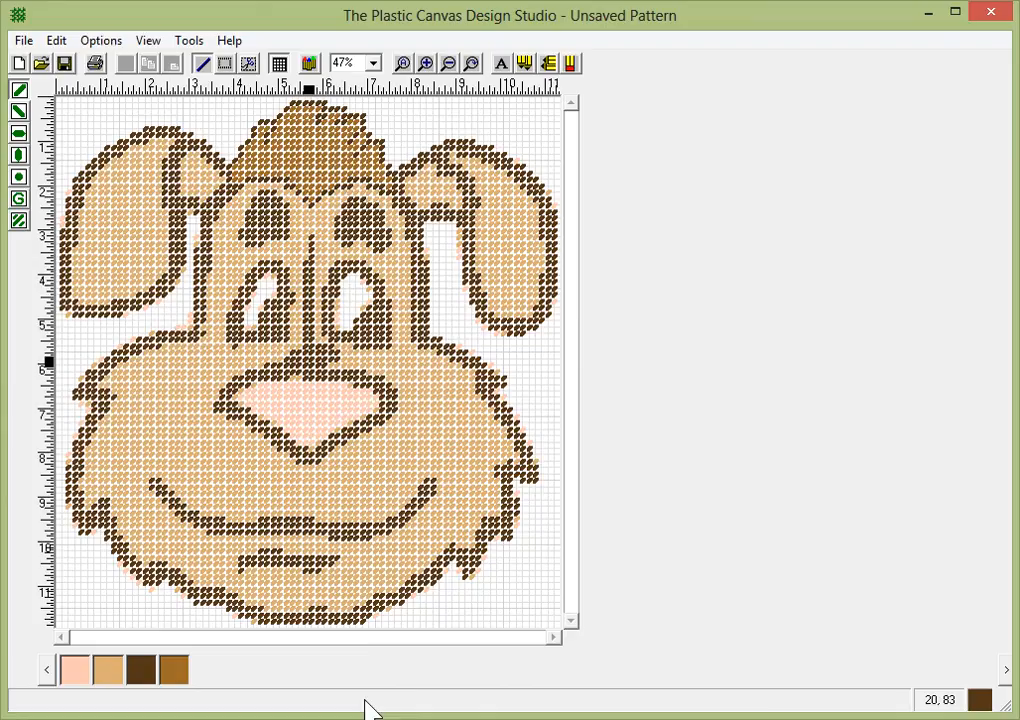
pyautogui.moveTo(352, 513)
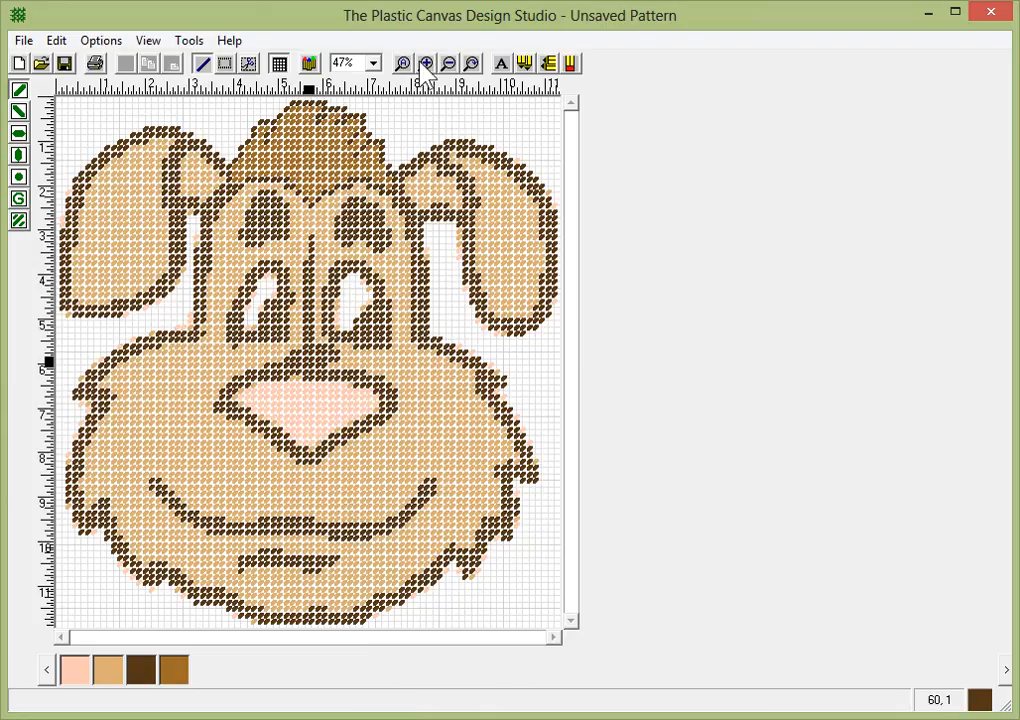
pyautogui.click(426, 63)
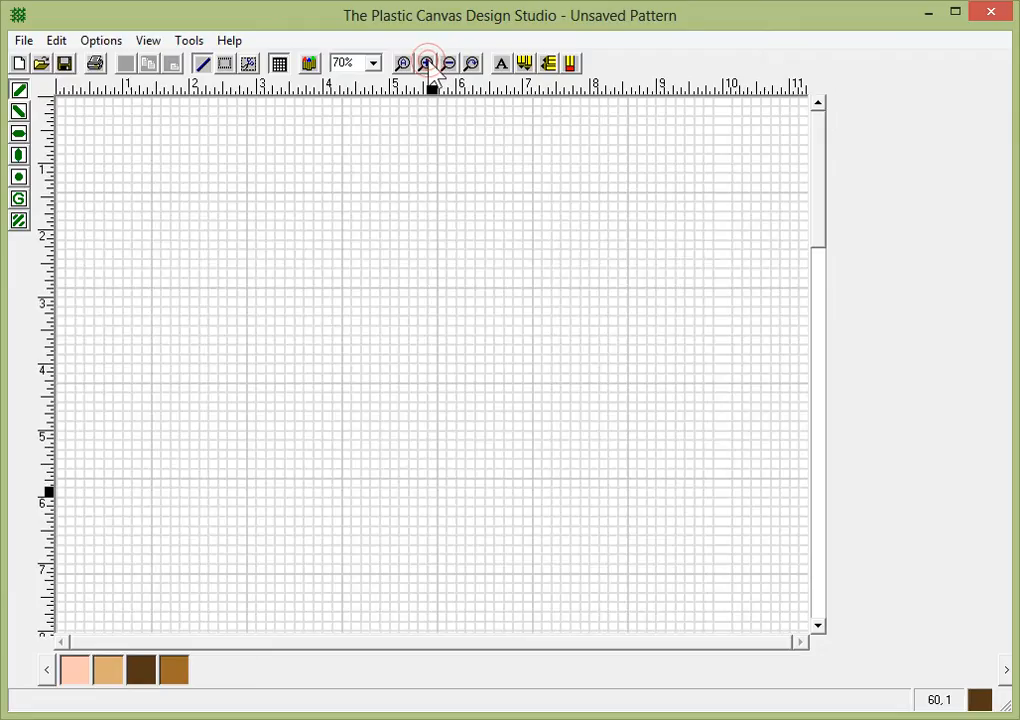
pyautogui.click(448, 63)
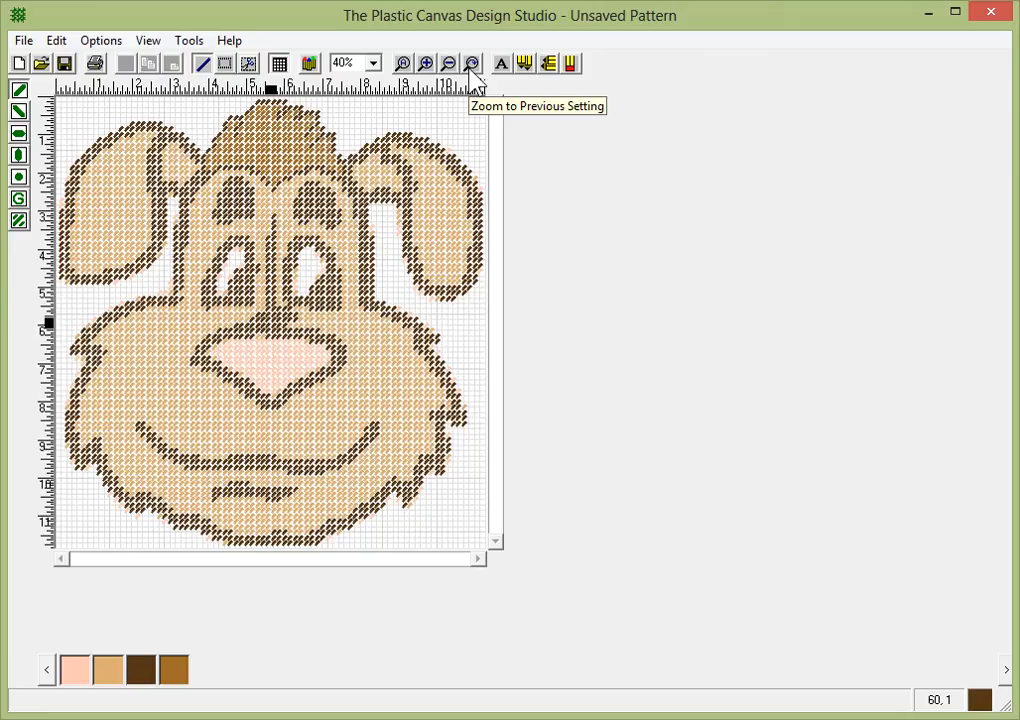
pyautogui.moveTo(458, 82)
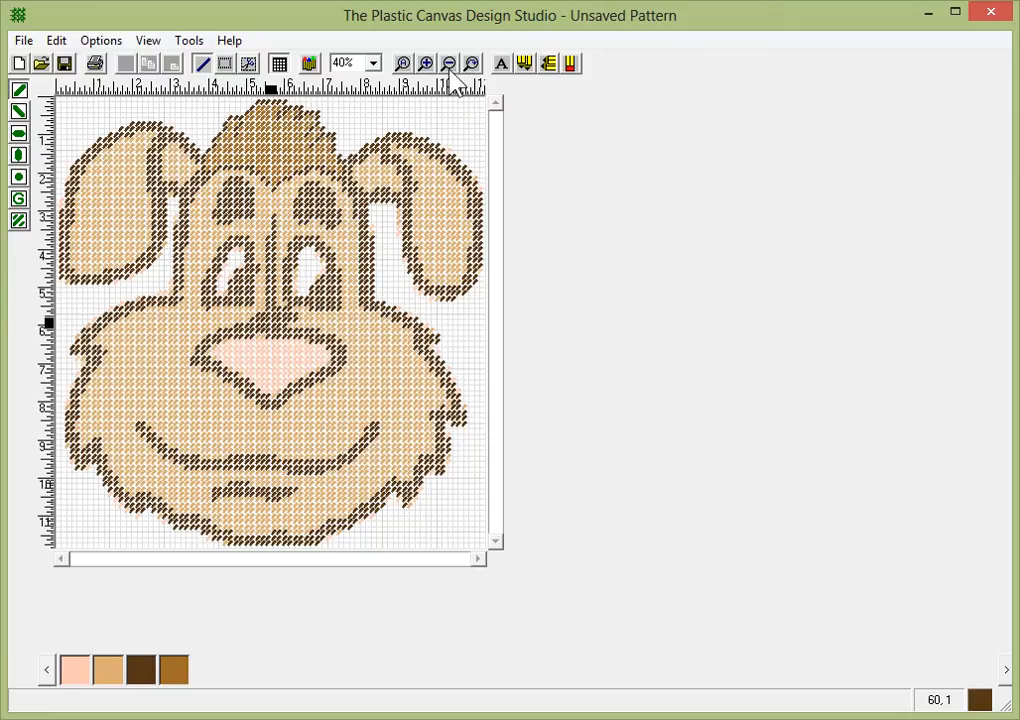
pyautogui.moveTo(510, 78)
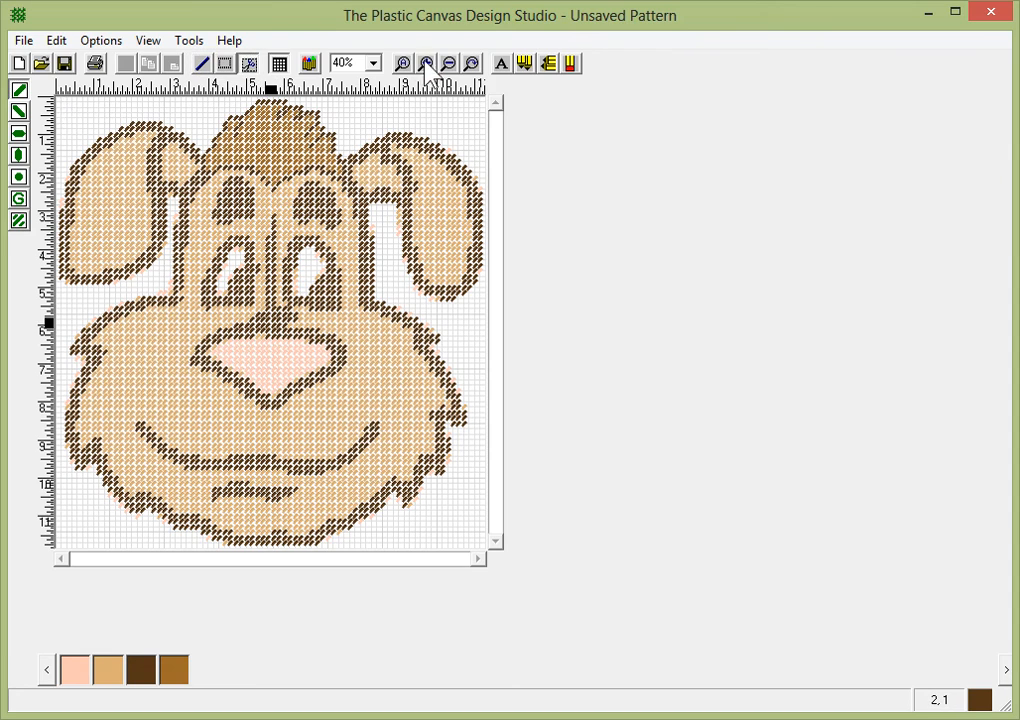
pyautogui.click(425, 63)
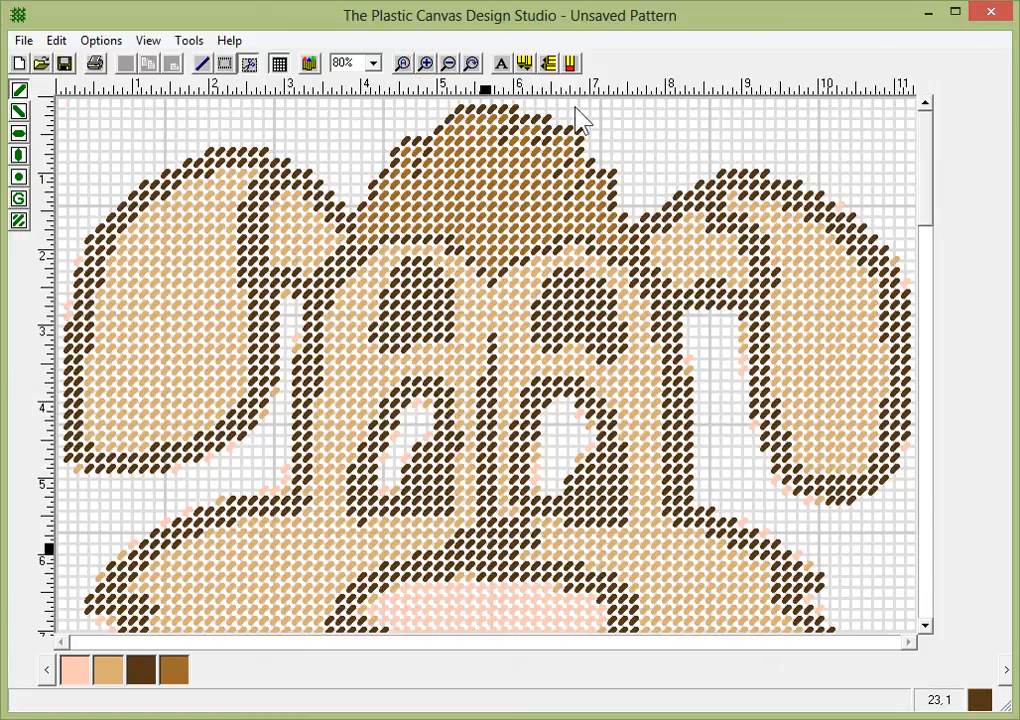
pyautogui.moveTo(608, 153)
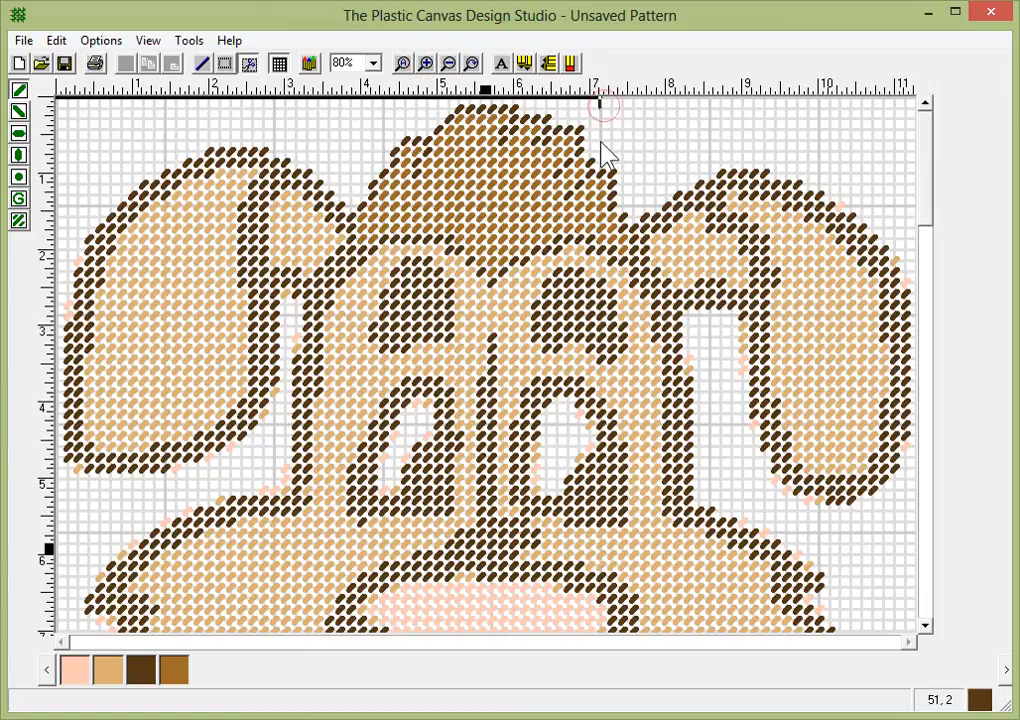
pyautogui.moveTo(598, 105); pyautogui.dragTo(597, 418)
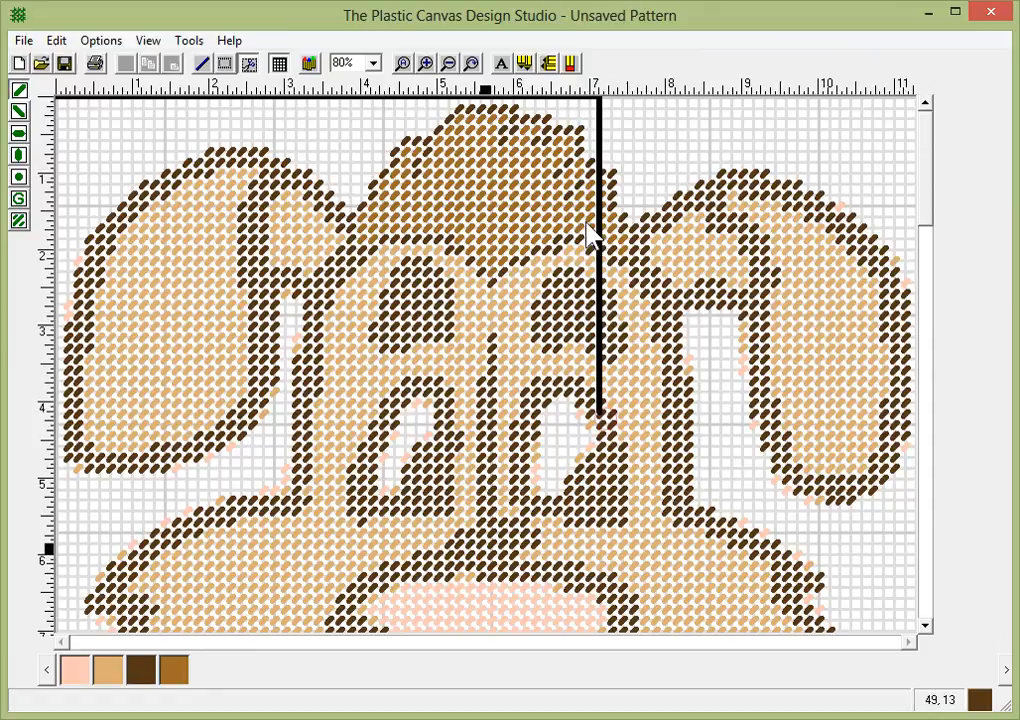
pyautogui.moveTo(205, 100)
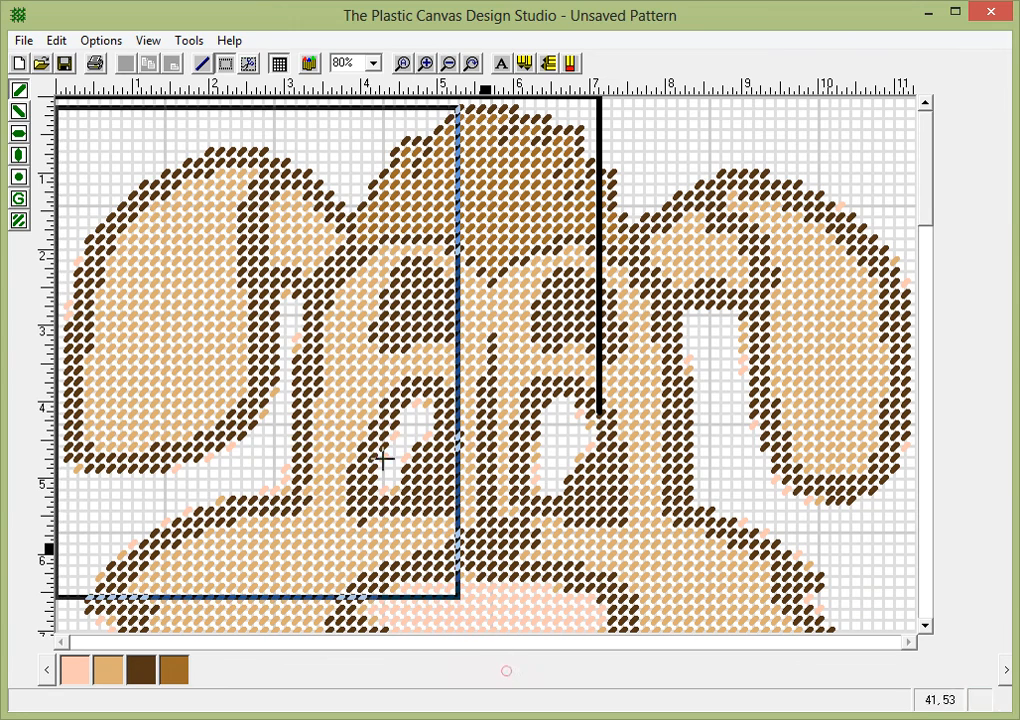
pyautogui.moveTo(380, 460); pyautogui.dragTo(660, 365)
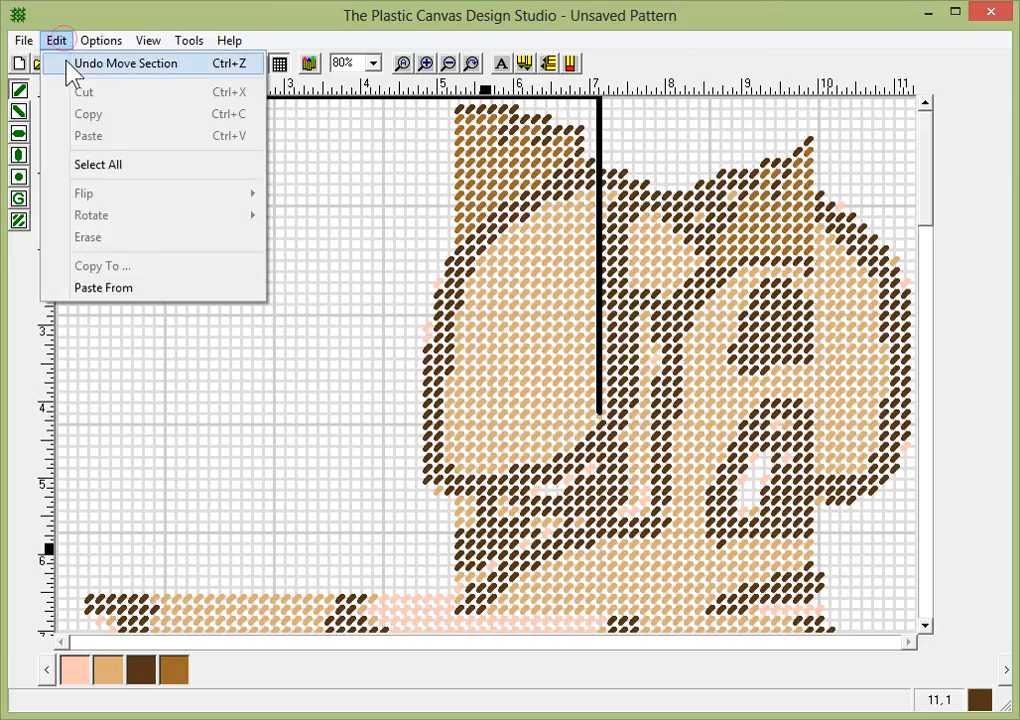
pyautogui.click(125, 63)
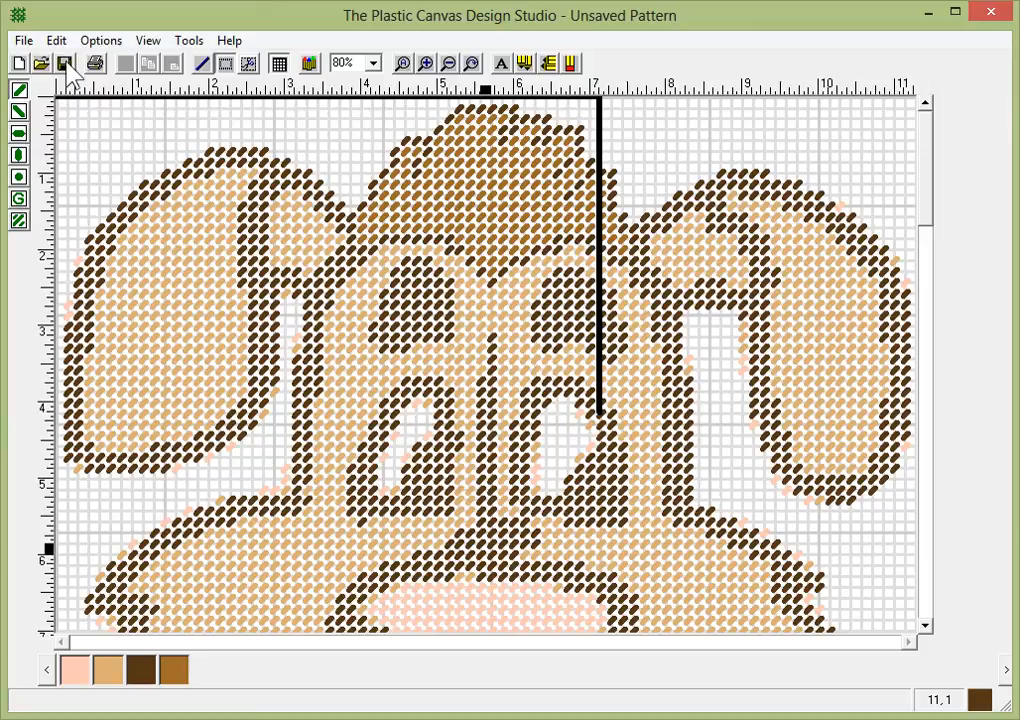
pyautogui.moveTo(605, 230)
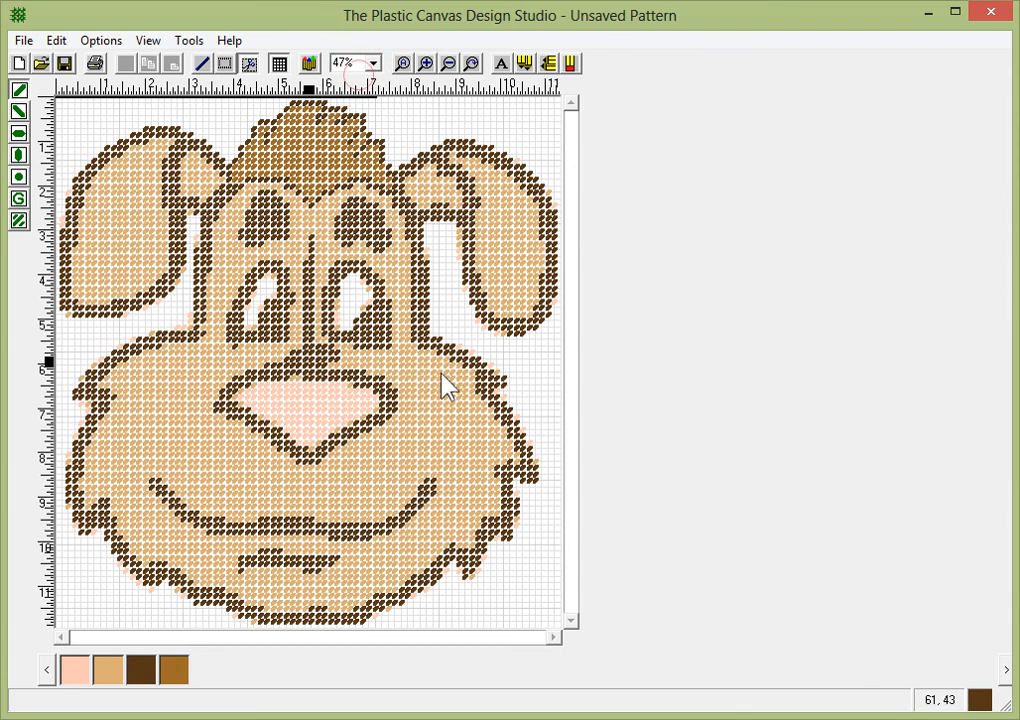
pyautogui.moveTo(145, 270)
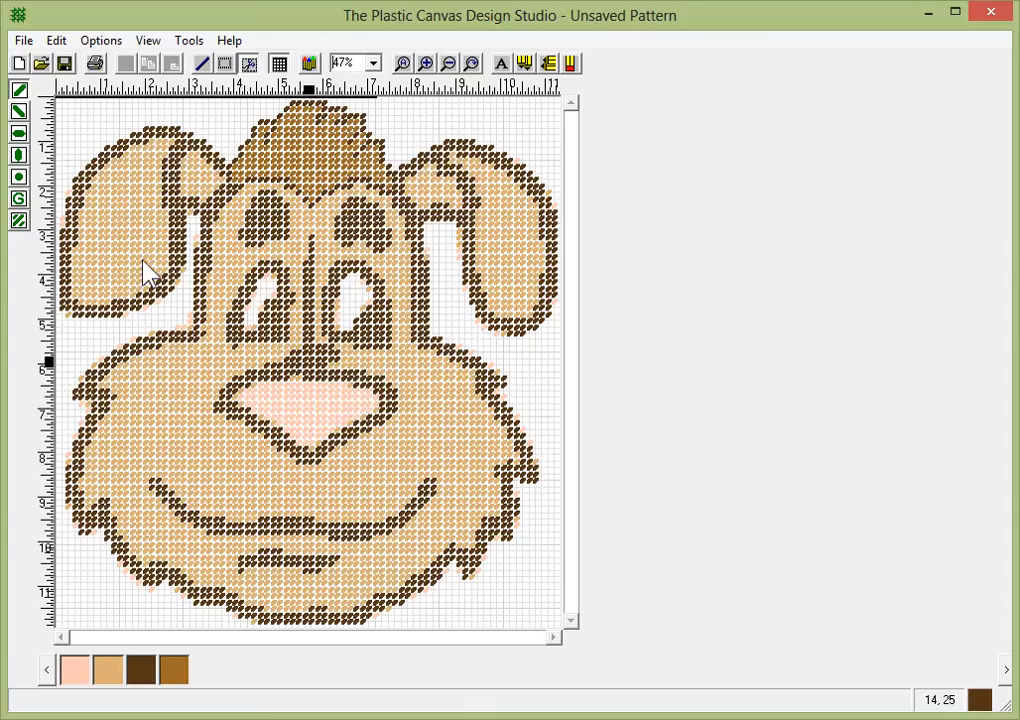
pyautogui.moveTo(568, 275)
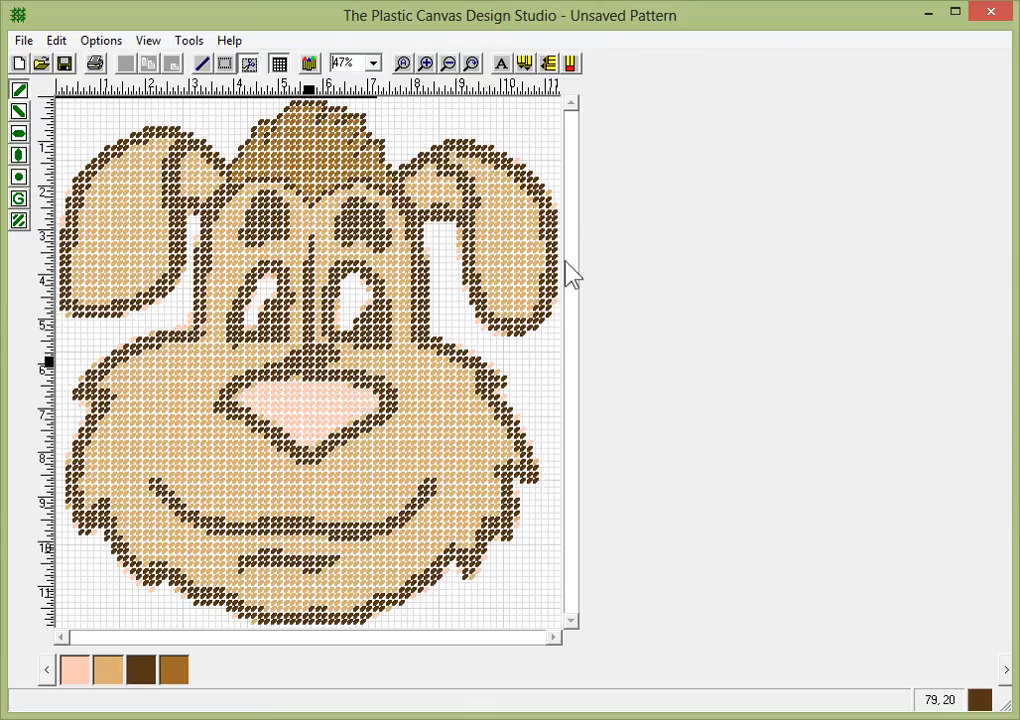
pyautogui.moveTo(565, 307)
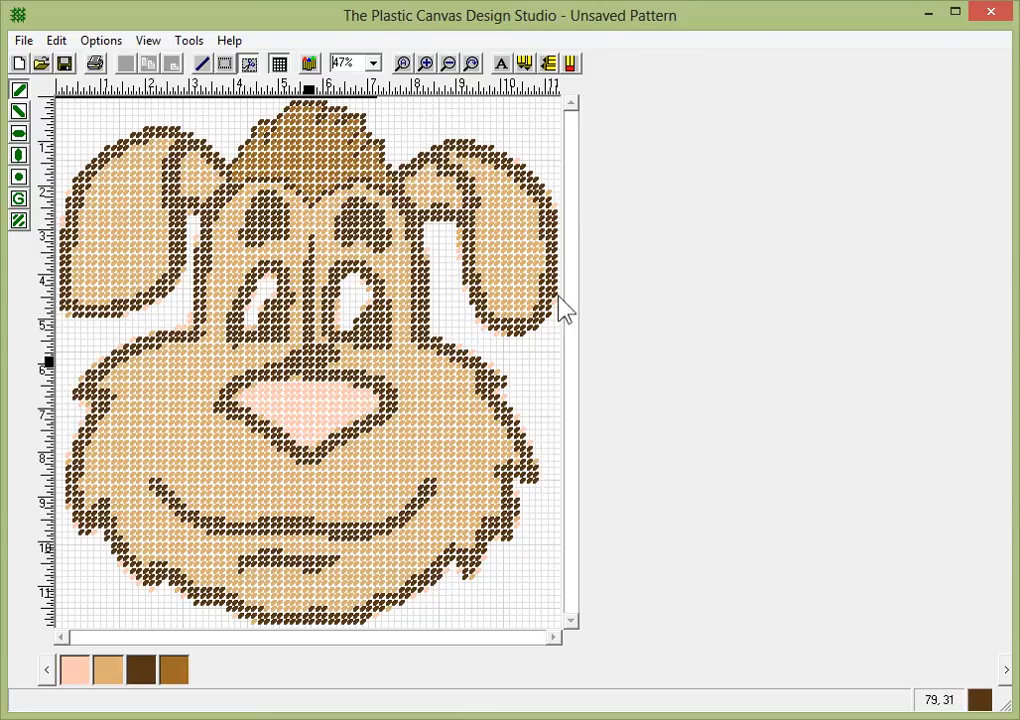
pyautogui.moveTo(400, 400)
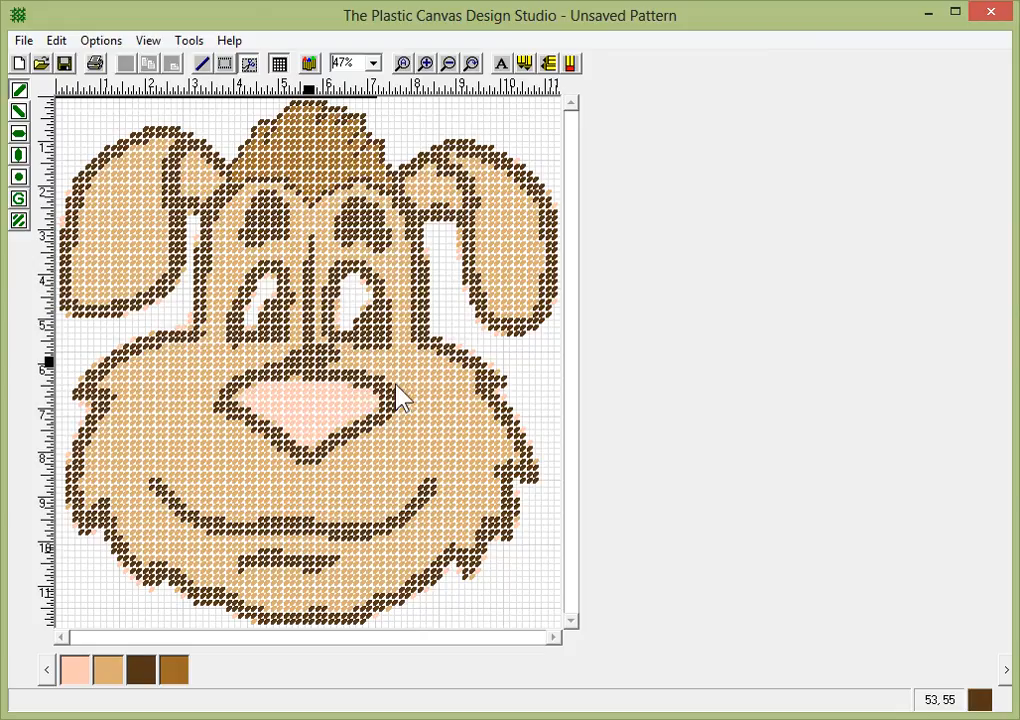
pyautogui.moveTo(307, 167)
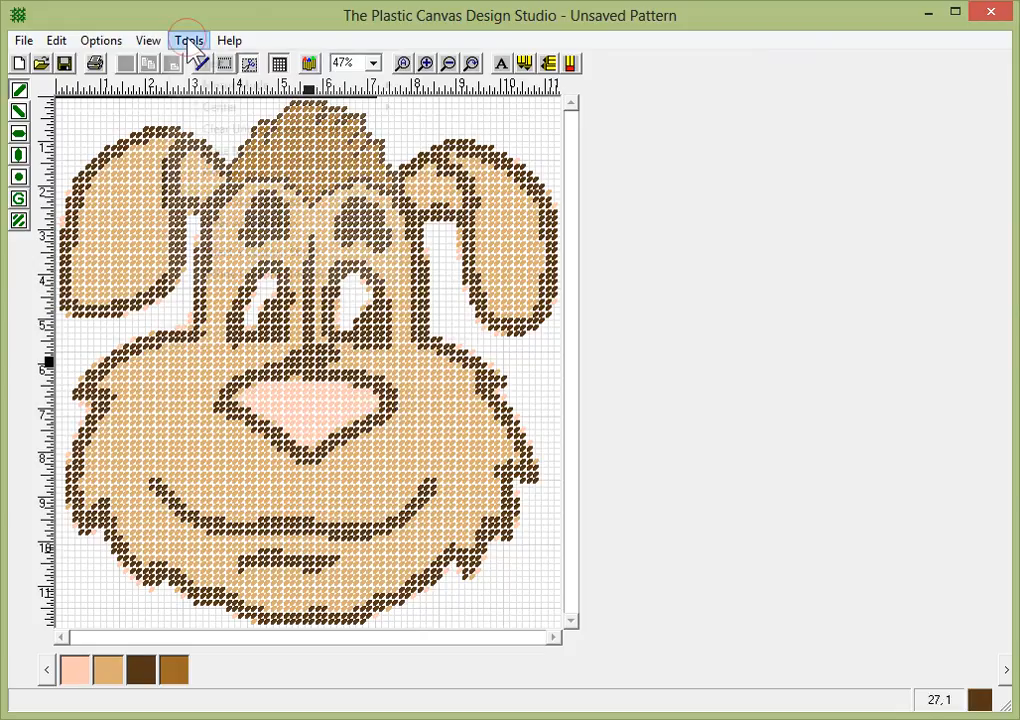
# Set the canvas width and height to 100 stitches each in Pattern Info.
pyautogui.click(188, 40)
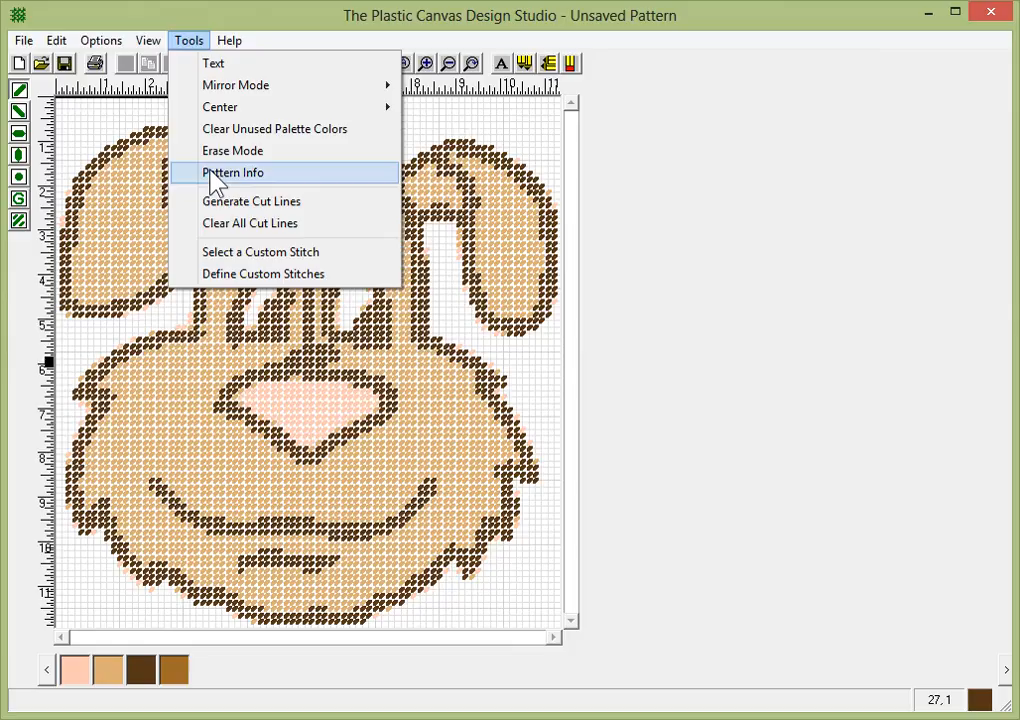
pyautogui.click(232, 172)
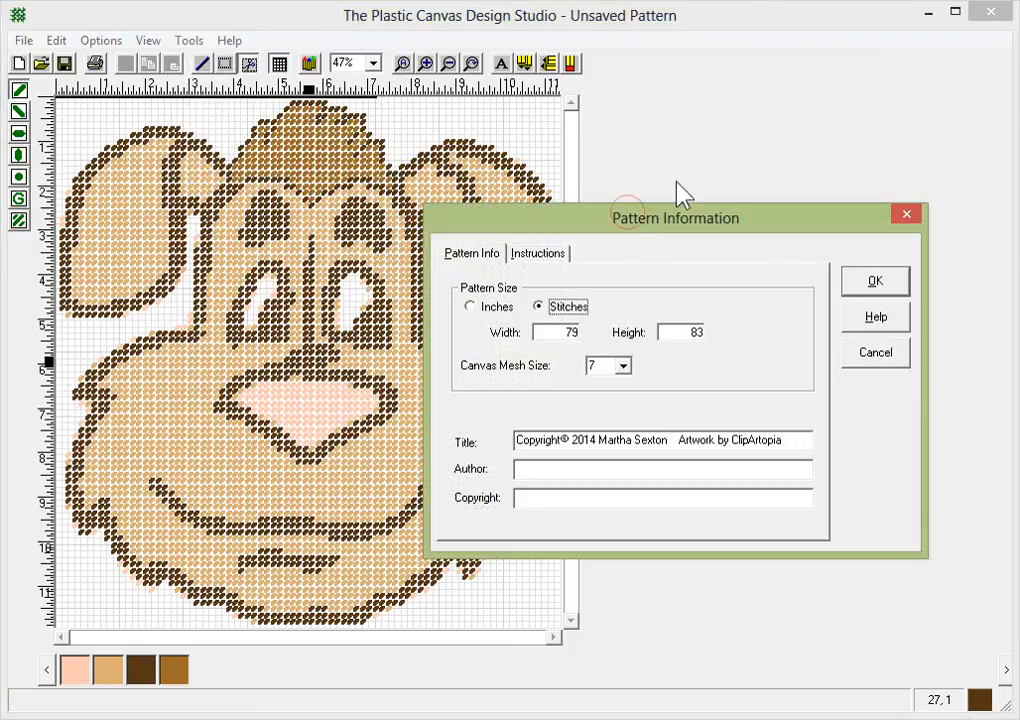
pyautogui.moveTo(676, 218); pyautogui.dragTo(761, 130)
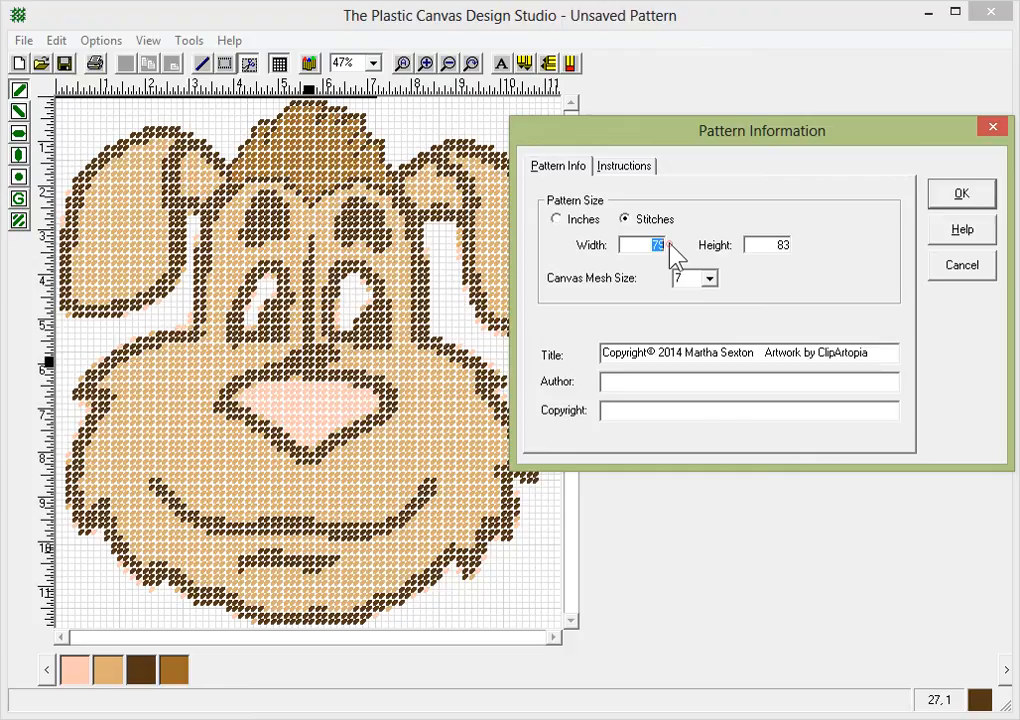
pyautogui.write('100')
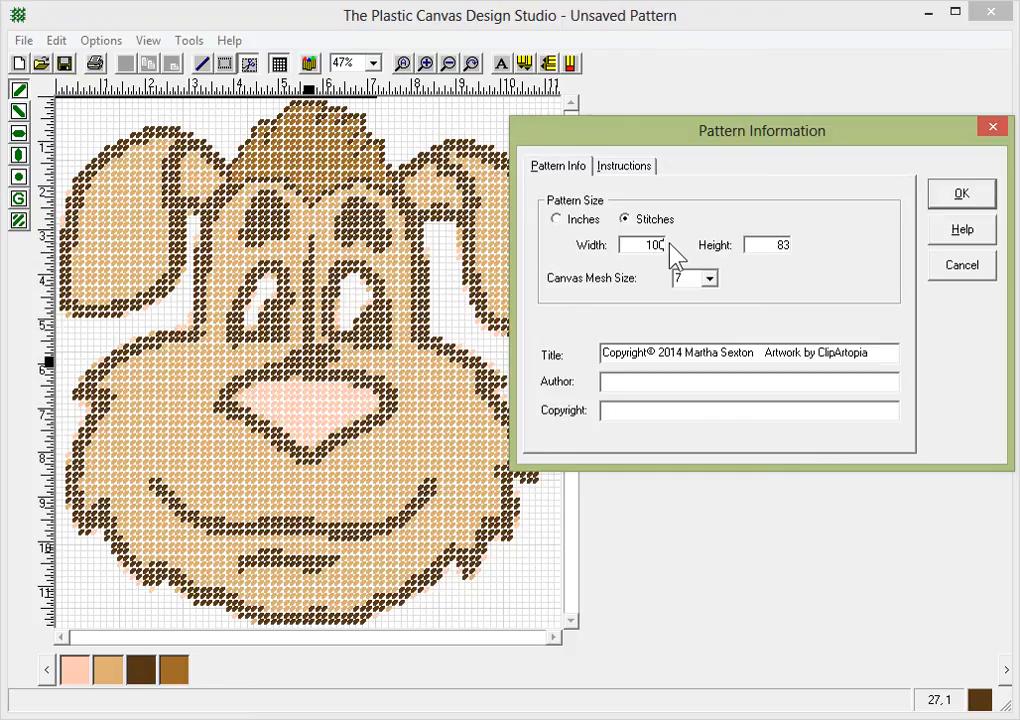
pyautogui.tripleClick(768, 245)
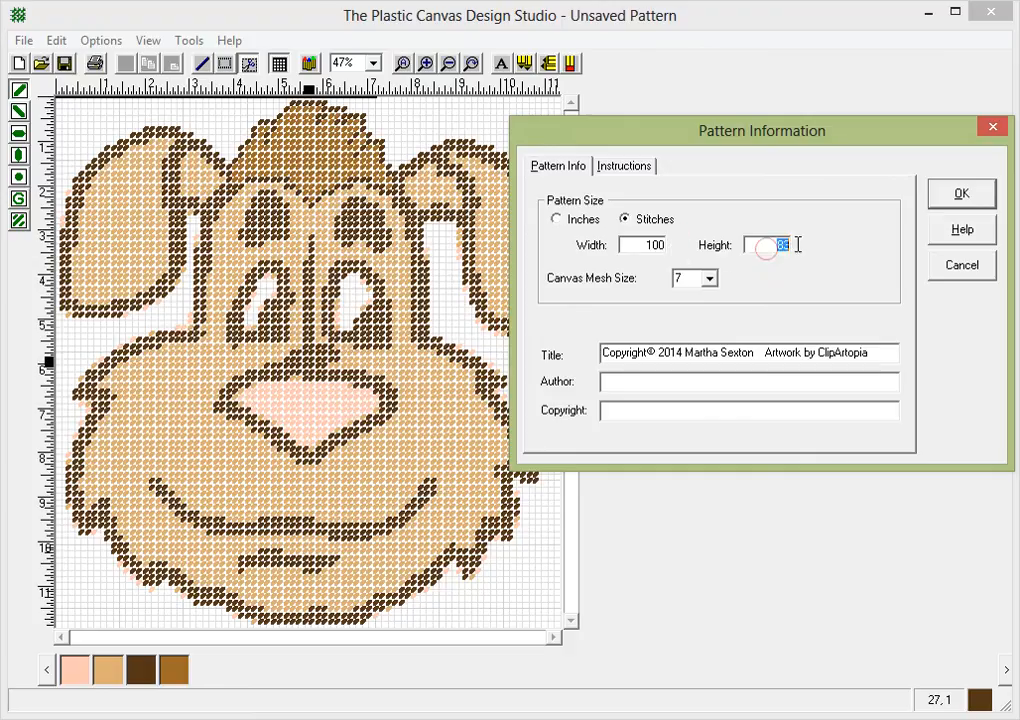
pyautogui.write('100')
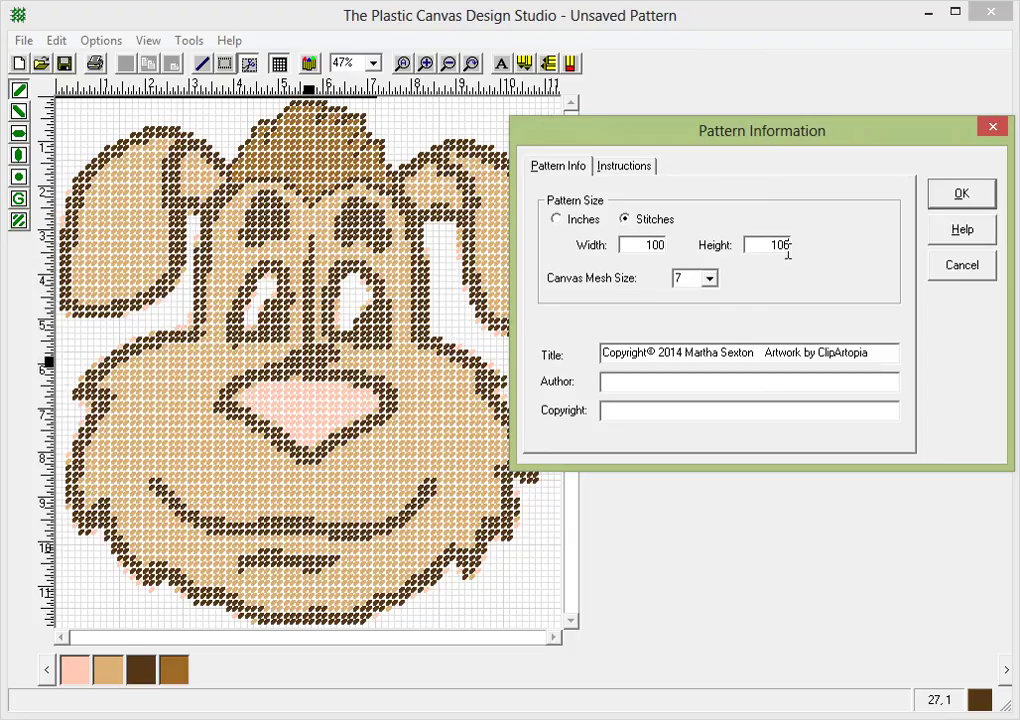
pyautogui.click(961, 193)
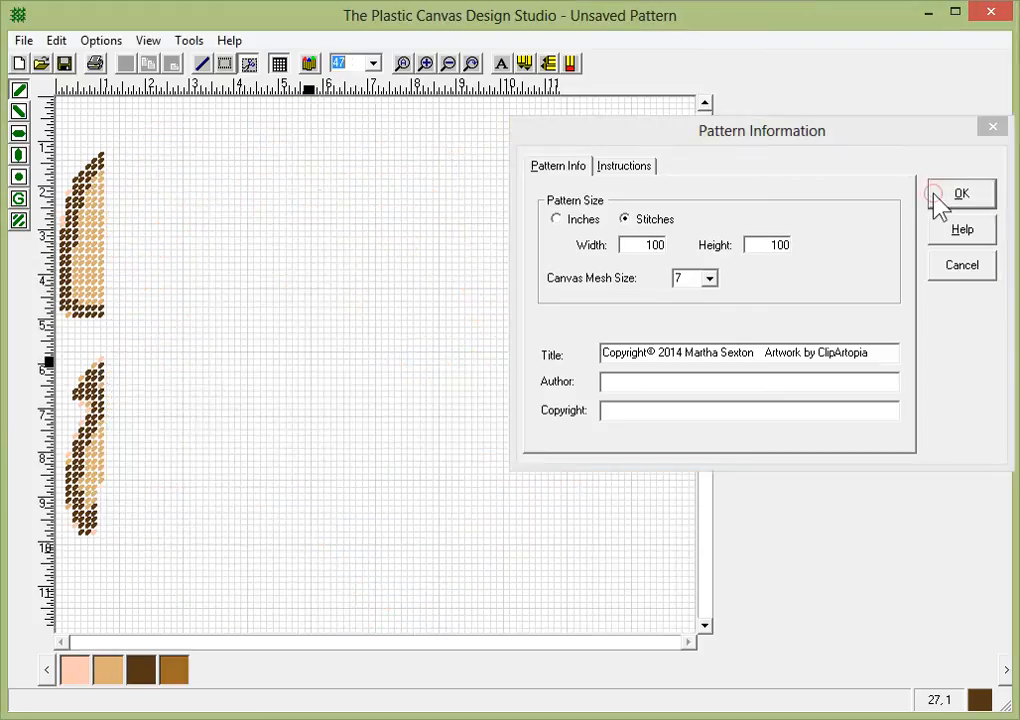
pyautogui.click(960, 193)
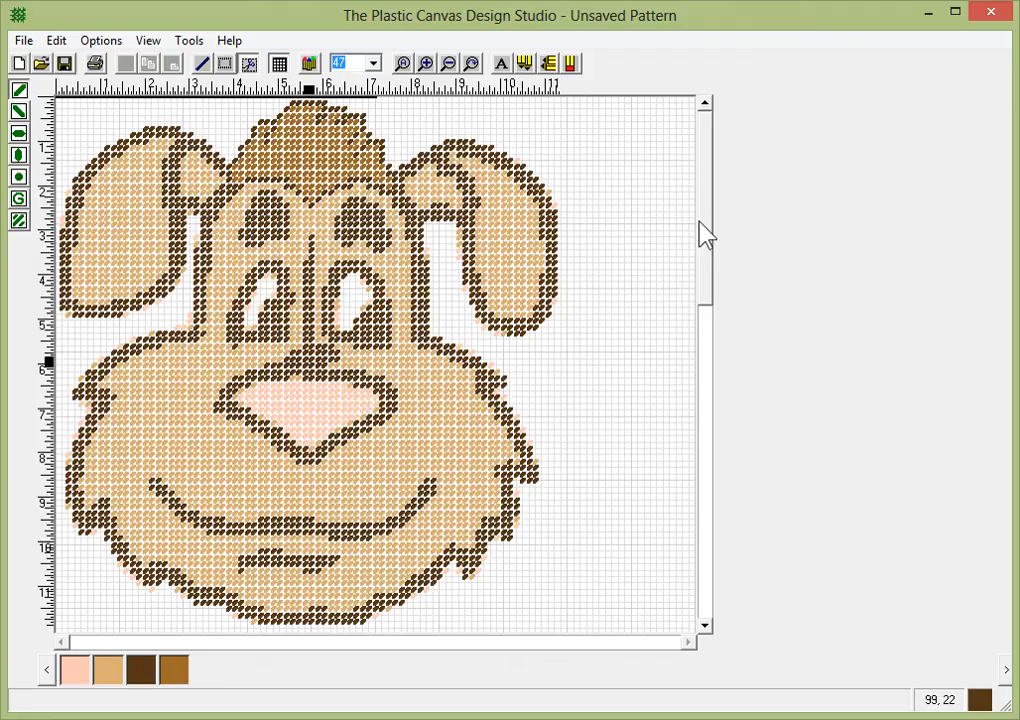
# Fit the enlarged canvas in the window and nudge the dog face slightly left.
pyautogui.scroll(-3)
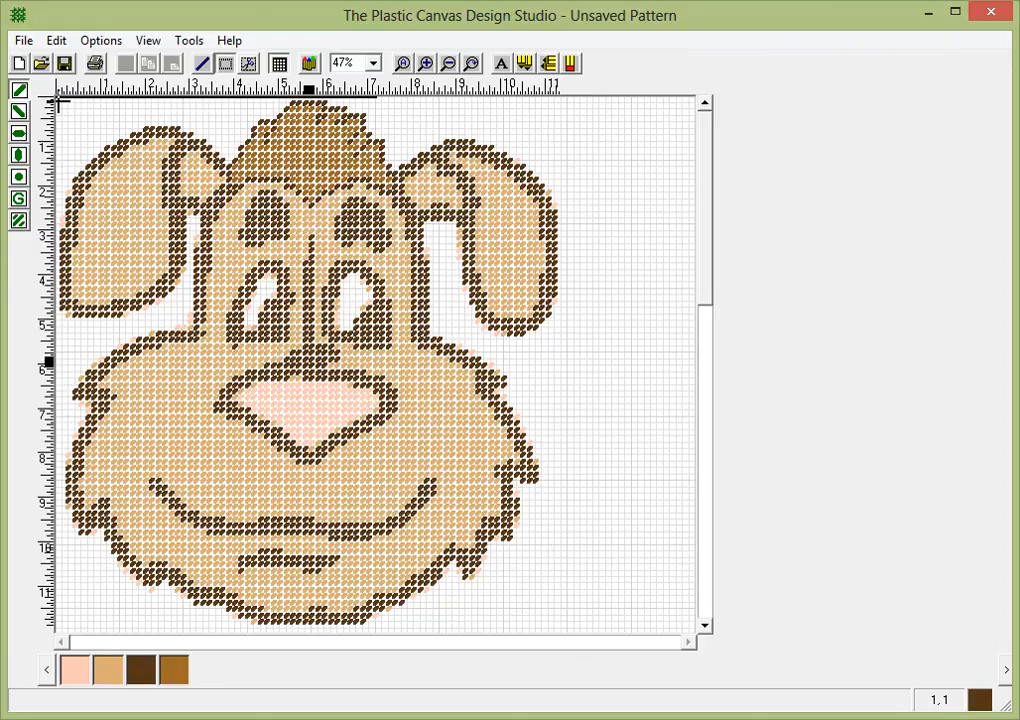
pyautogui.moveTo(540, 600)
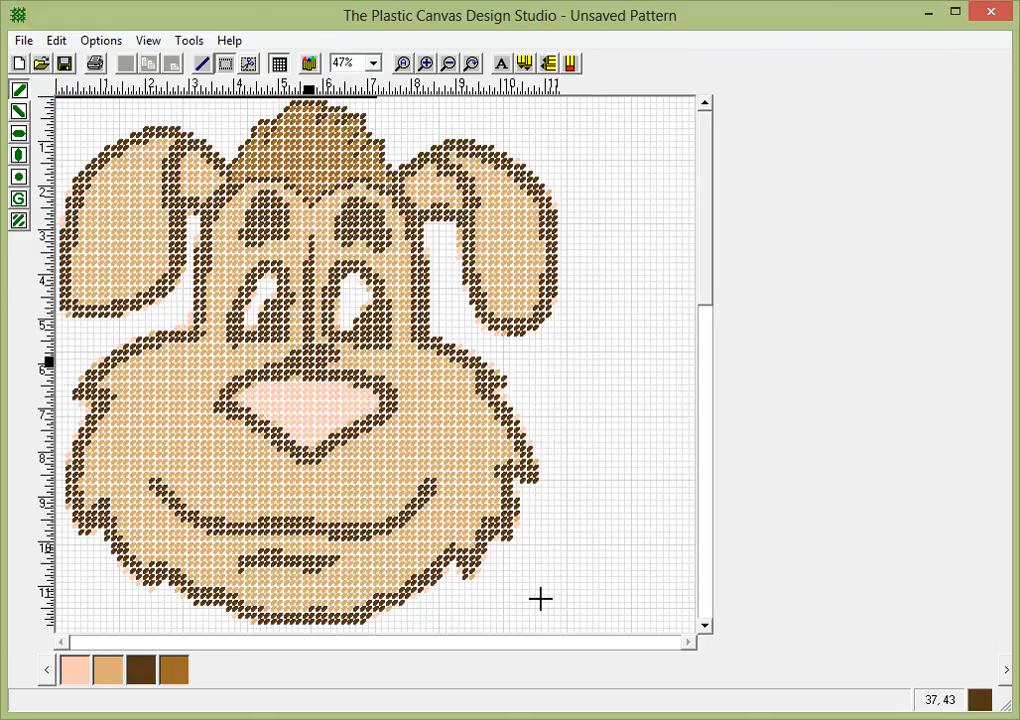
pyautogui.moveTo(558, 615)
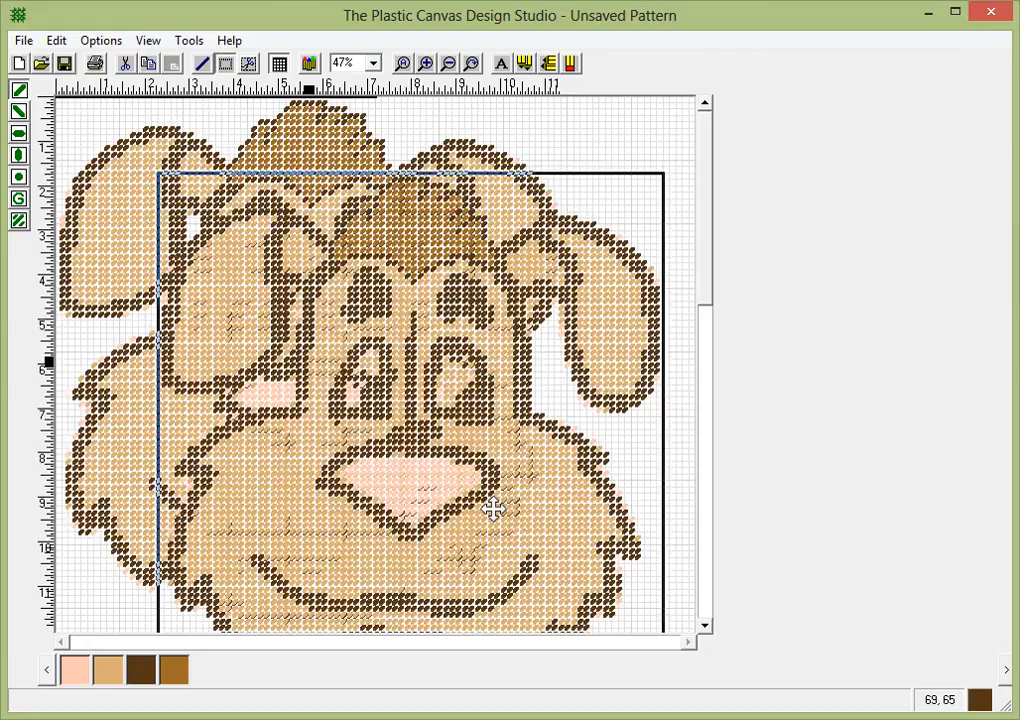
pyautogui.click(373, 63)
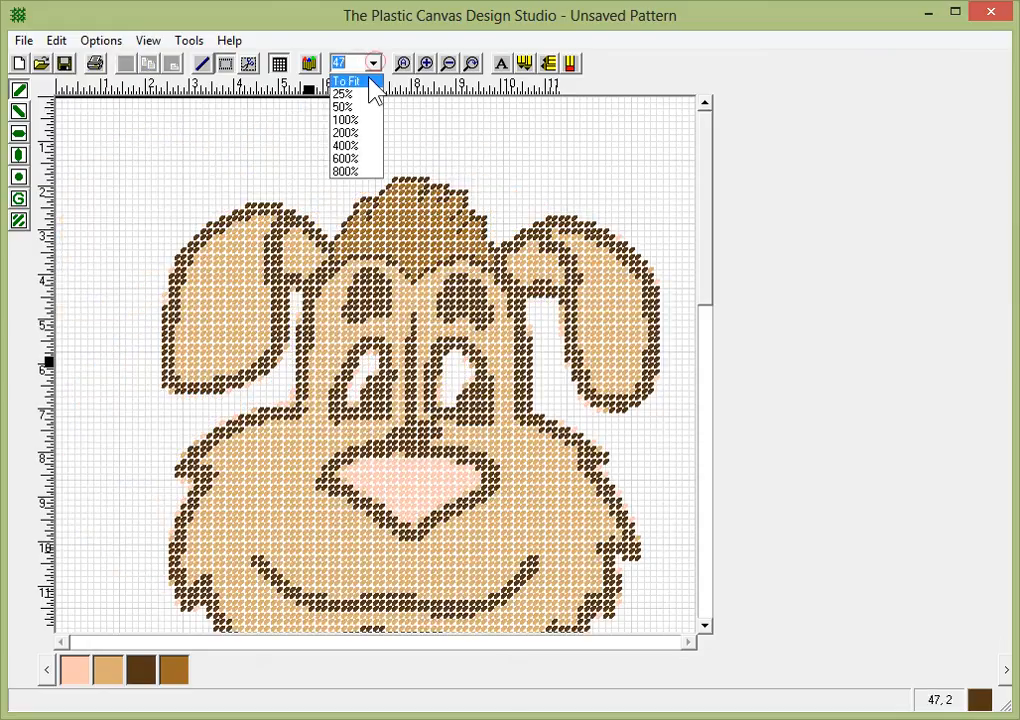
pyautogui.click(347, 81)
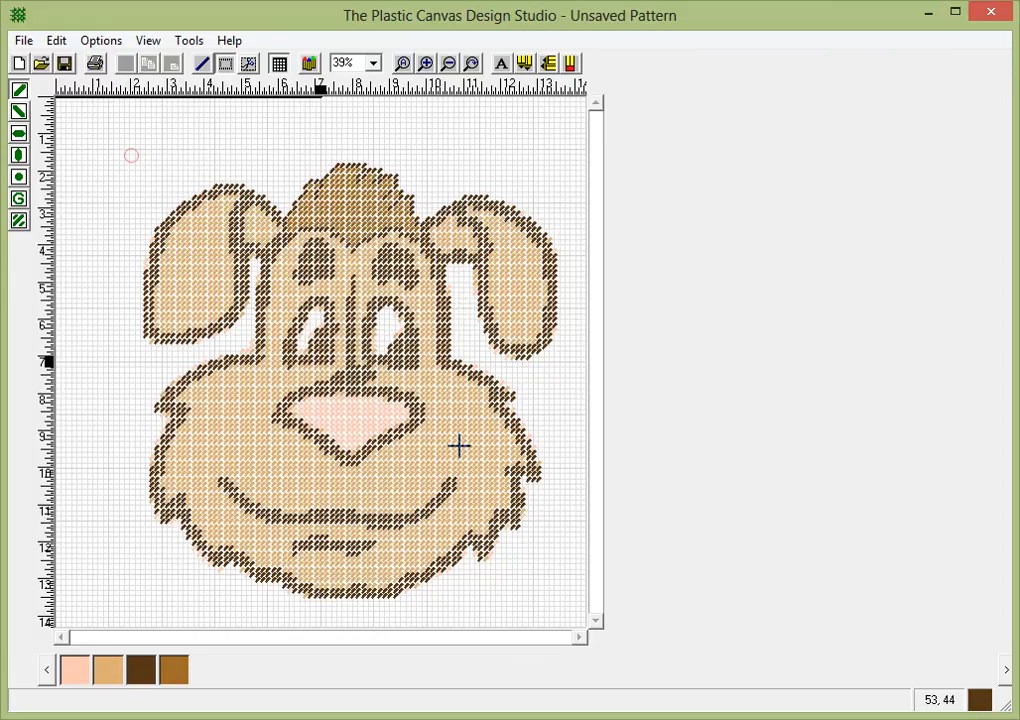
pyautogui.moveTo(535, 628)
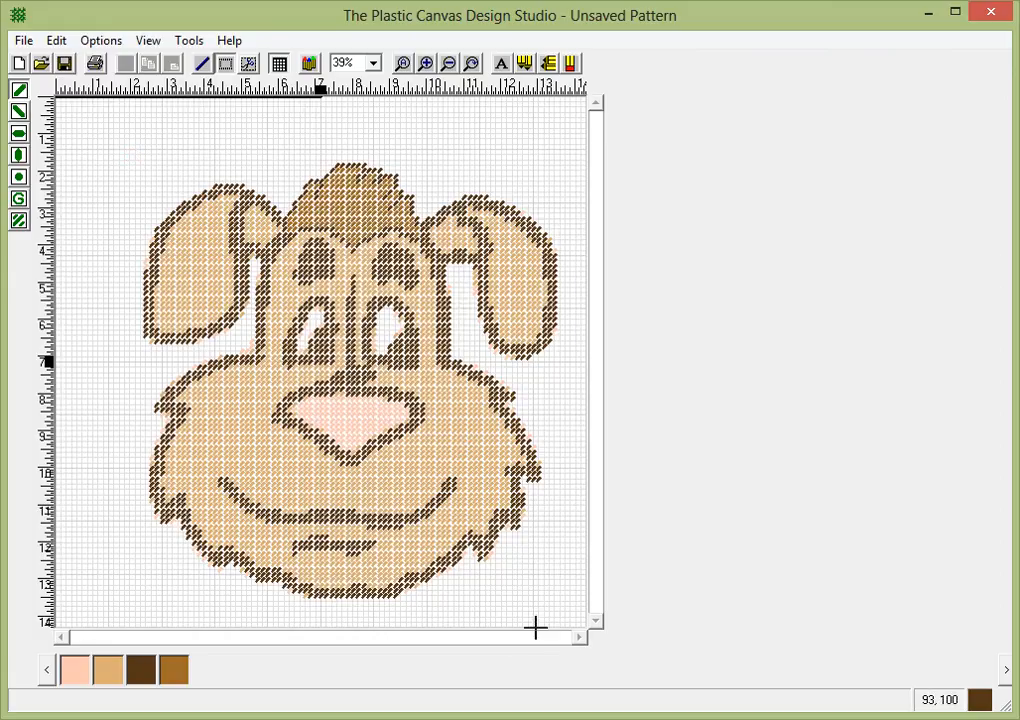
pyautogui.moveTo(128, 157); pyautogui.dragTo(555, 607)
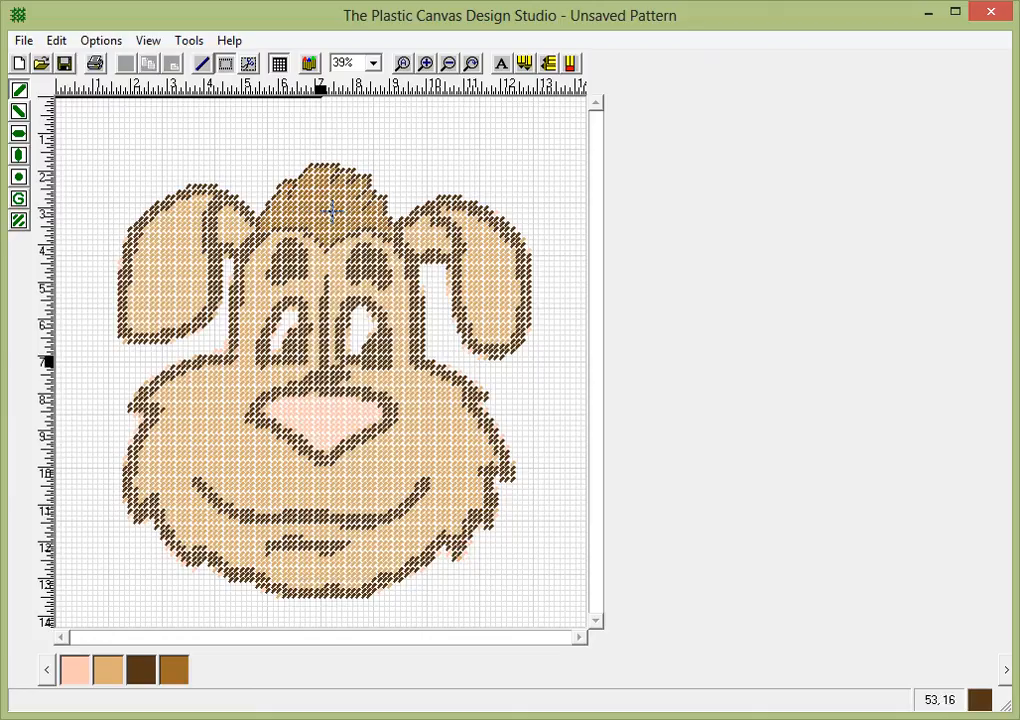
pyautogui.moveTo(543, 338)
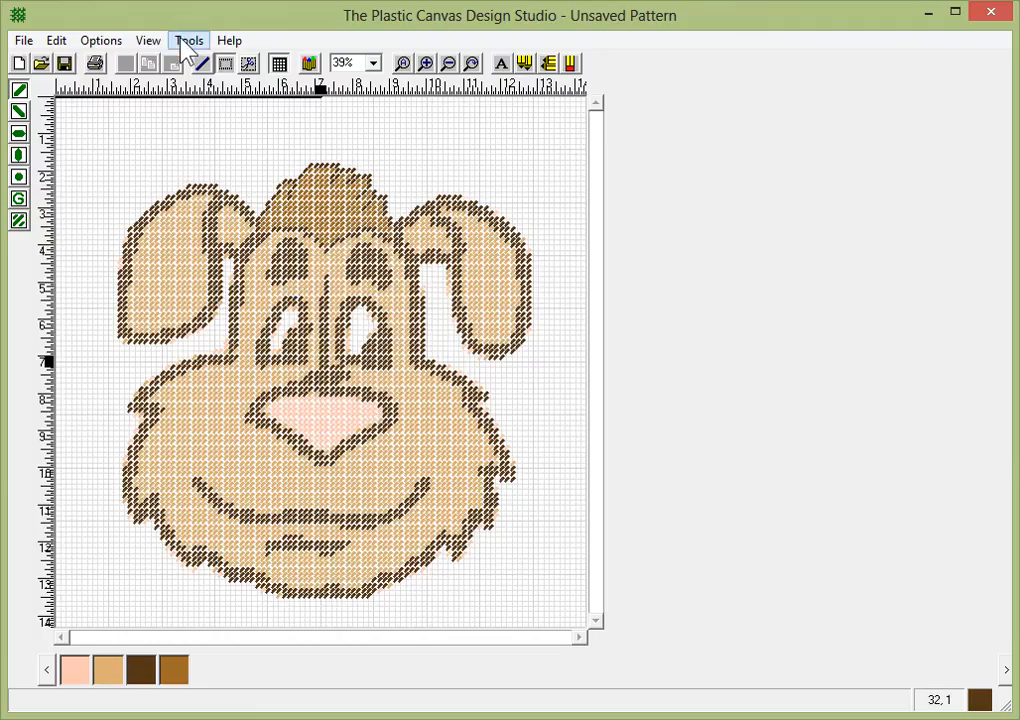
pyautogui.moveTo(507, 601)
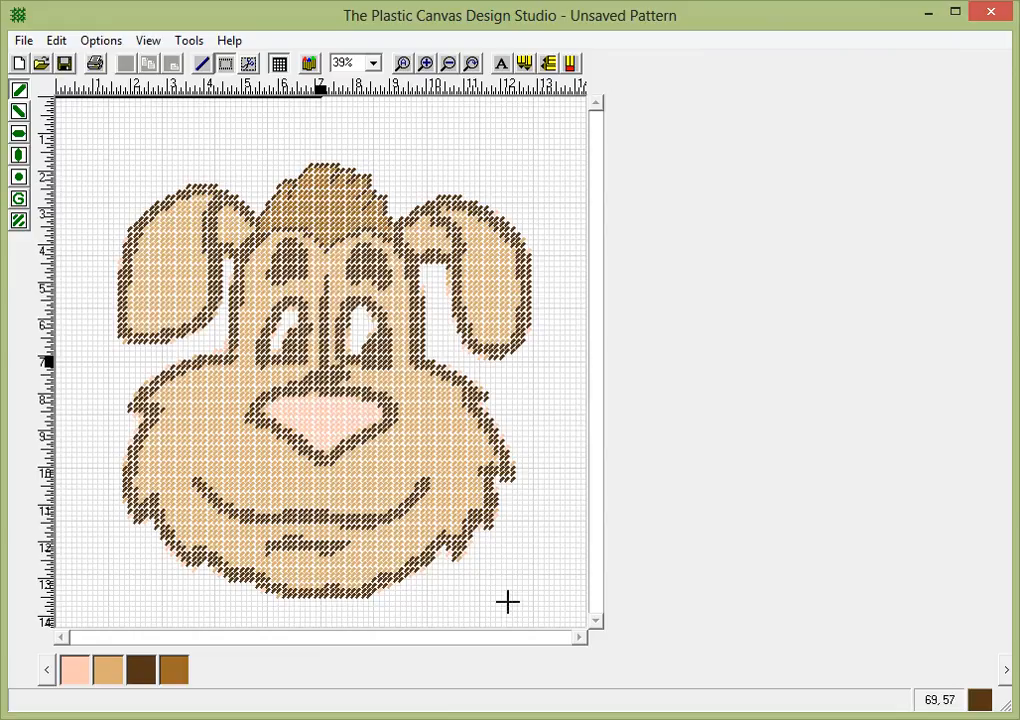
# Drag the dog face into the canvas's top-left corner.
pyautogui.moveTo(105, 150); pyautogui.dragTo(530, 612)
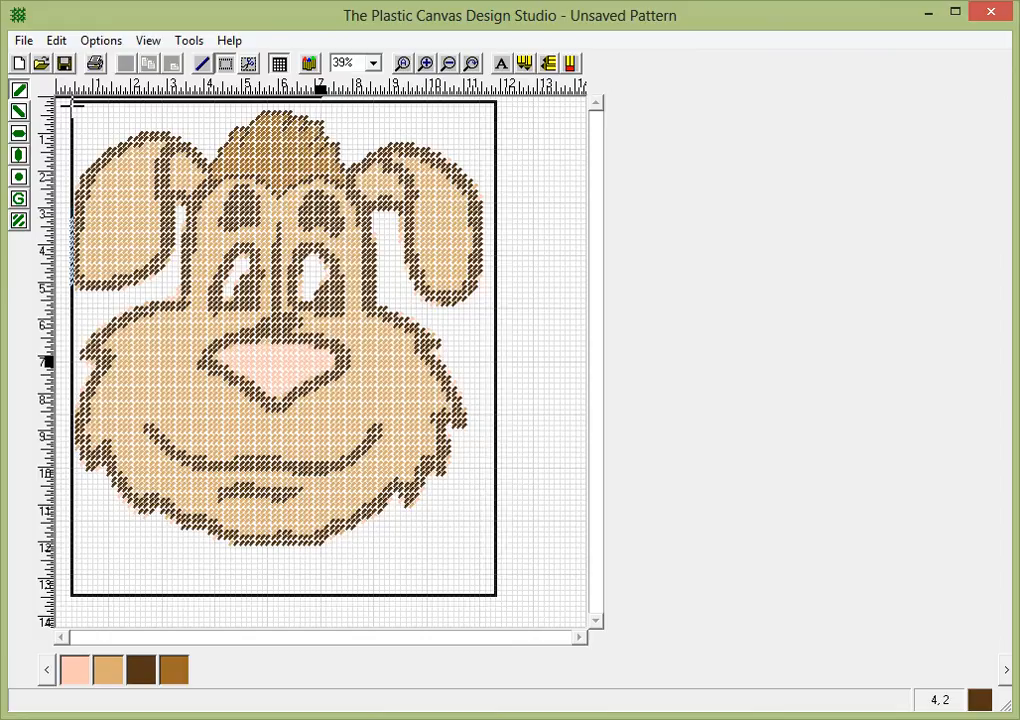
pyautogui.moveTo(70, 110)
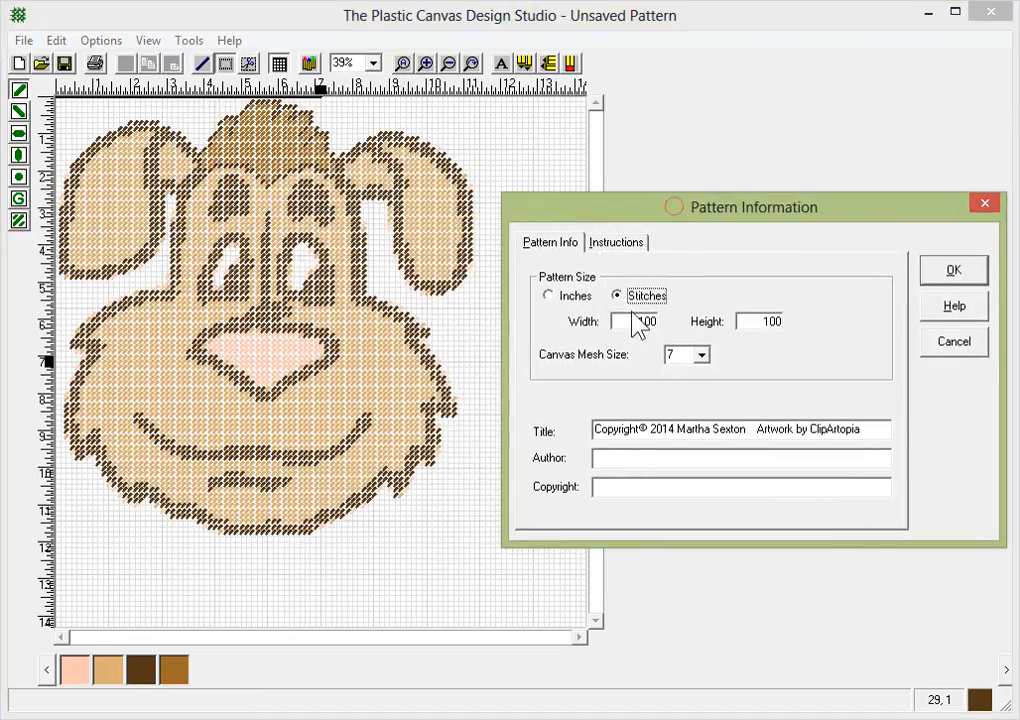
# Resize the canvas to 80 by 90 stitches, accepting the loss of outside stitches.
pyautogui.tripleClick(633, 321)
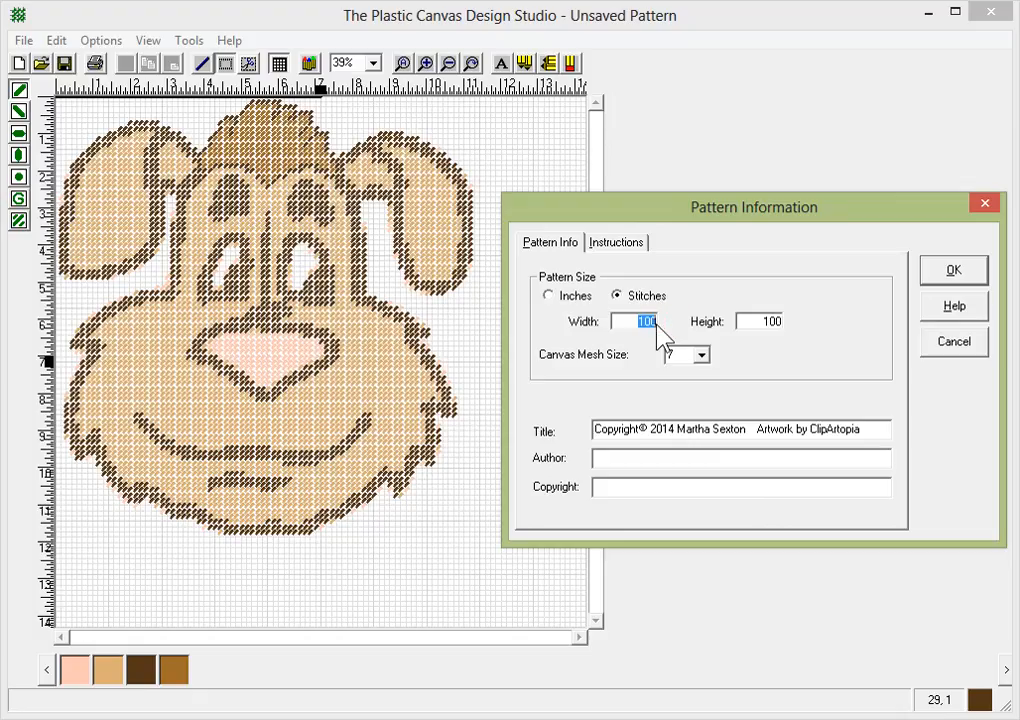
pyautogui.write('80')
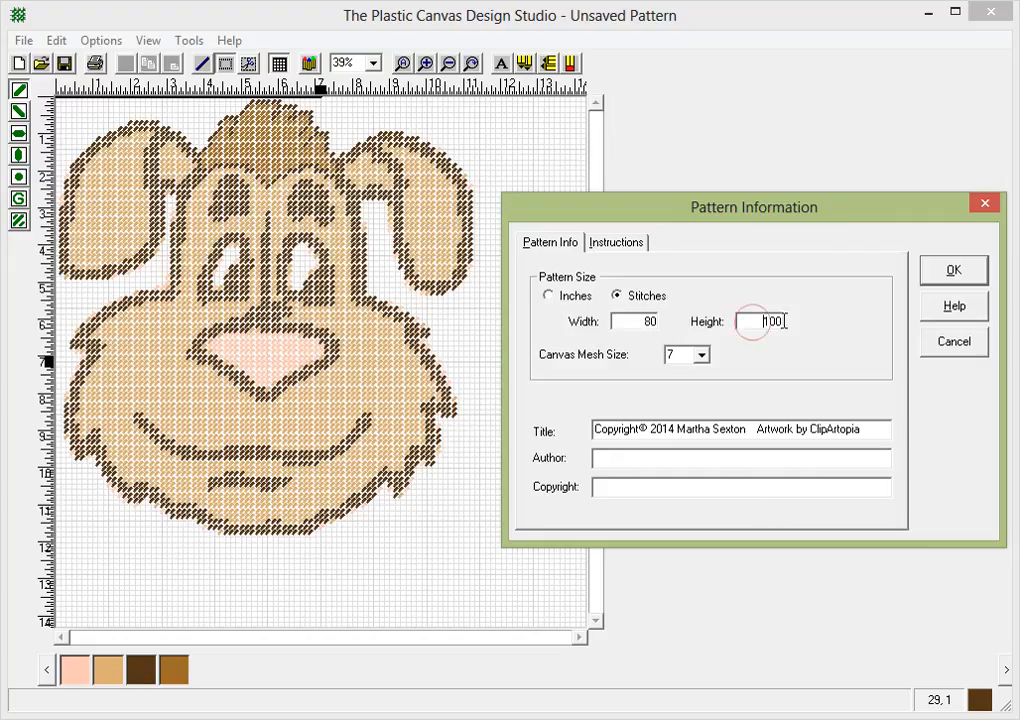
pyautogui.tripleClick(758, 321)
pyautogui.write('90')
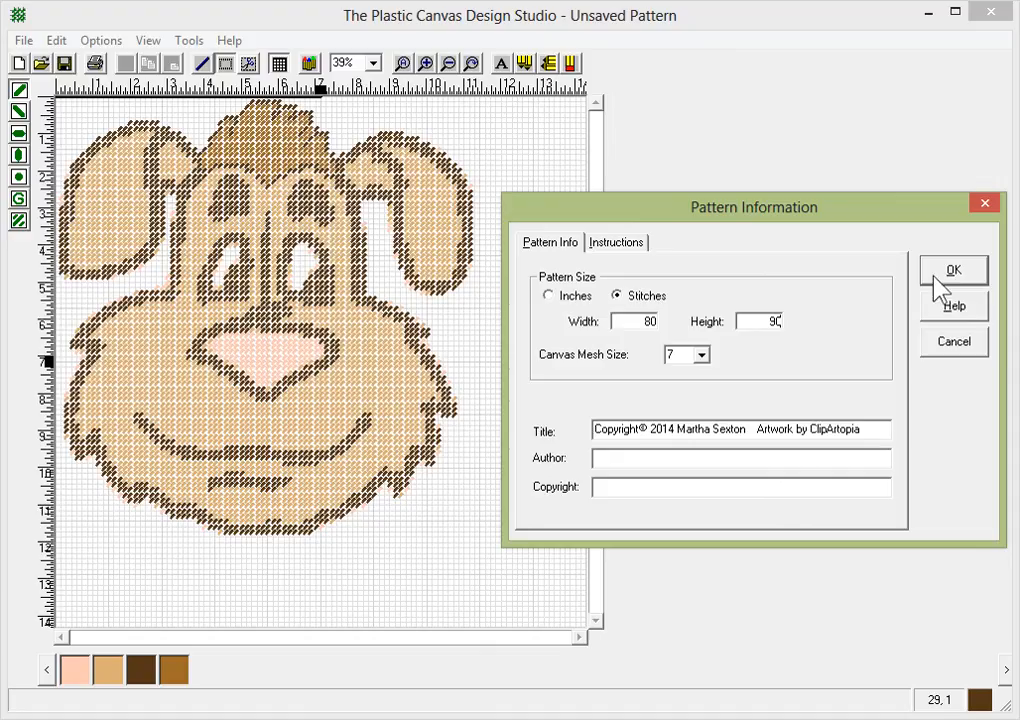
pyautogui.click(951, 270)
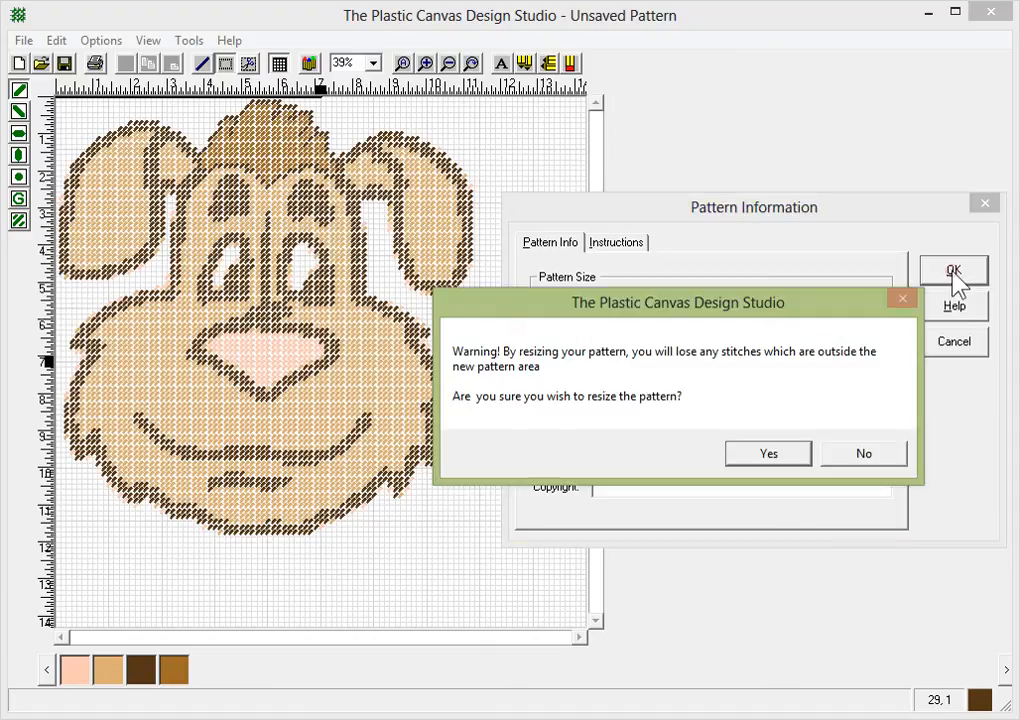
pyautogui.click(768, 453)
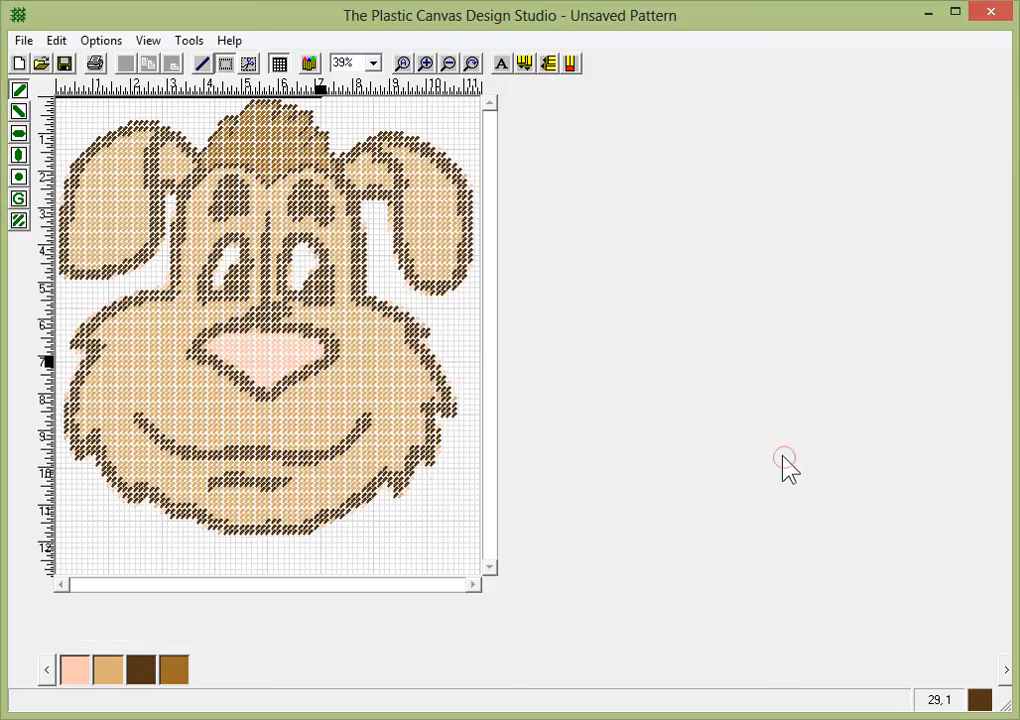
pyautogui.moveTo(478, 192)
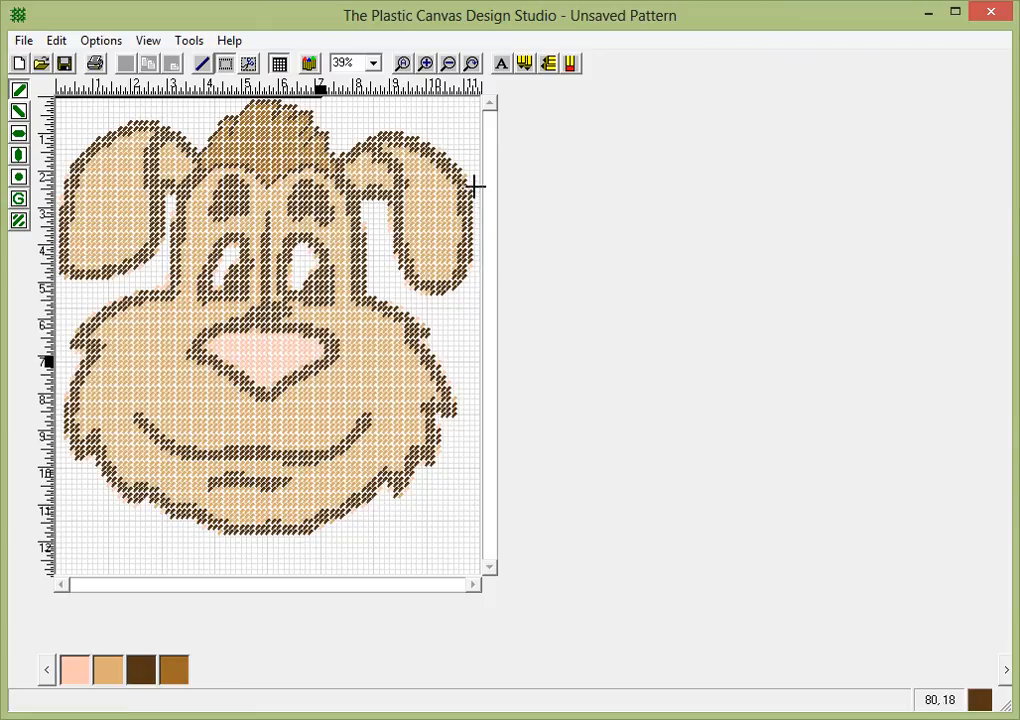
pyautogui.moveTo(228, 118)
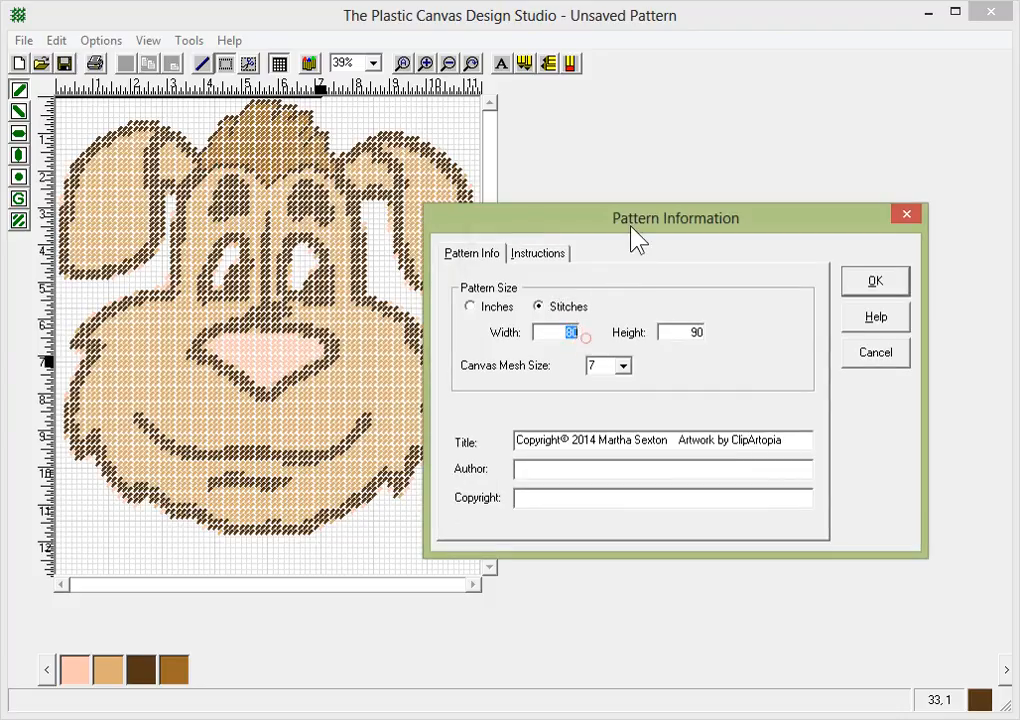
# Set the canvas to 79 by 85 stitches and confirm the trim.
pyautogui.moveTo(676, 218); pyautogui.dragTo(752, 208)
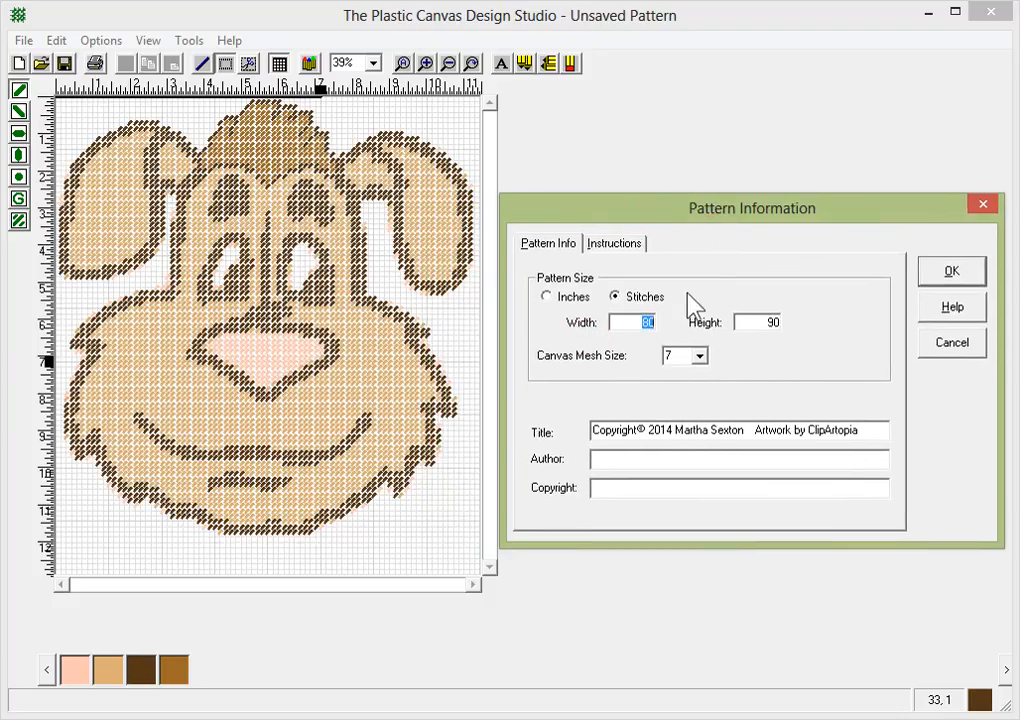
pyautogui.write('79')
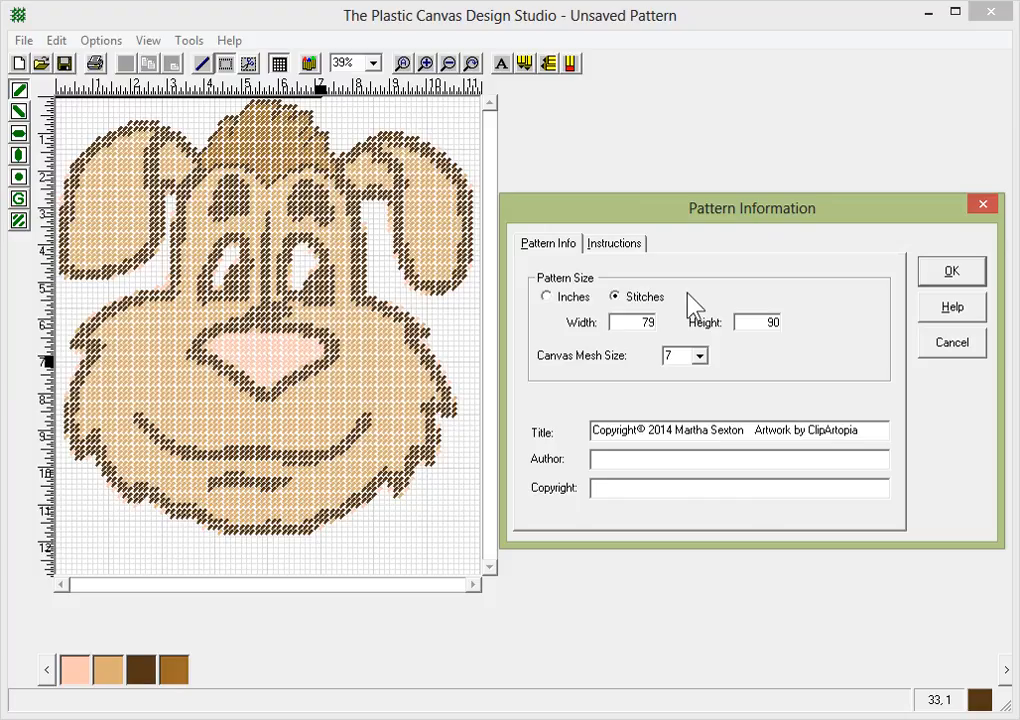
pyautogui.tripleClick(757, 321)
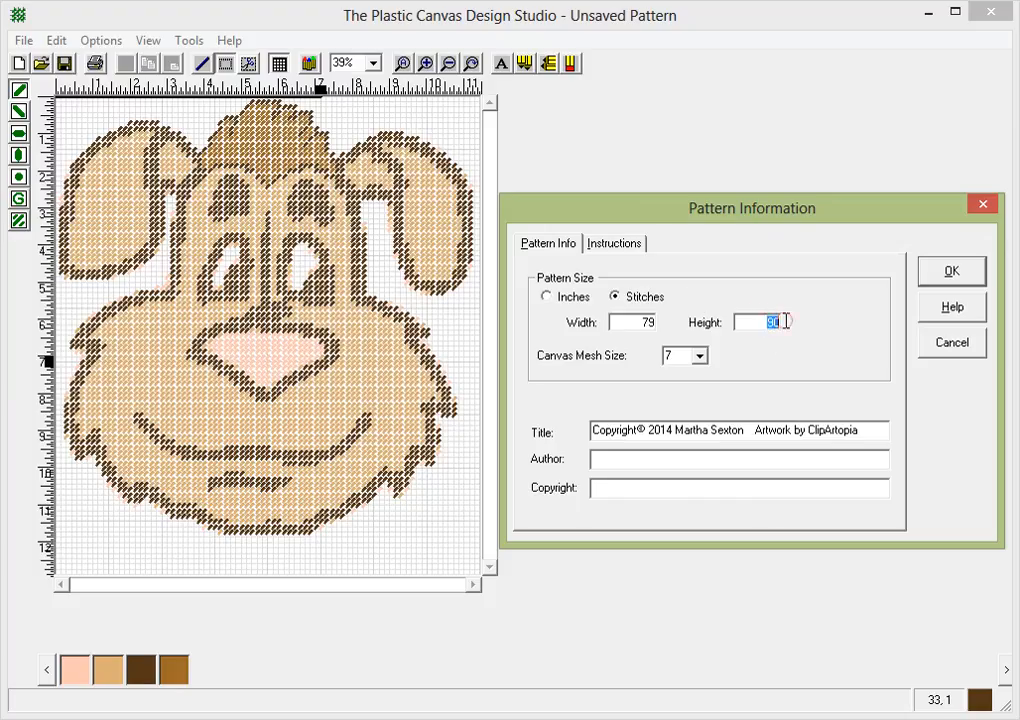
pyautogui.write('85')
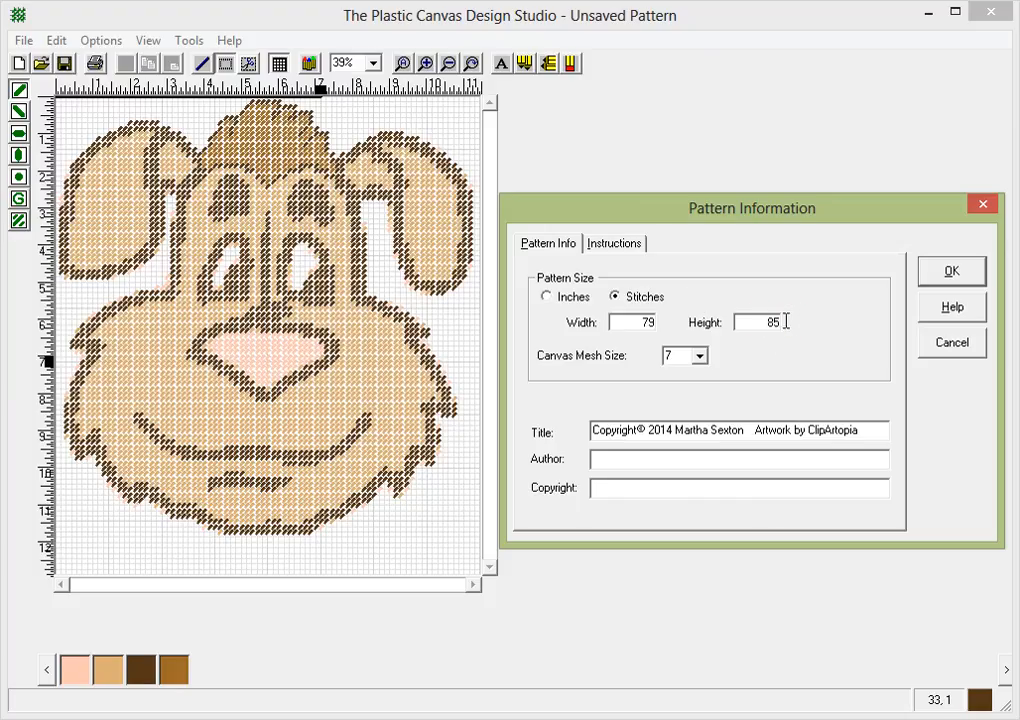
pyautogui.click(950, 270)
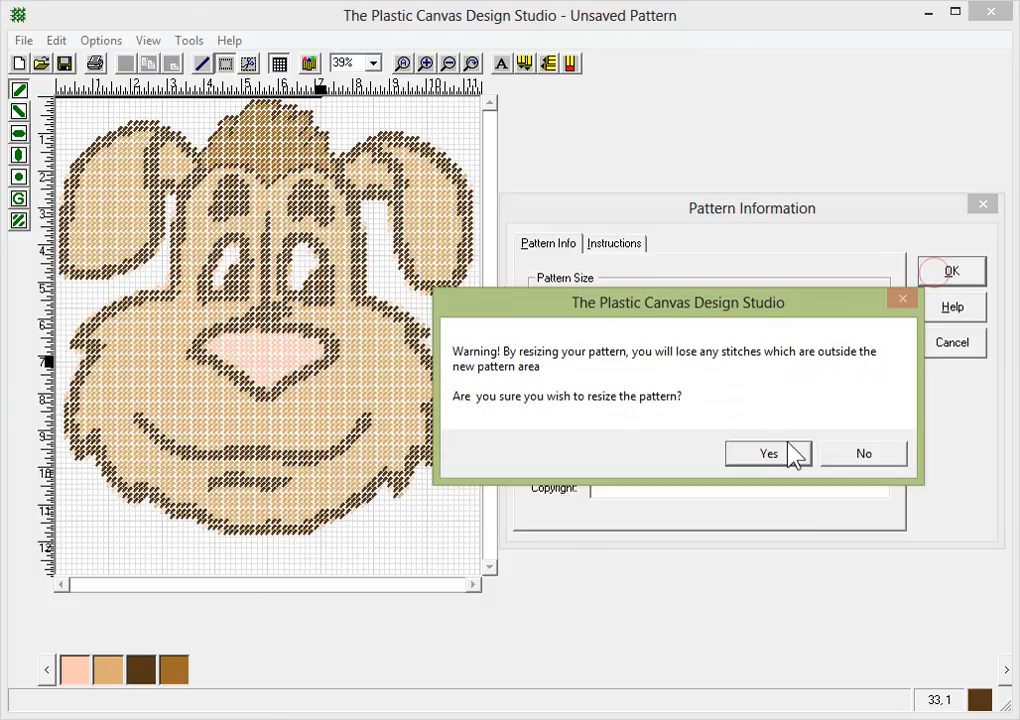
pyautogui.click(768, 453)
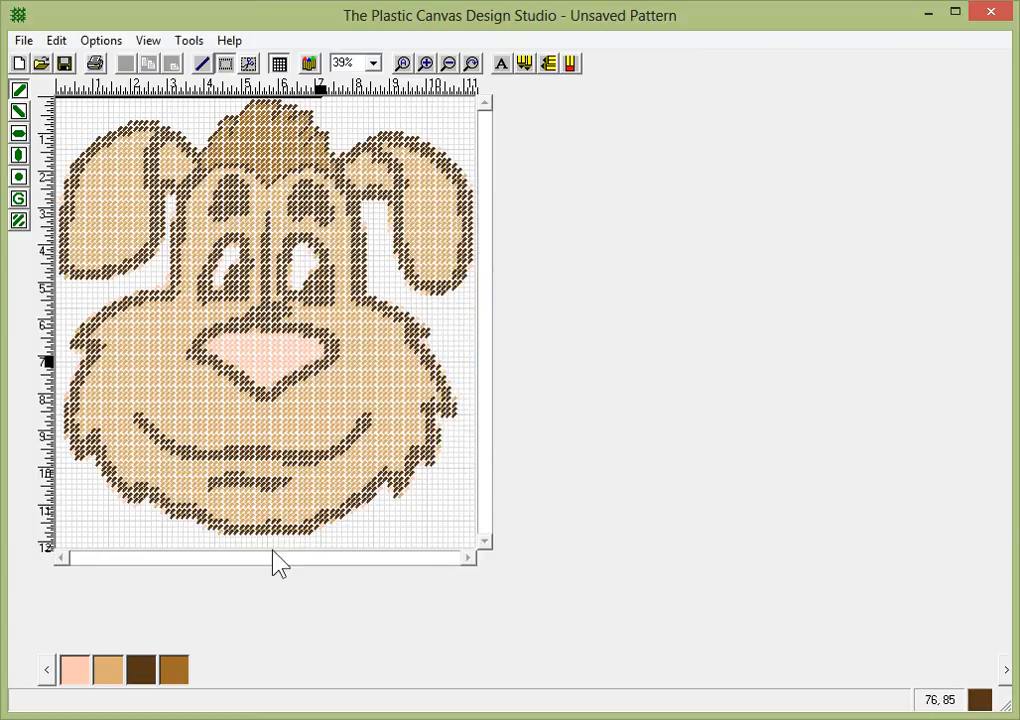
pyautogui.click(188, 40)
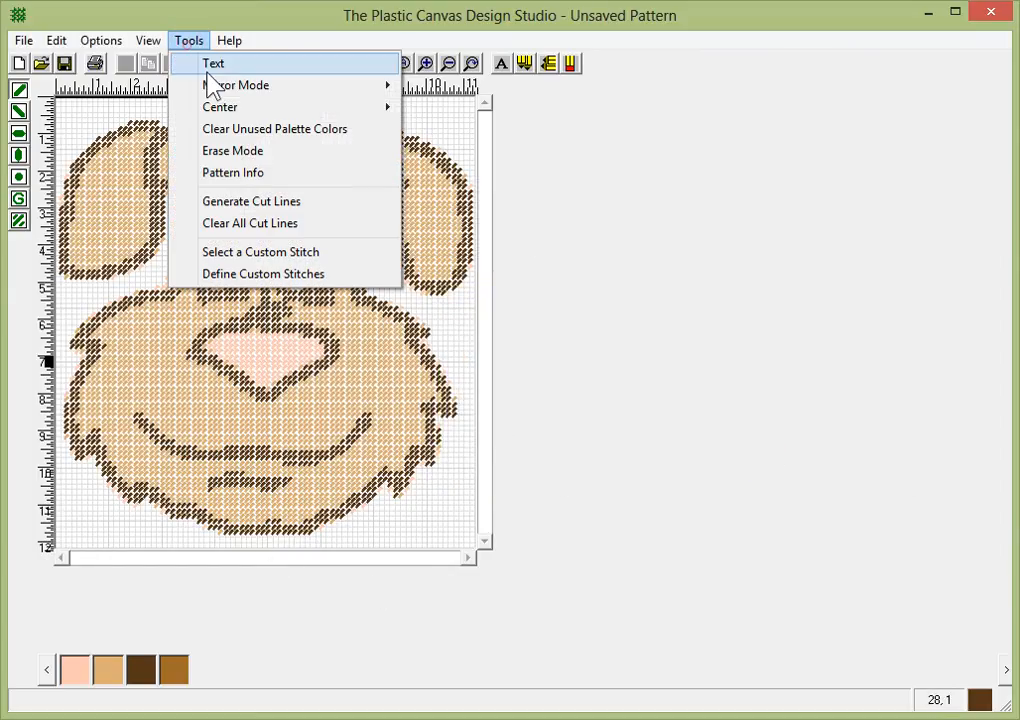
# Reduce the canvas height below 85 stitches, keeping 79 wide, via Pattern Info.
pyautogui.click(233, 172)
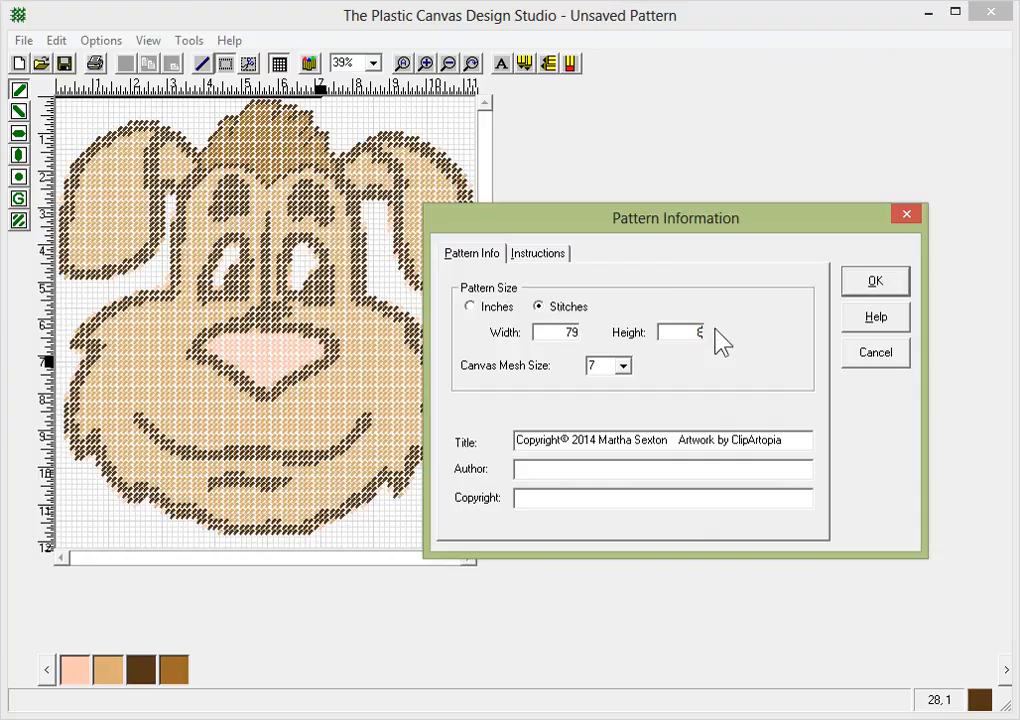
pyautogui.click(874, 280)
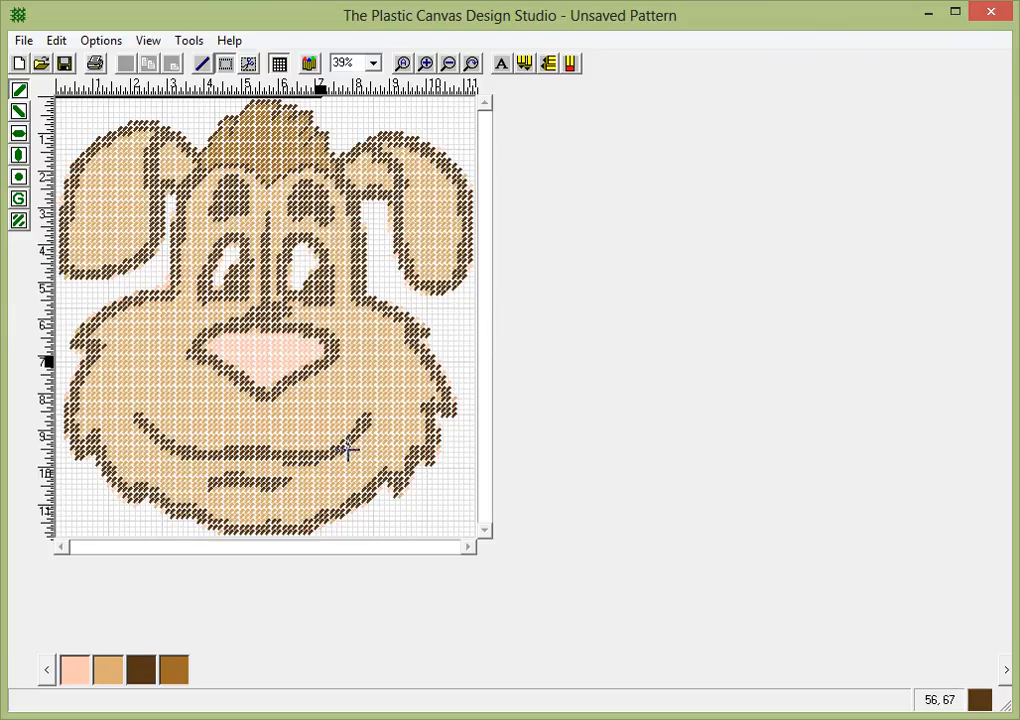
pyautogui.moveTo(397, 277)
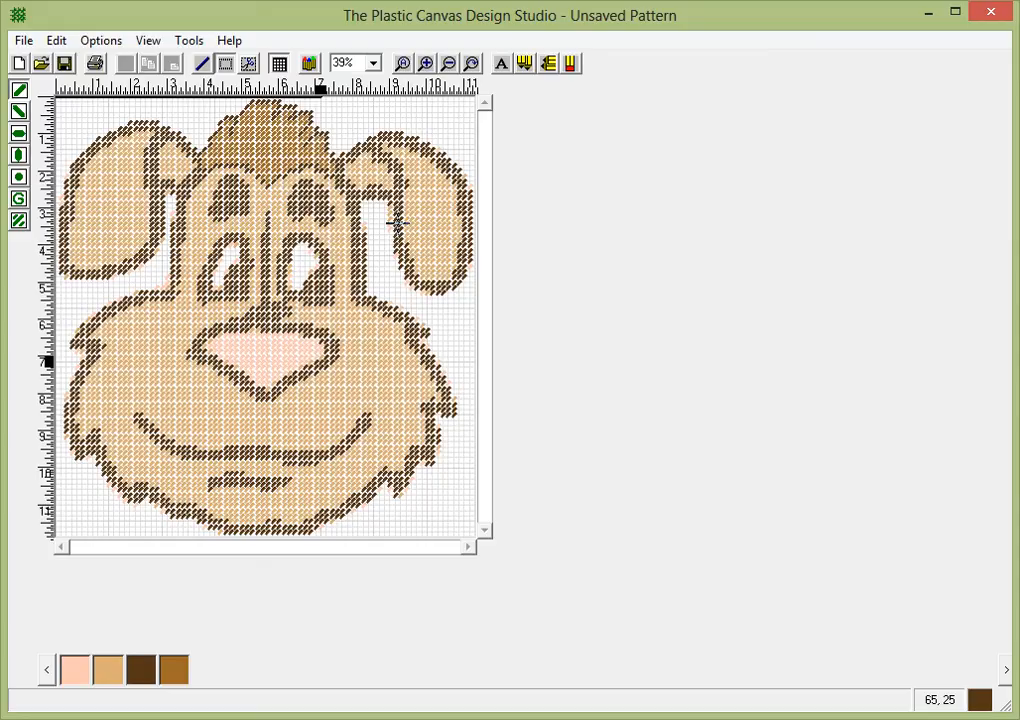
pyautogui.moveTo(335, 470)
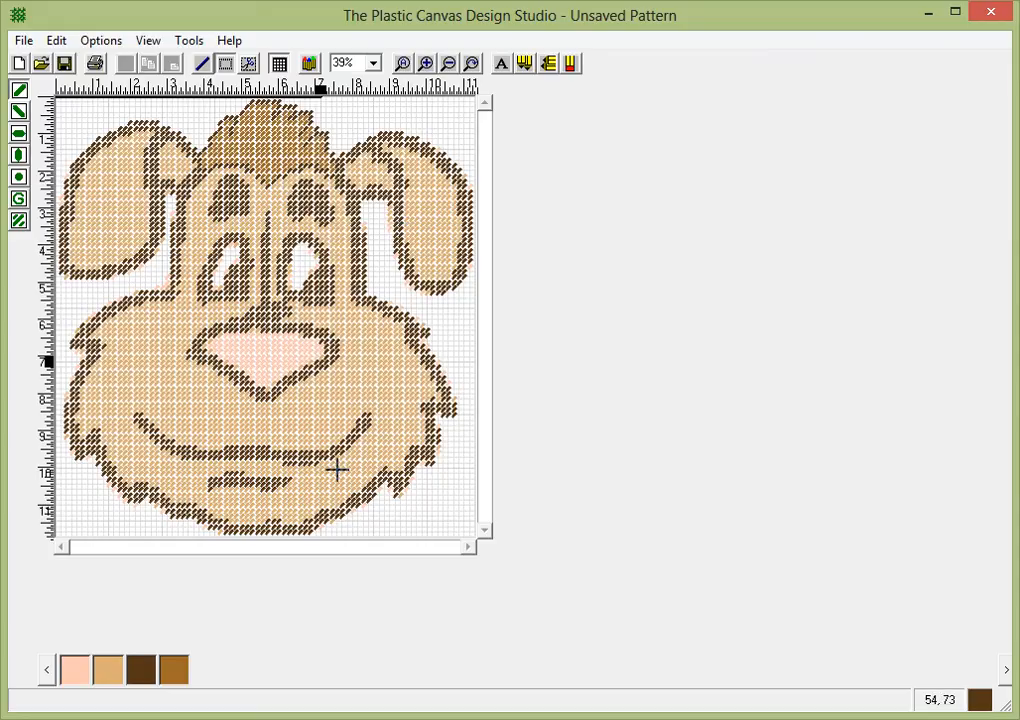
pyautogui.moveTo(283, 201)
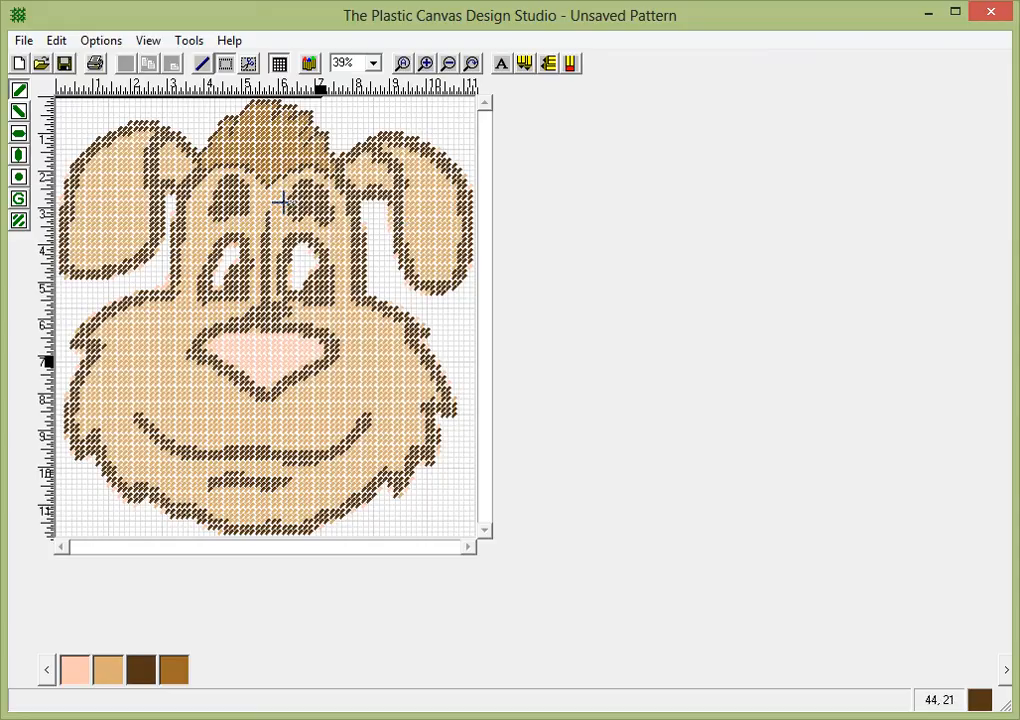